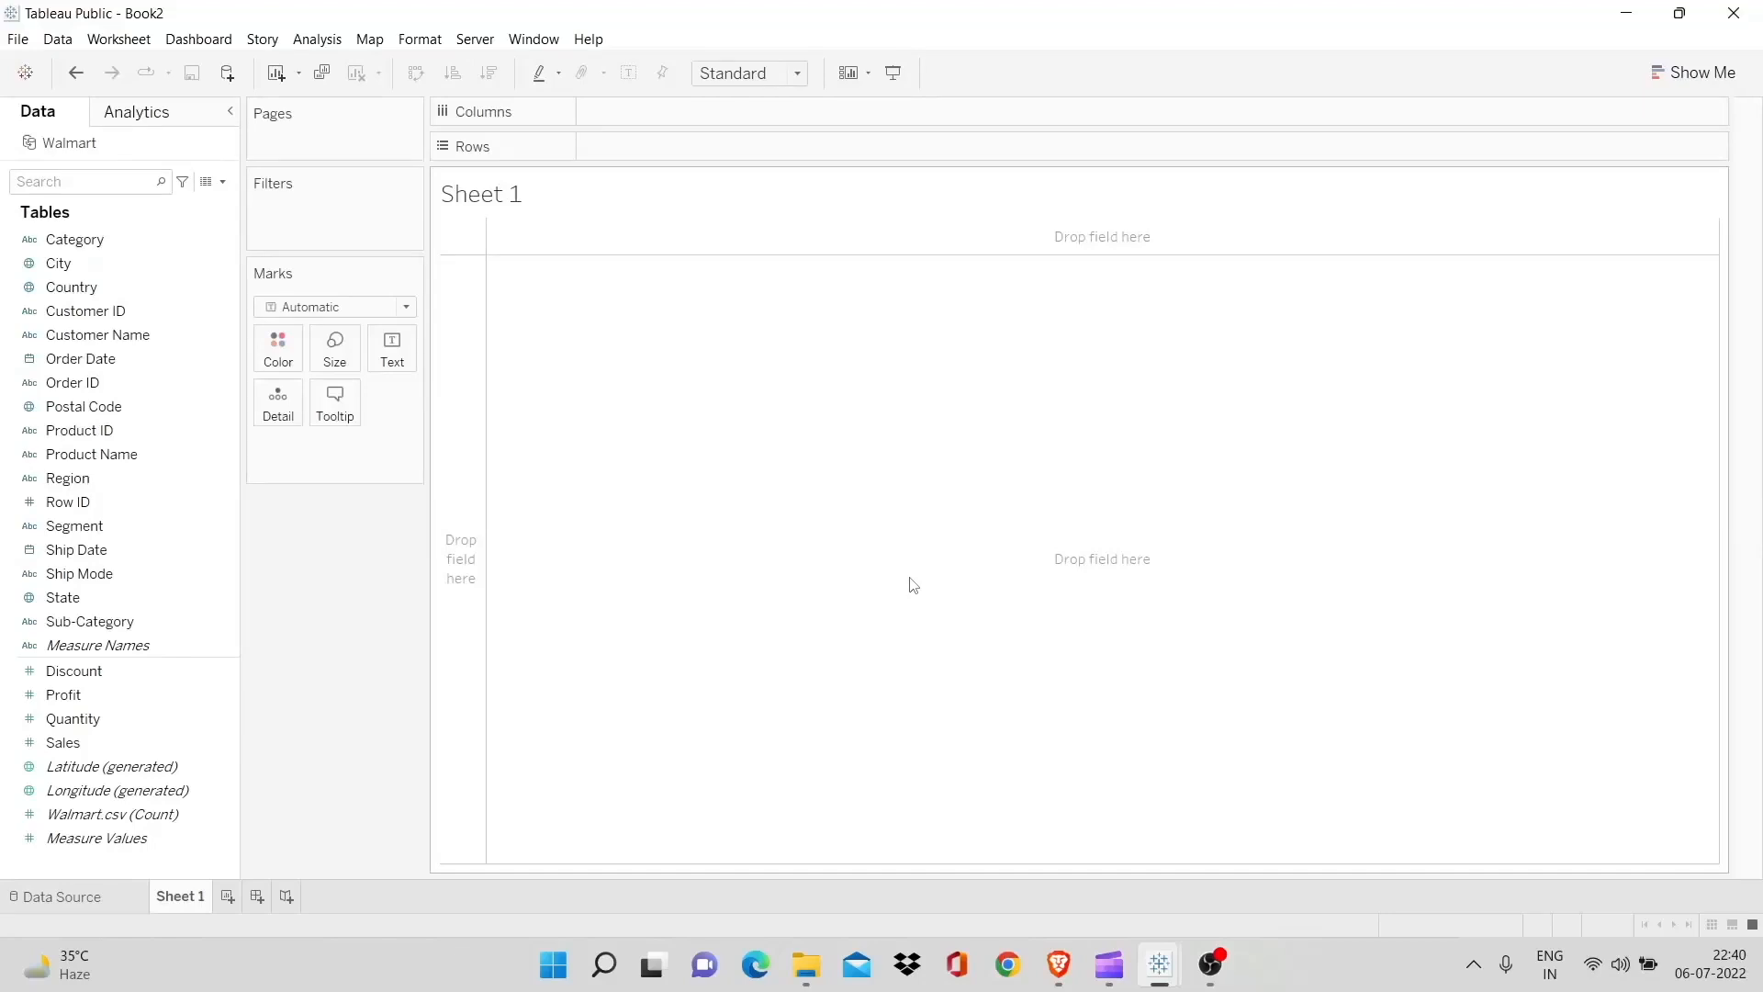
mouse_move(479, 579)
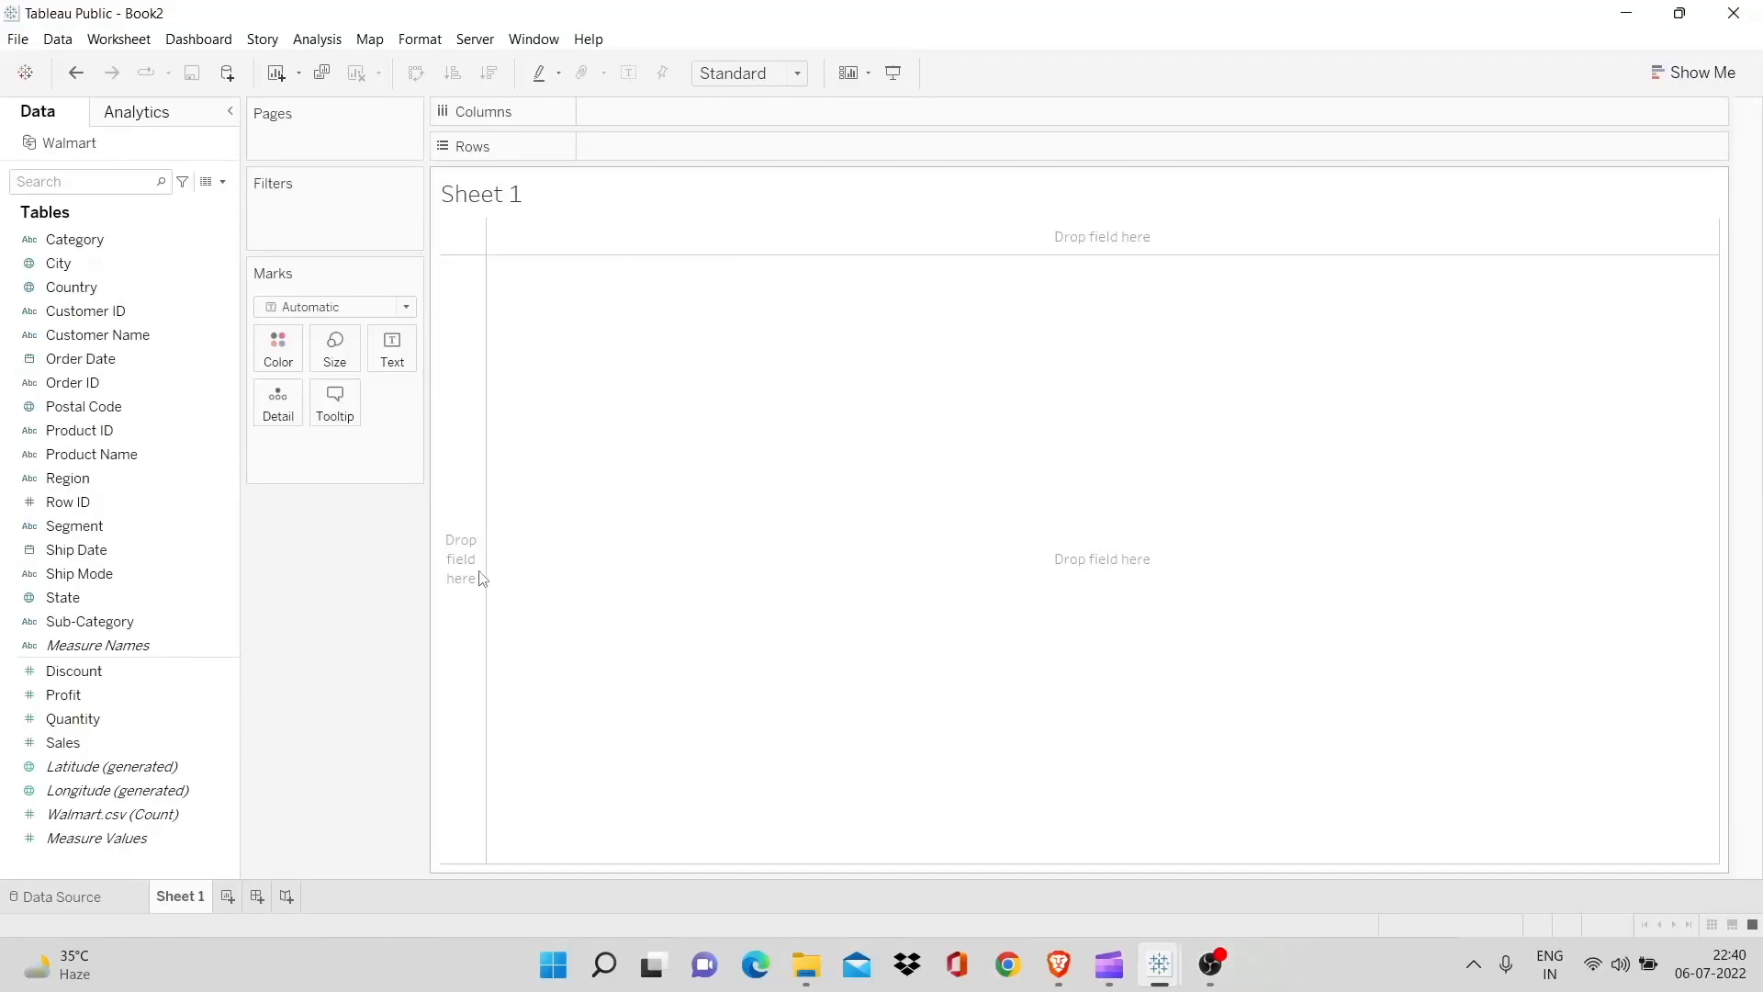
Place Category and Sub-Category on Rows and add Sales to the view
left_click(57, 262)
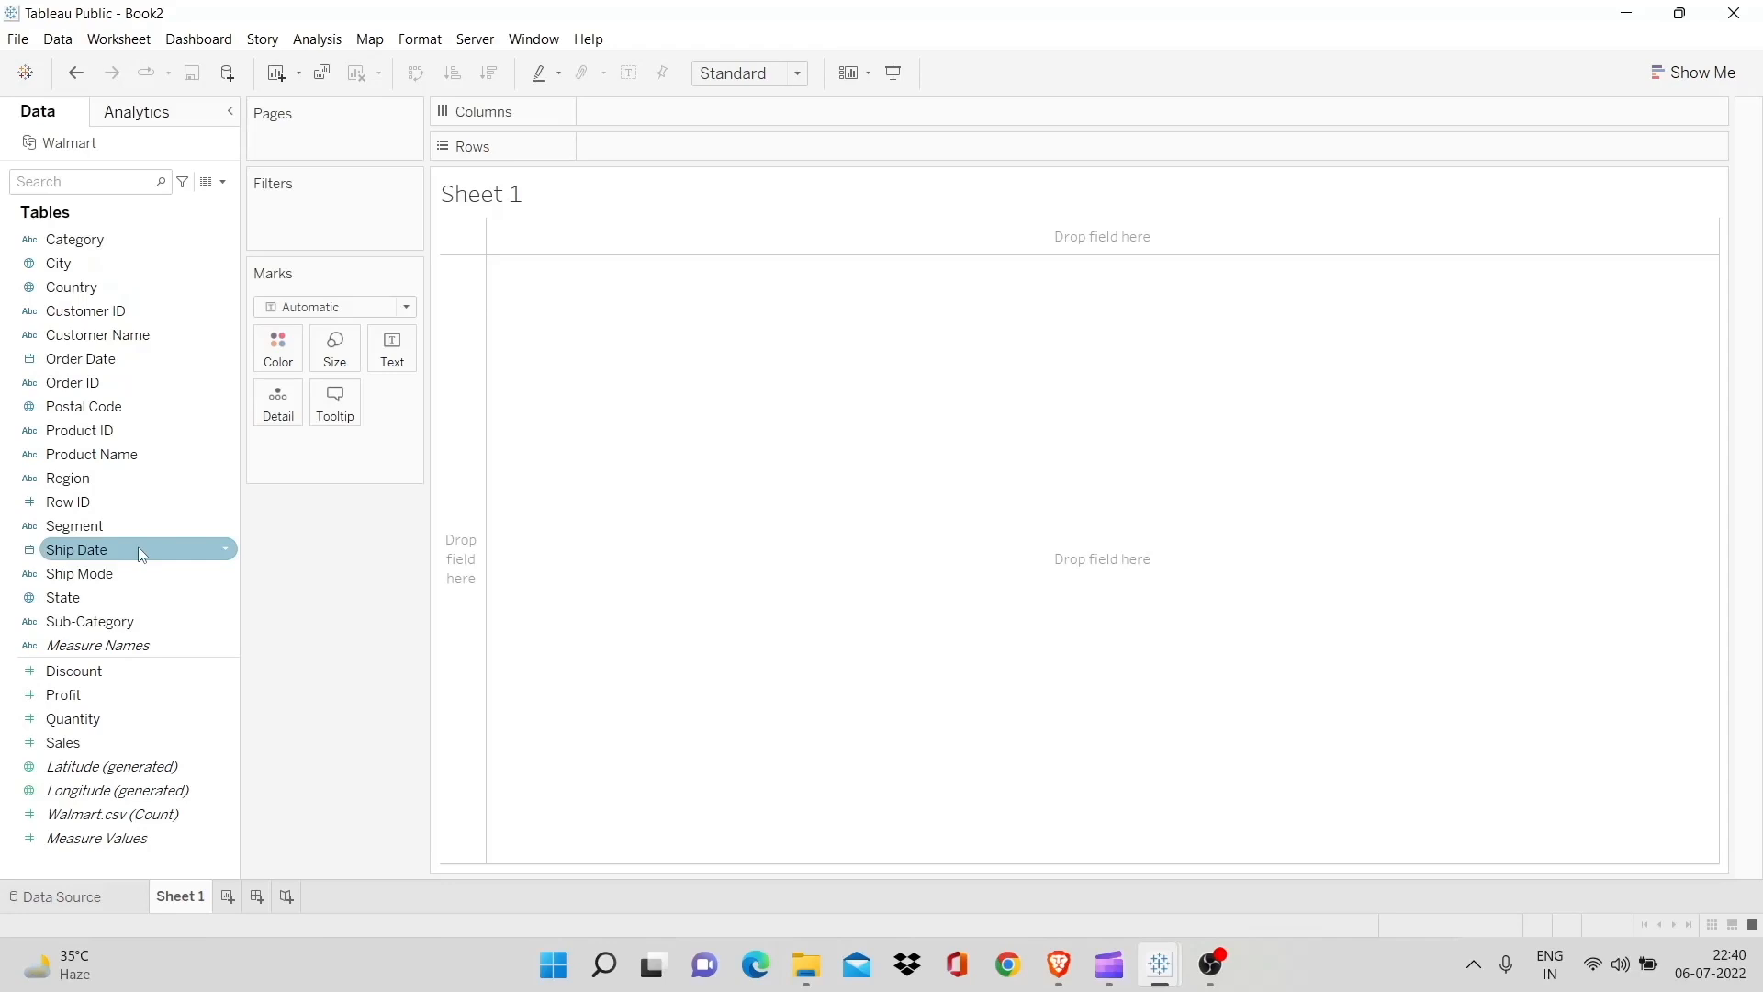
left_click(62, 742)
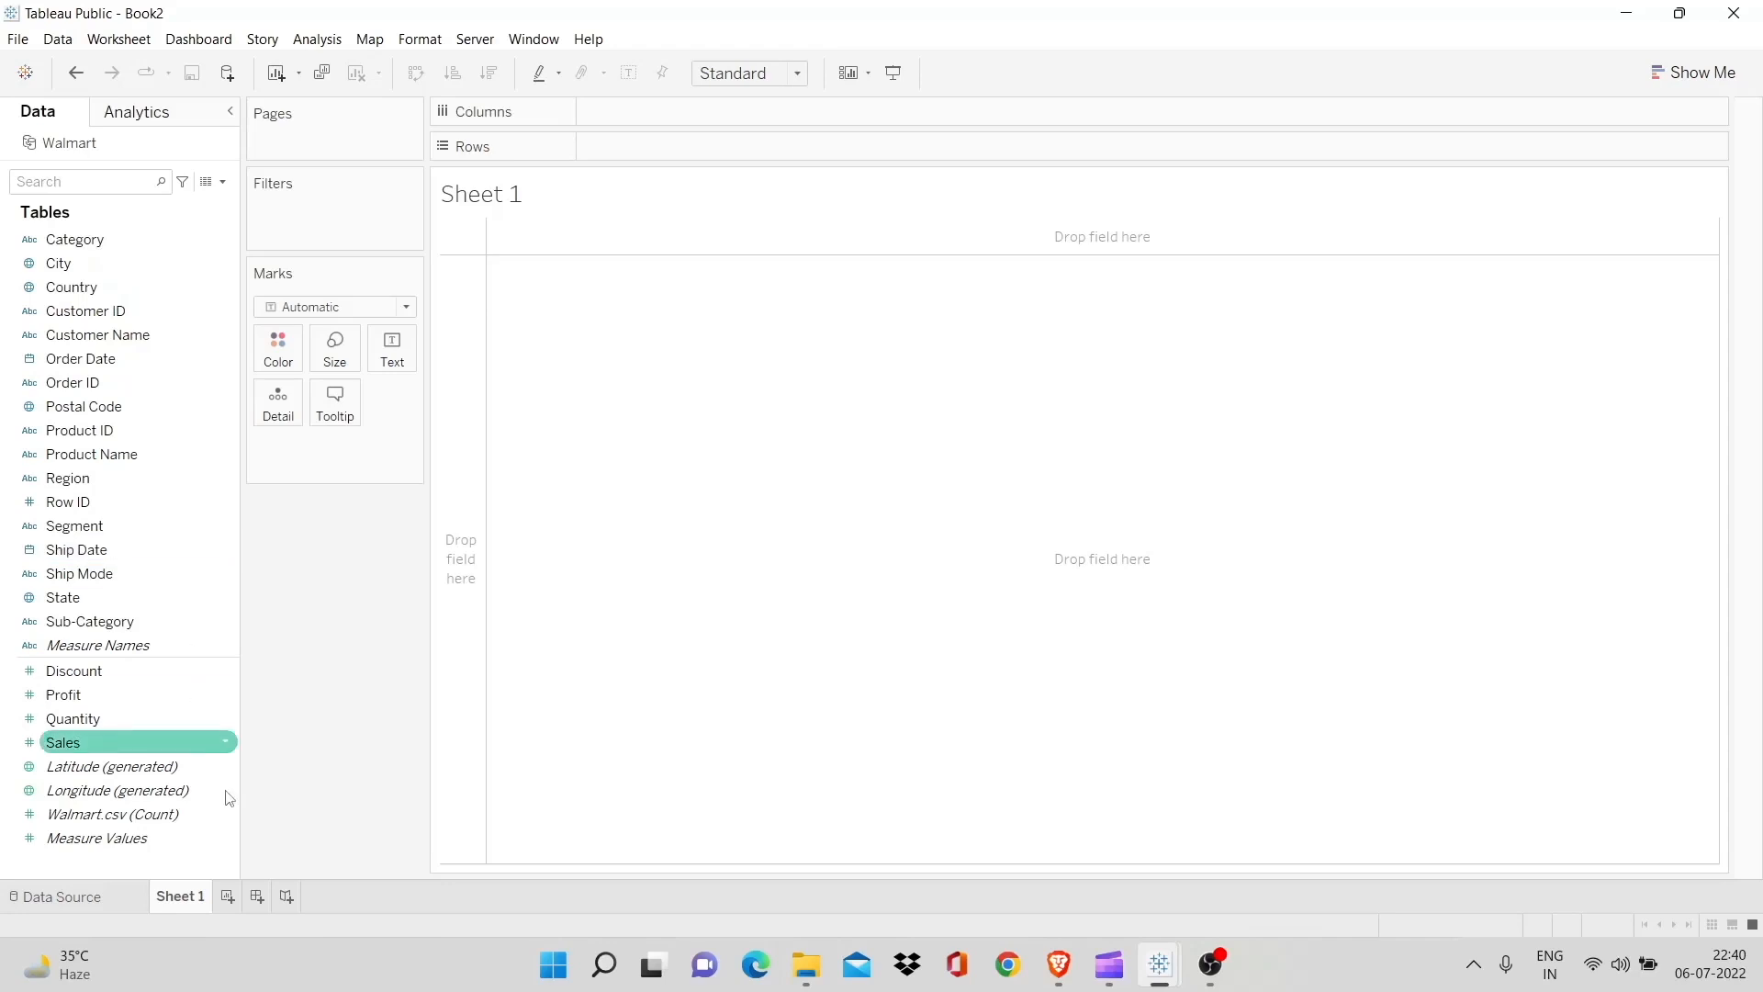
mouse_move(270, 859)
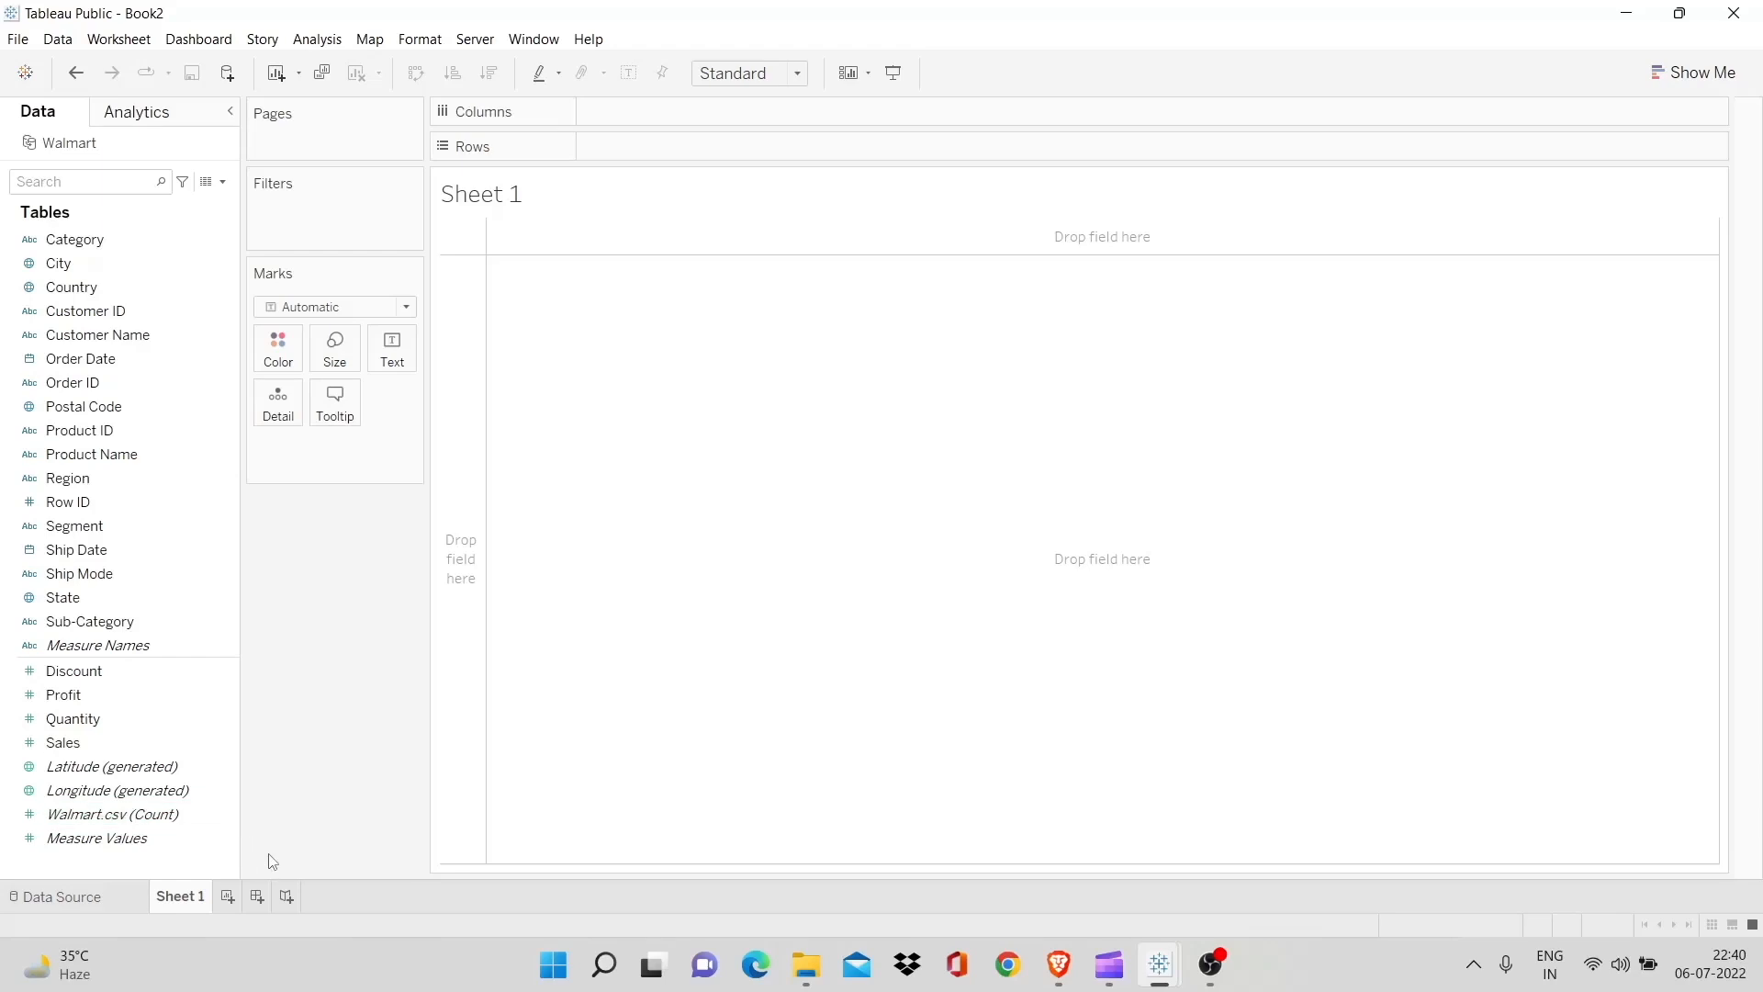
left_click(112, 766)
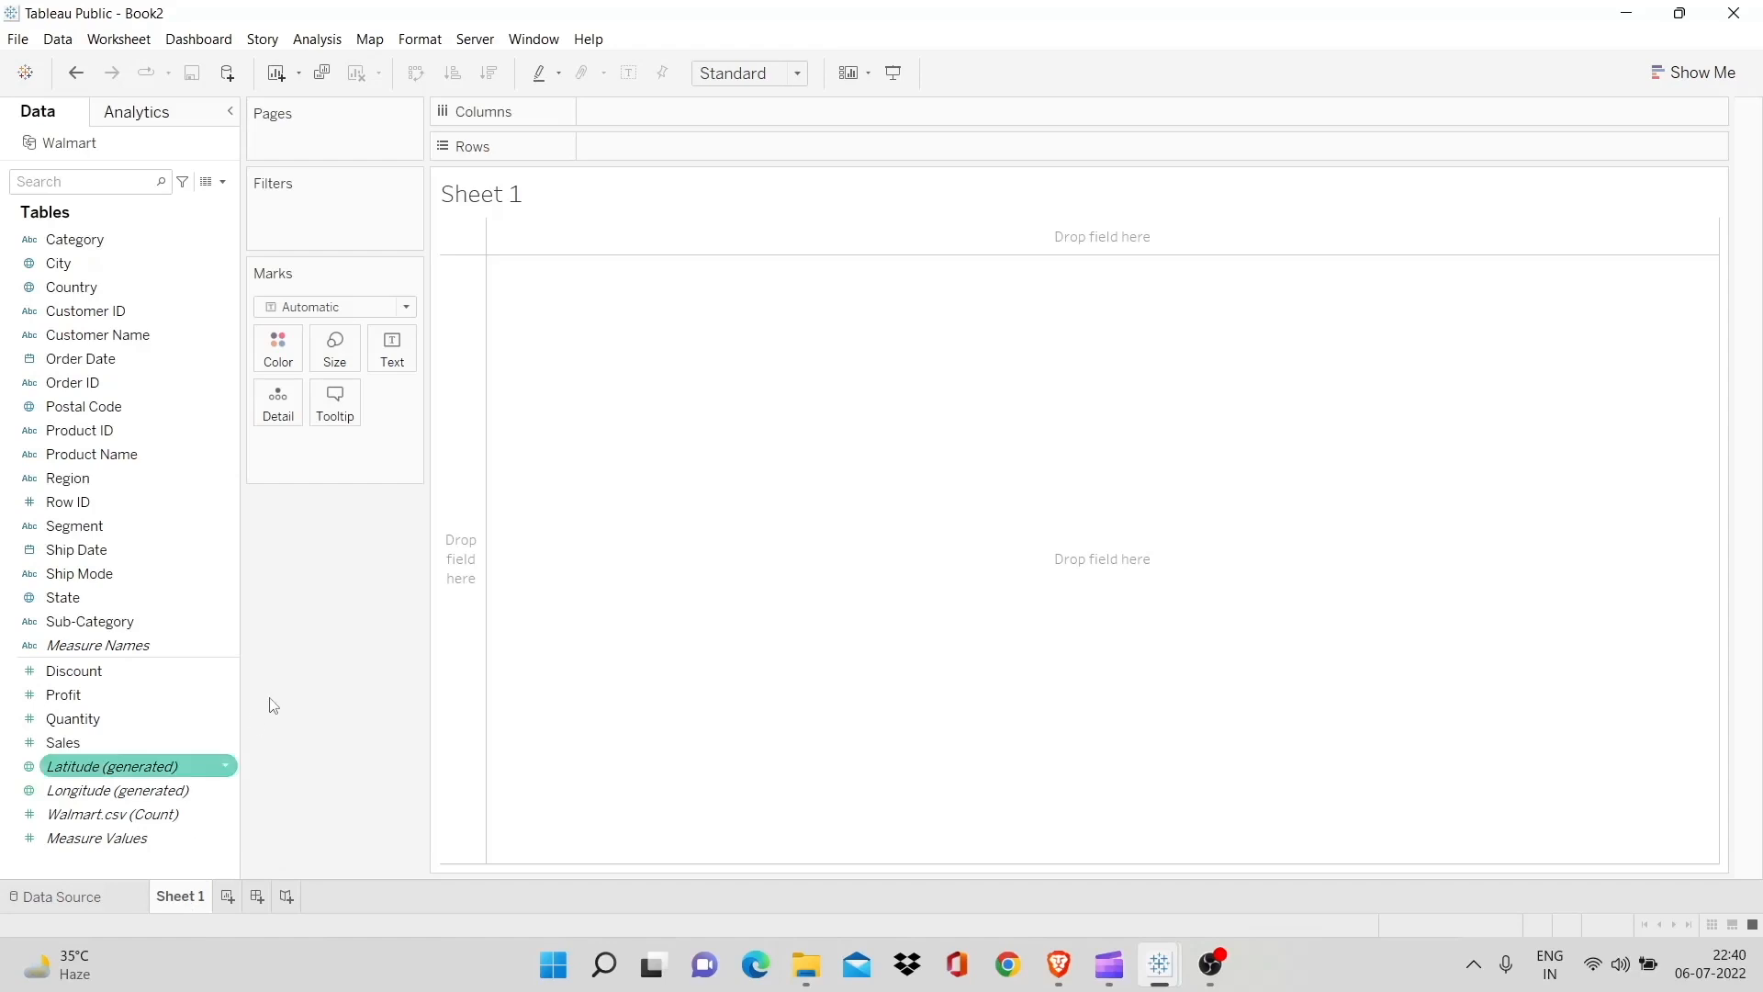
mouse_move(340, 673)
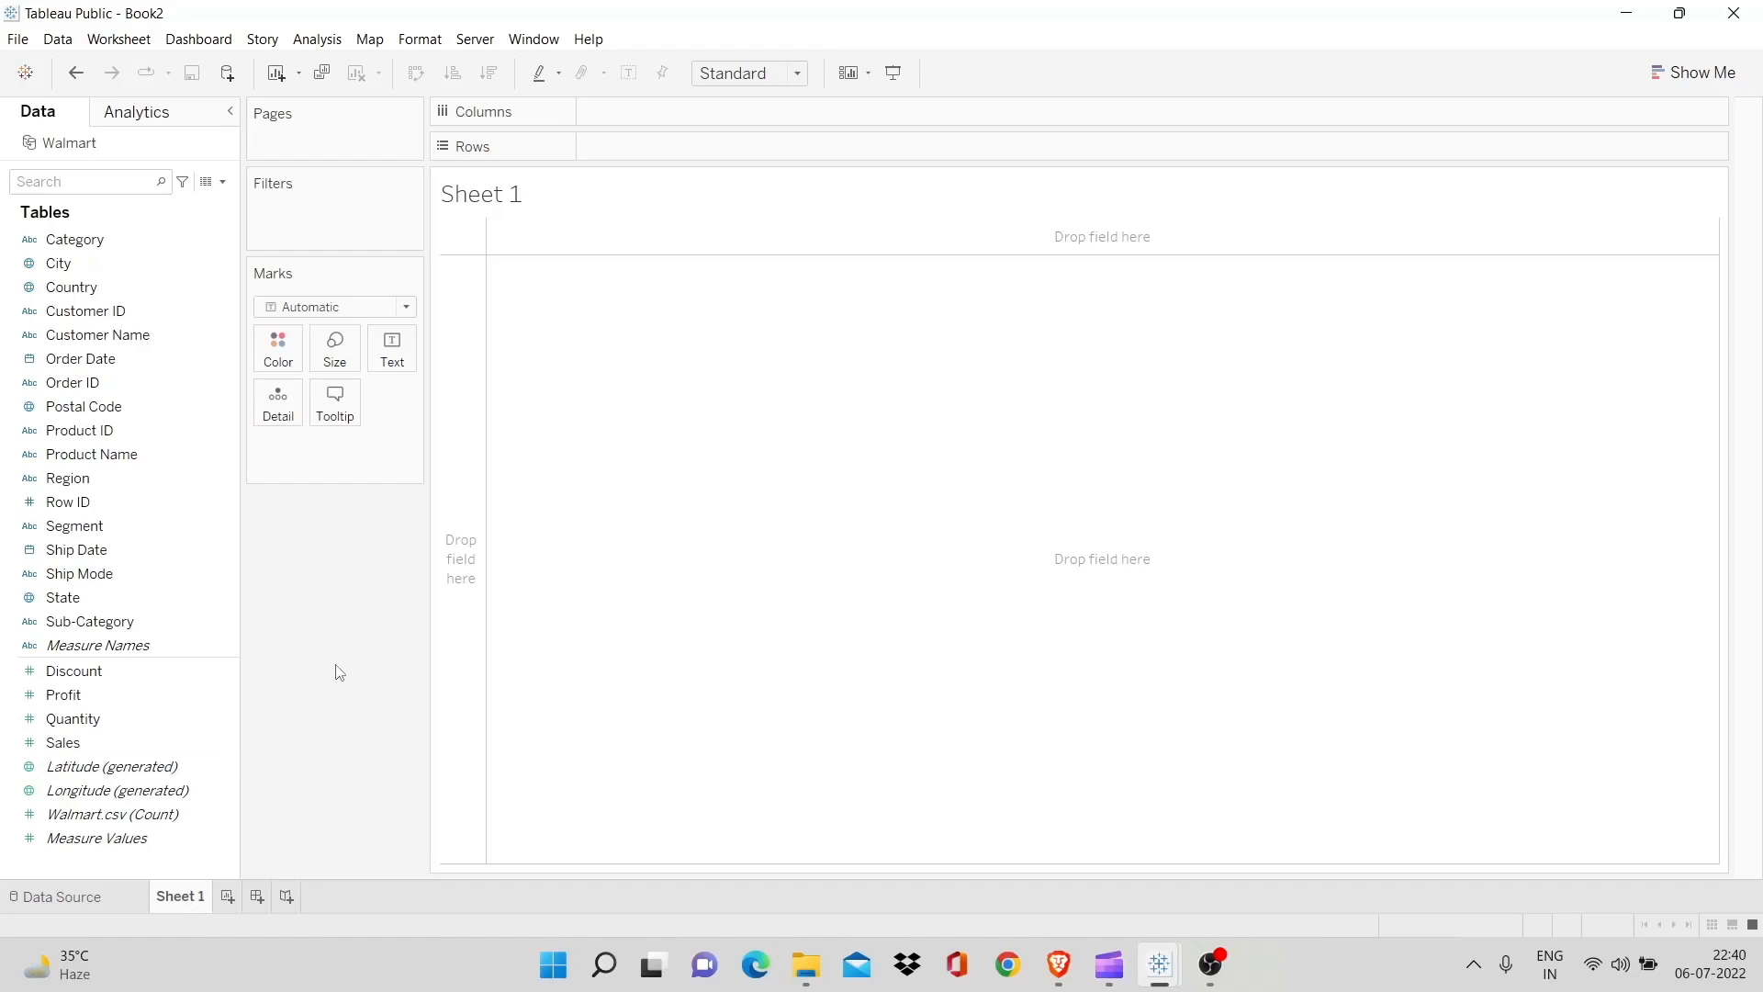
left_click(75, 239)
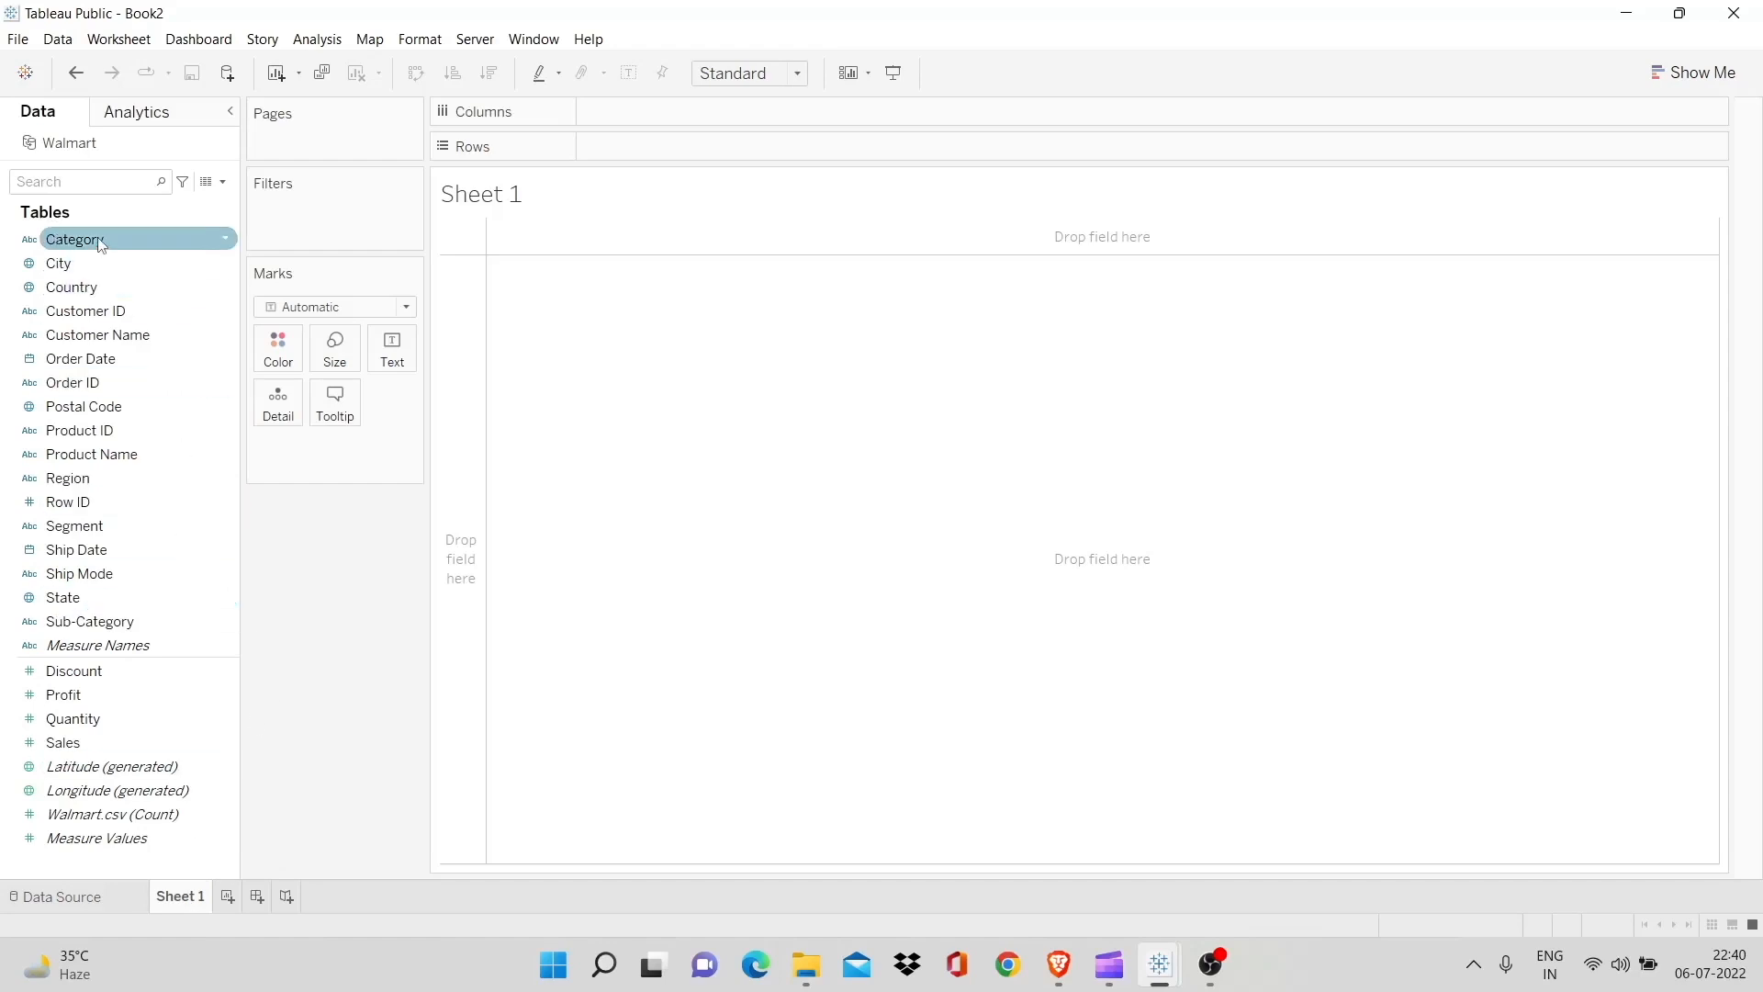
left_click_drag(76, 239, 619, 147)
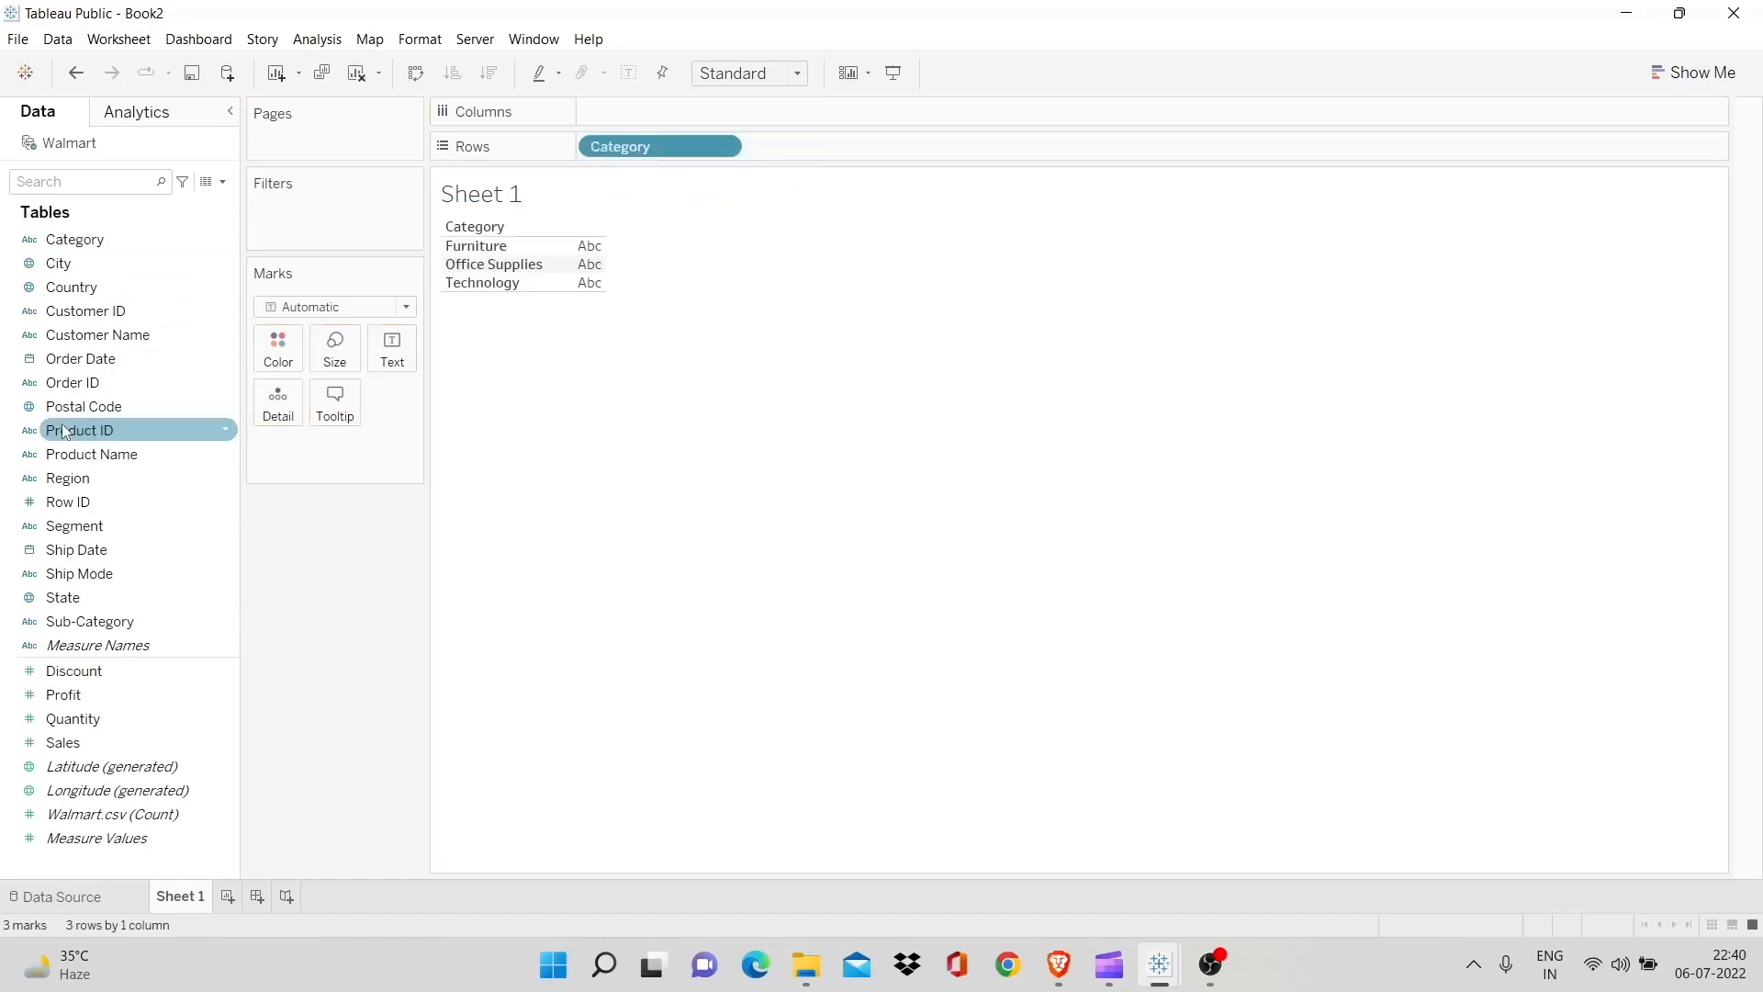
mouse_move(158, 746)
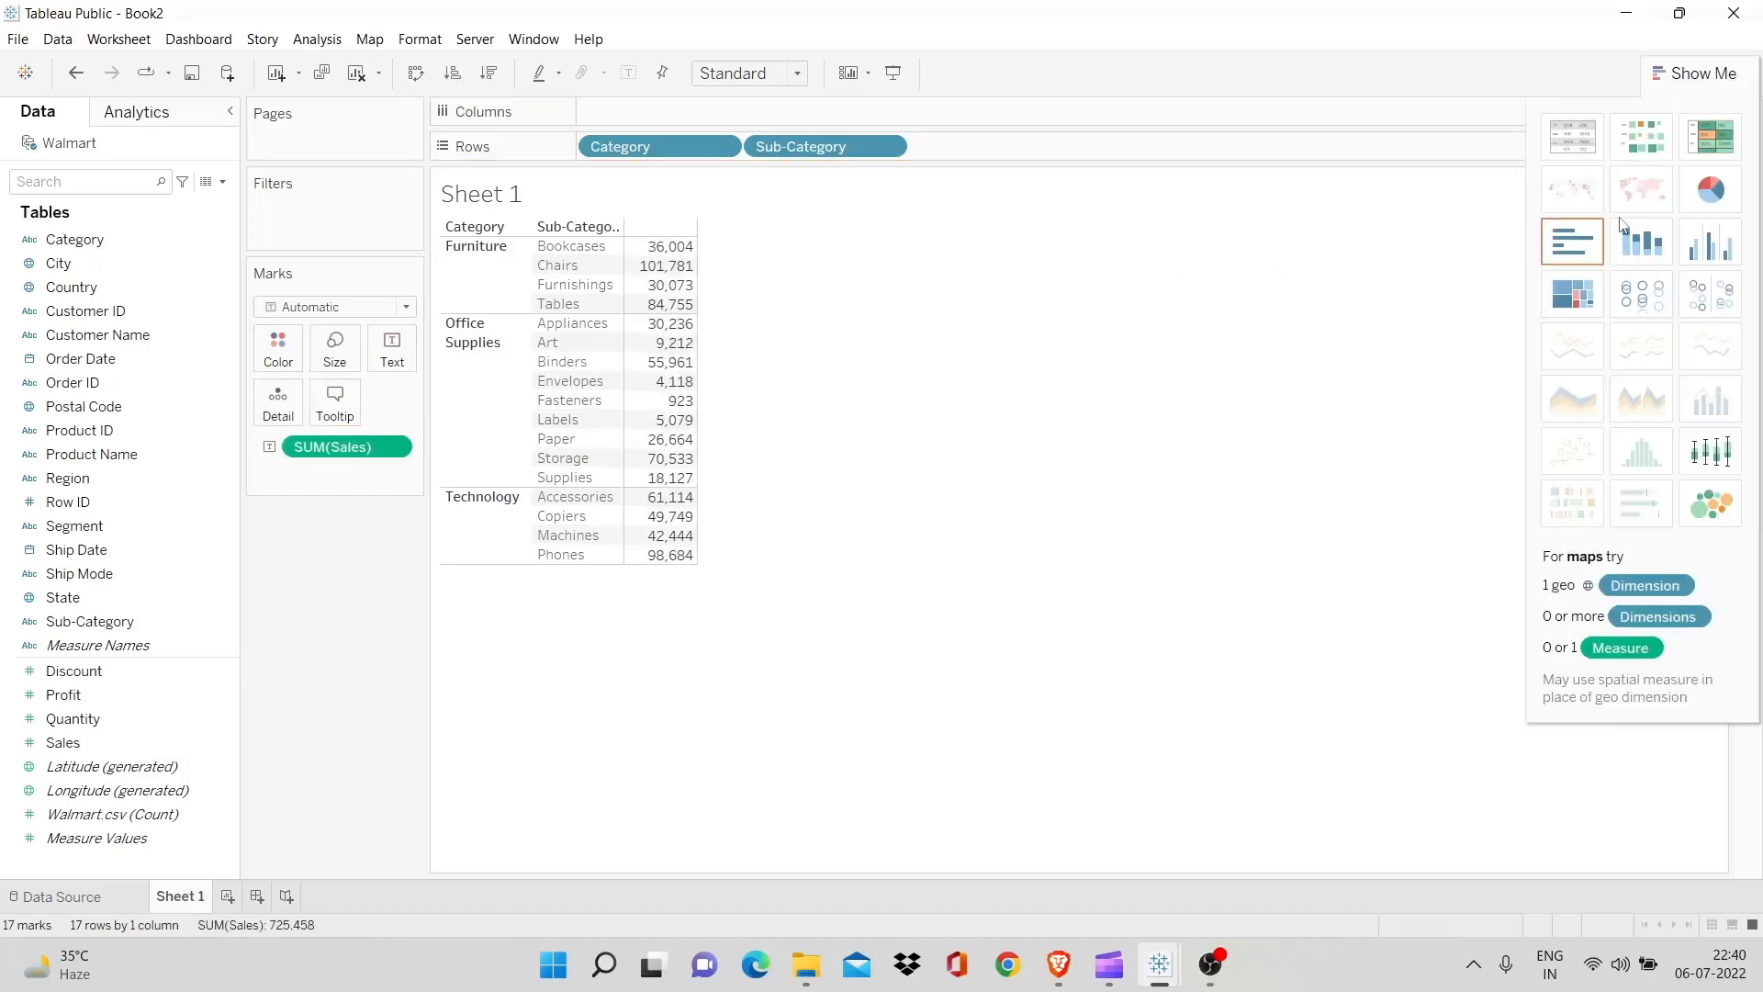
Turn the Sales table into a bar chart and swap rows and columns so bars stand vertically
left_click(1571, 241)
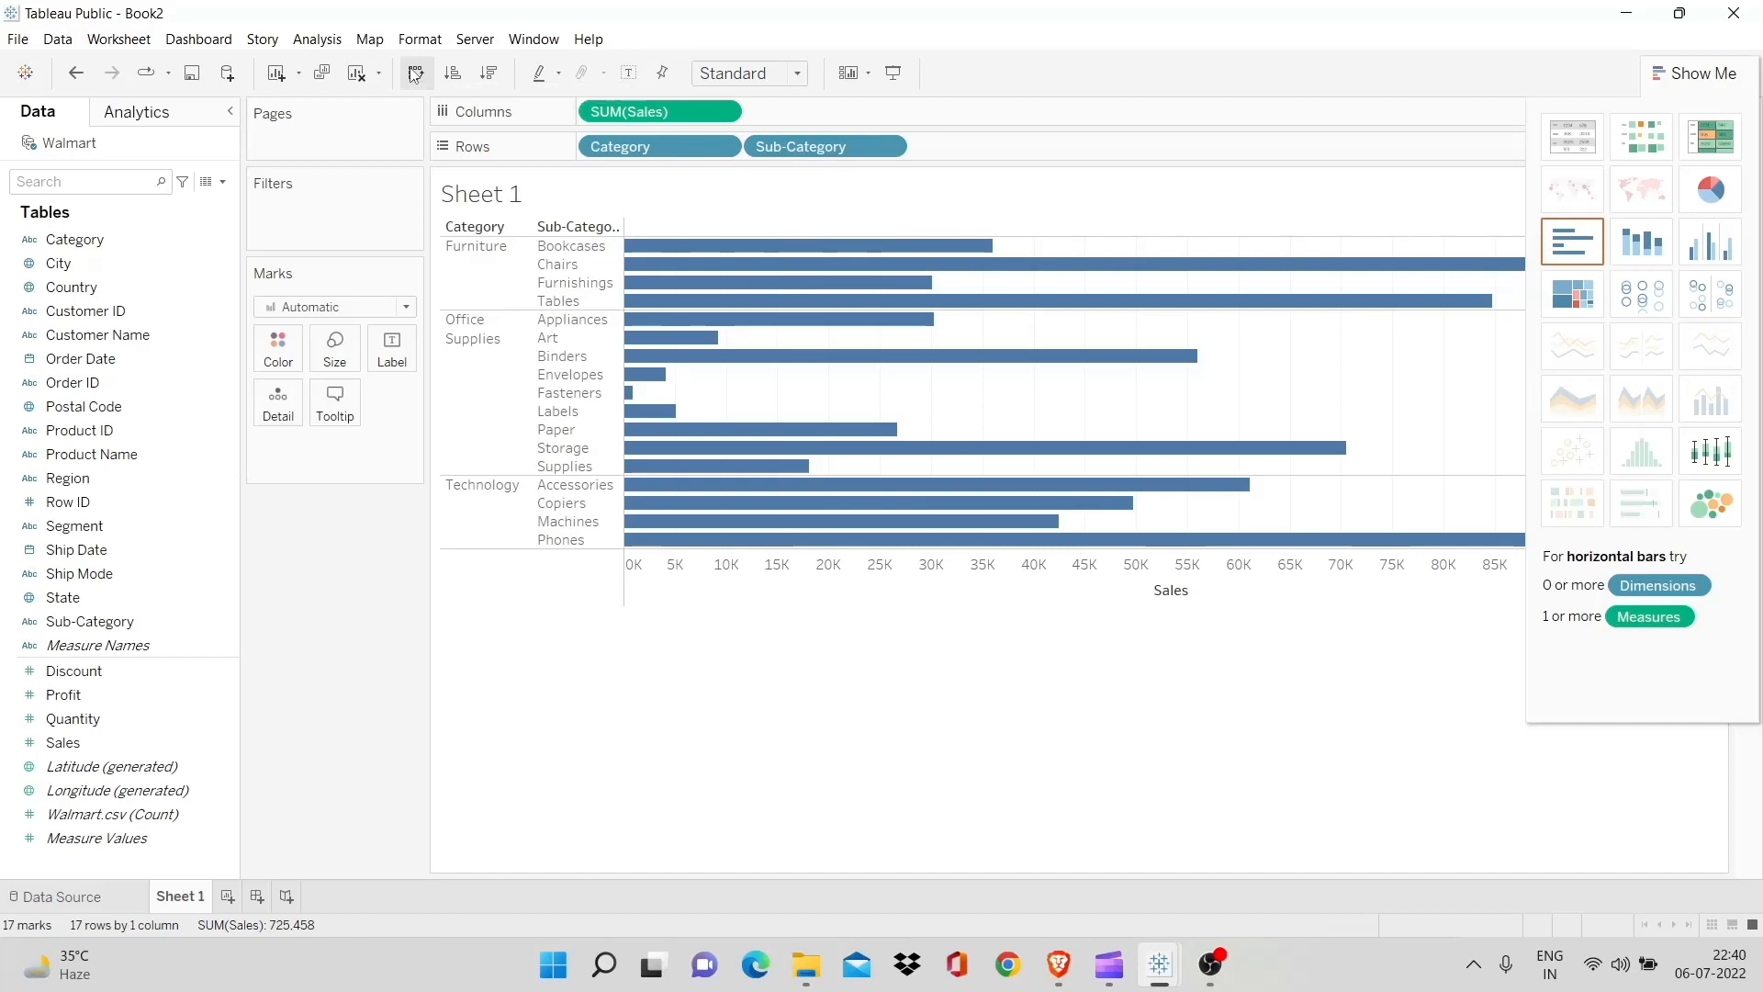
left_click(452, 73)
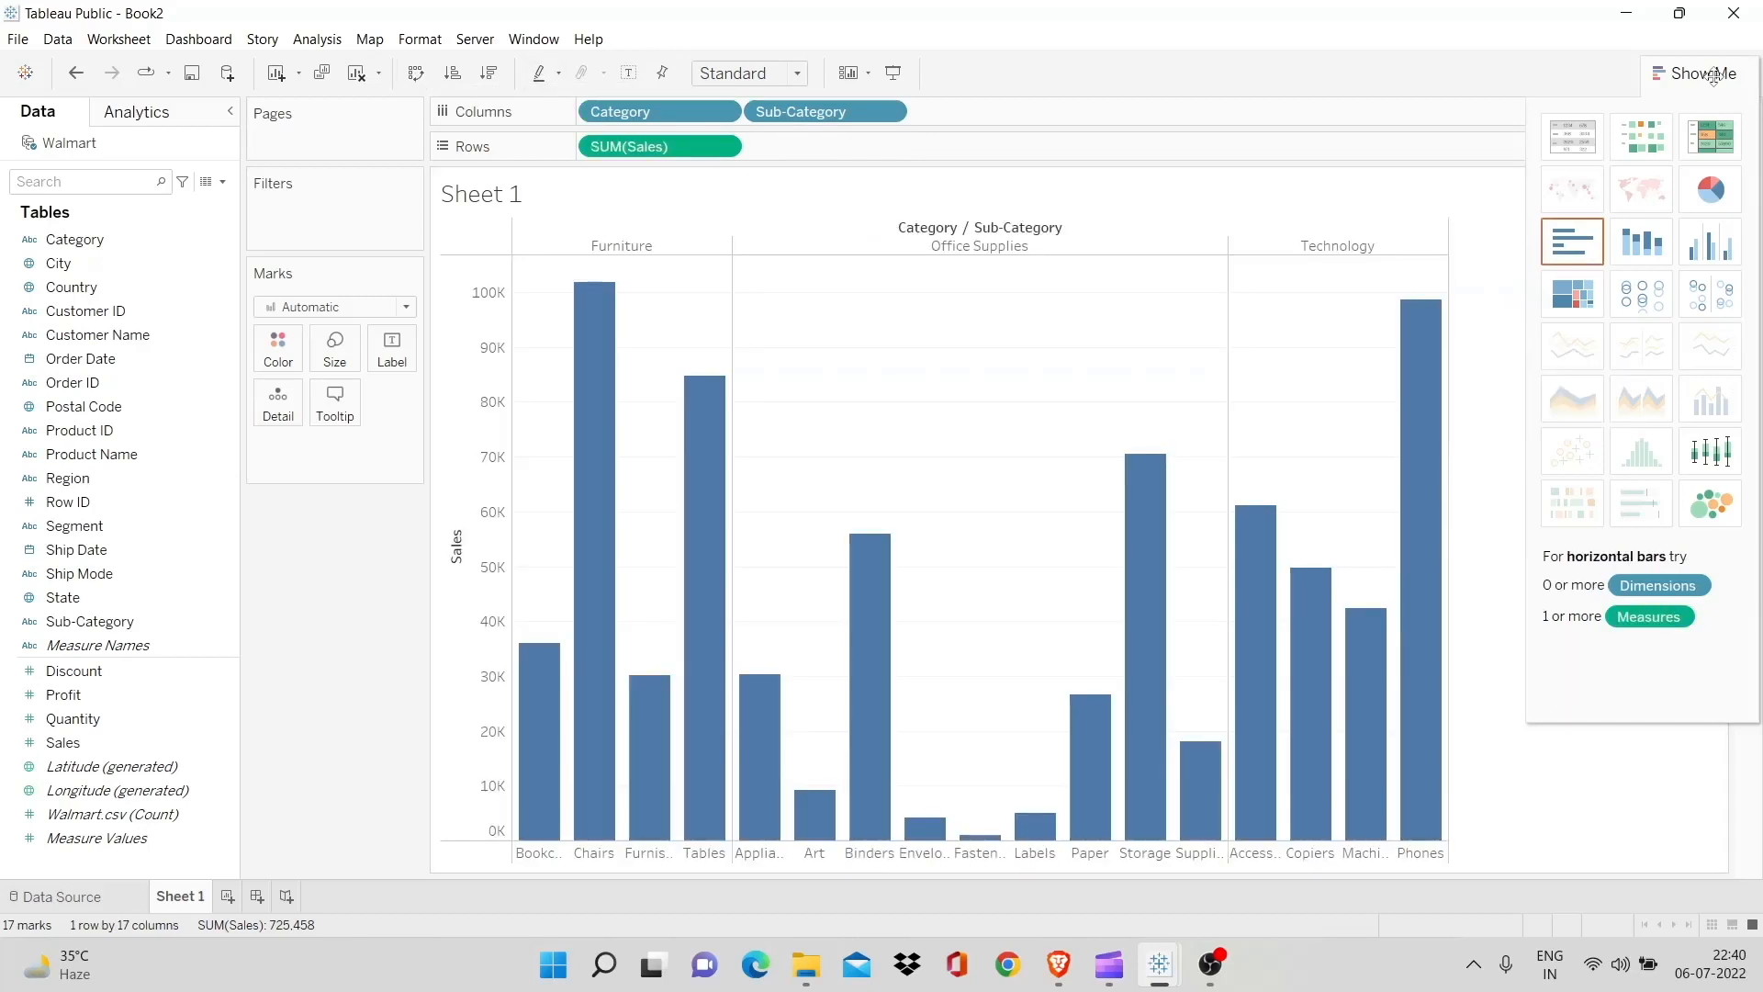
left_click(1701, 71)
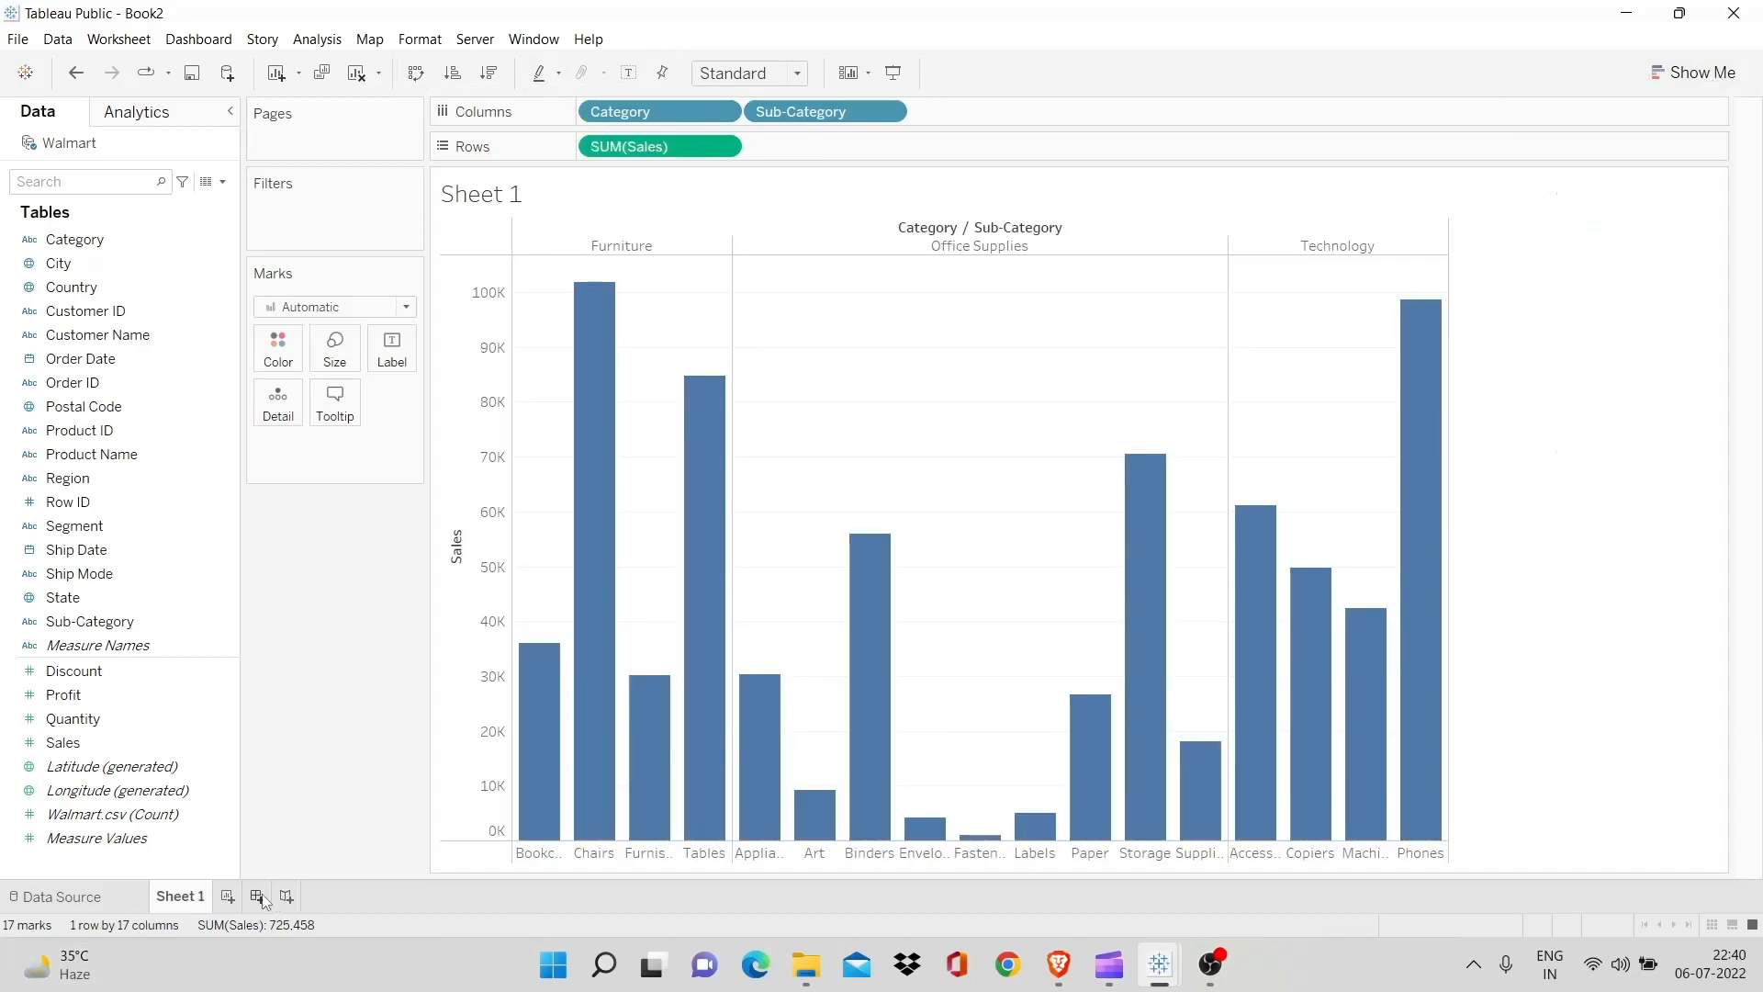
Start a new worksheet and show Profit by Segment as a pie chart
left_click(257, 896)
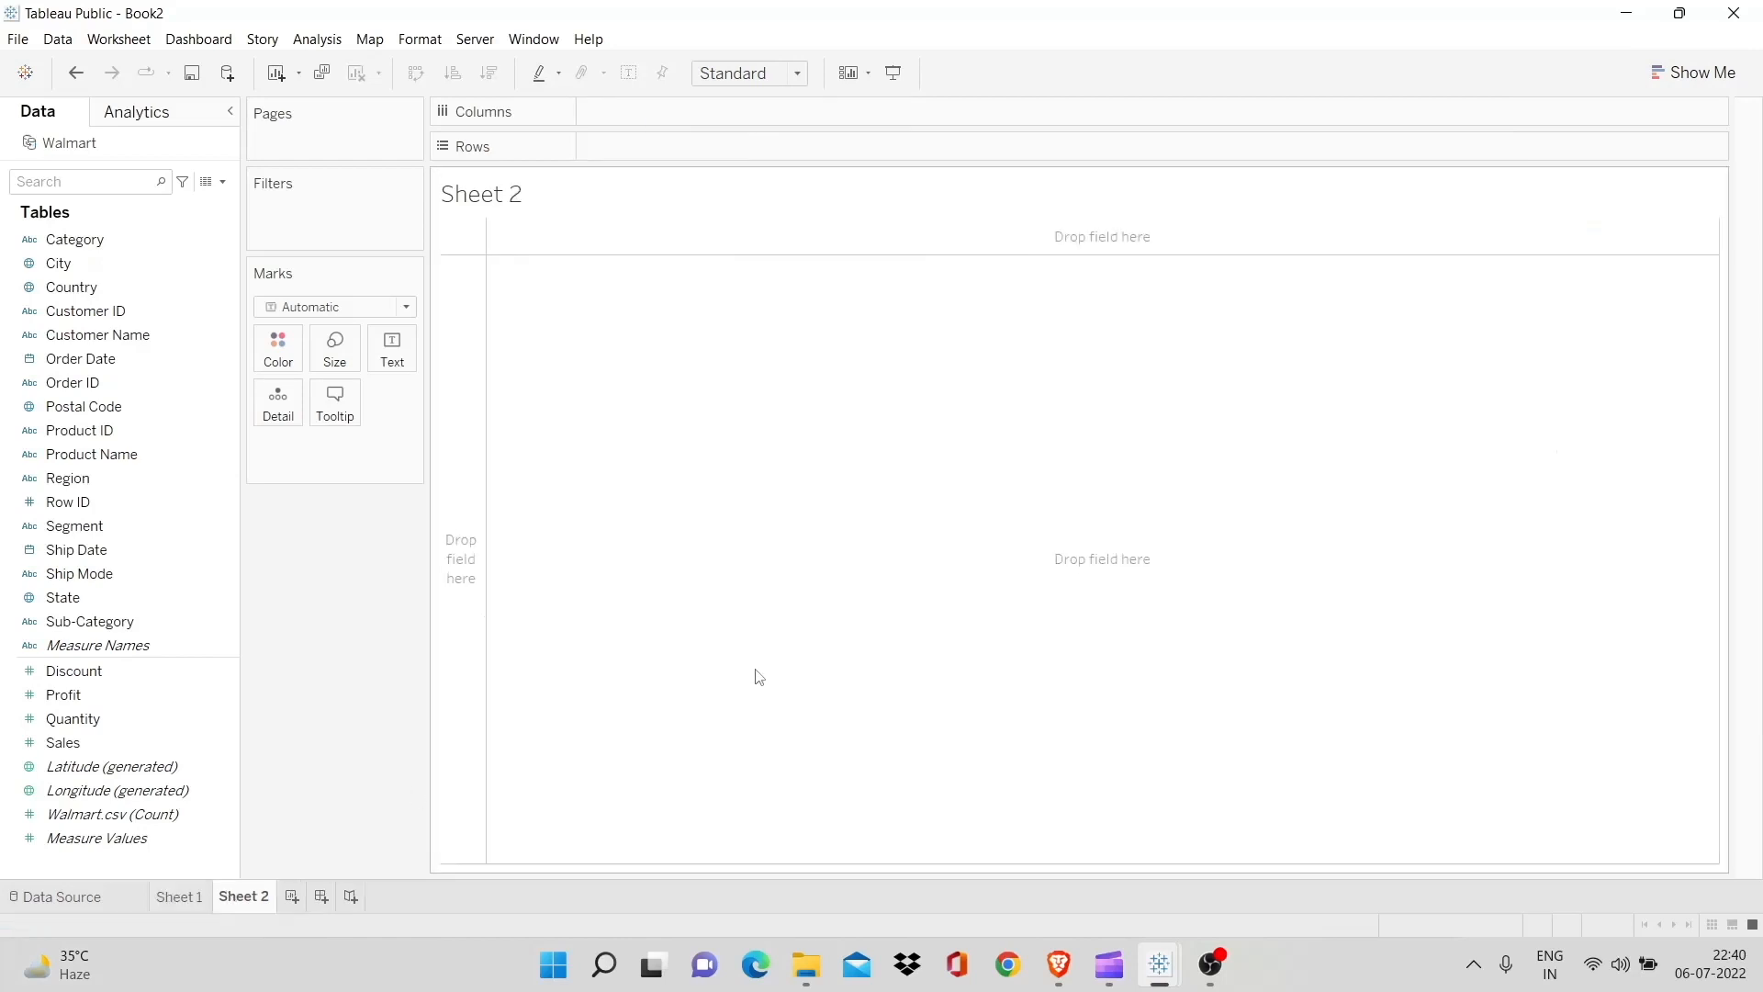
mouse_move(892, 610)
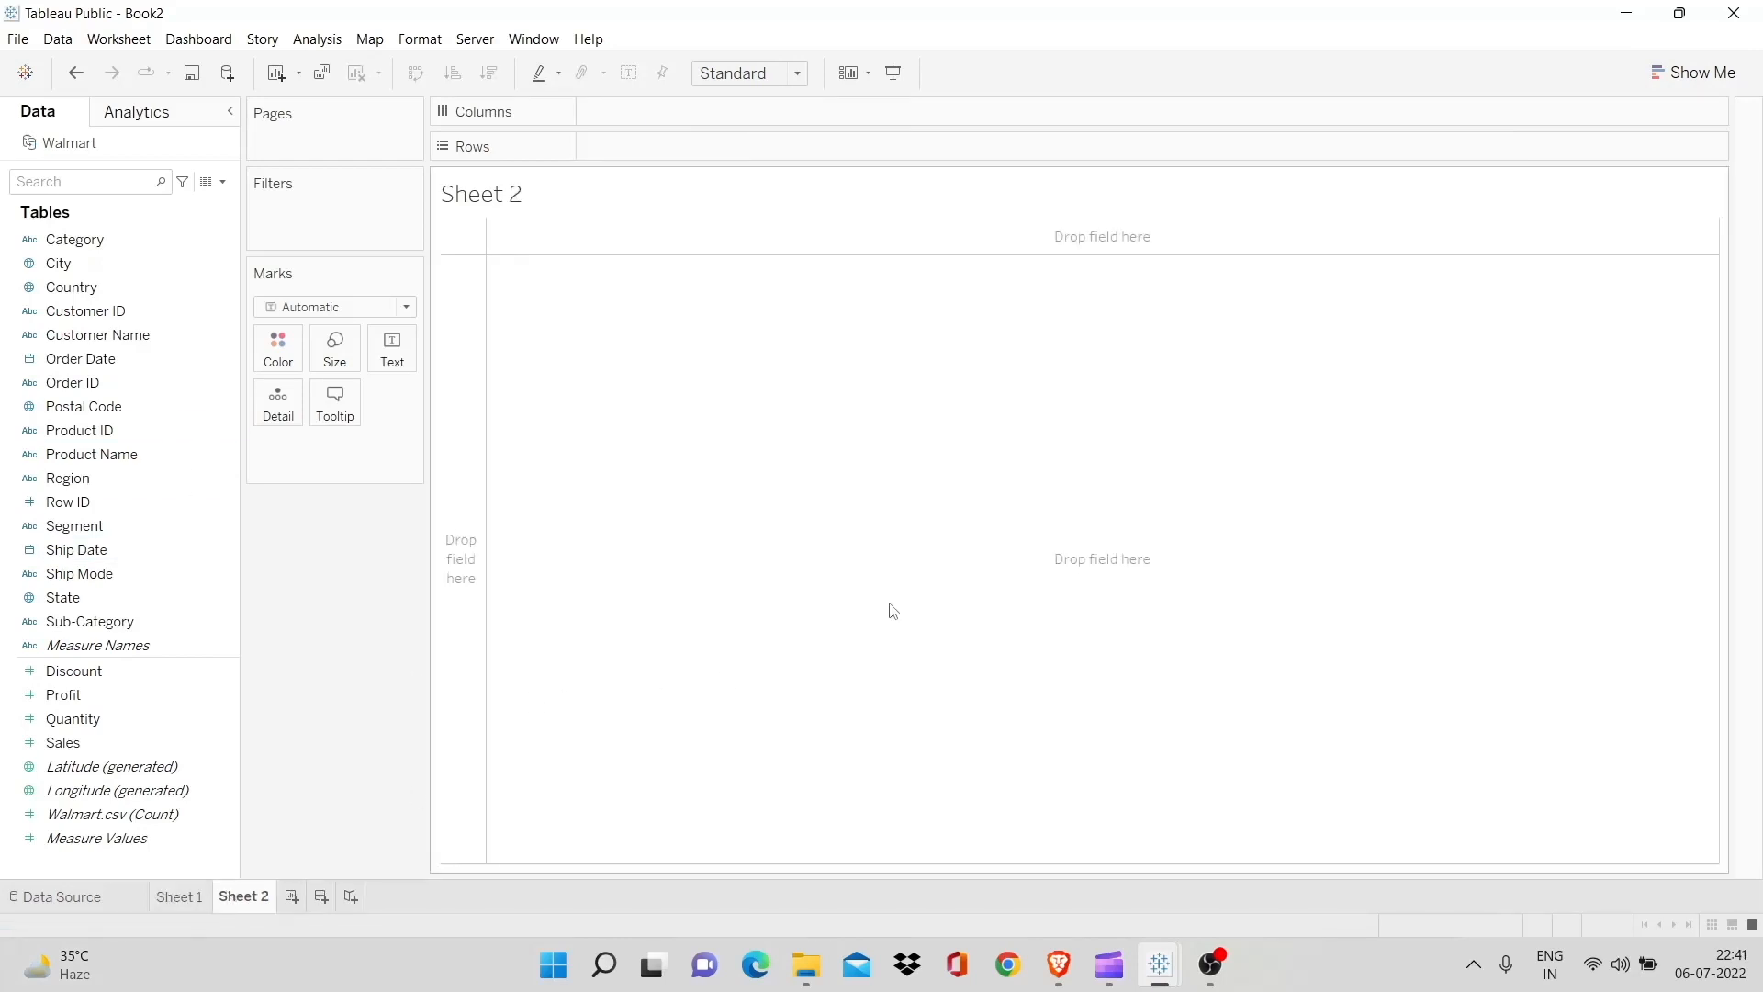
mouse_move(277, 641)
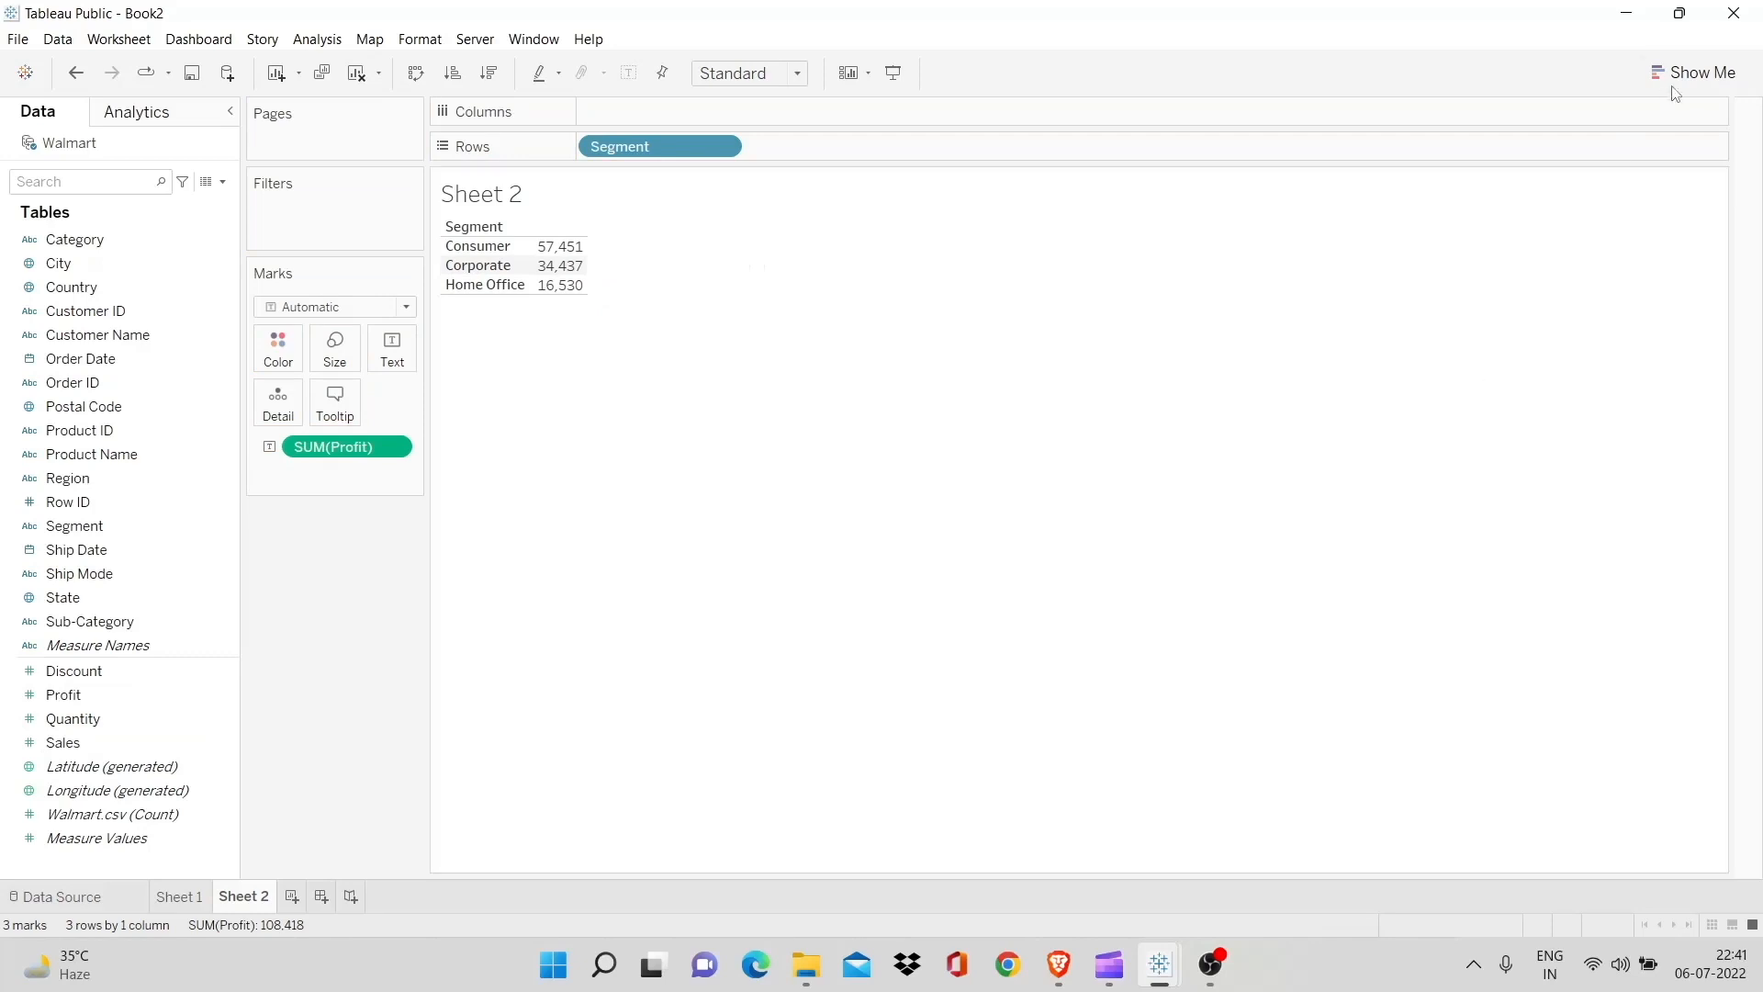
left_click(1700, 74)
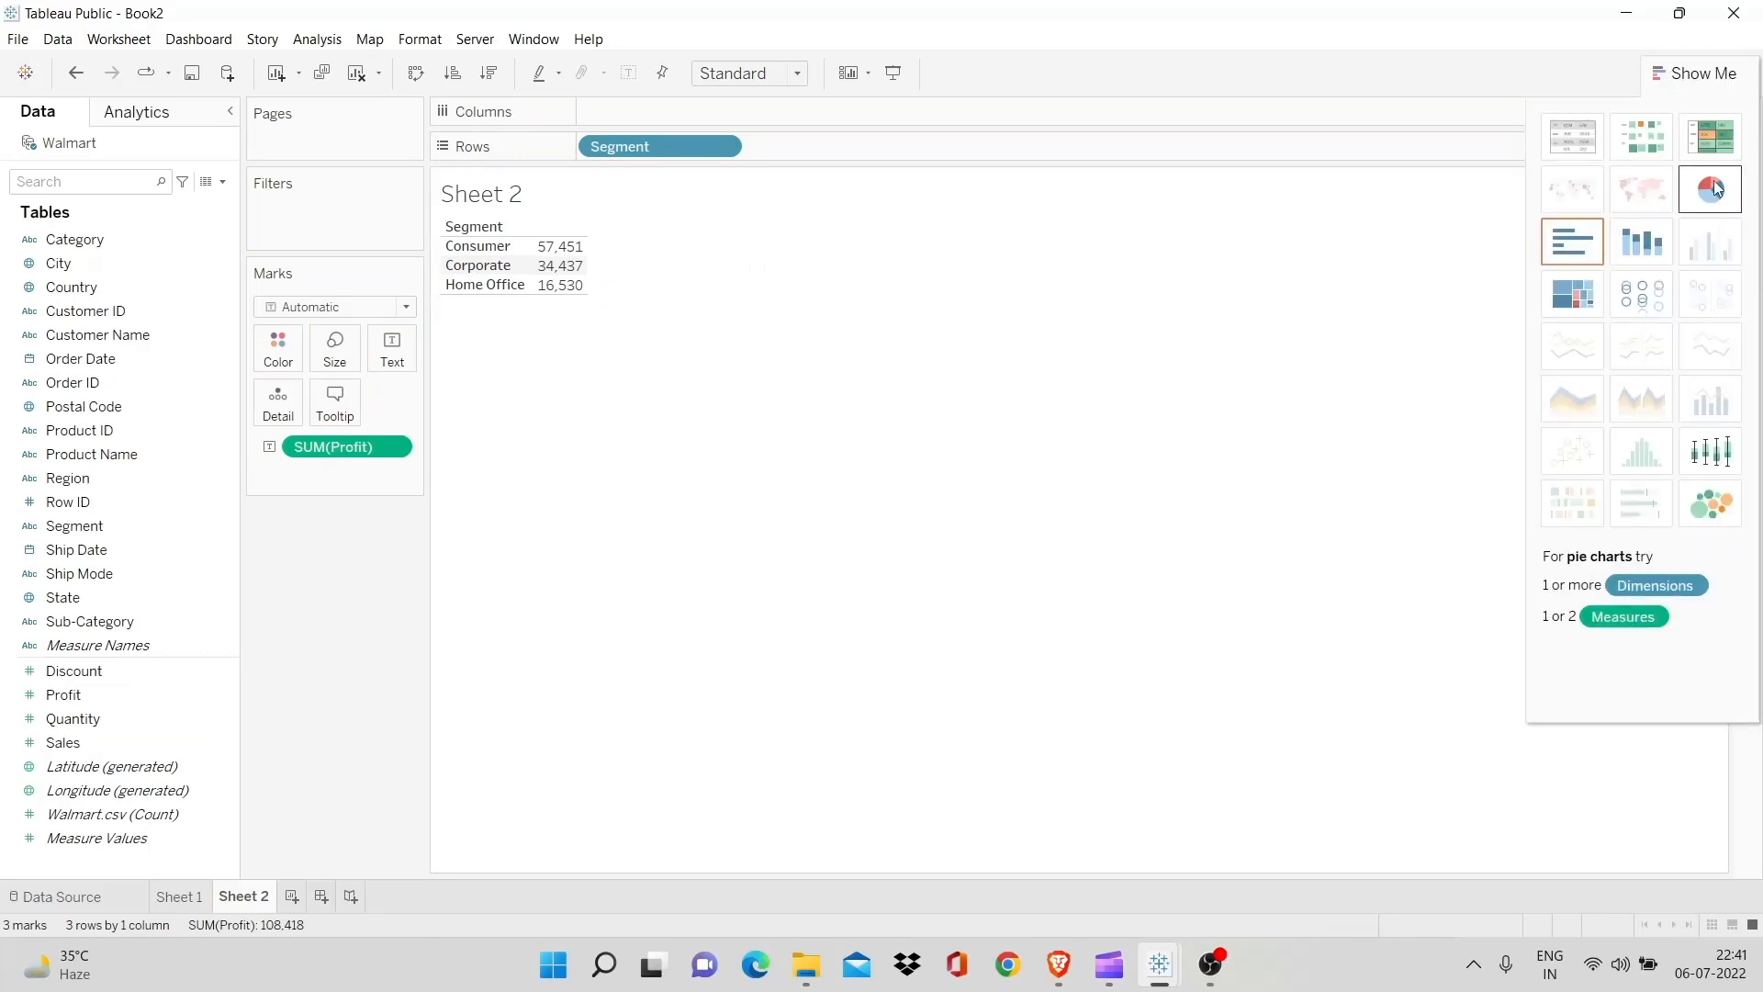
left_click(1708, 188)
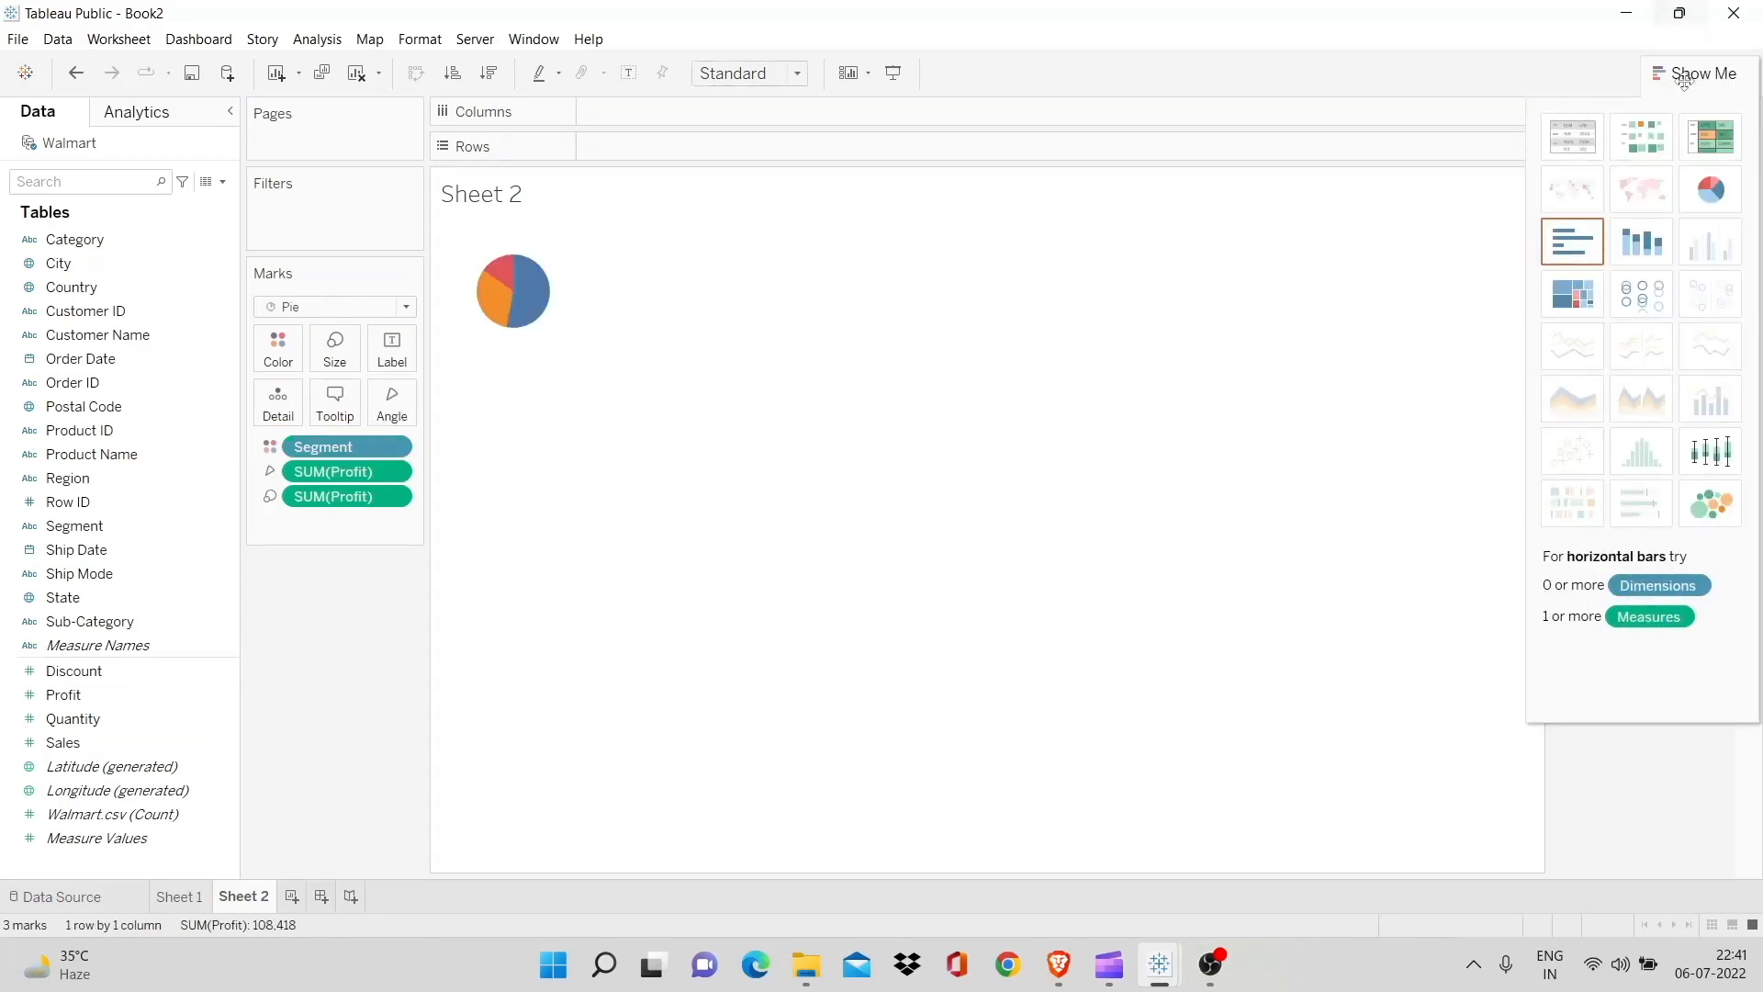
left_click(795, 74)
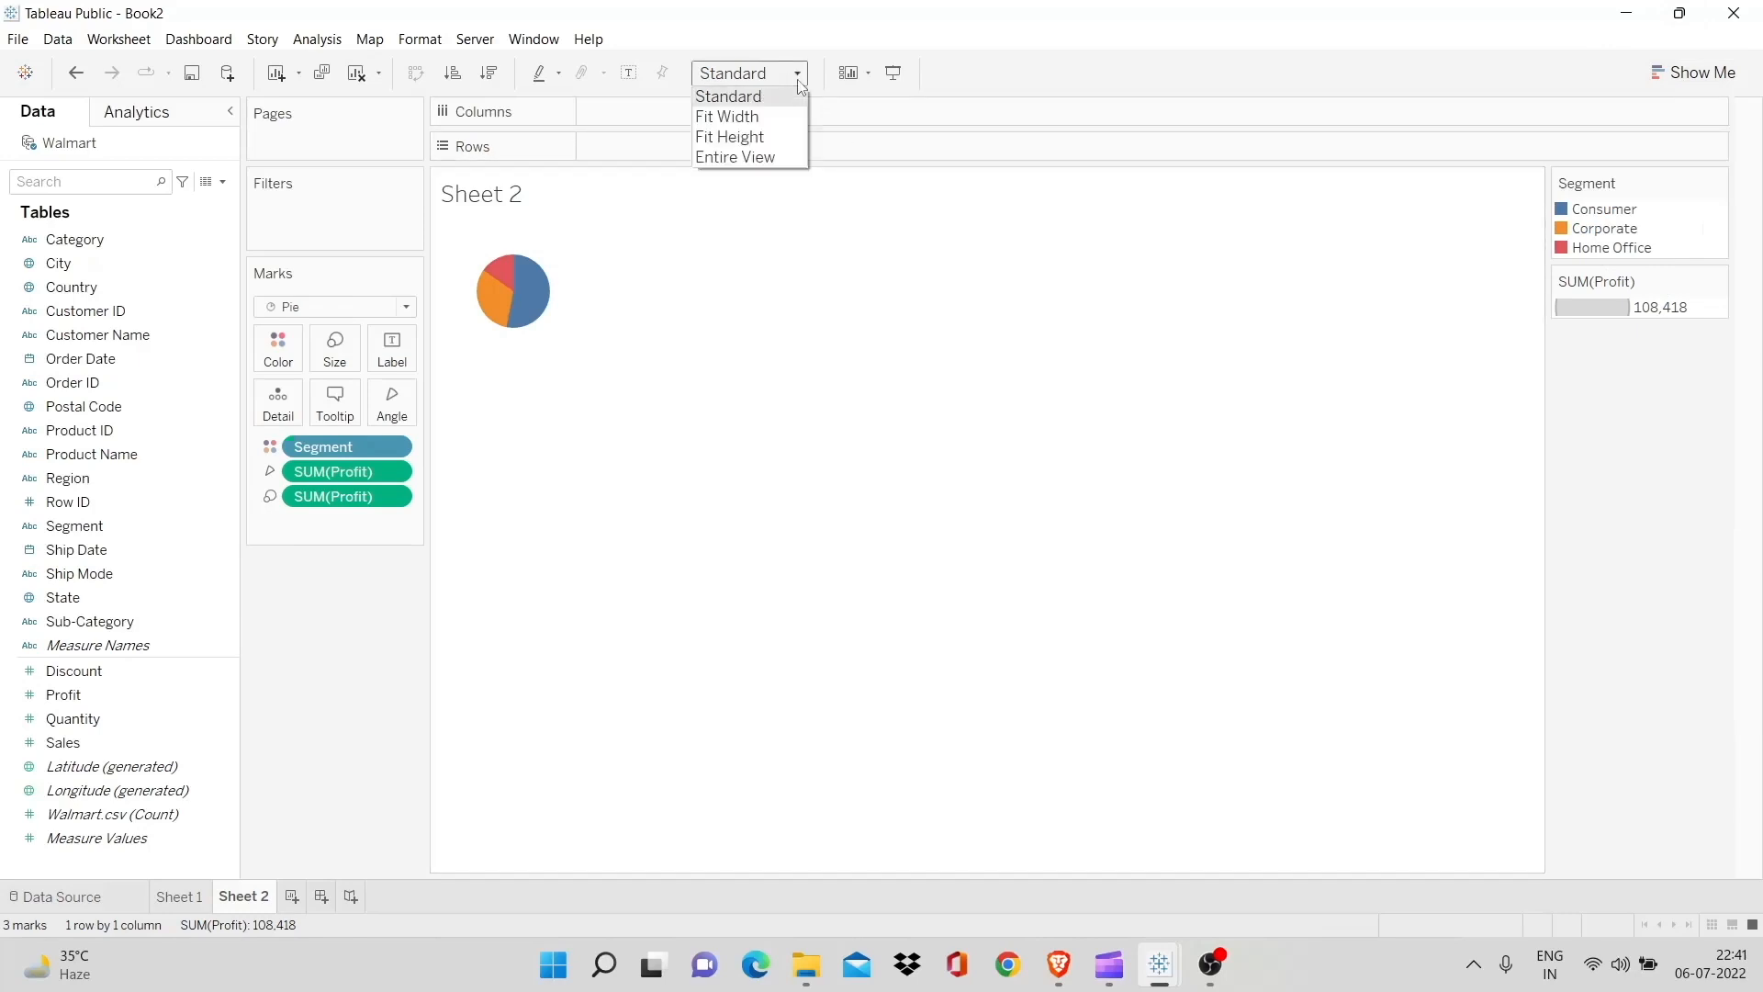
Fit the pie to the entire view and label its slices with profit values
left_click(734, 156)
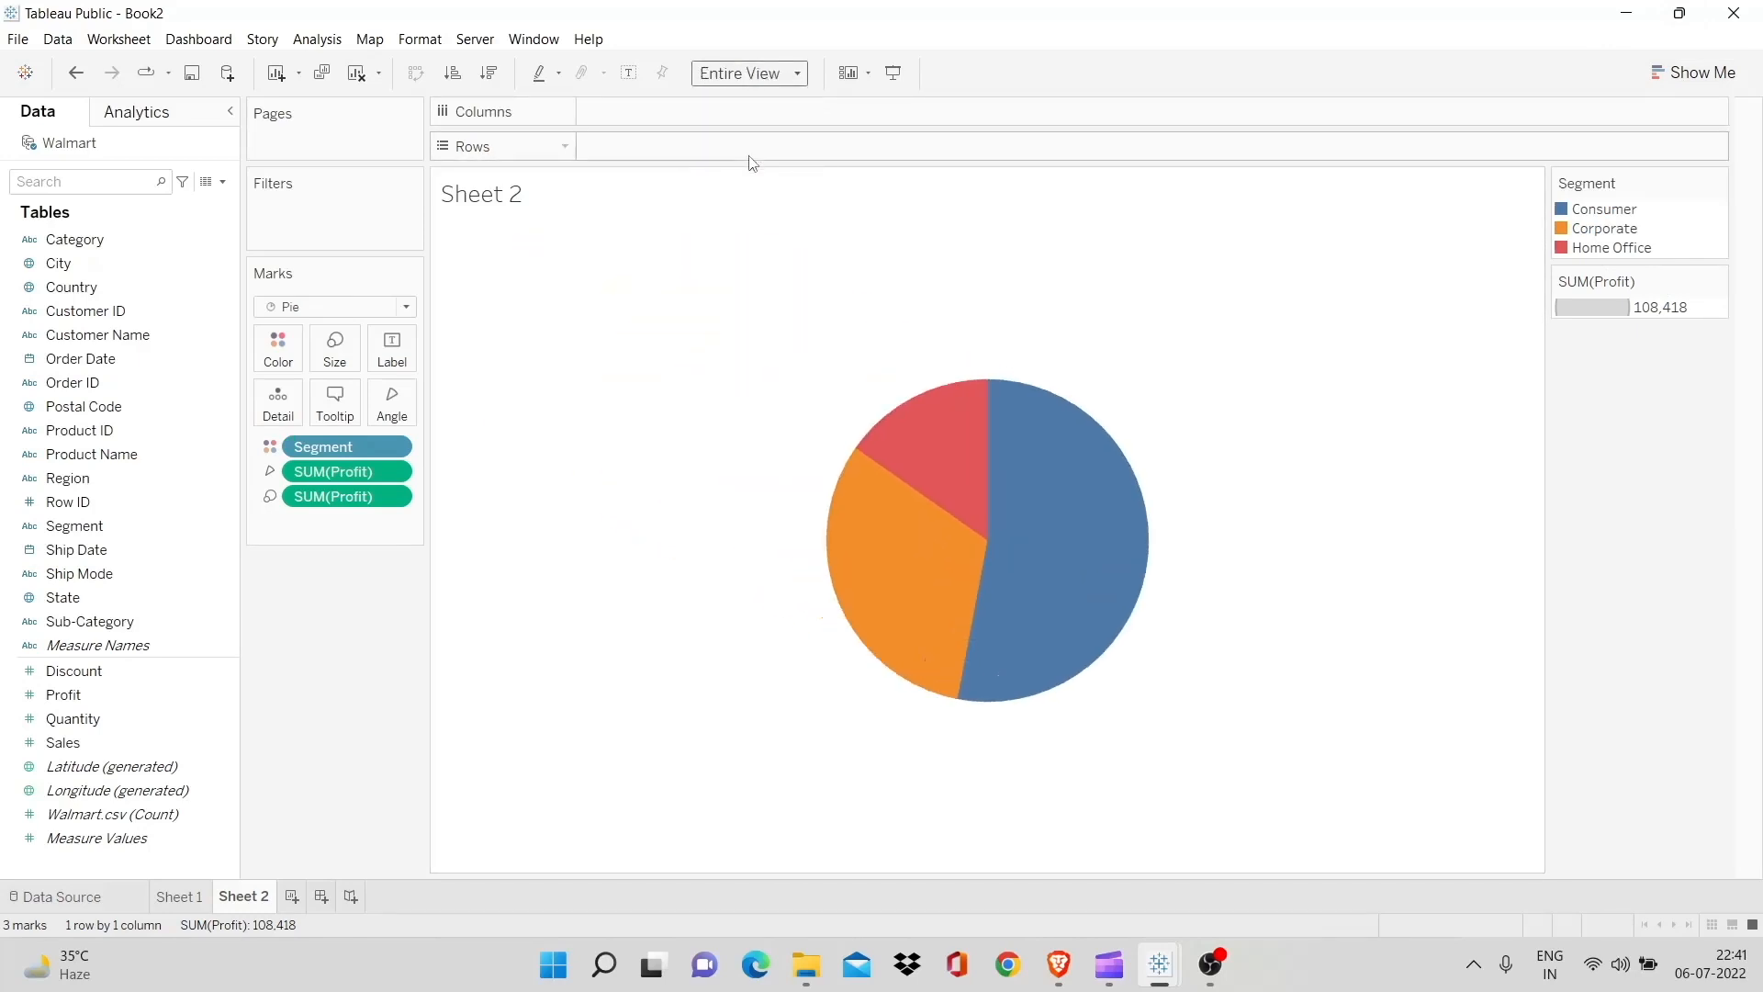
mouse_move(391, 347)
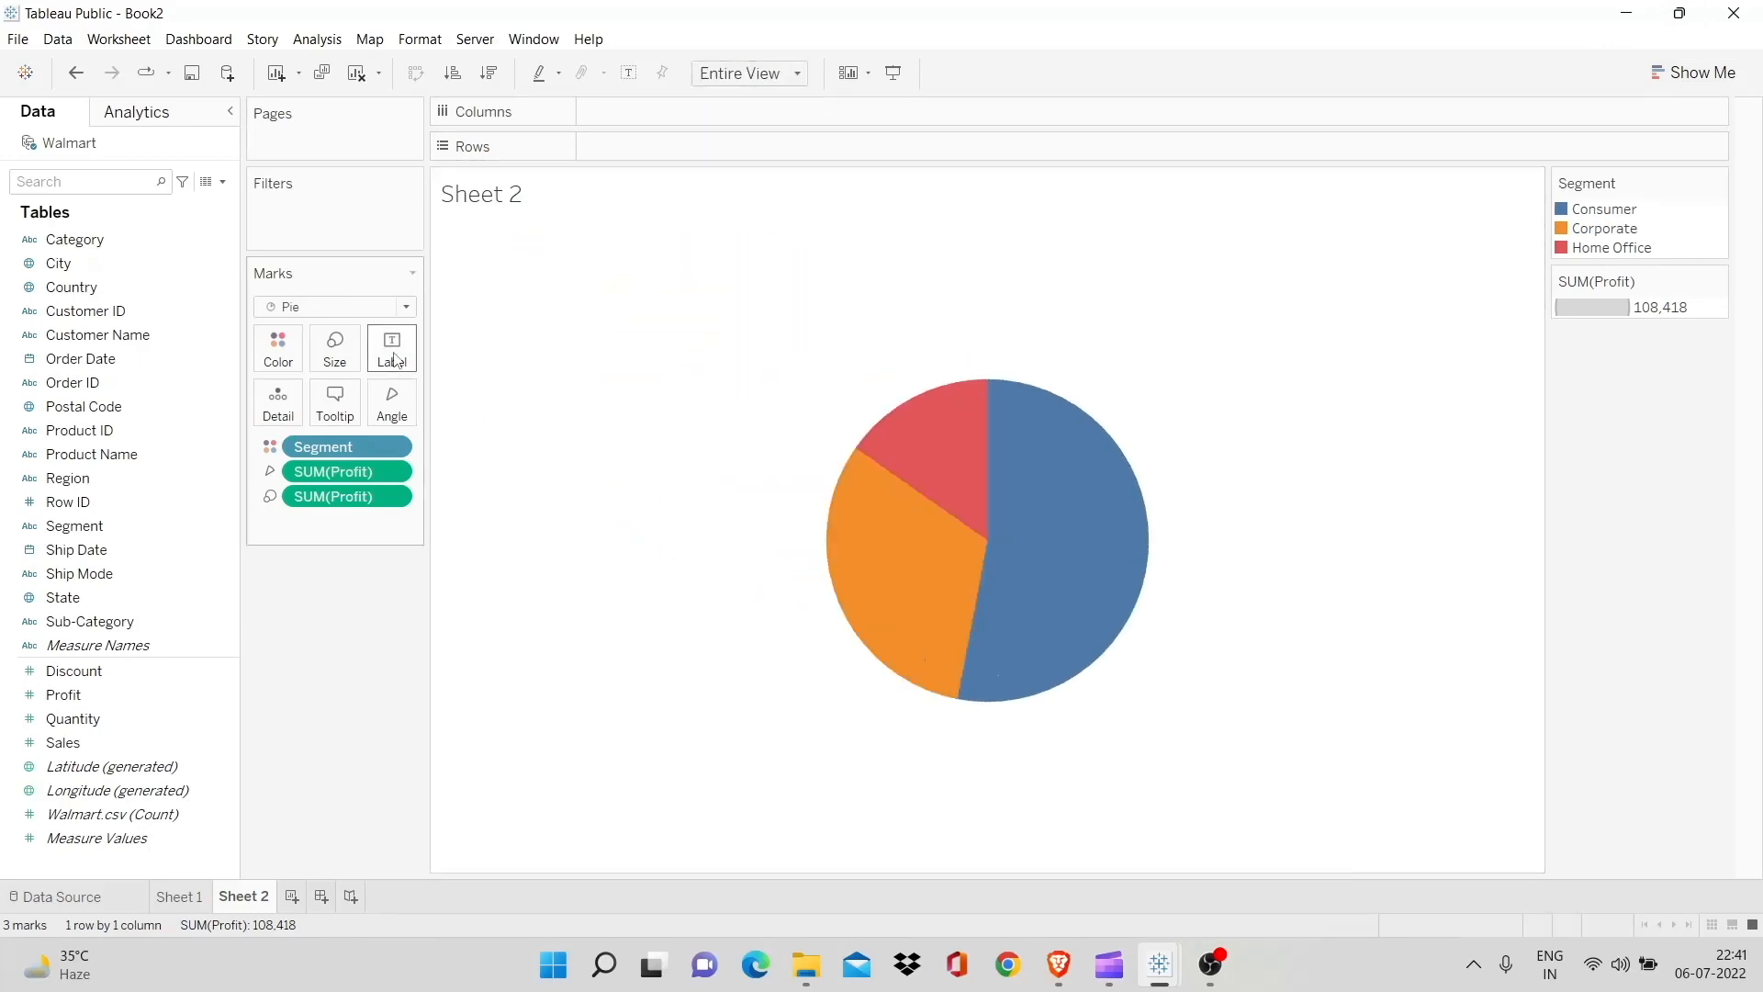
left_click(392, 347)
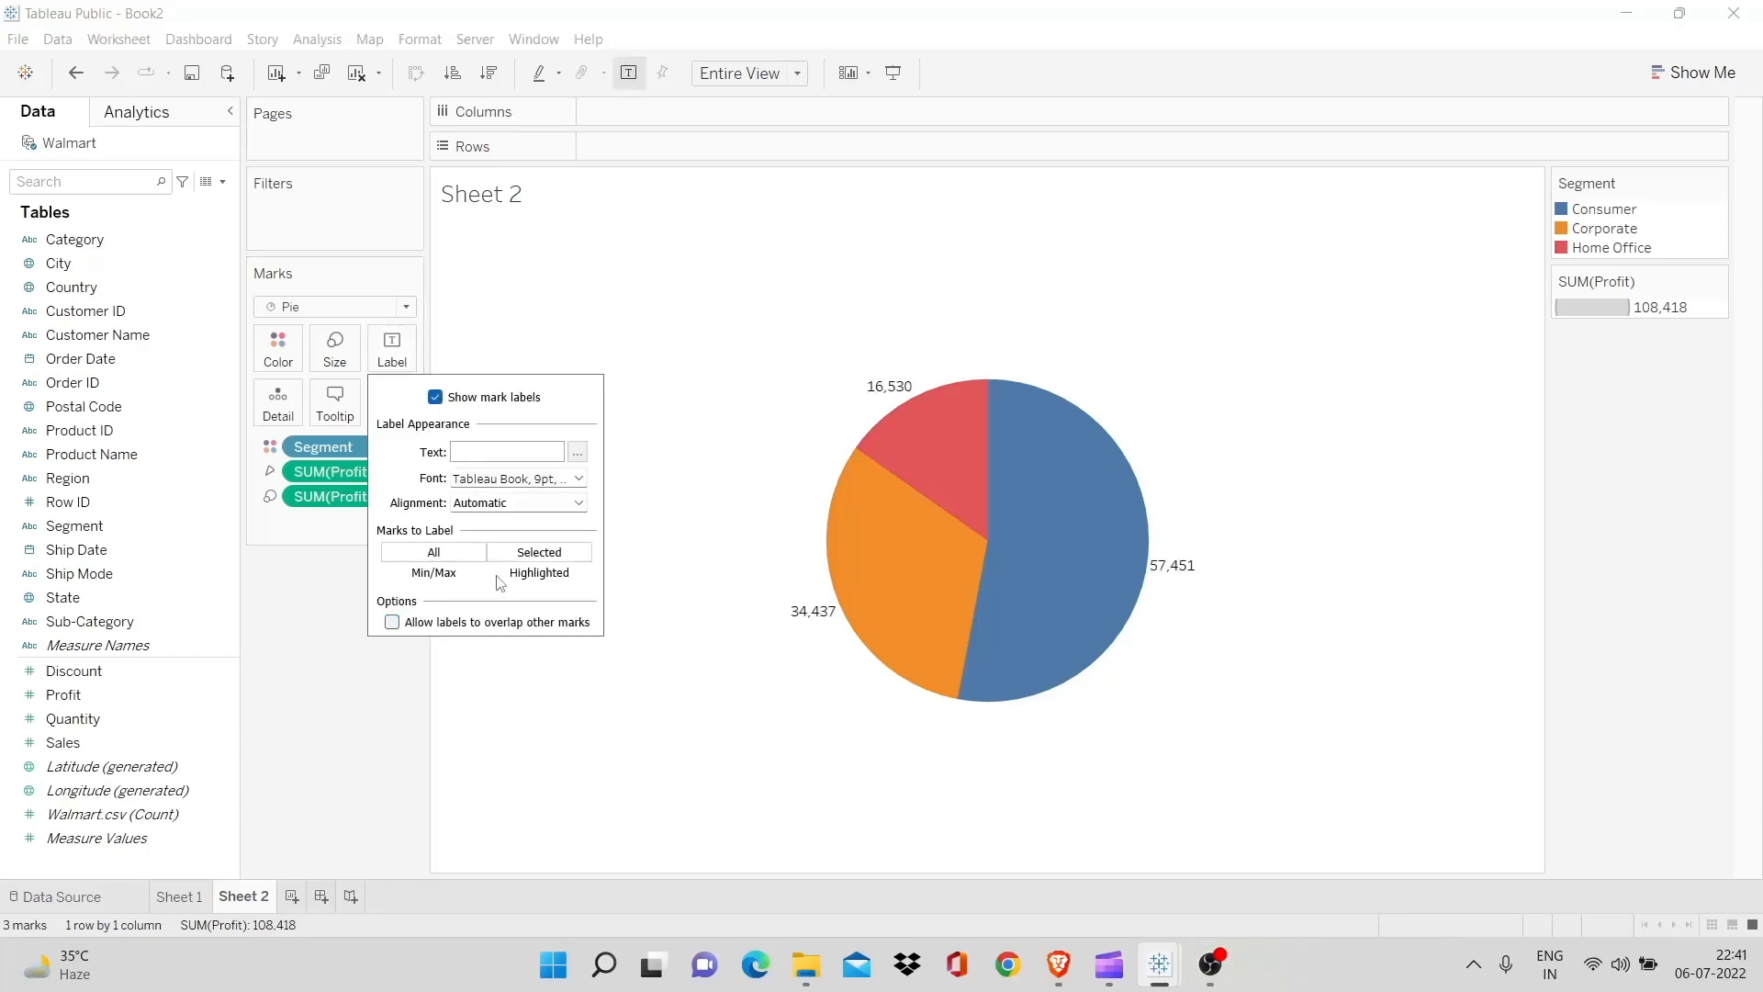
left_click(715, 514)
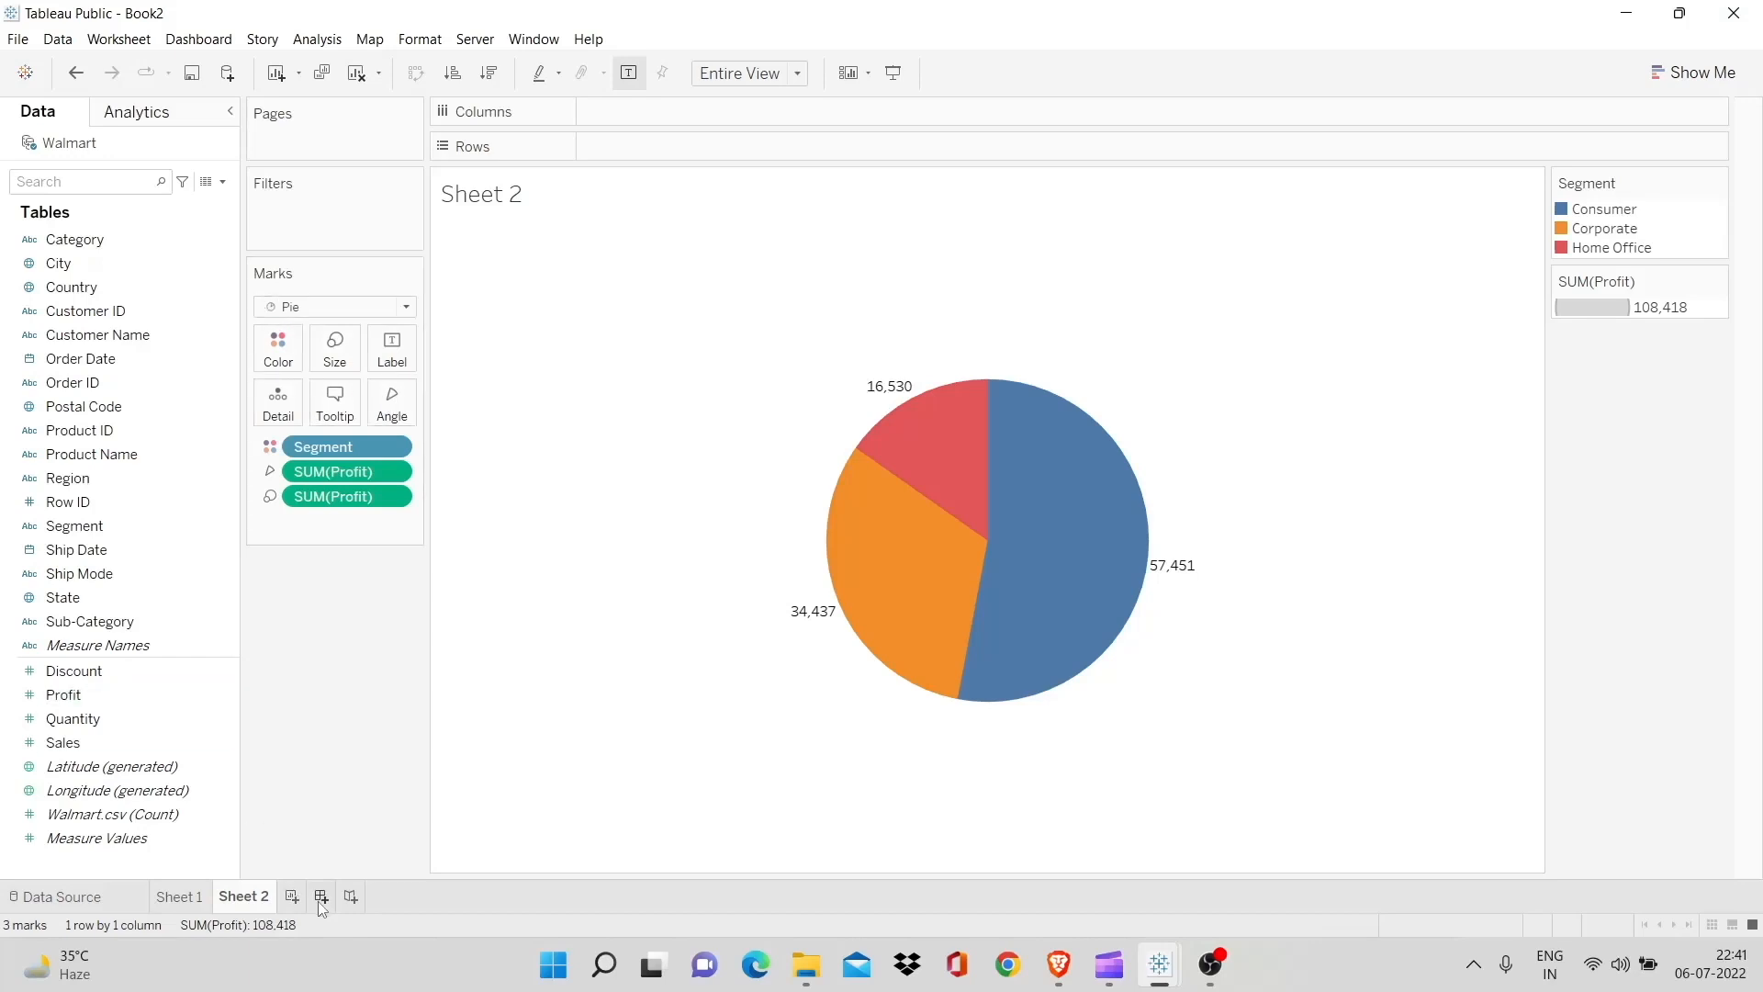
Start a dashboard fit to height holding Sheet 1's bar chart and Sheet 2's pie side by side
left_click(320, 897)
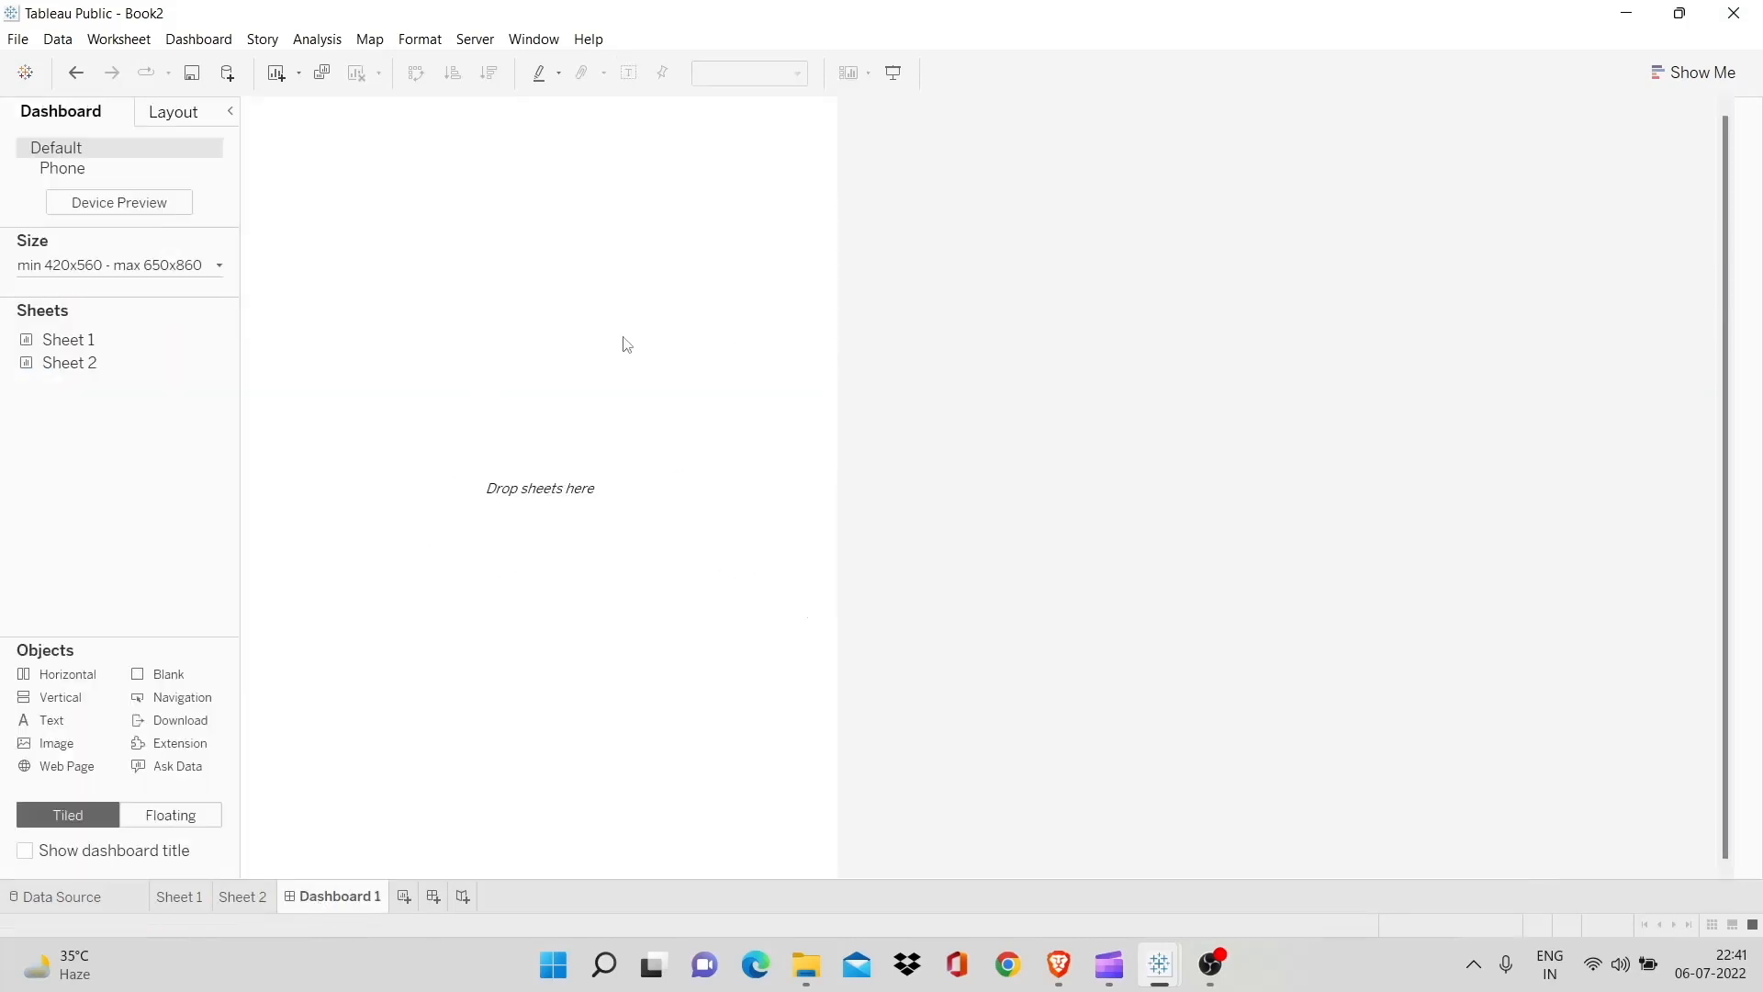
mouse_move(749, 472)
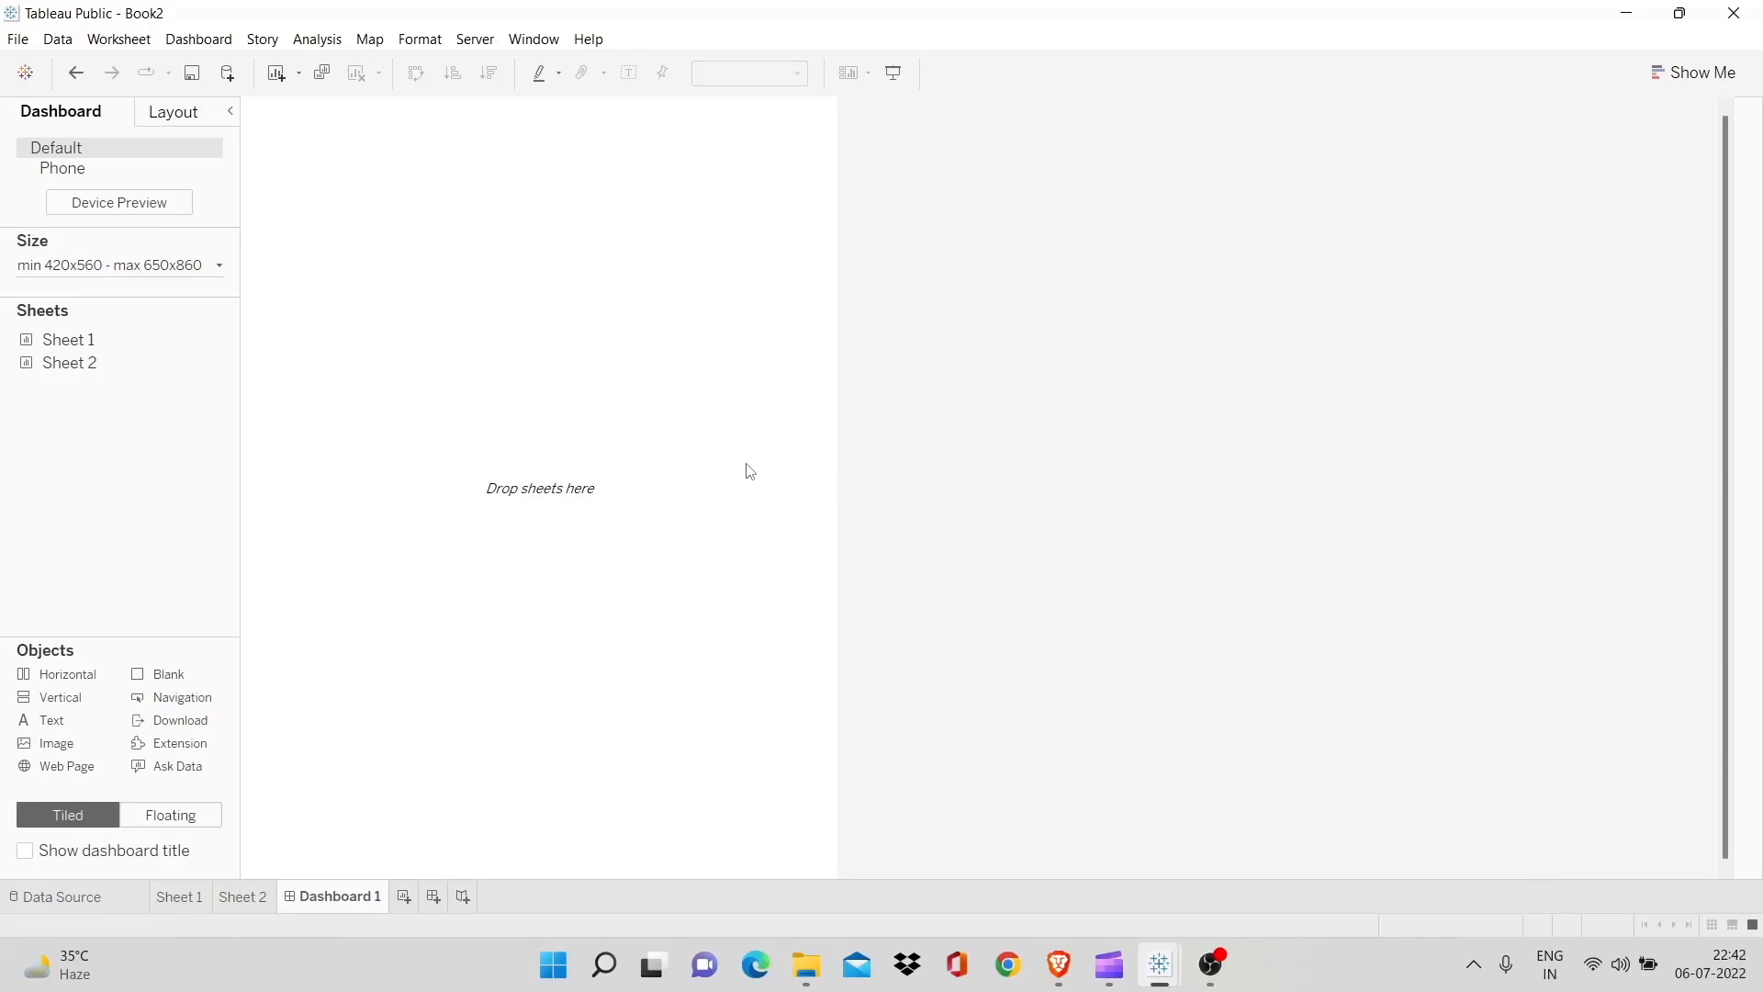
mouse_move(233, 470)
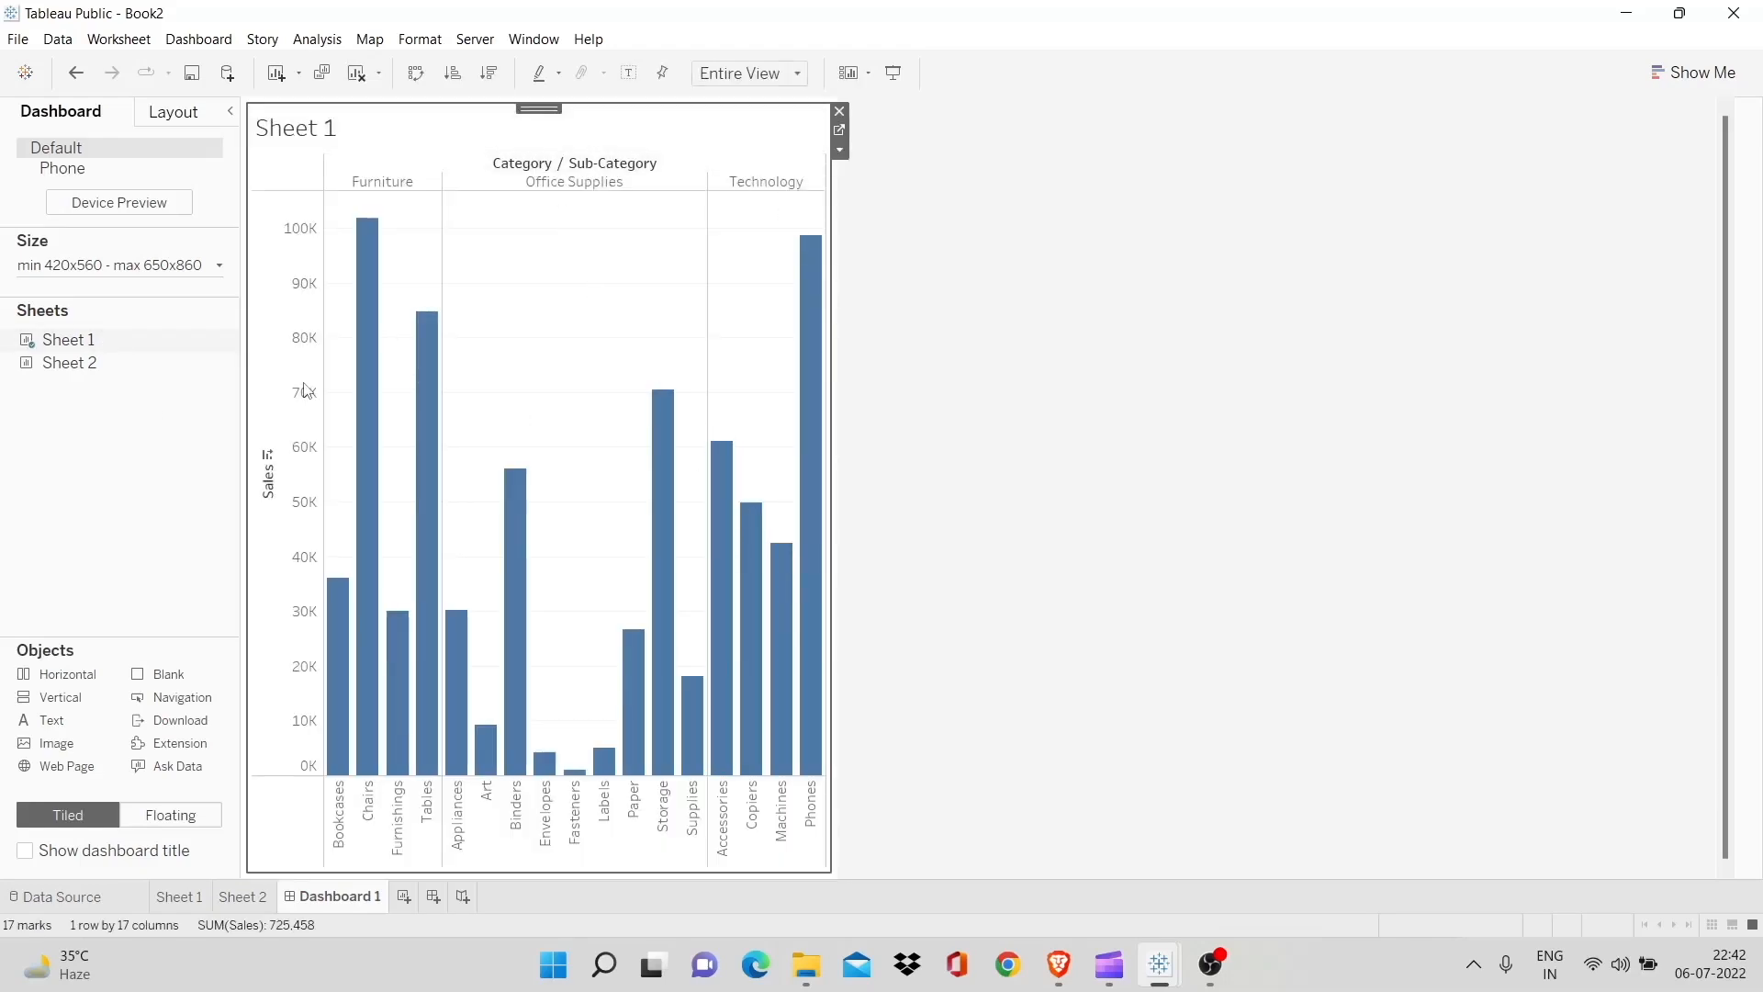
left_click(223, 264)
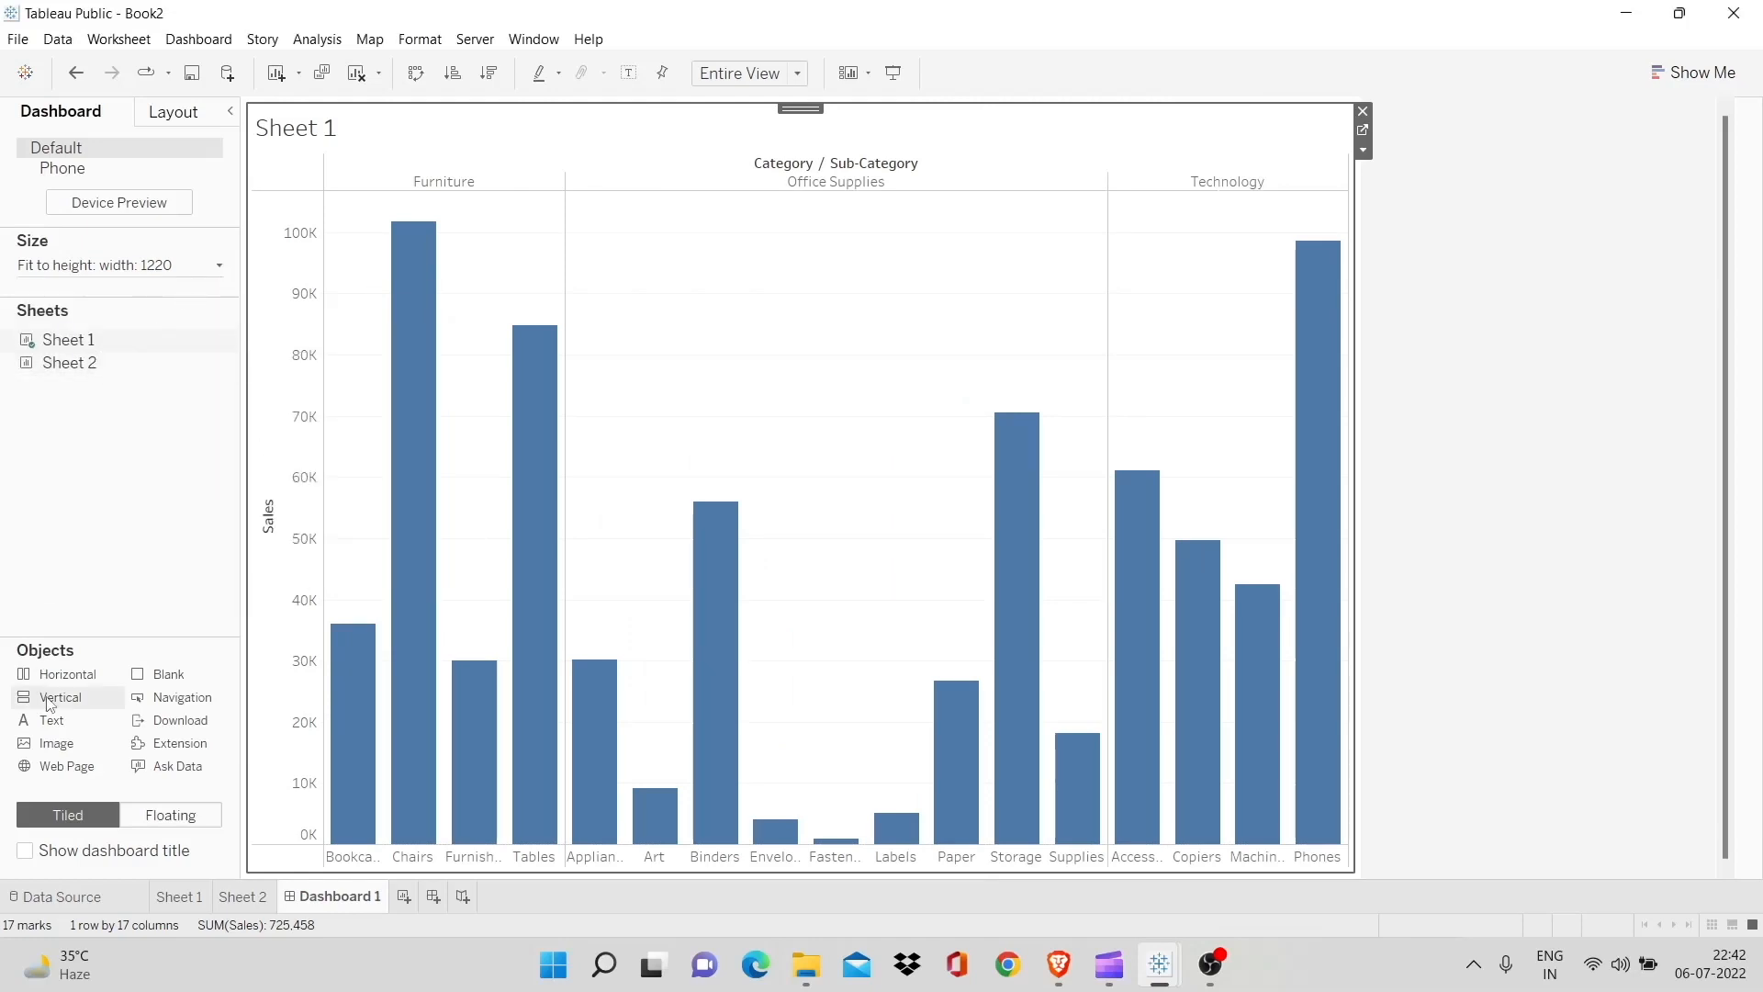
left_click_drag(67, 362, 364, 466)
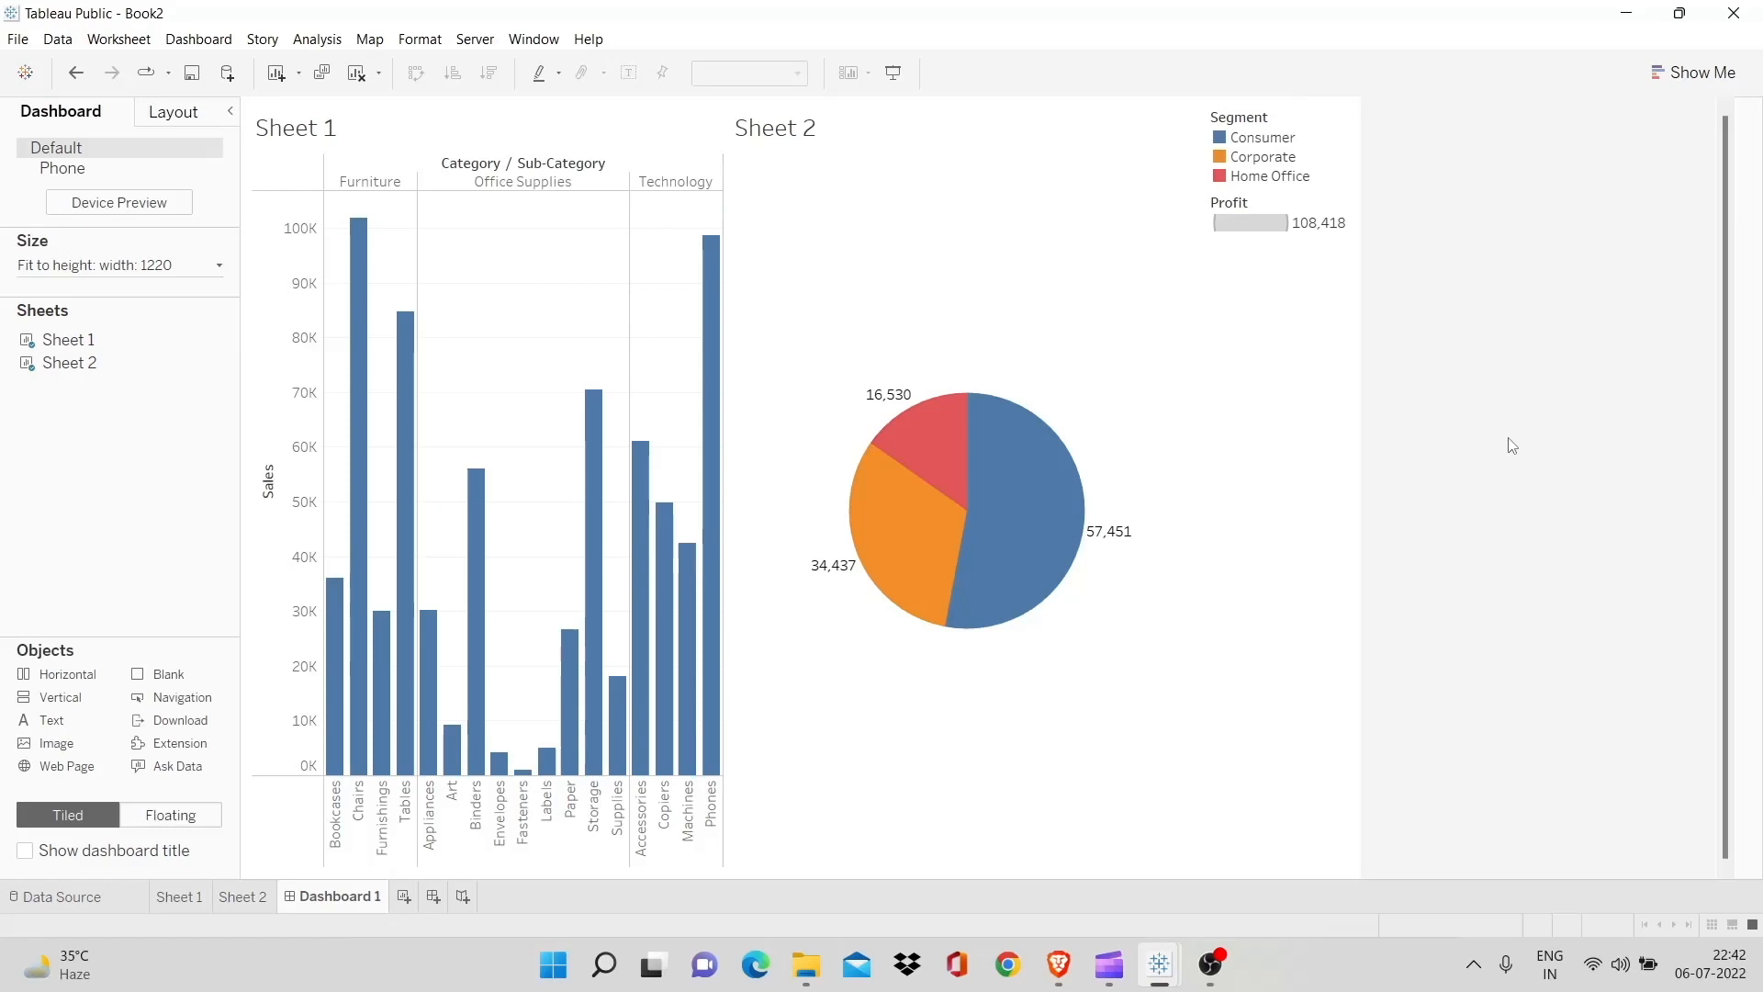
Start a new story and retitle it 'Sample Story'
left_click(479, 896)
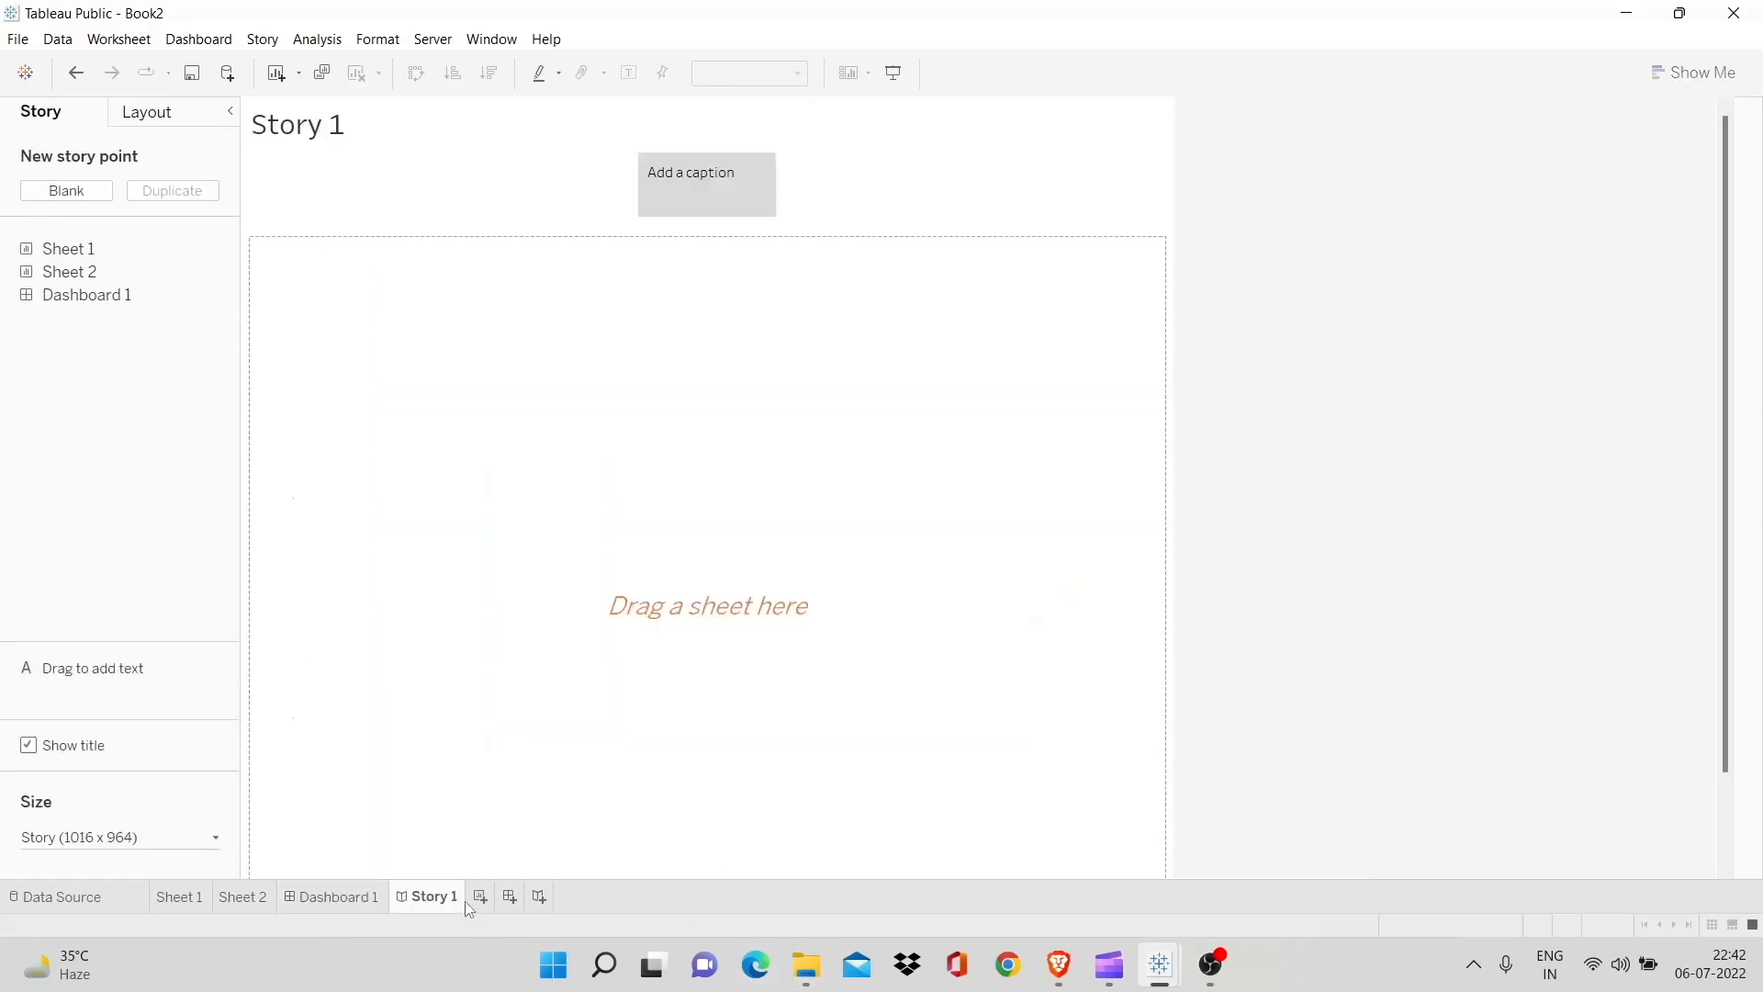
mouse_move(497, 508)
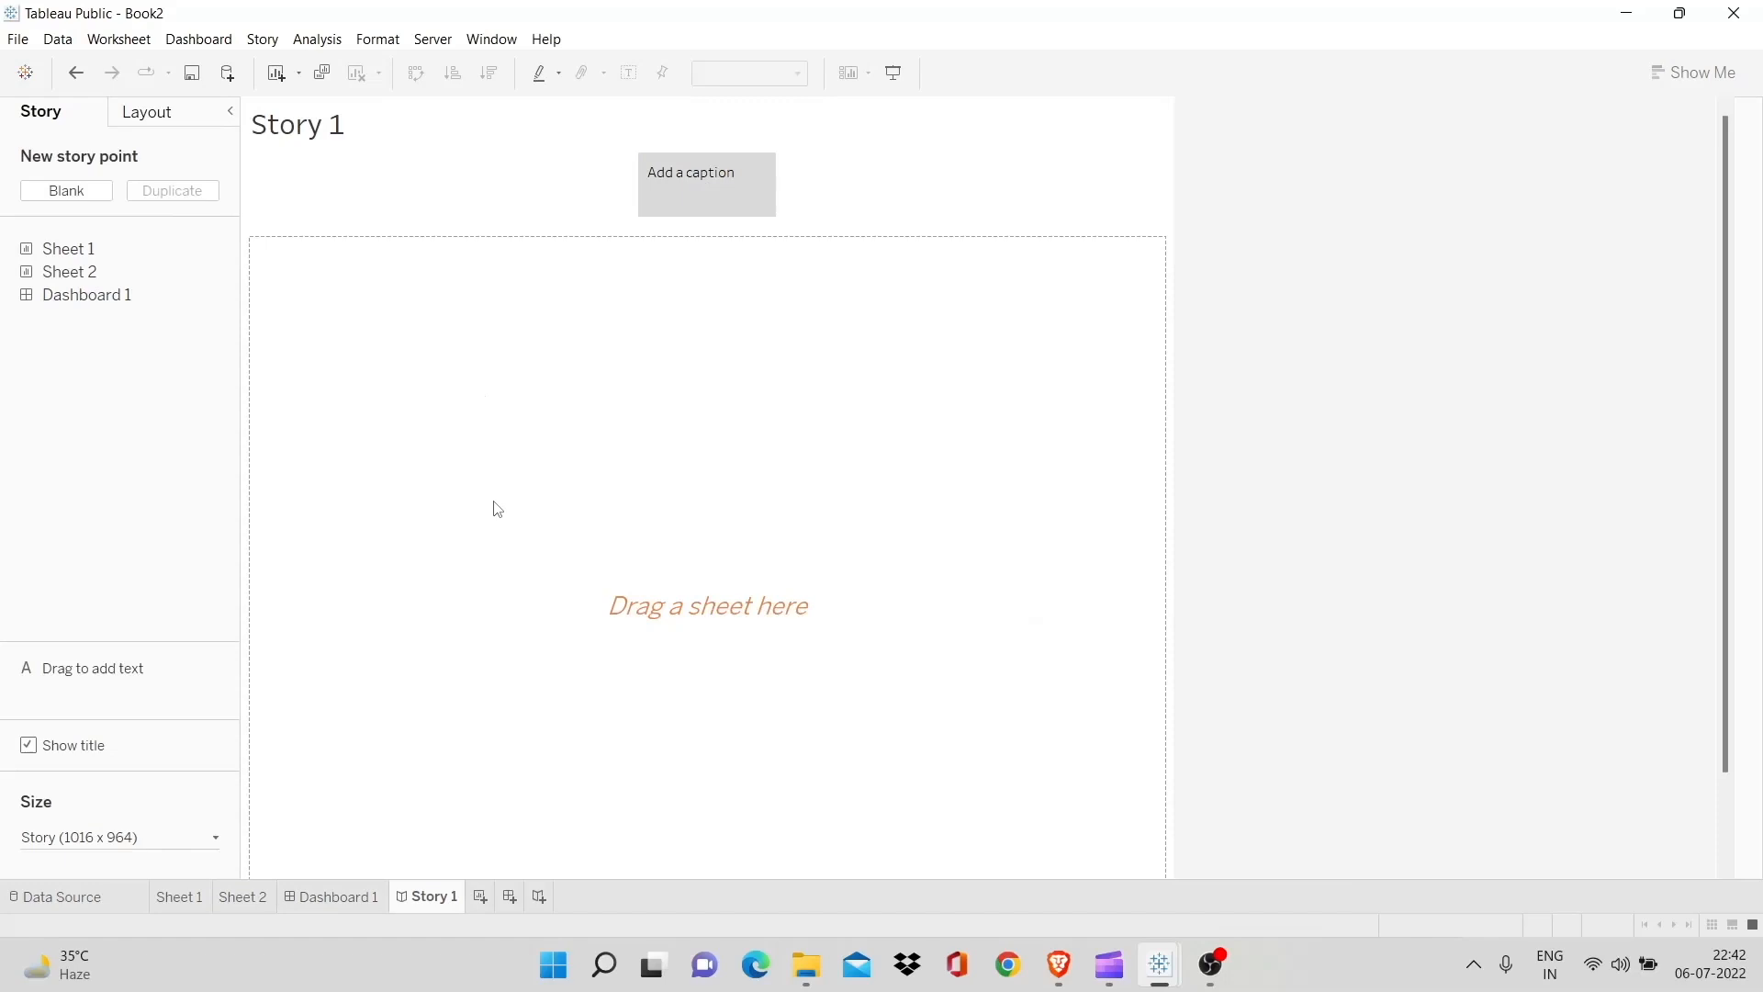
mouse_move(290, 132)
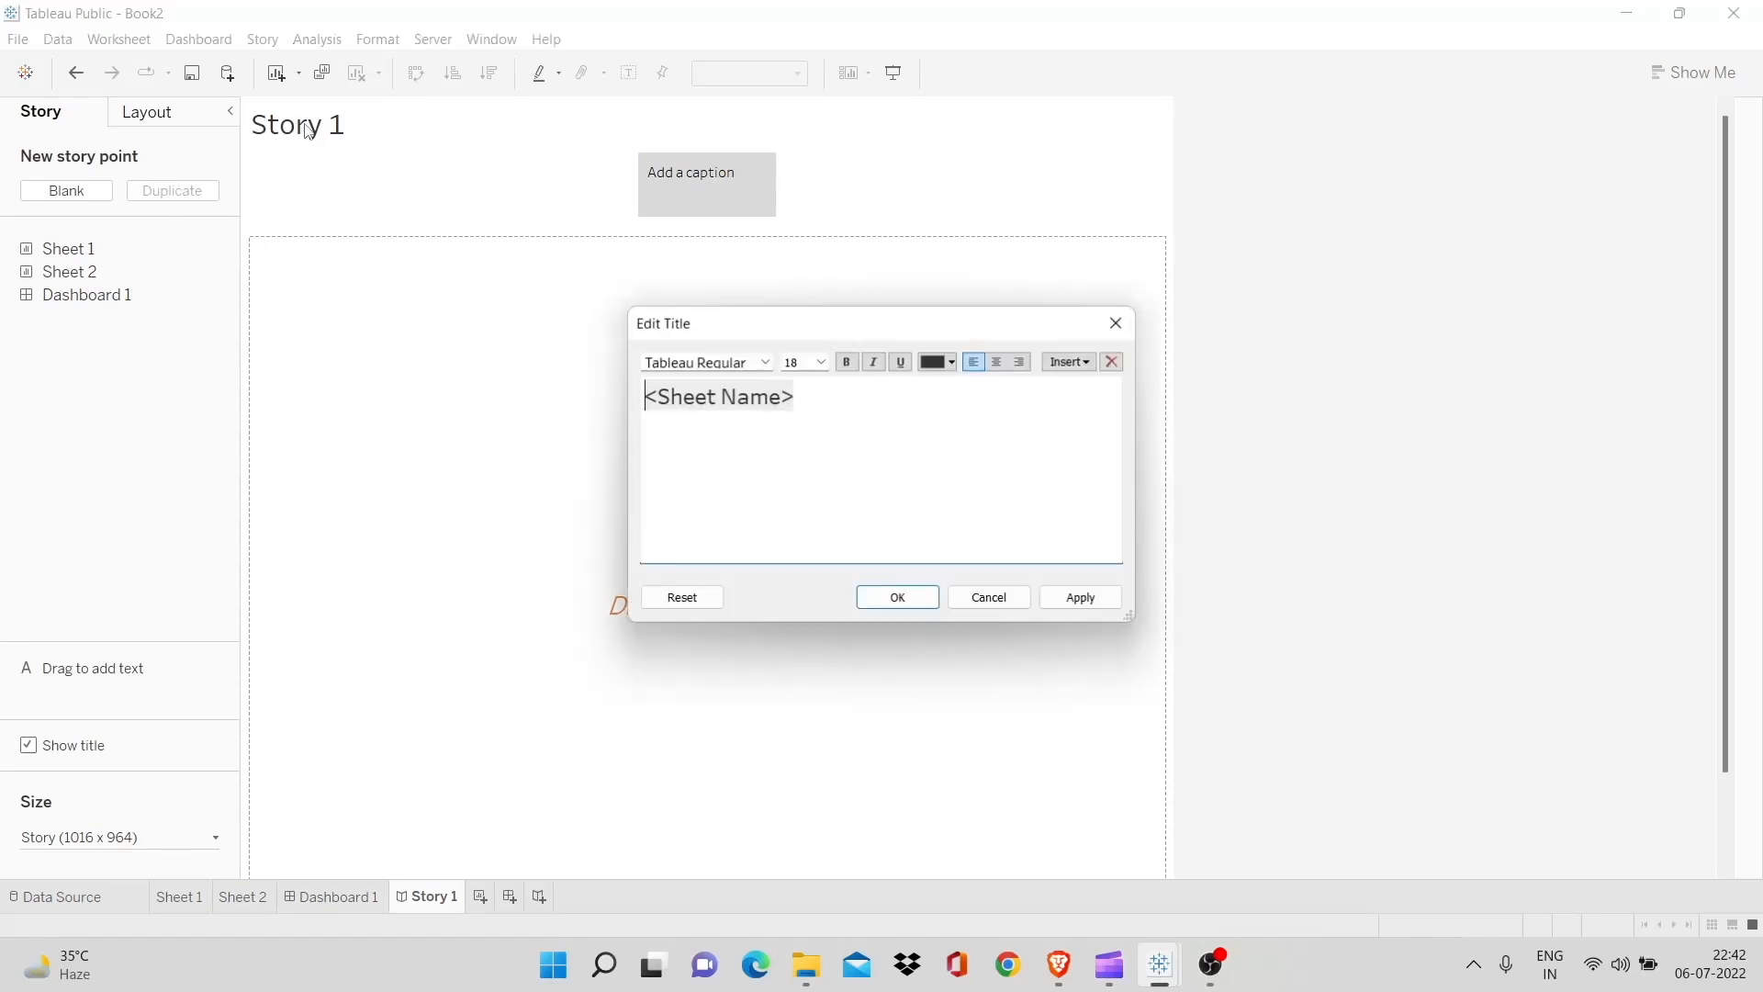
left_click(794, 397)
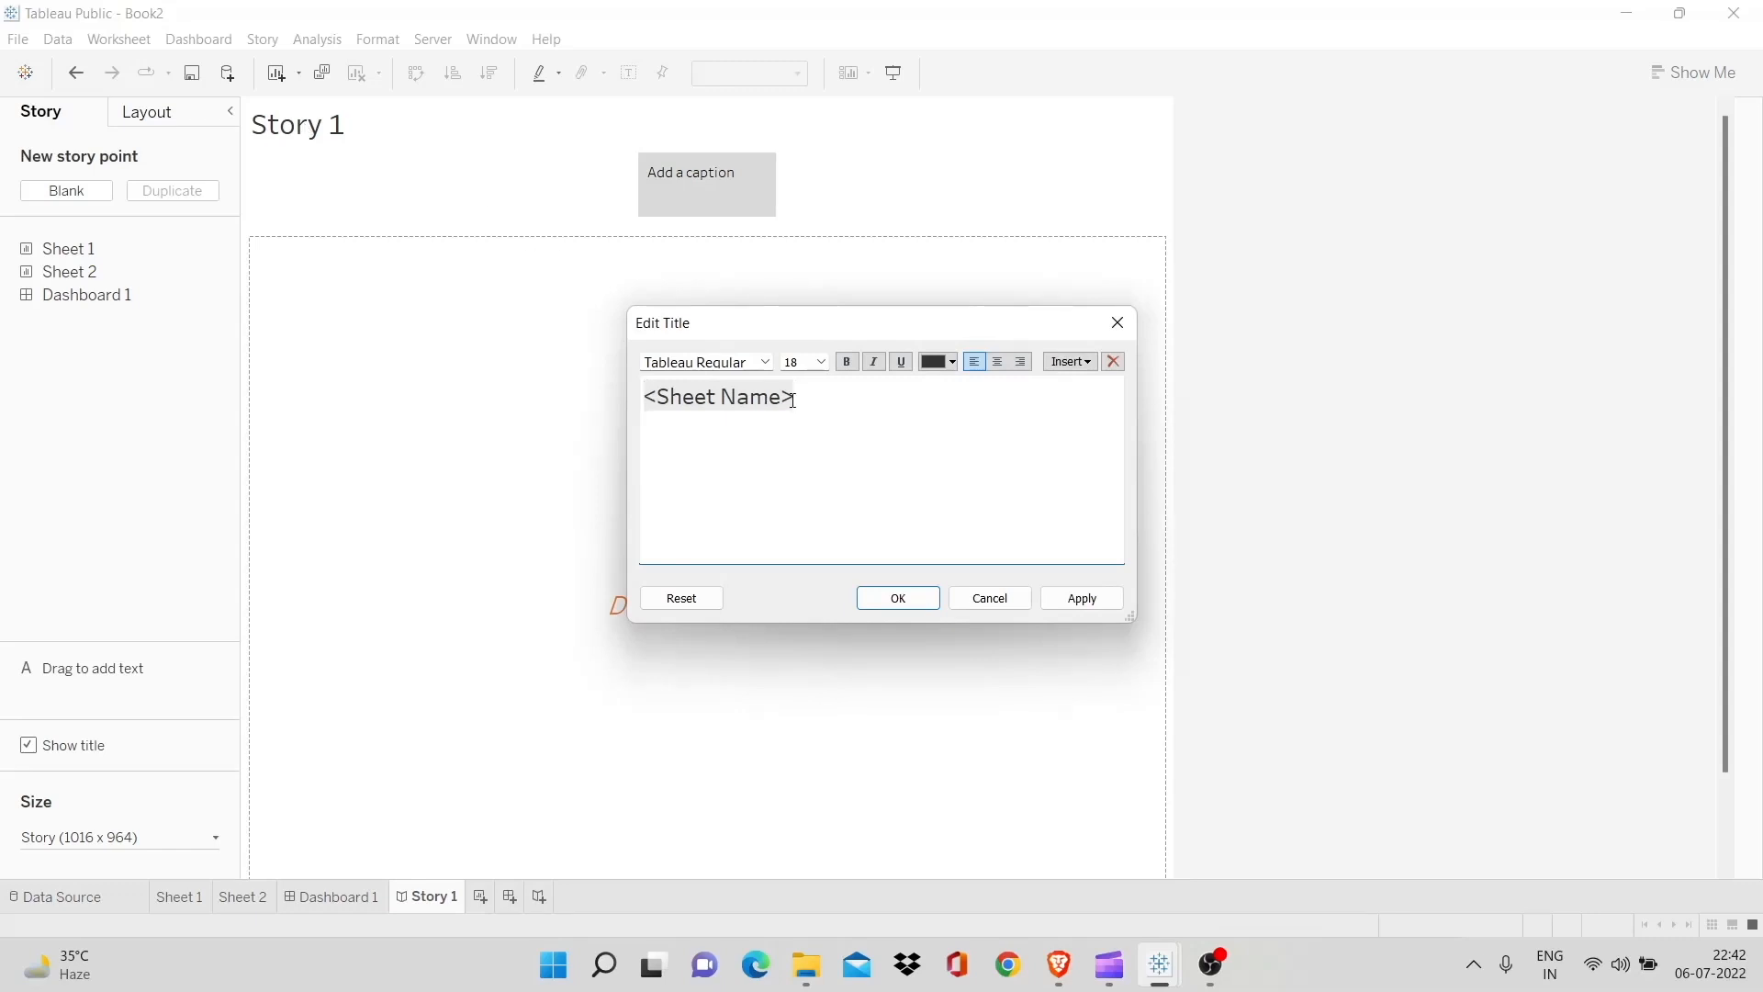
type("Sam")
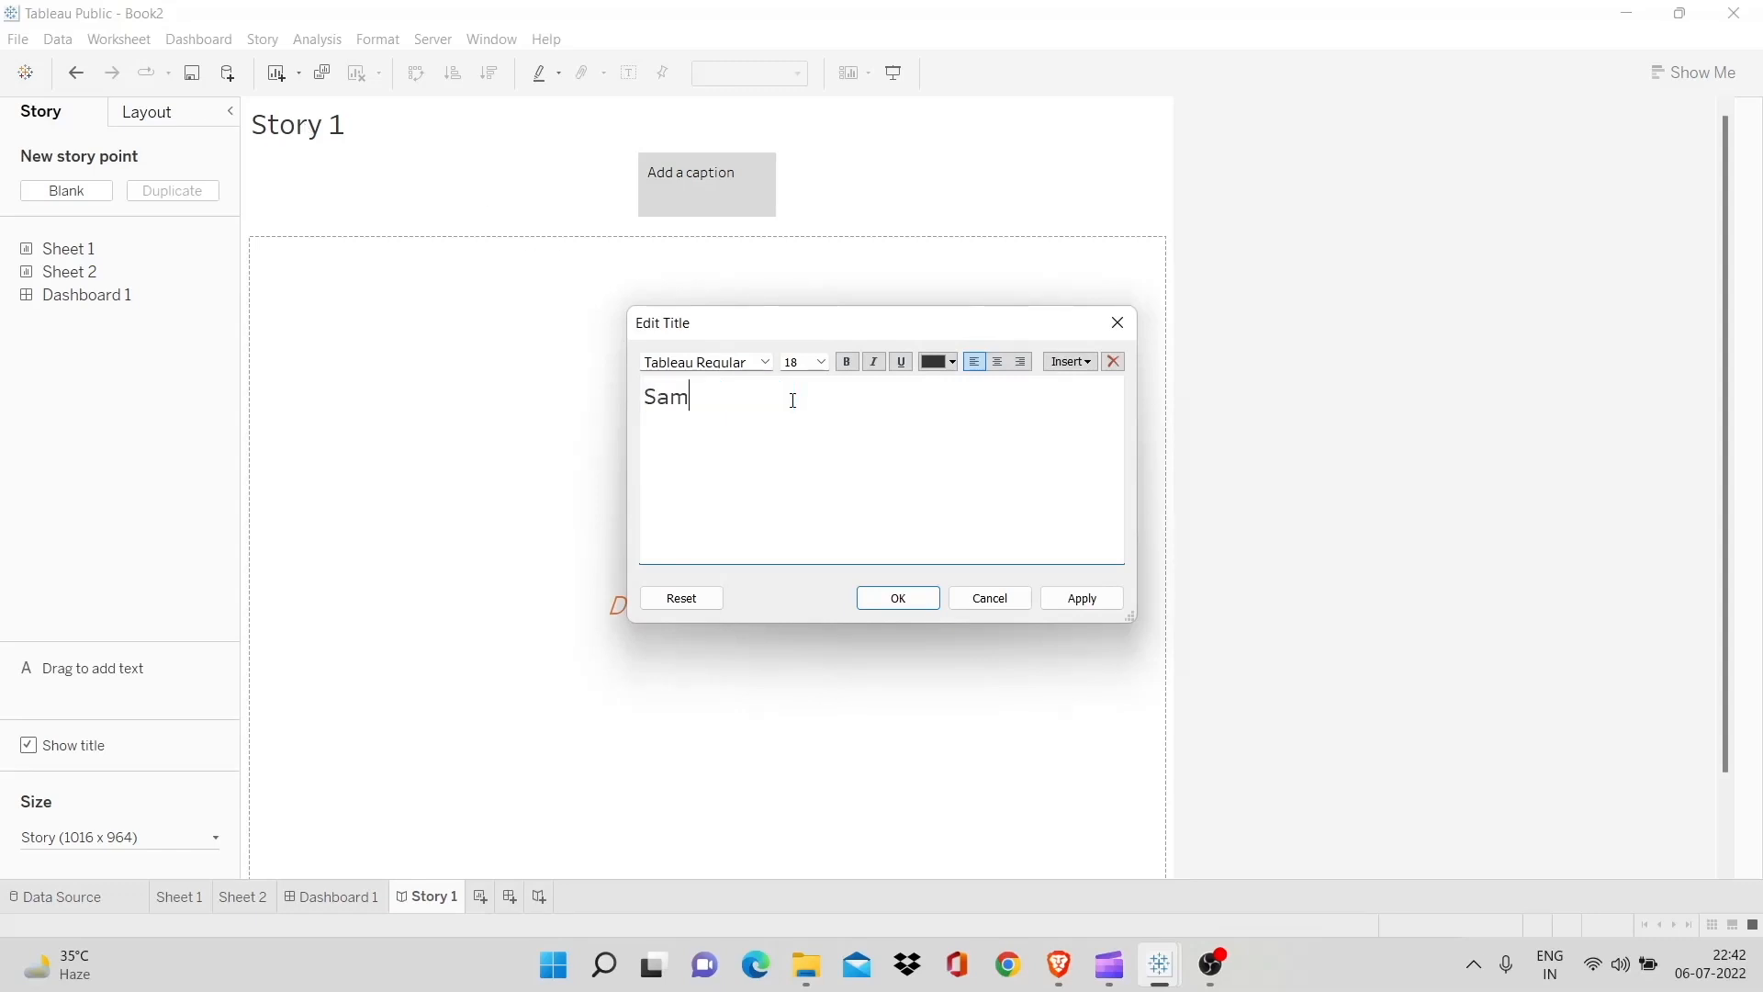
type("ple S")
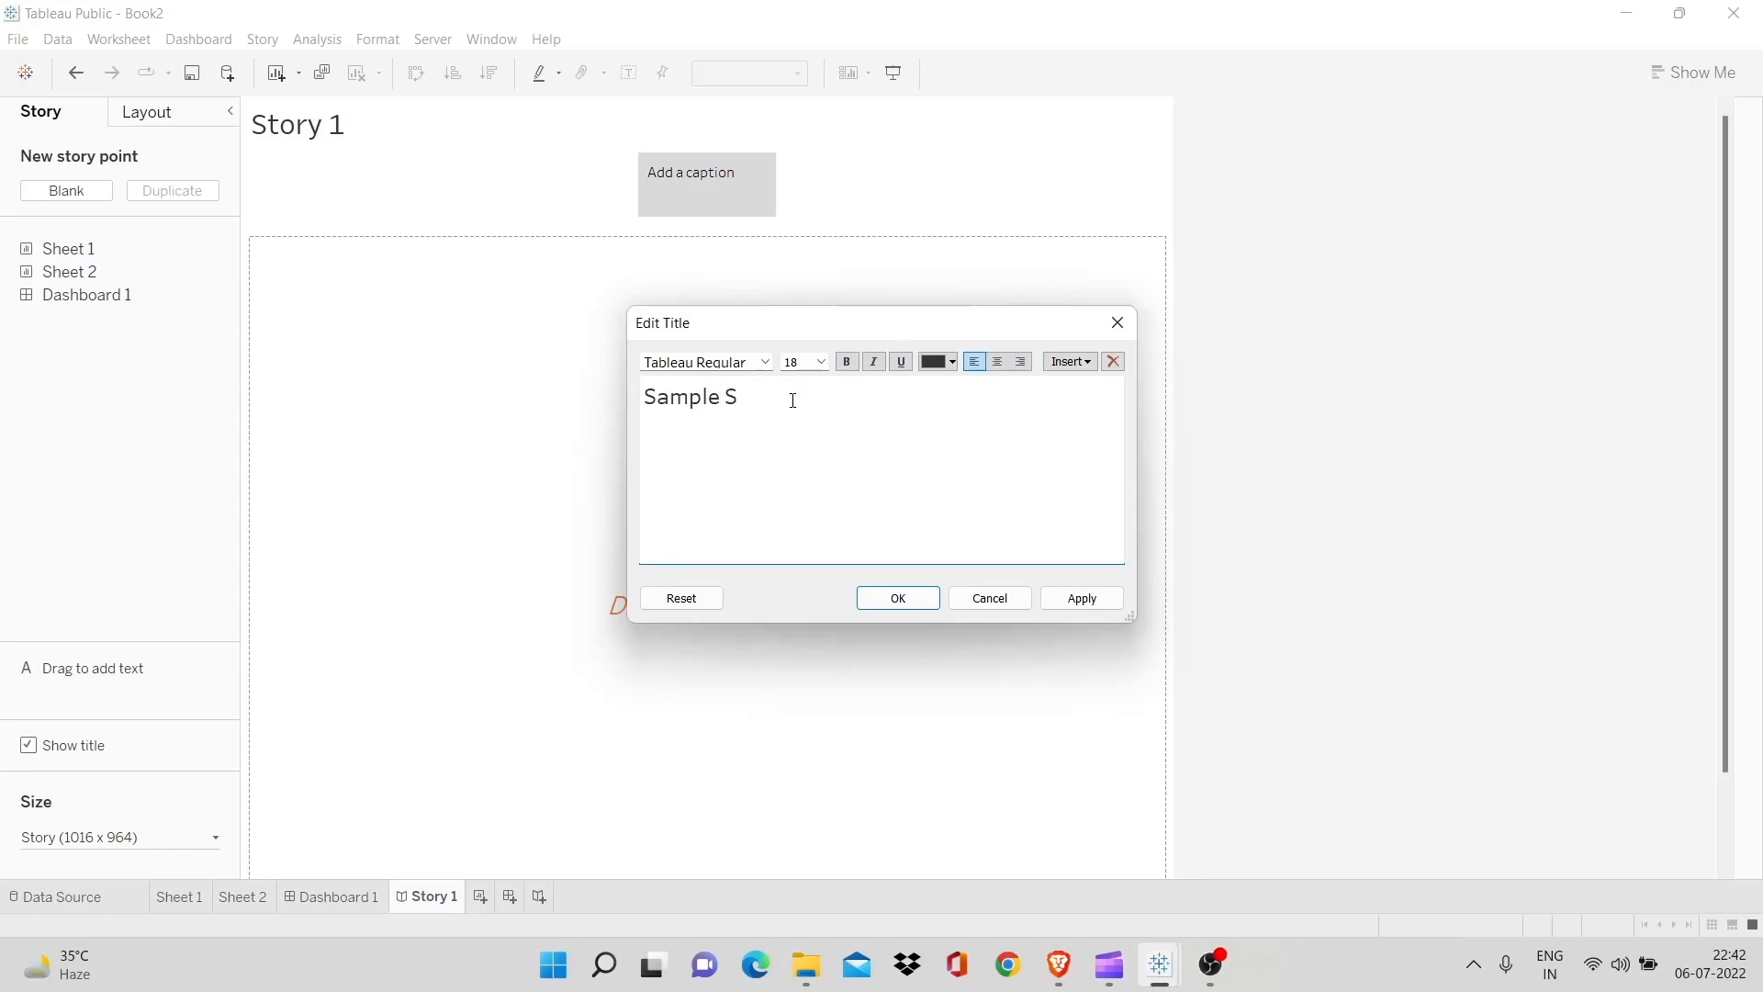
type("tory")
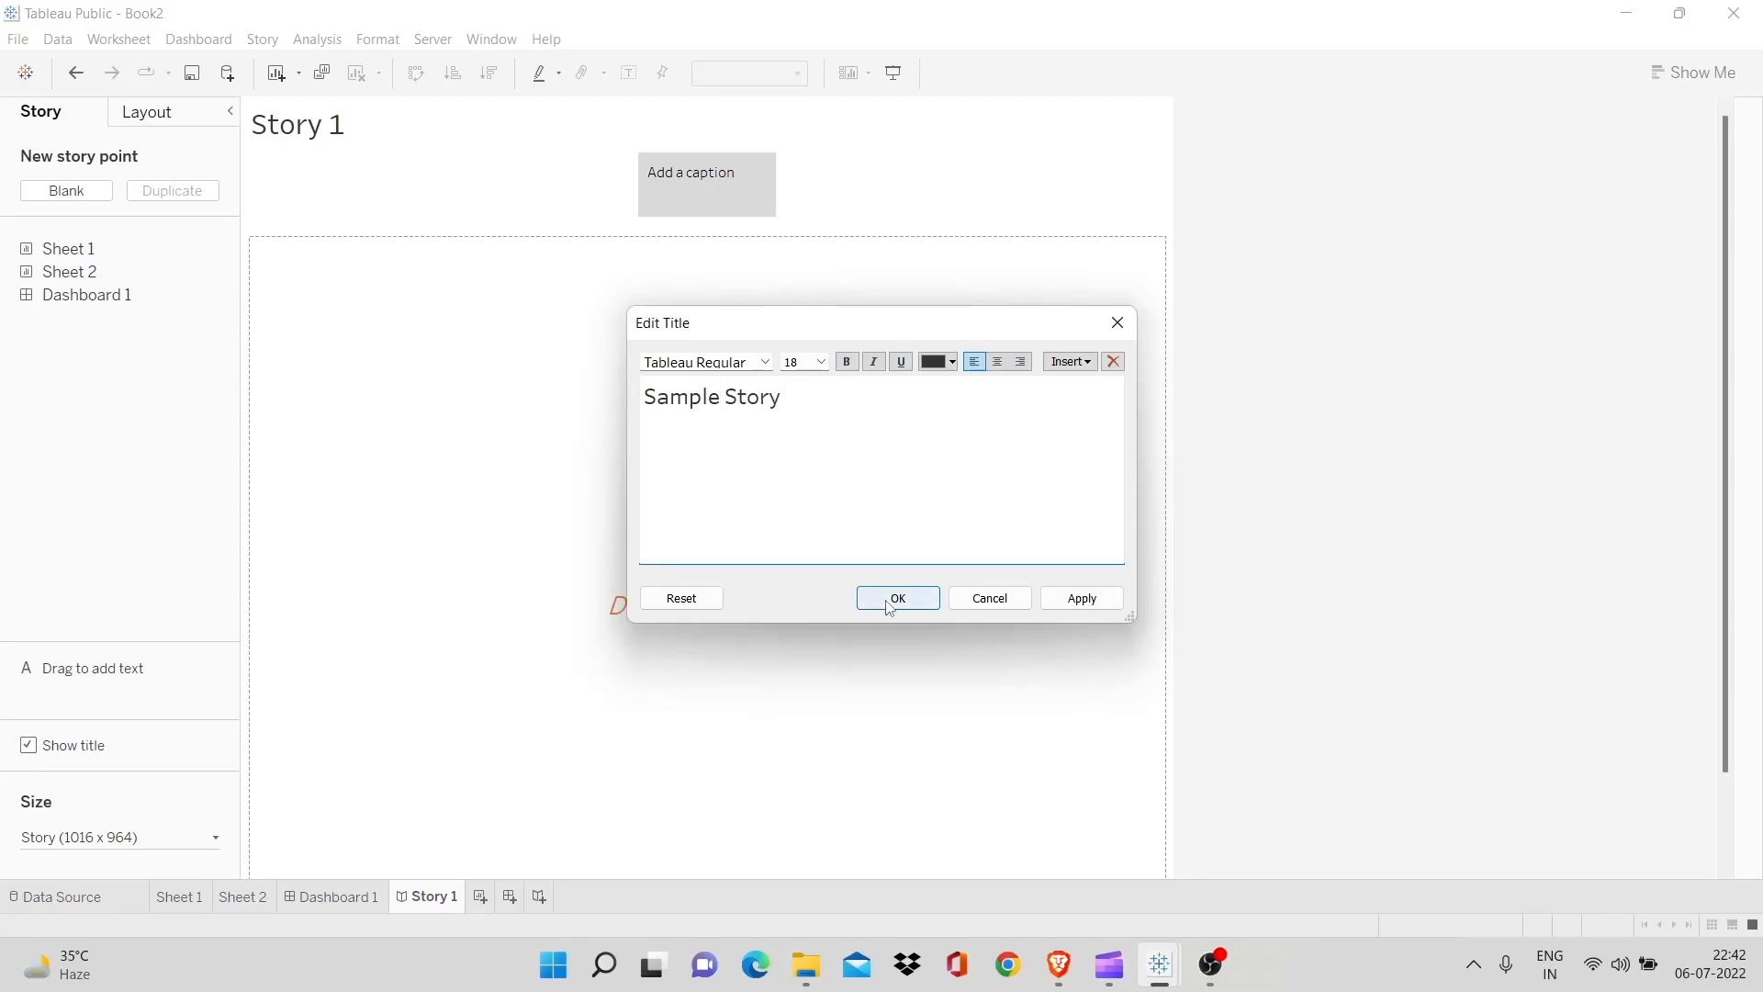
left_click(896, 597)
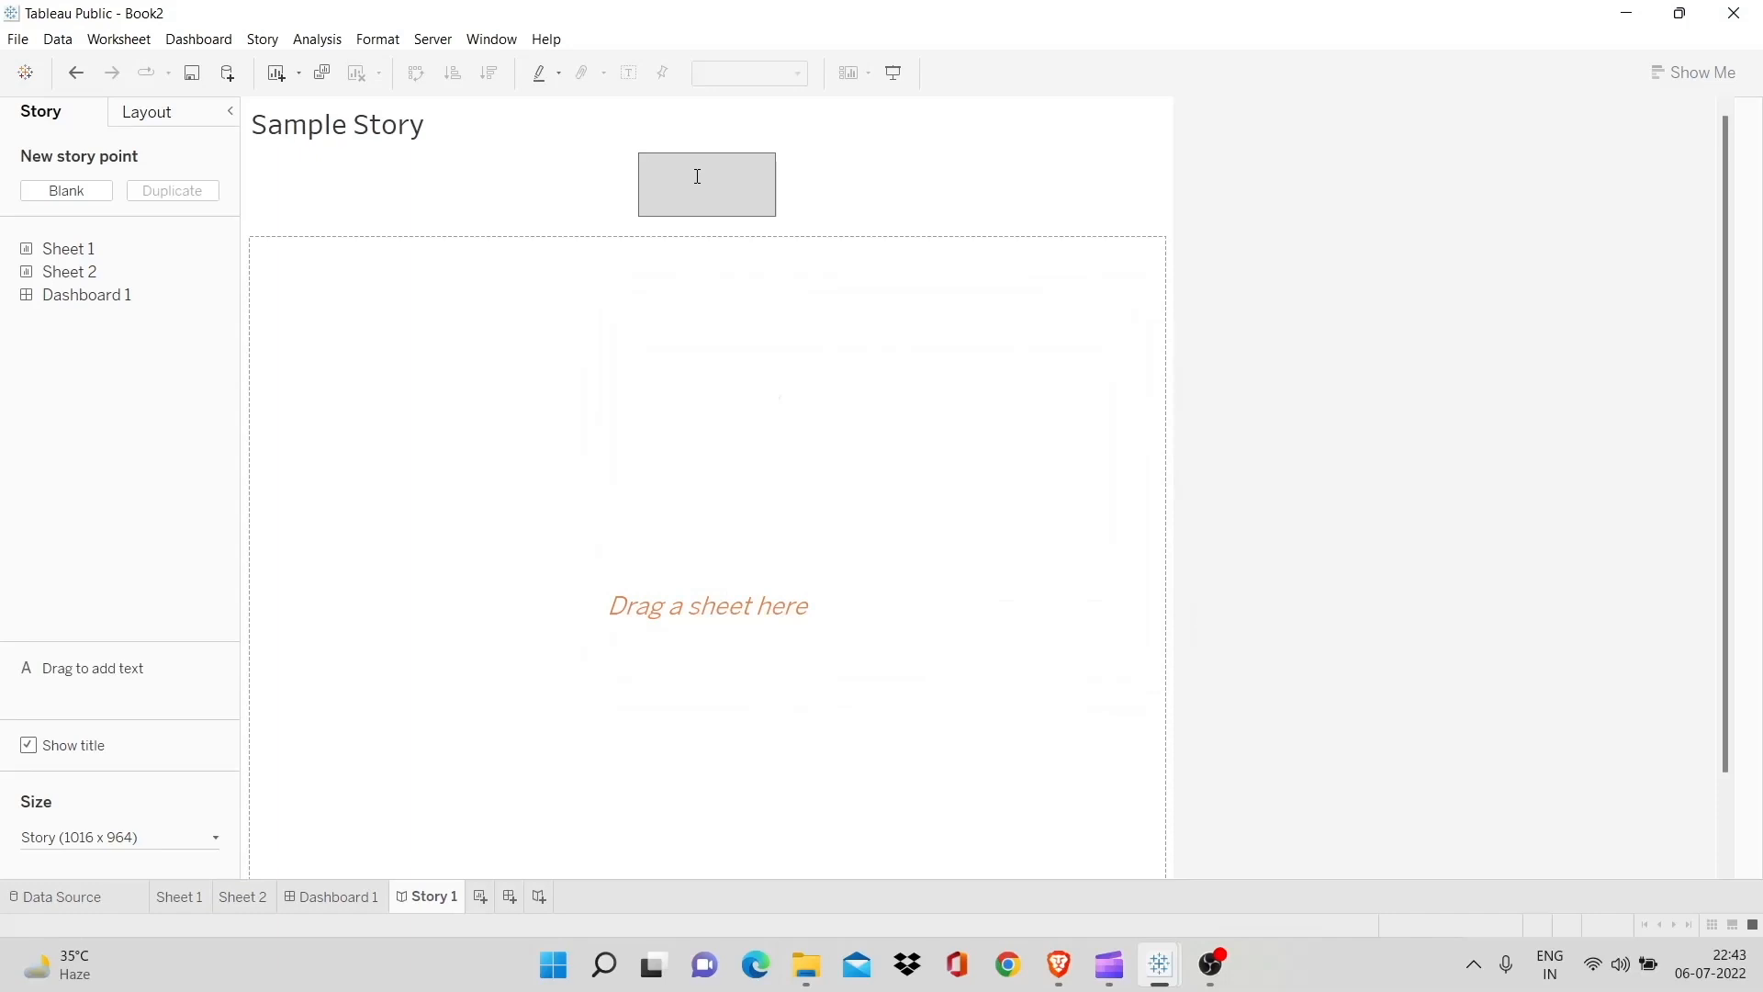
Caption the first story point 'Bar Graph' and drop Sheet 1's bar chart into it
type("Bar")
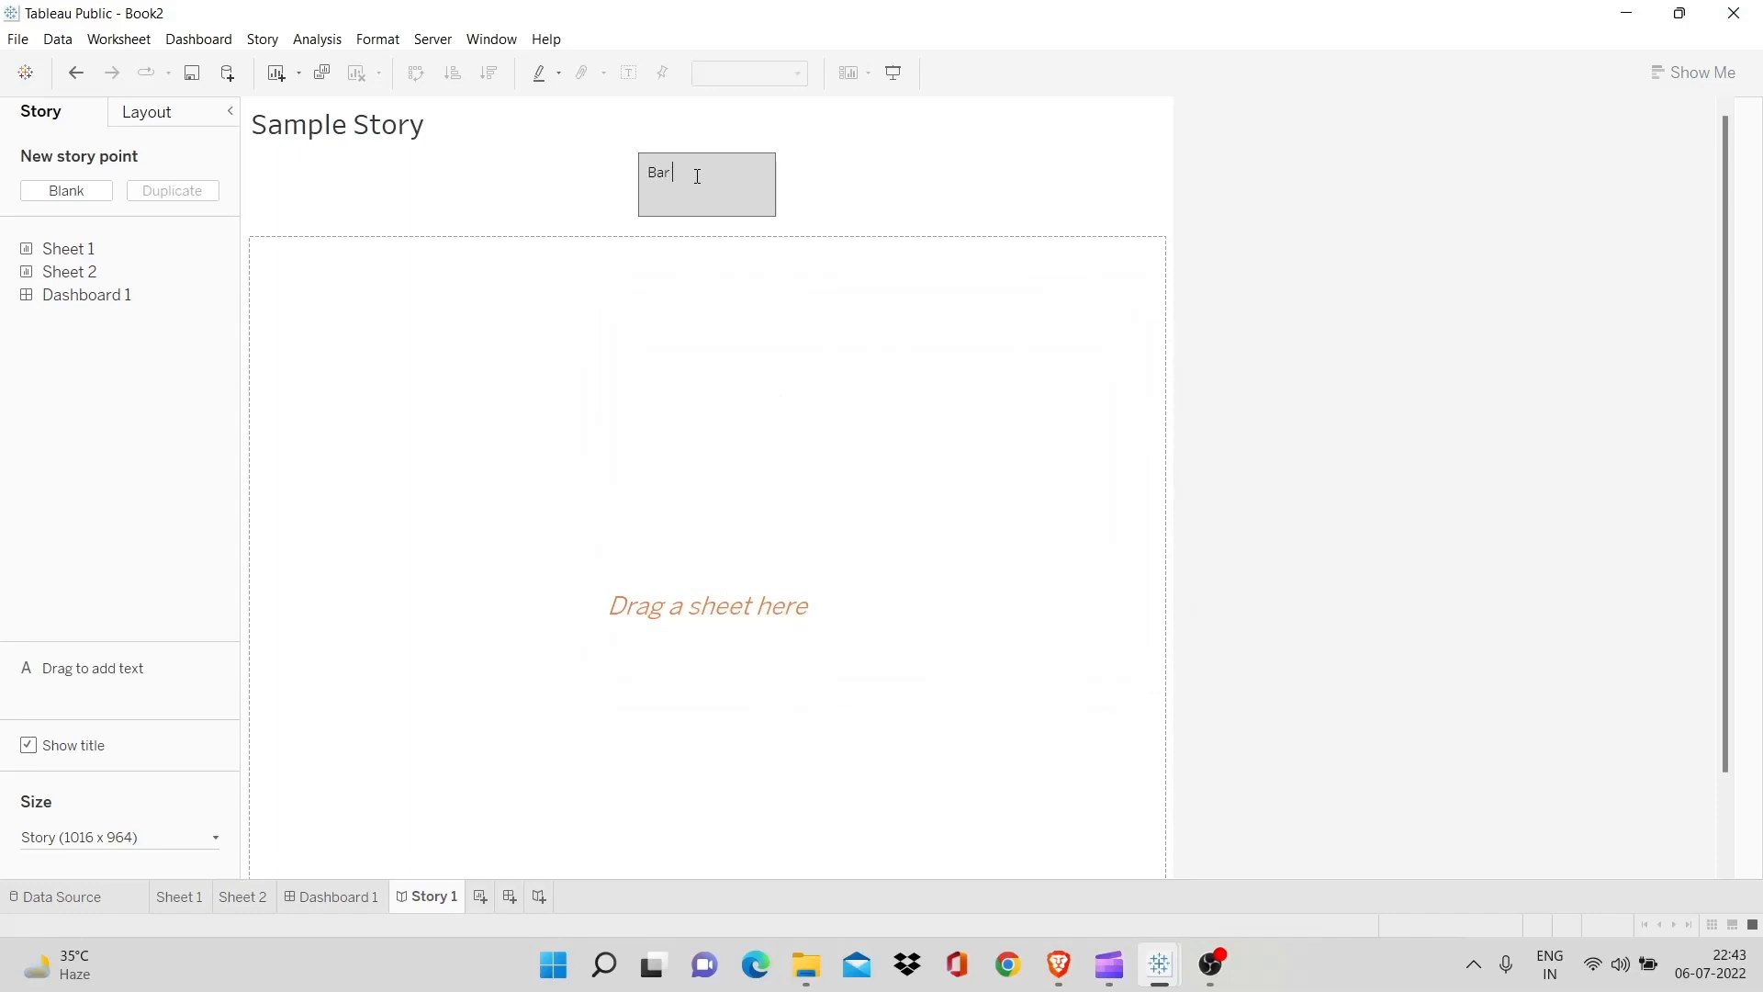
type("Graph")
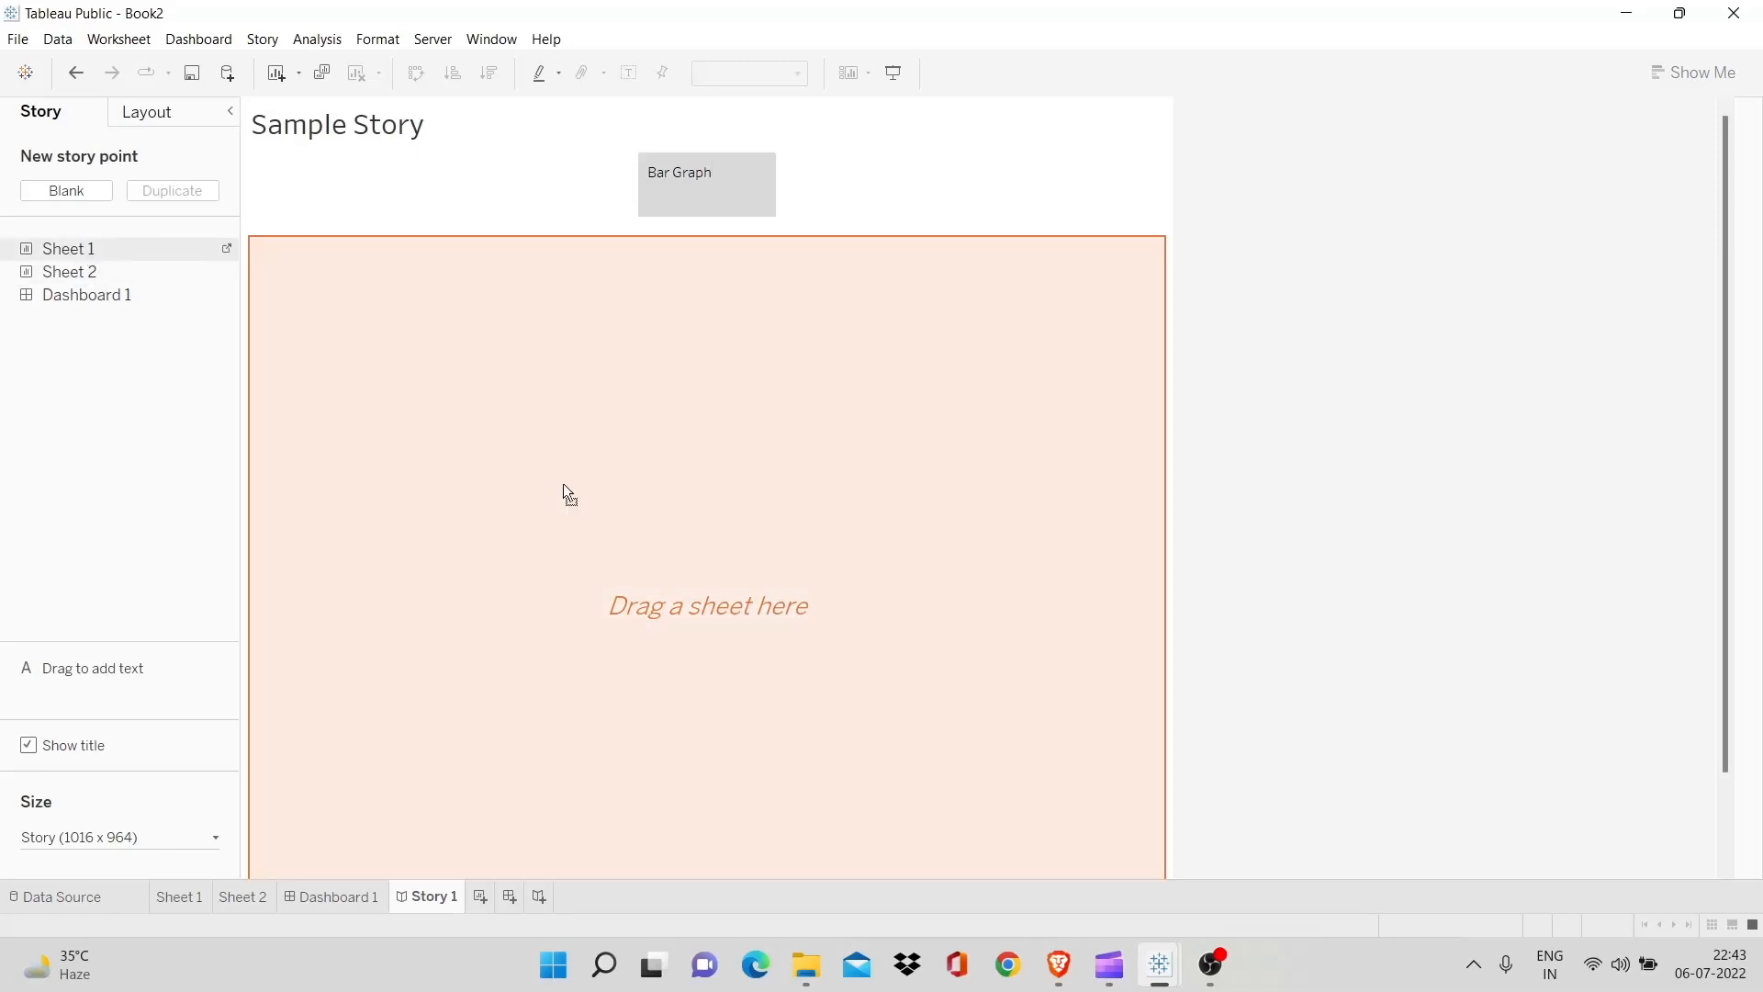
left_click_drag(68, 248, 707, 506)
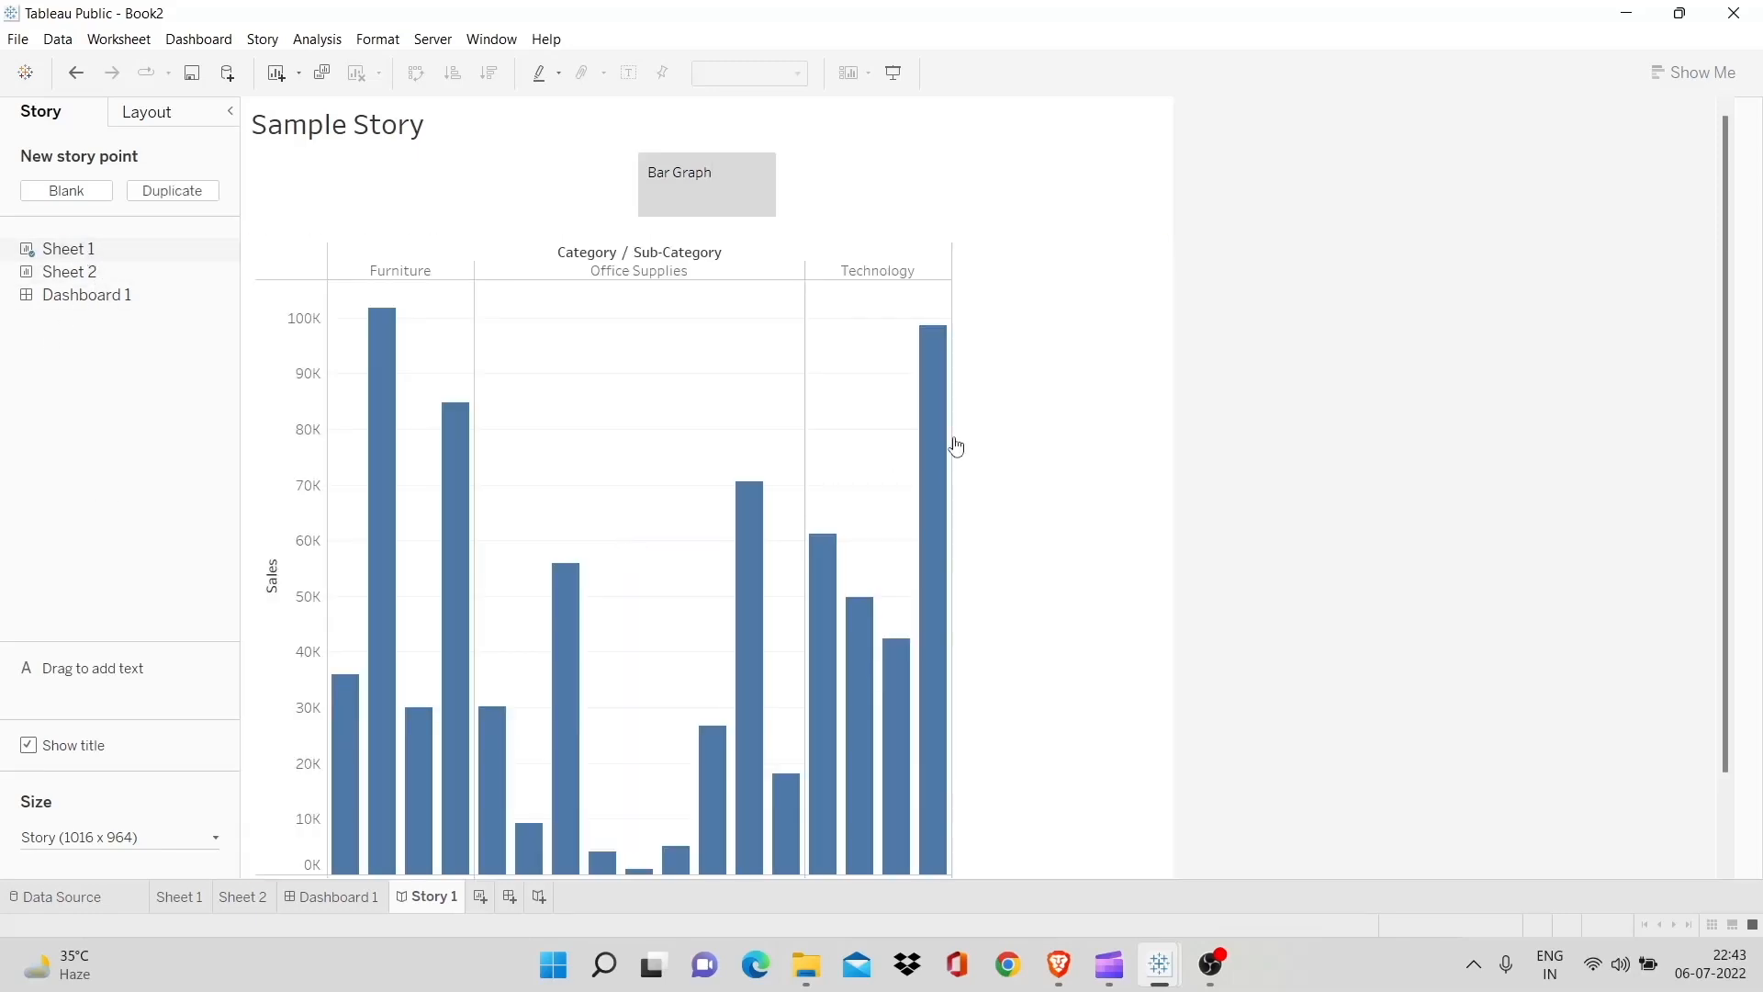
scroll("down", 3)
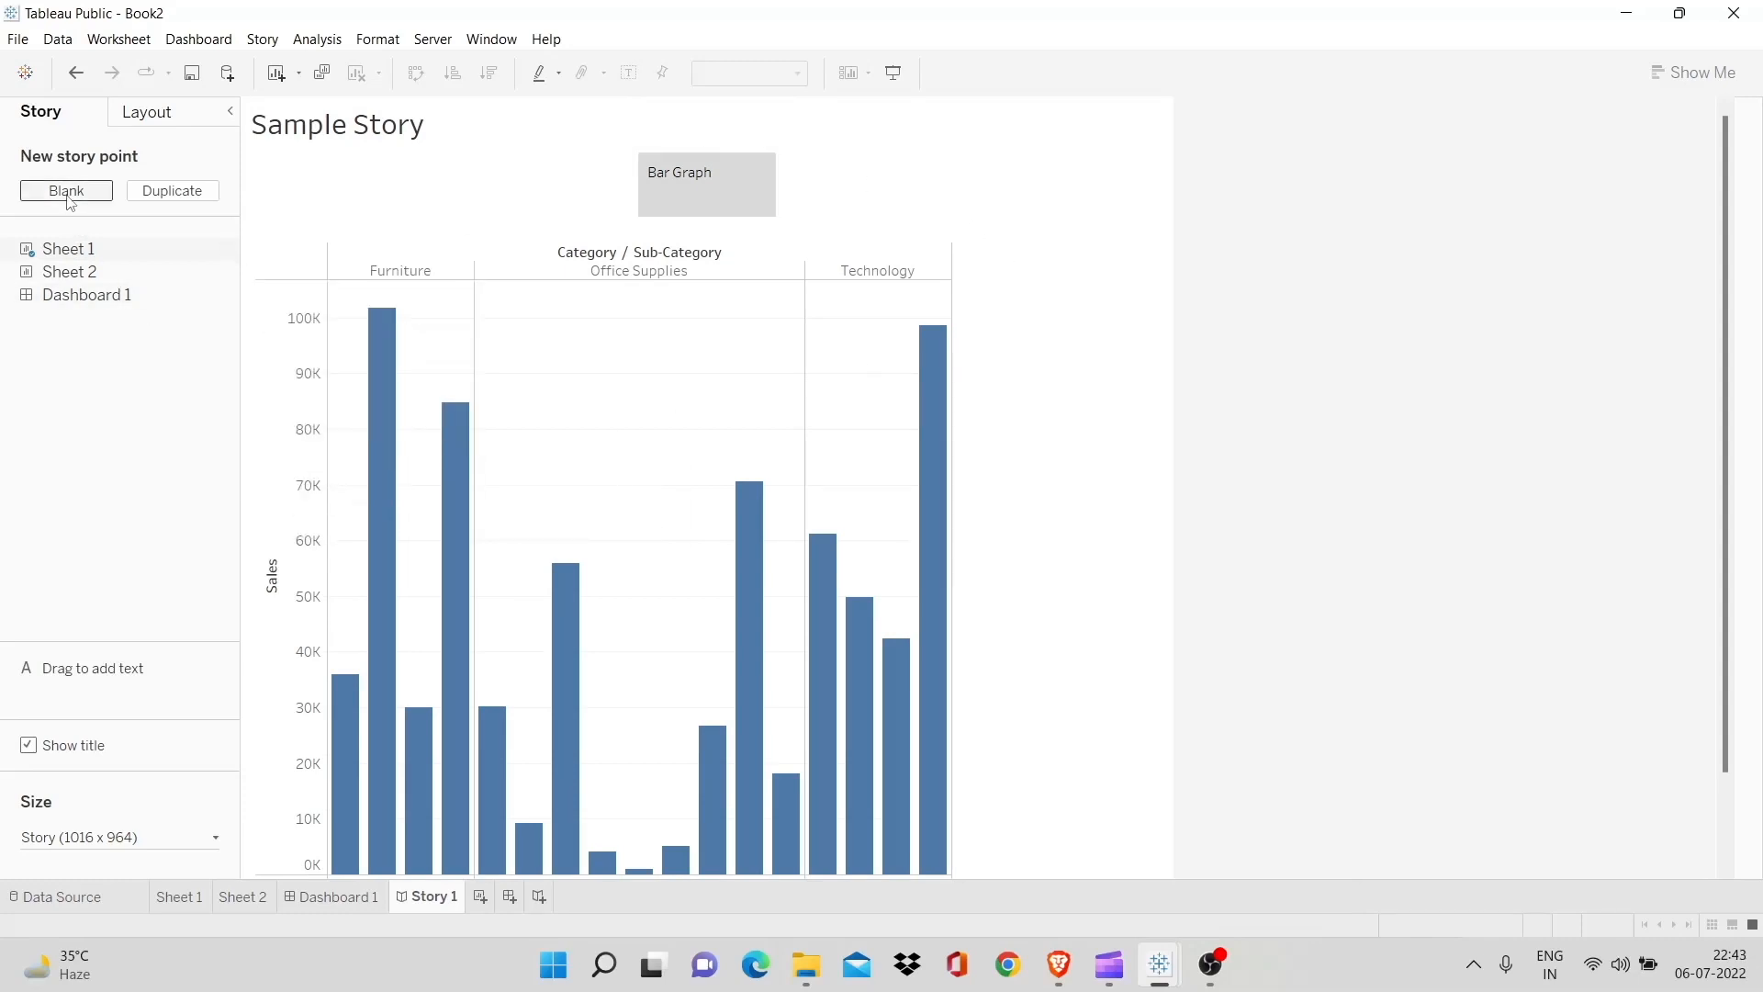
Add a 'Pie Chart' point with Sheet 2 and a further blank point for the dashboard
left_click(67, 189)
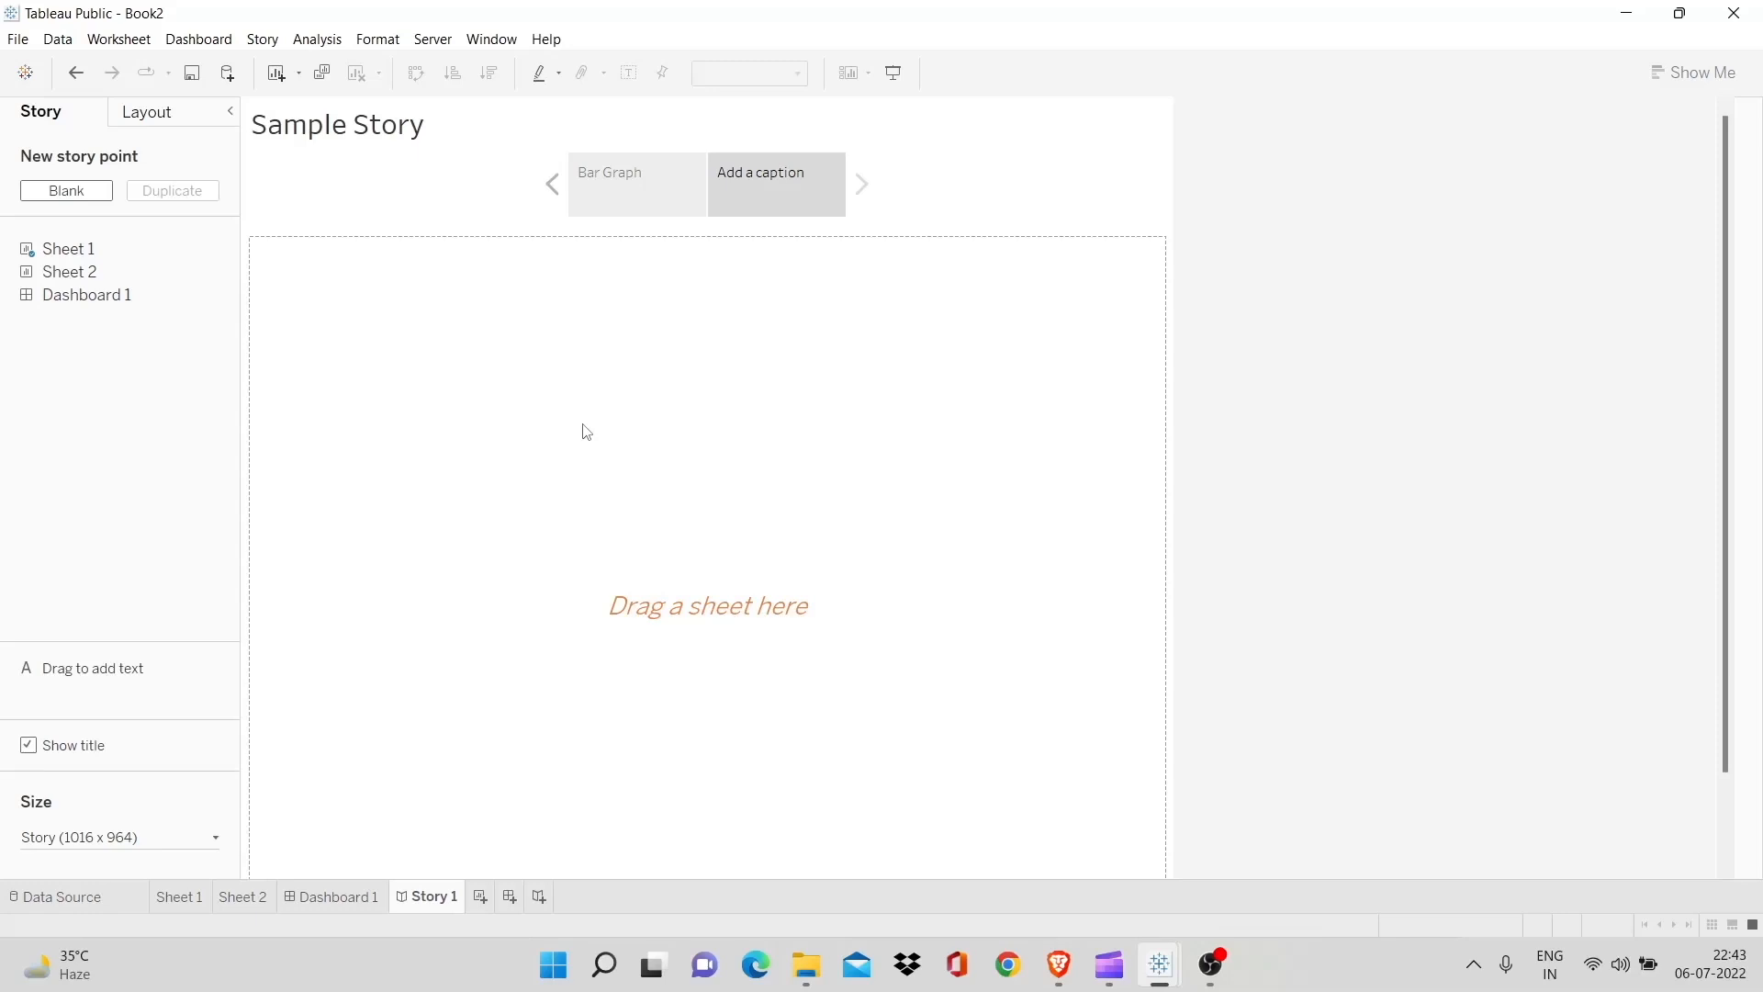
left_click(775, 184)
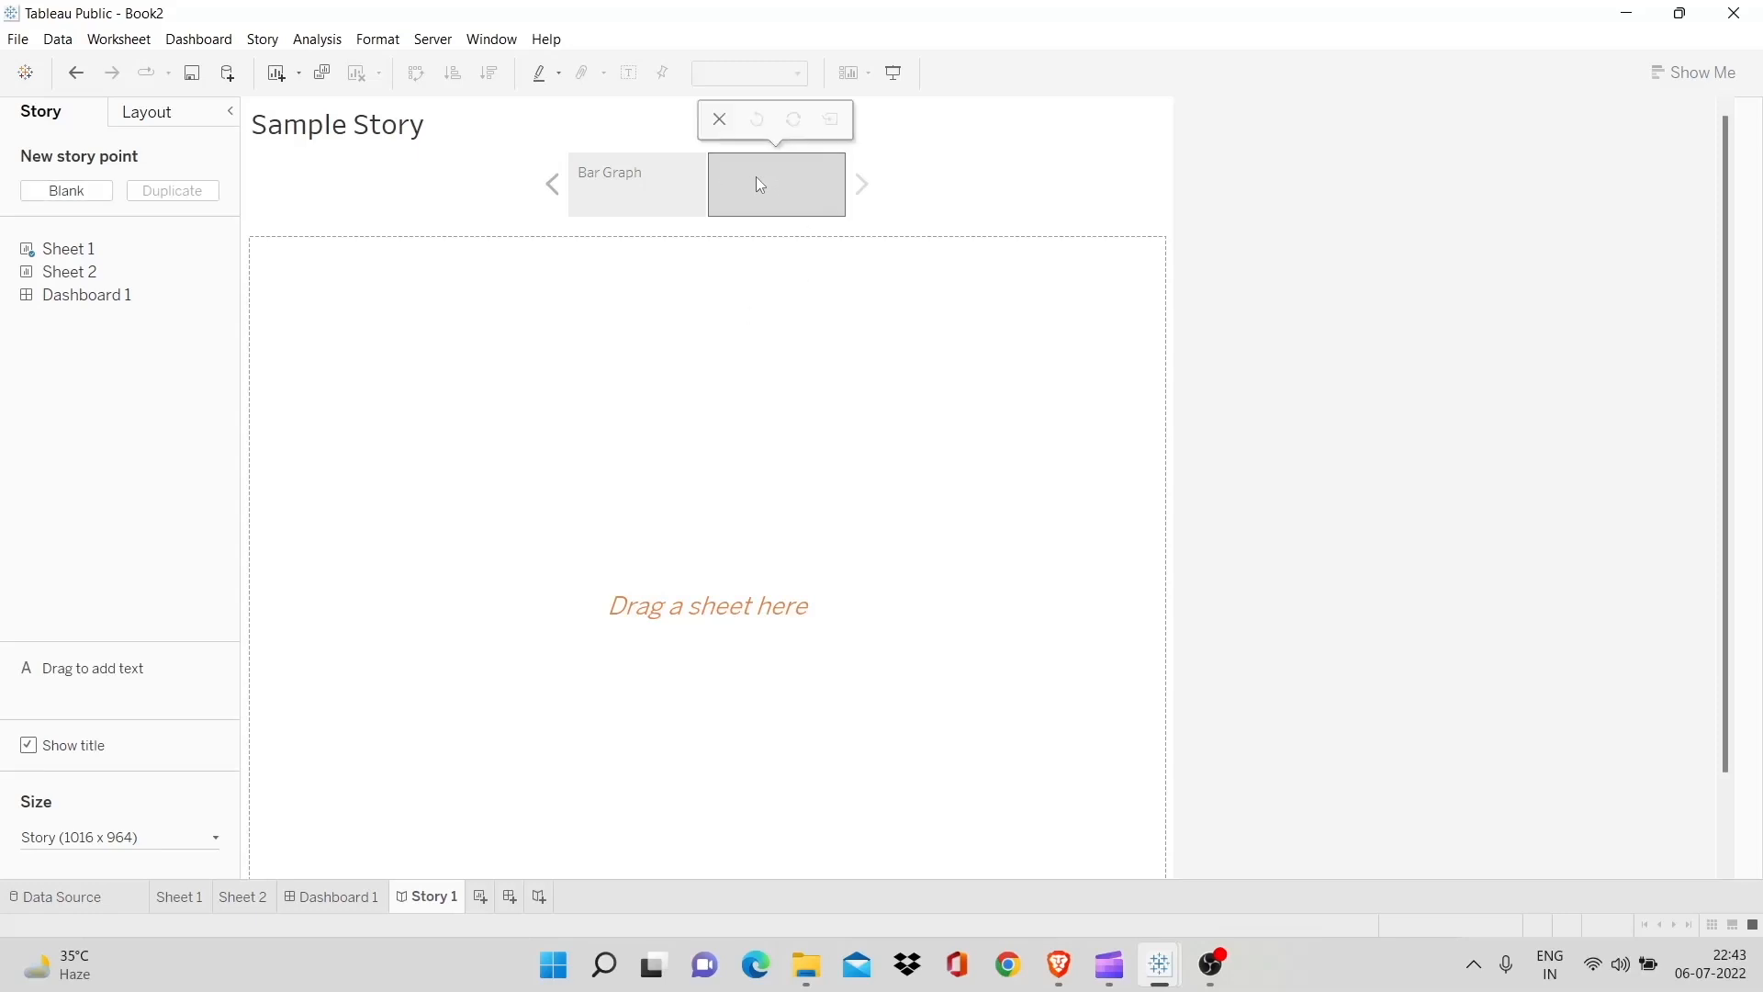
type("Pie Chart")
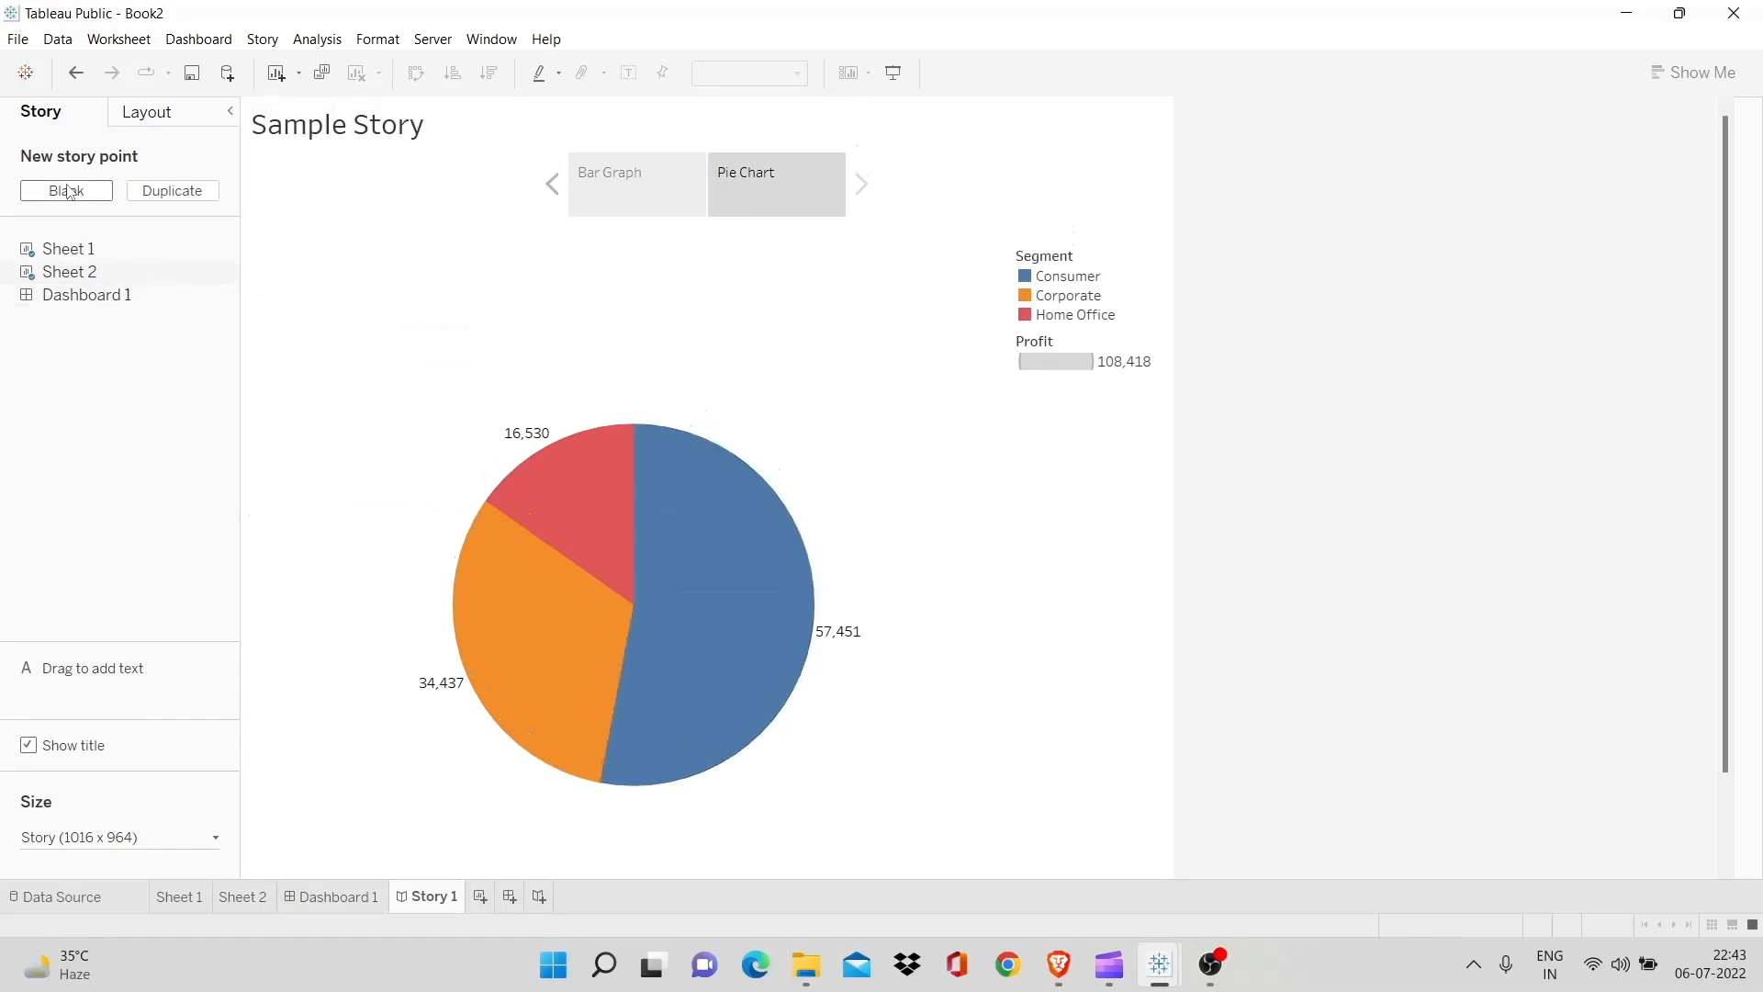
left_click(66, 189)
type("DashBoard")
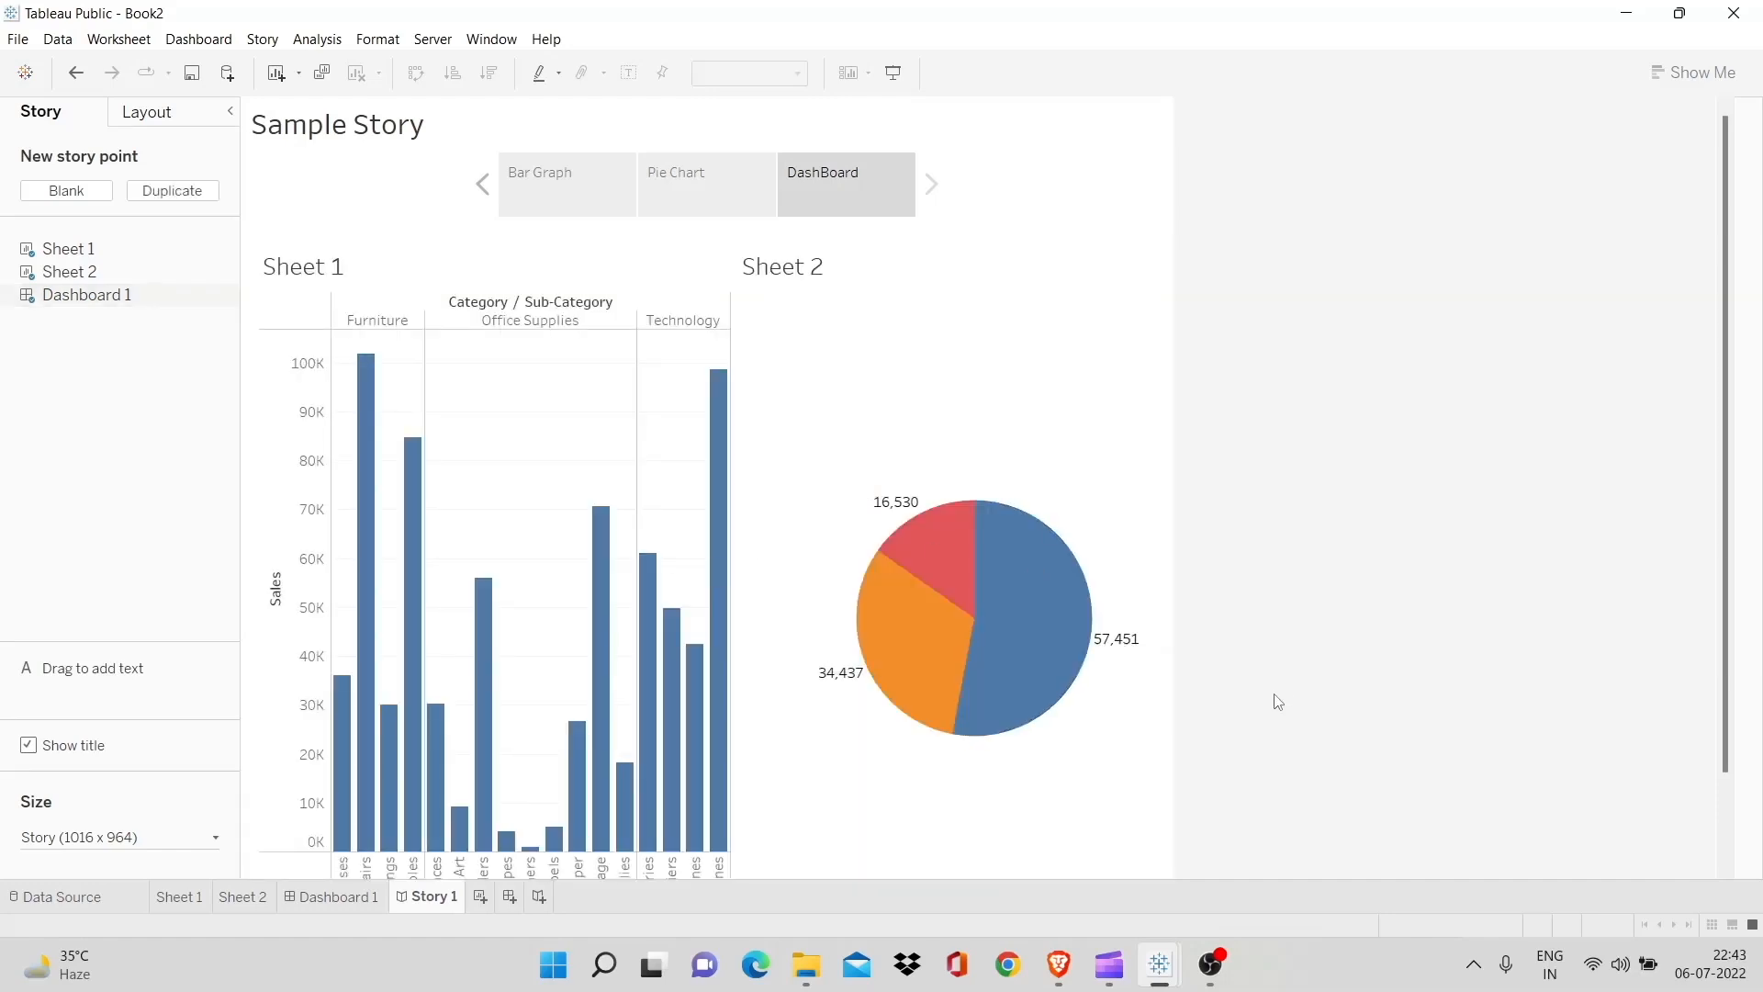
mouse_move(103, 663)
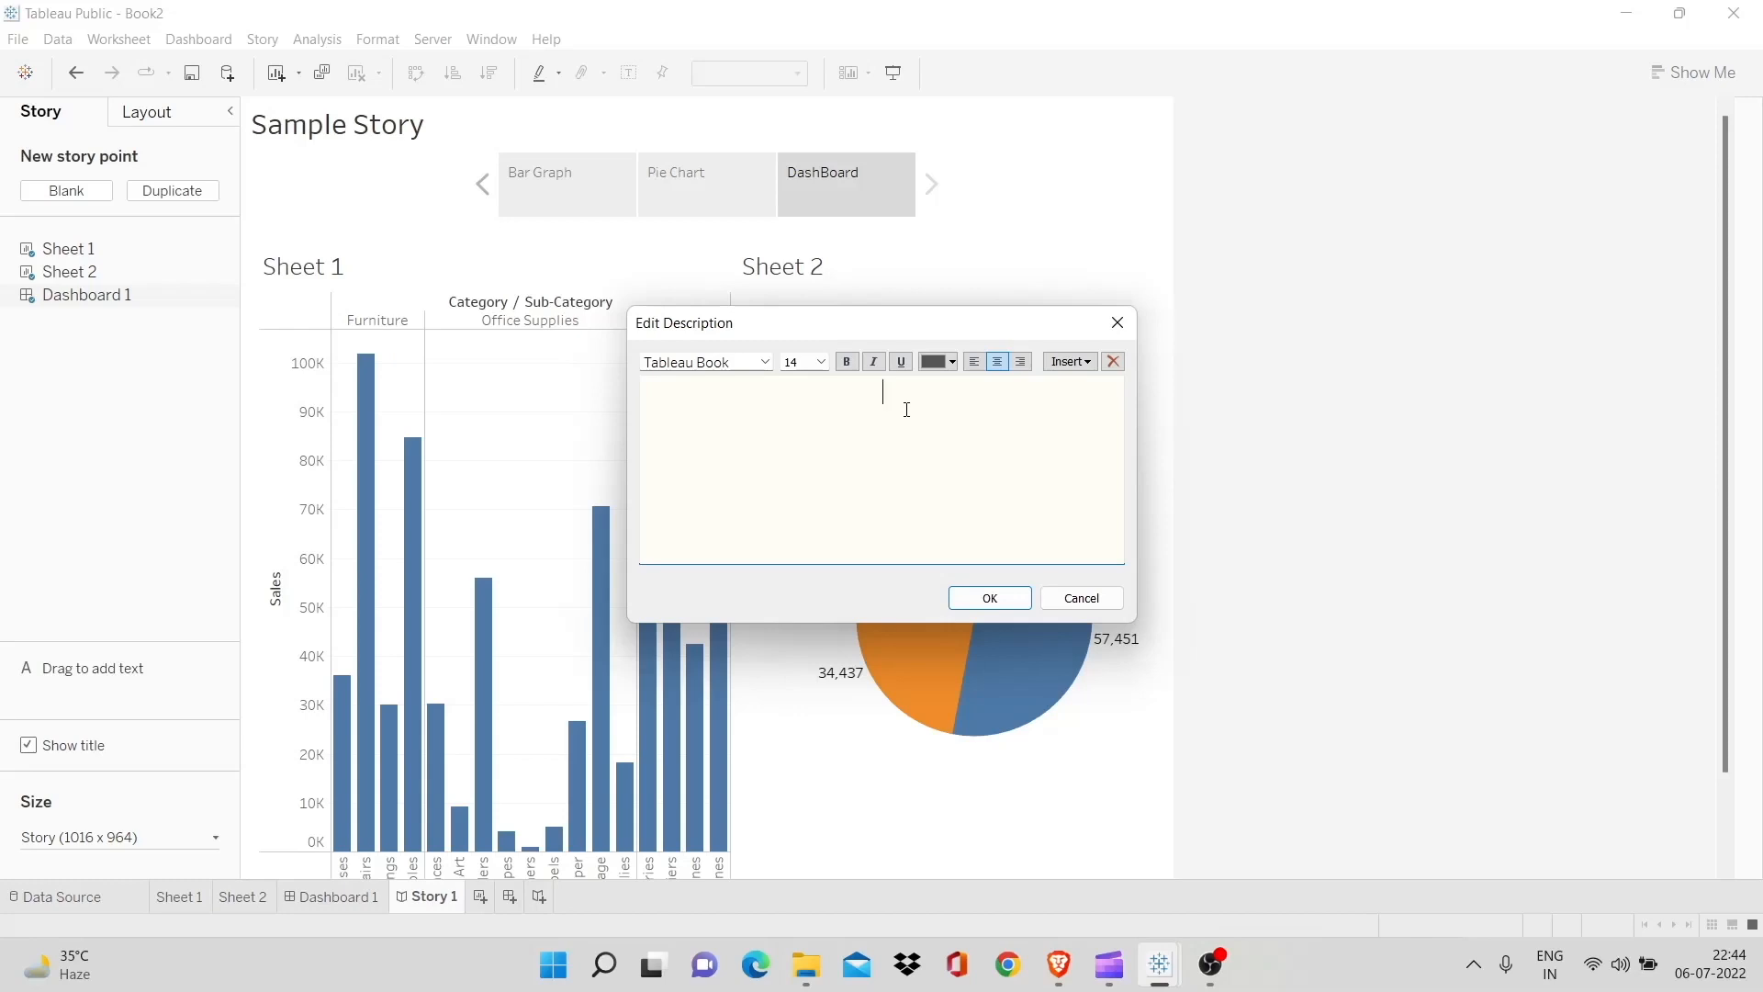
Add a text object reading 'Pie Chart for Different Segments' above the pie
type("Pie")
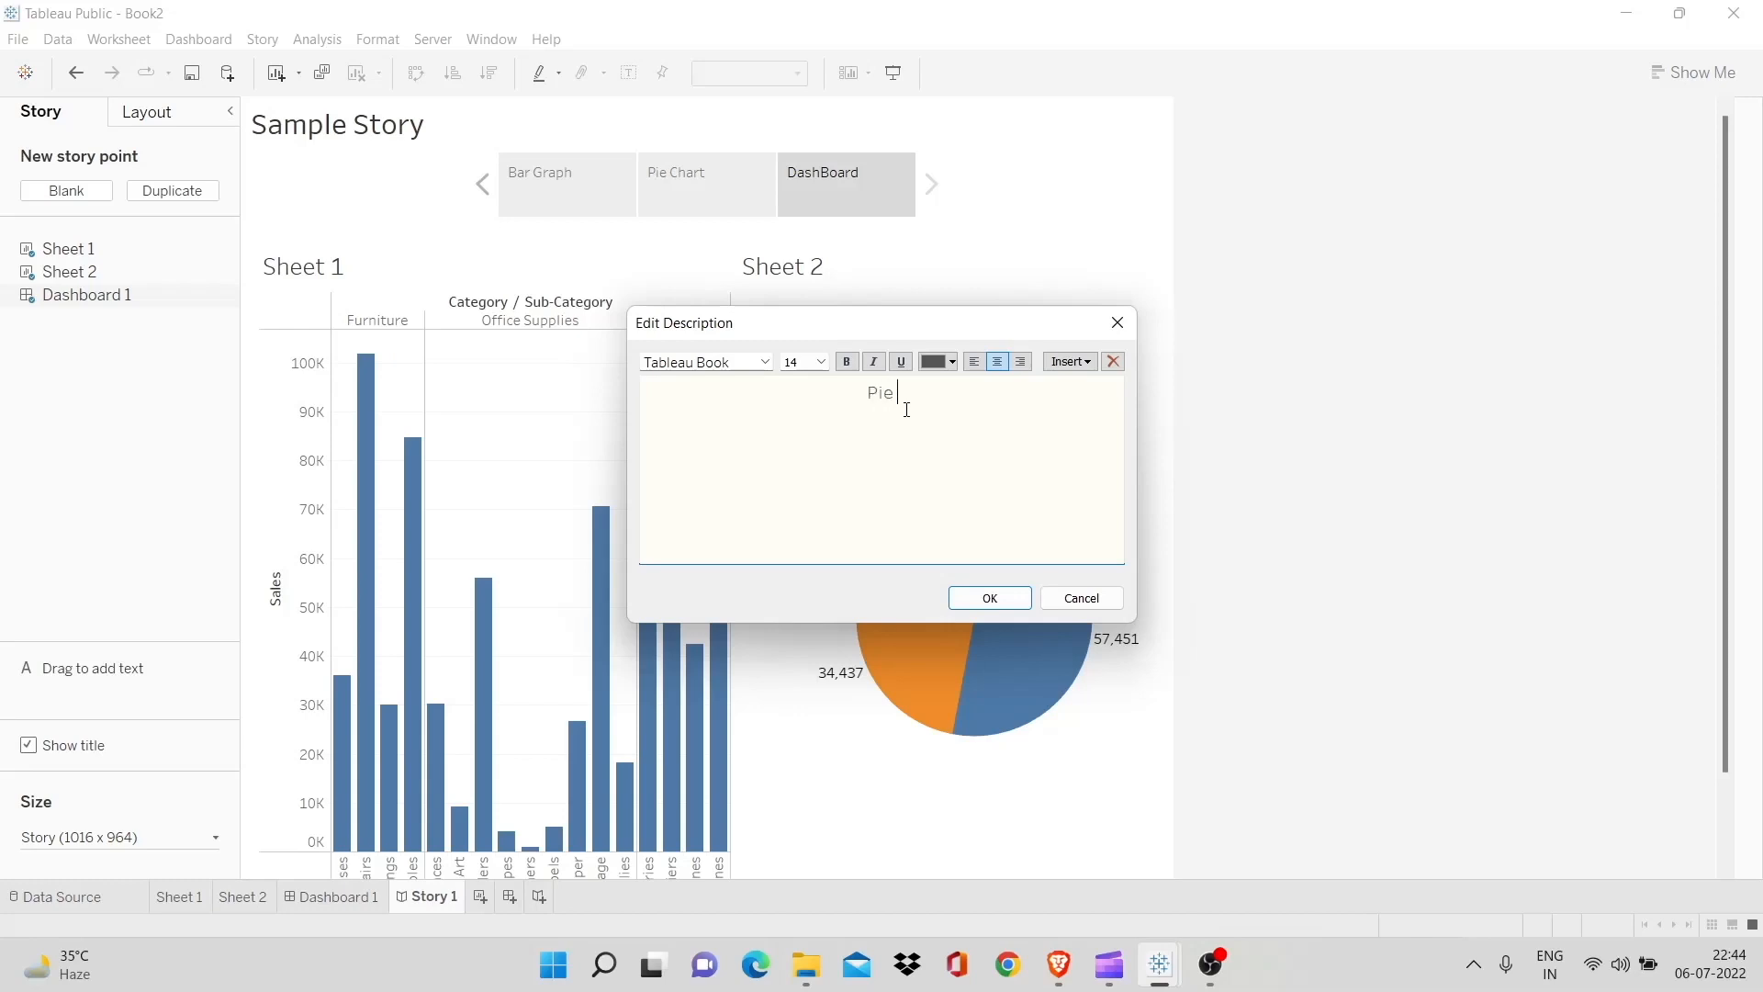
type("Chart fo")
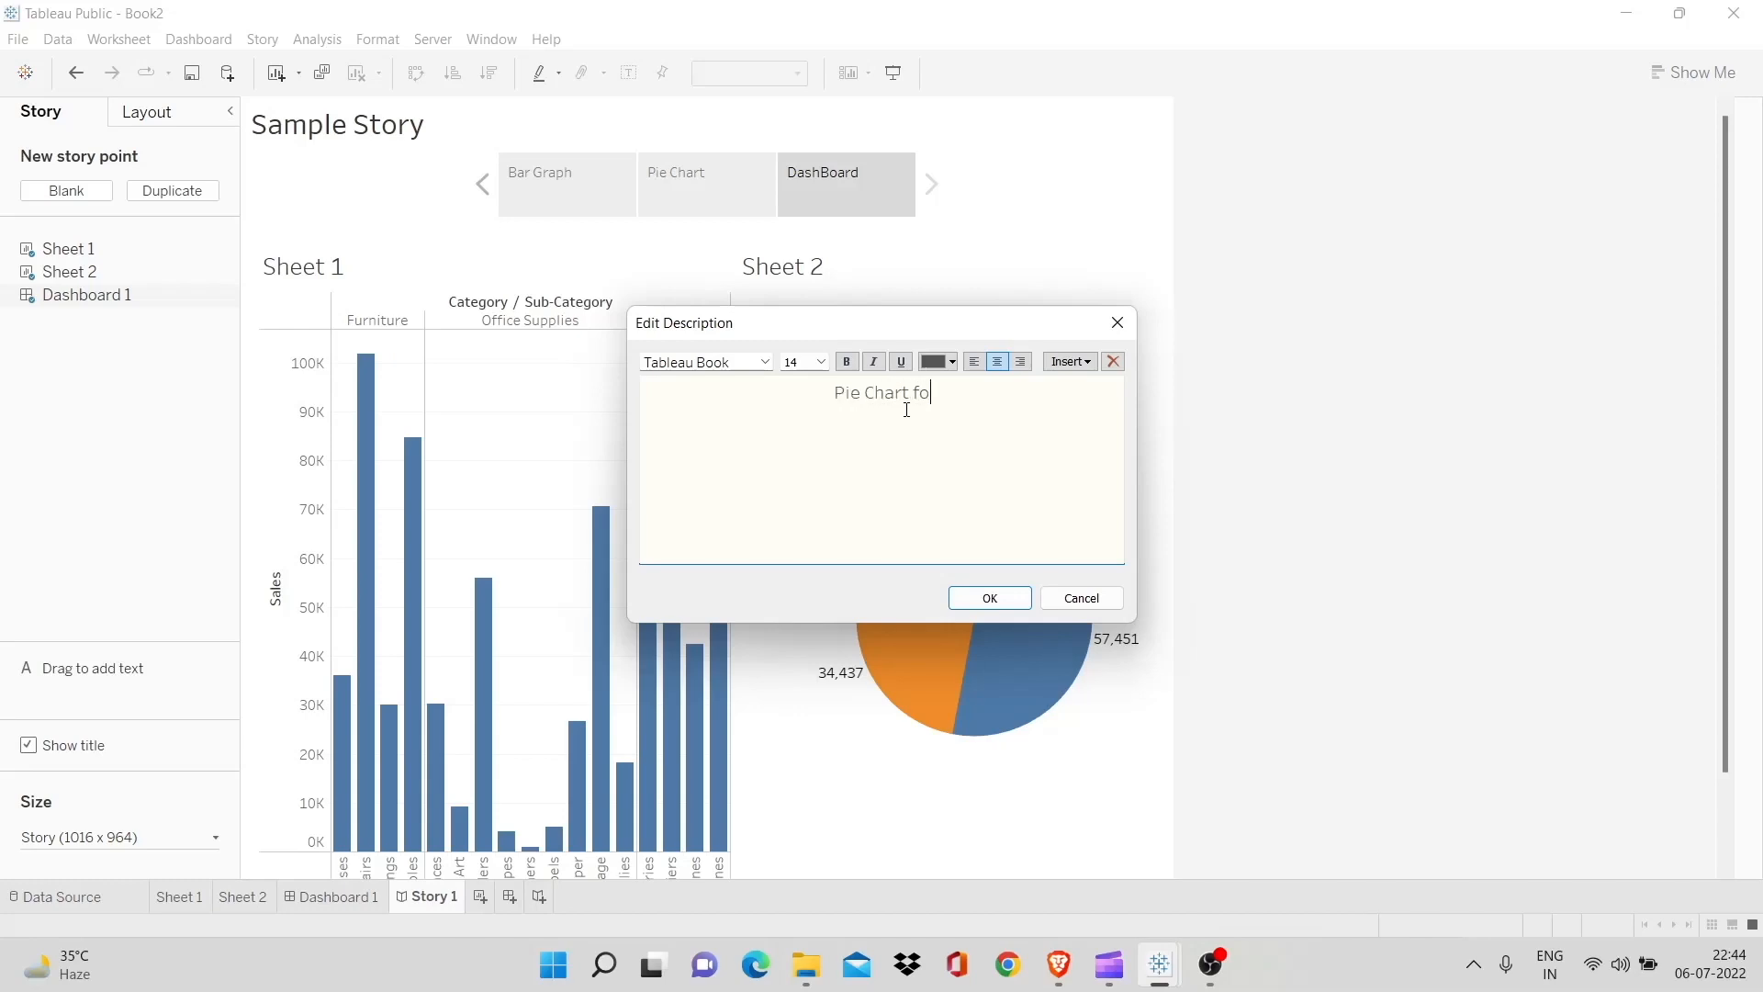
type("r Di")
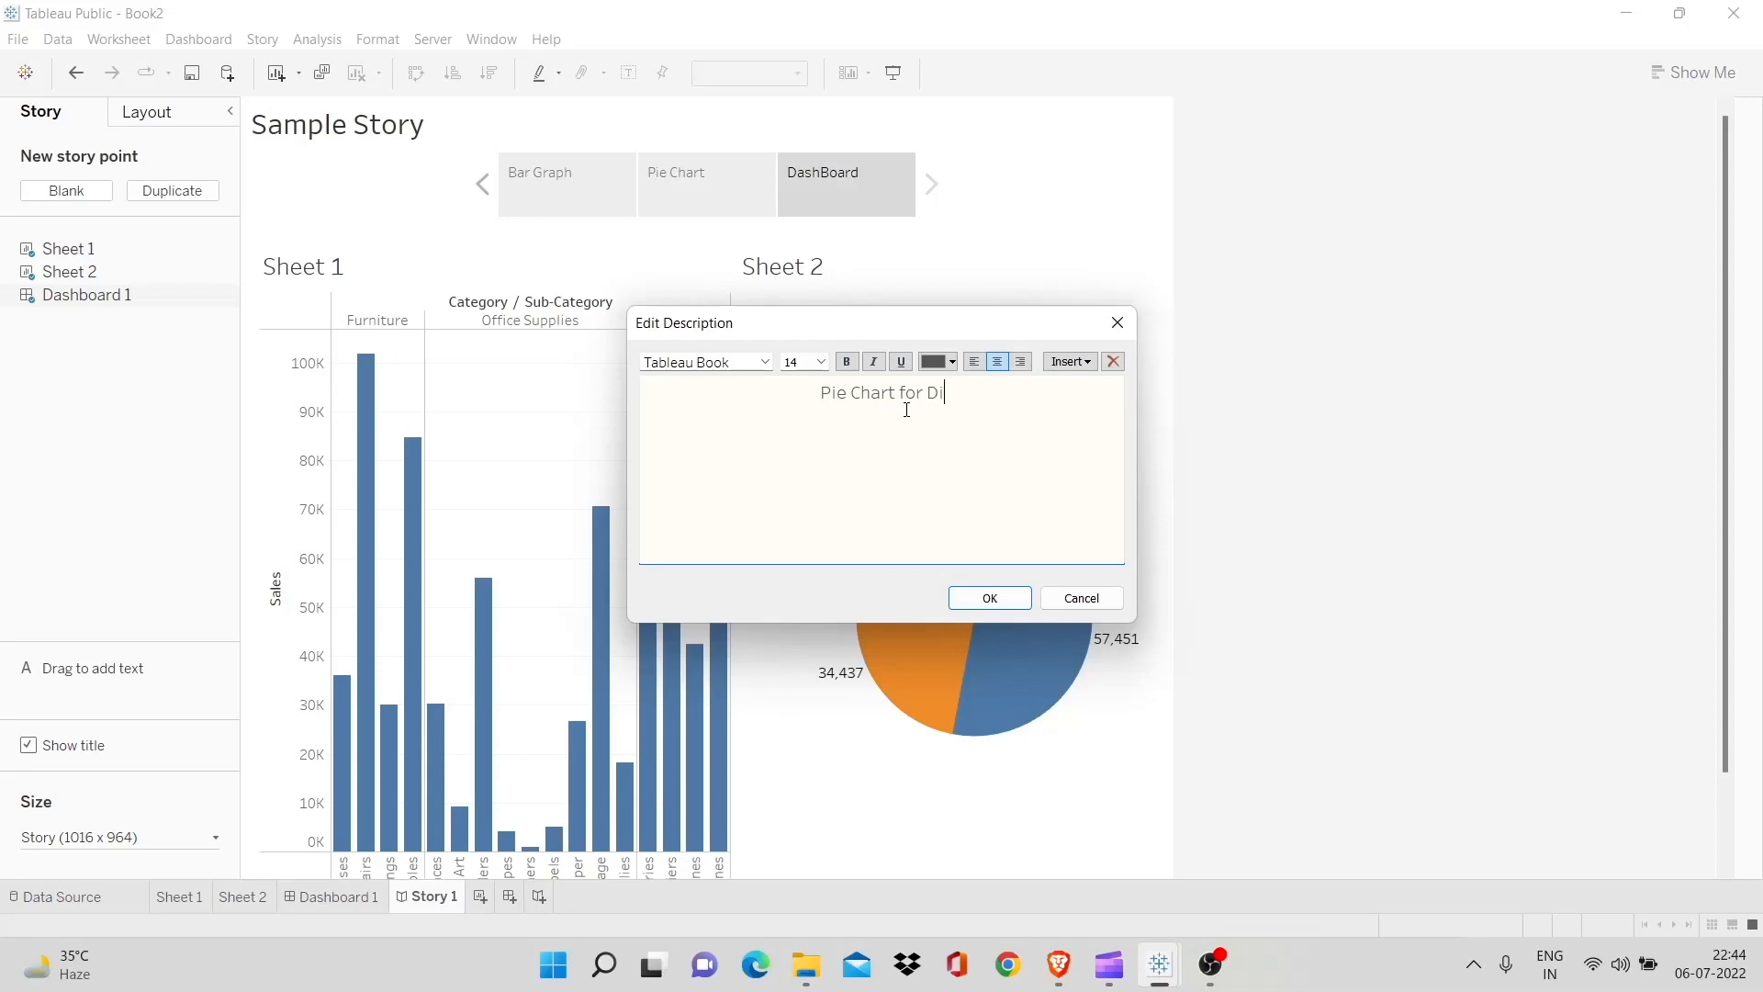
type("fferent")
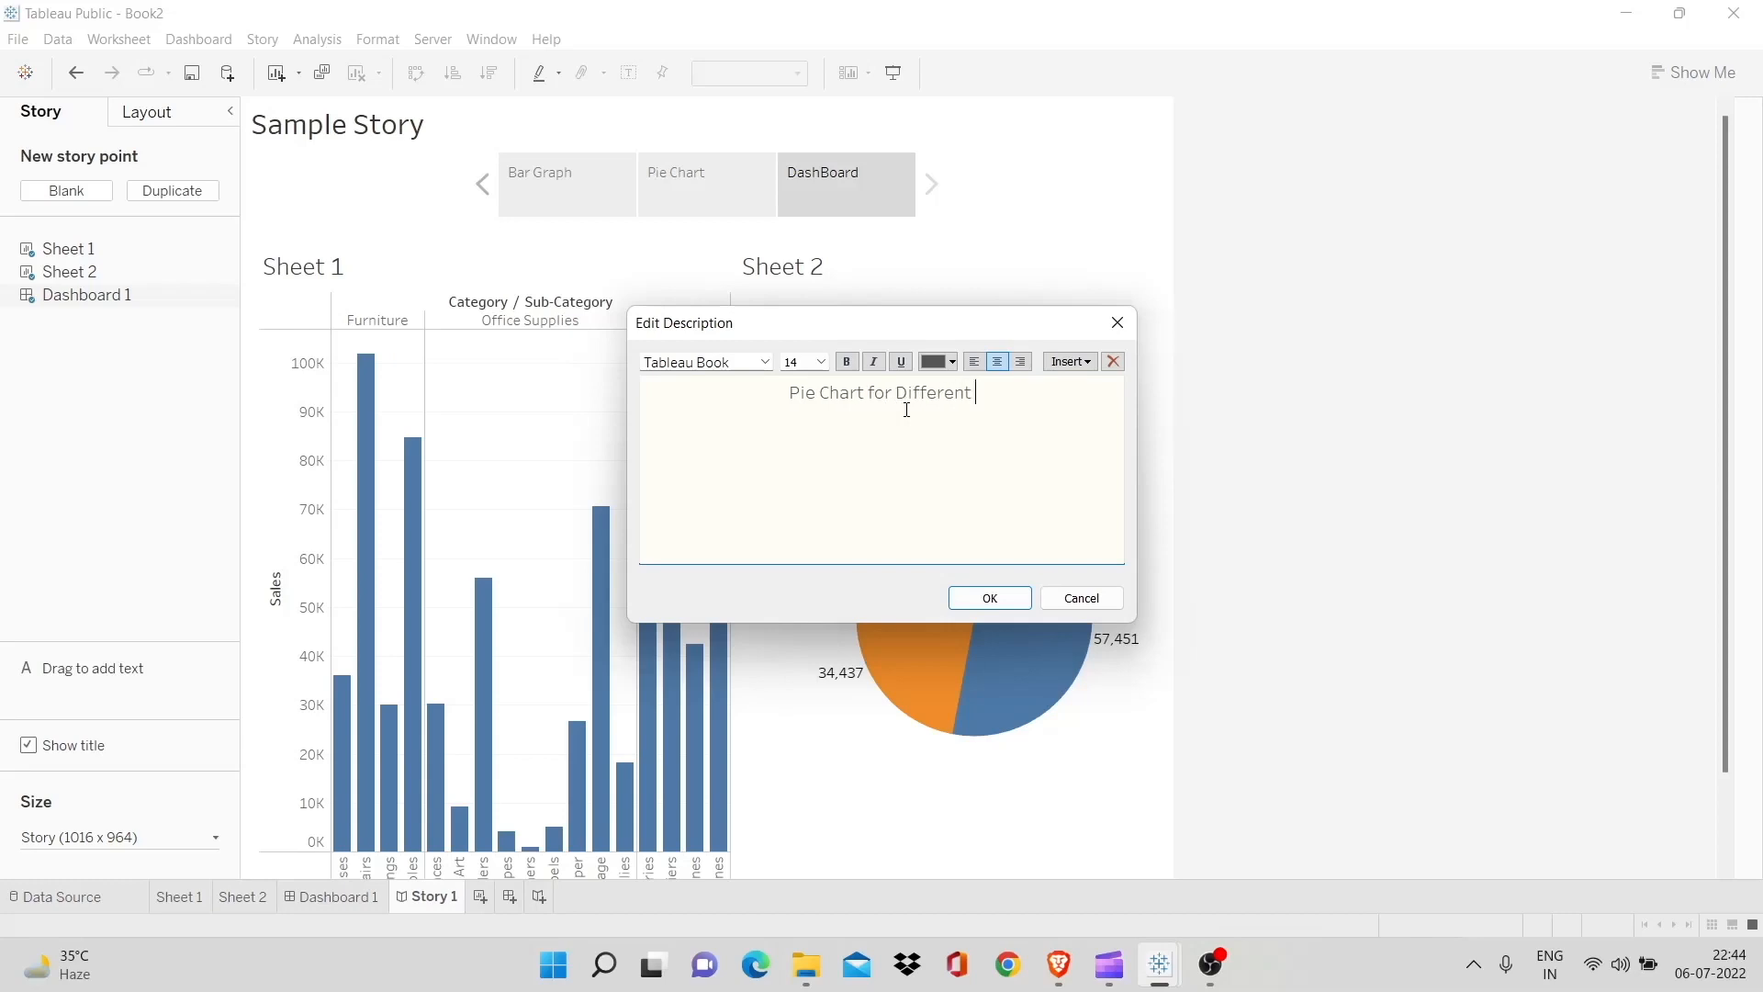
type("Segments")
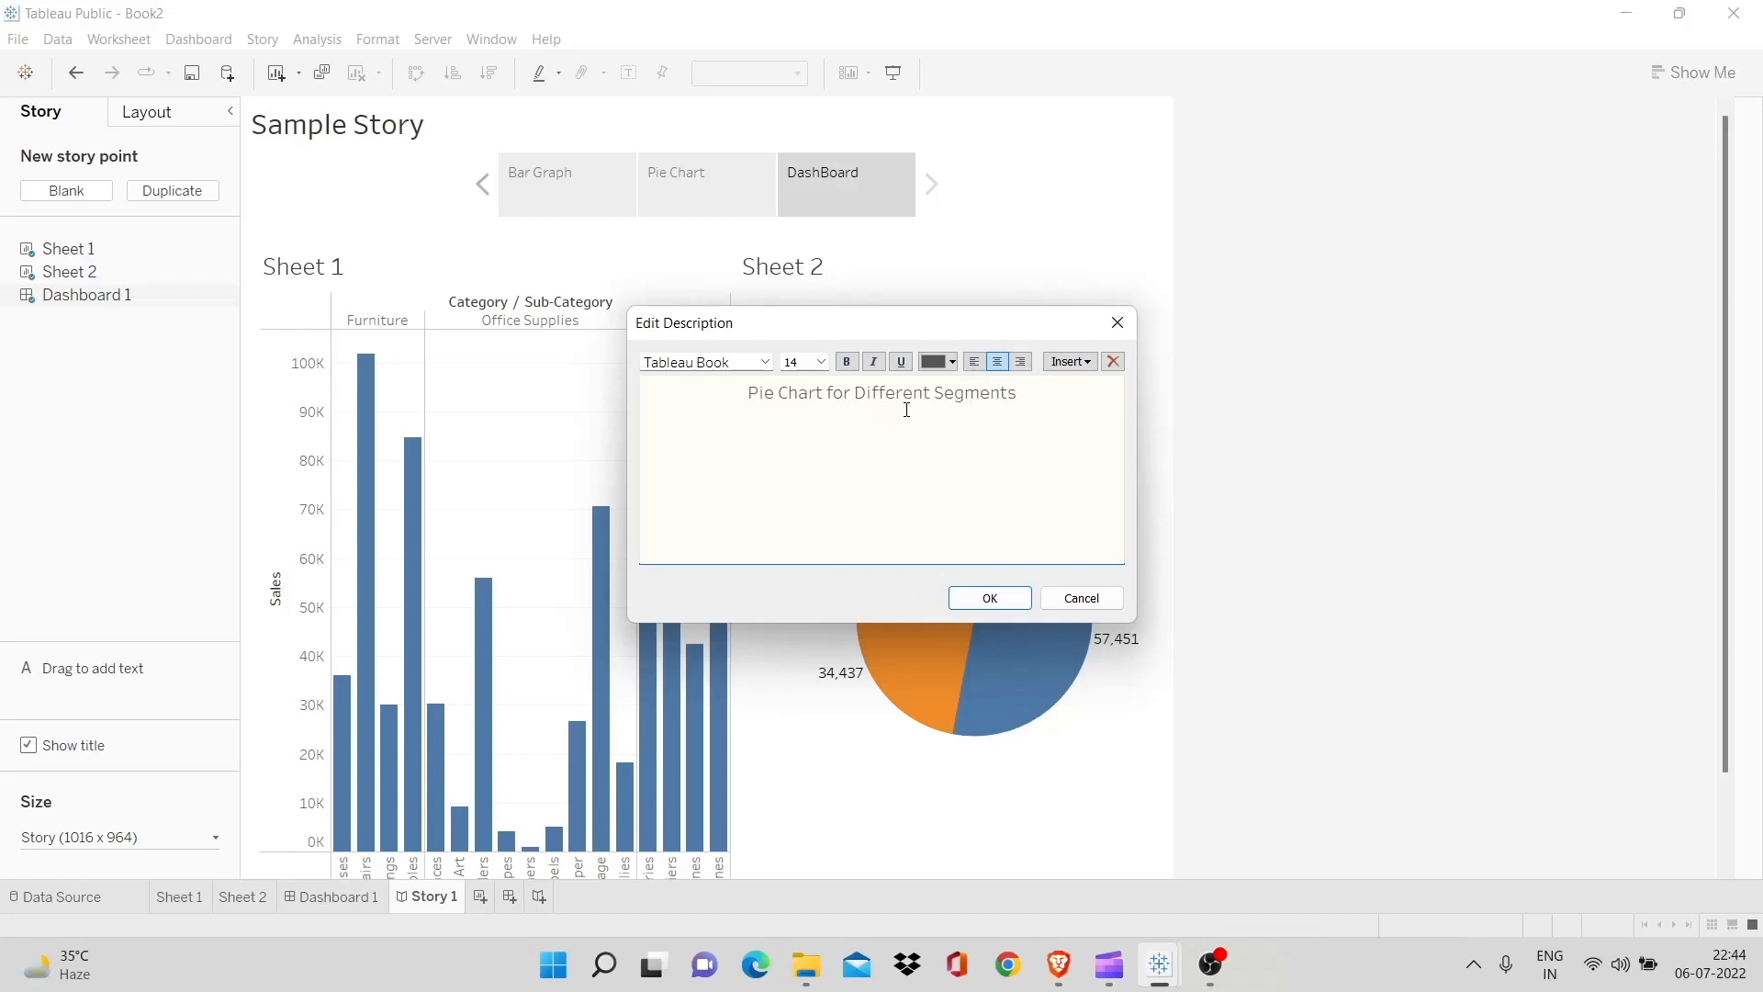
left_click(989, 597)
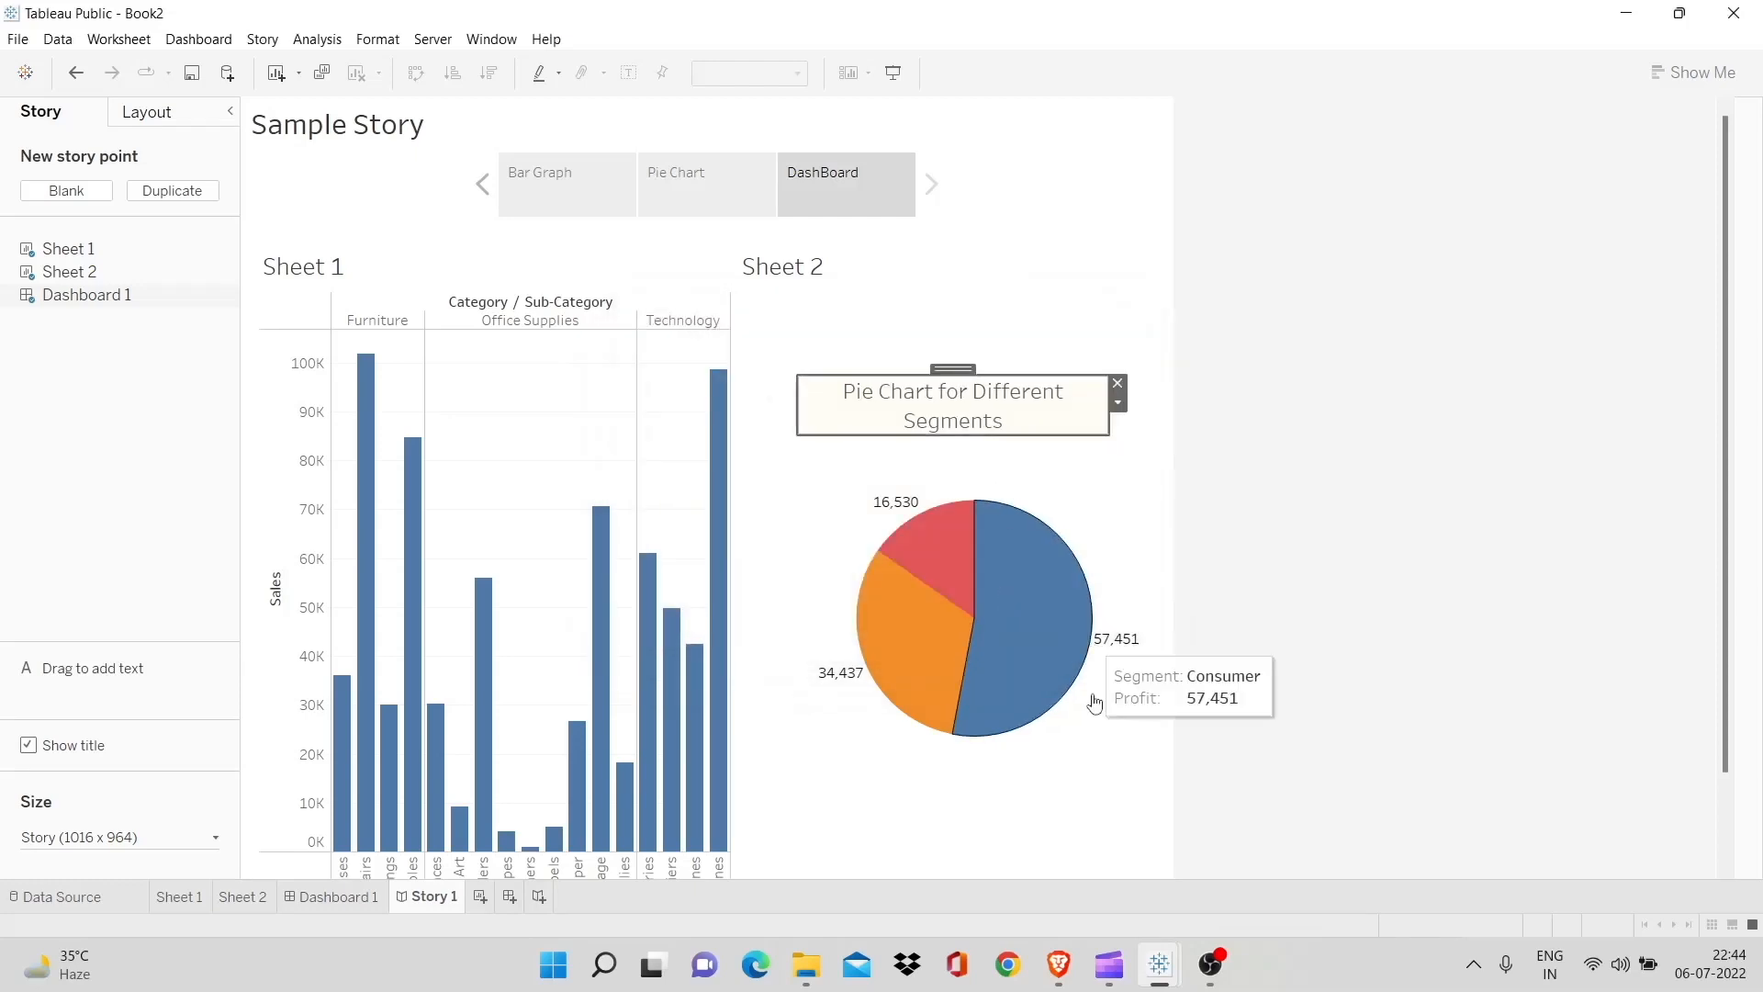
mouse_move(1160, 270)
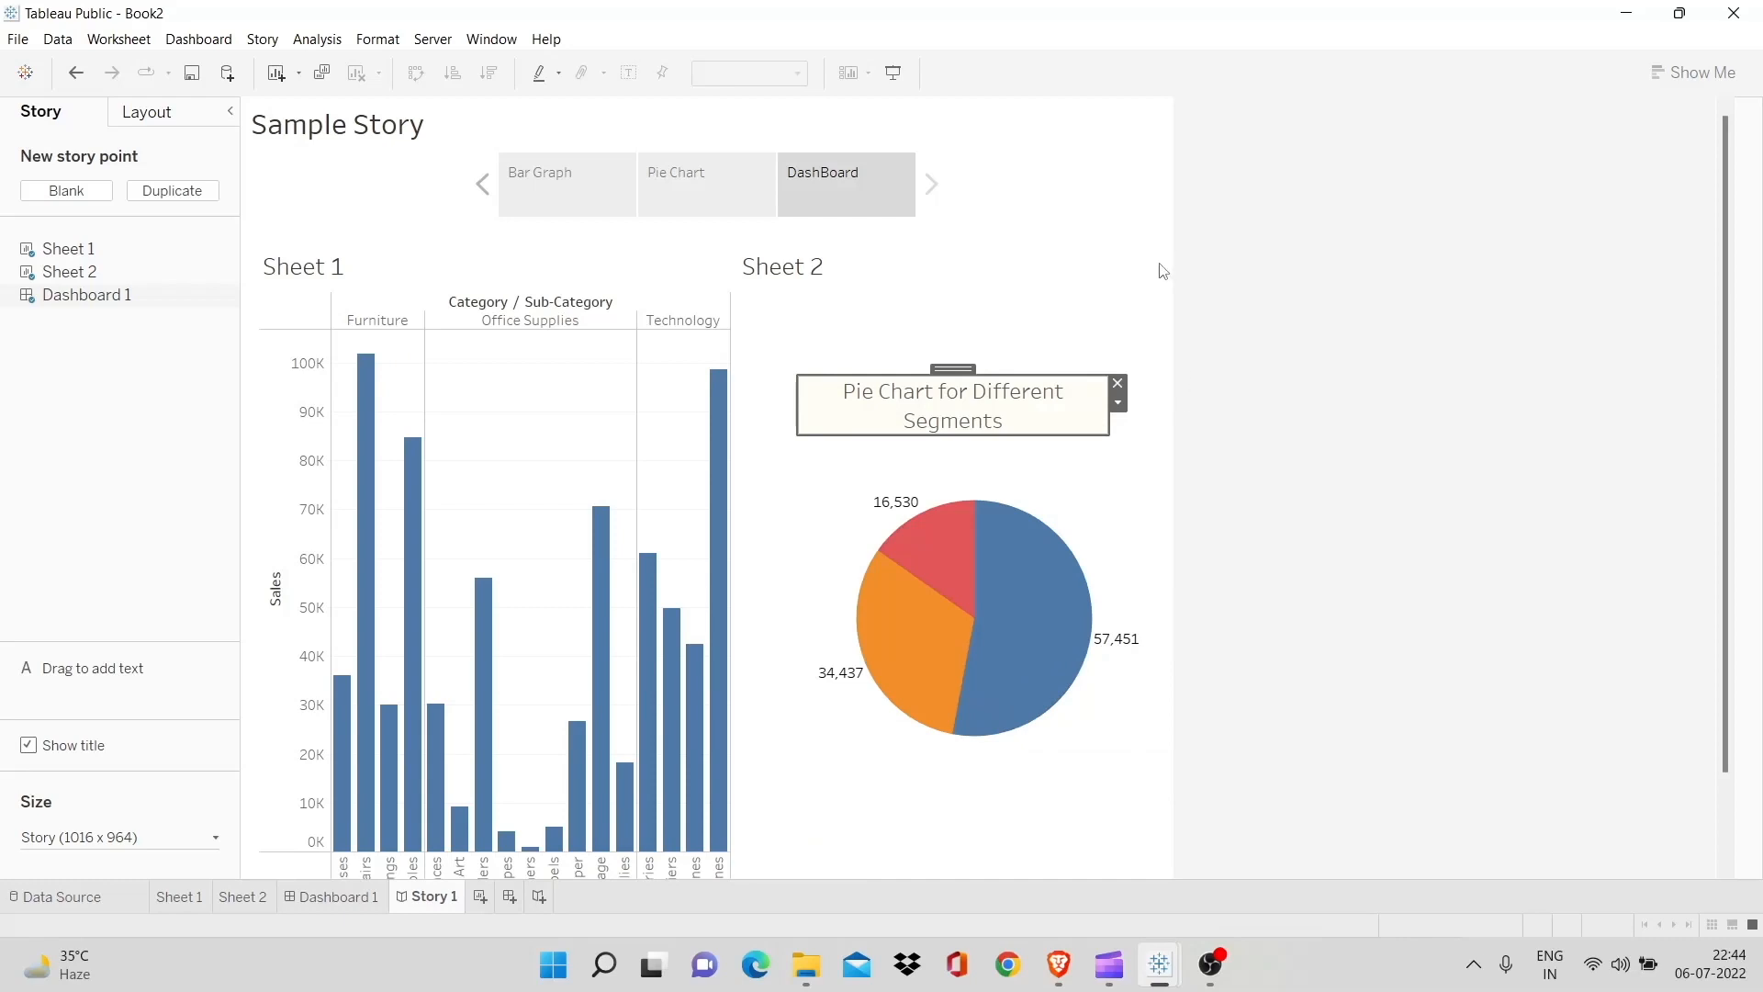
Flip between the Pie Chart and DashBoard story points to check the result
left_click(705, 184)
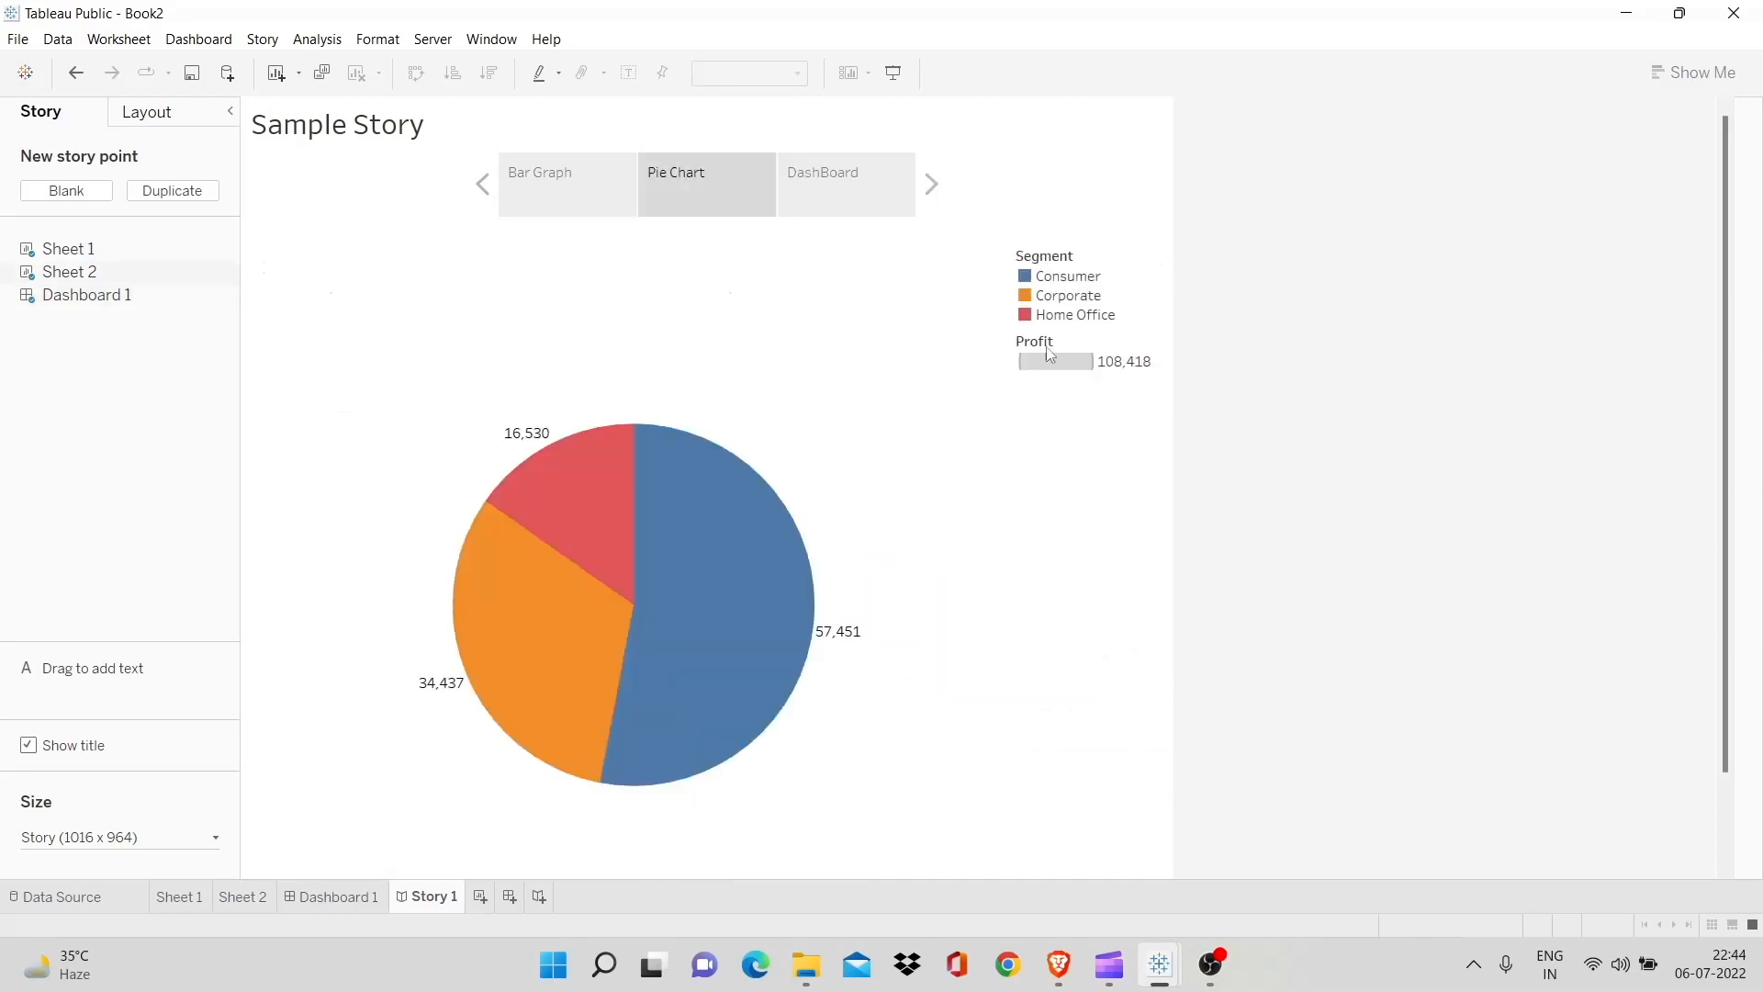
left_click(845, 184)
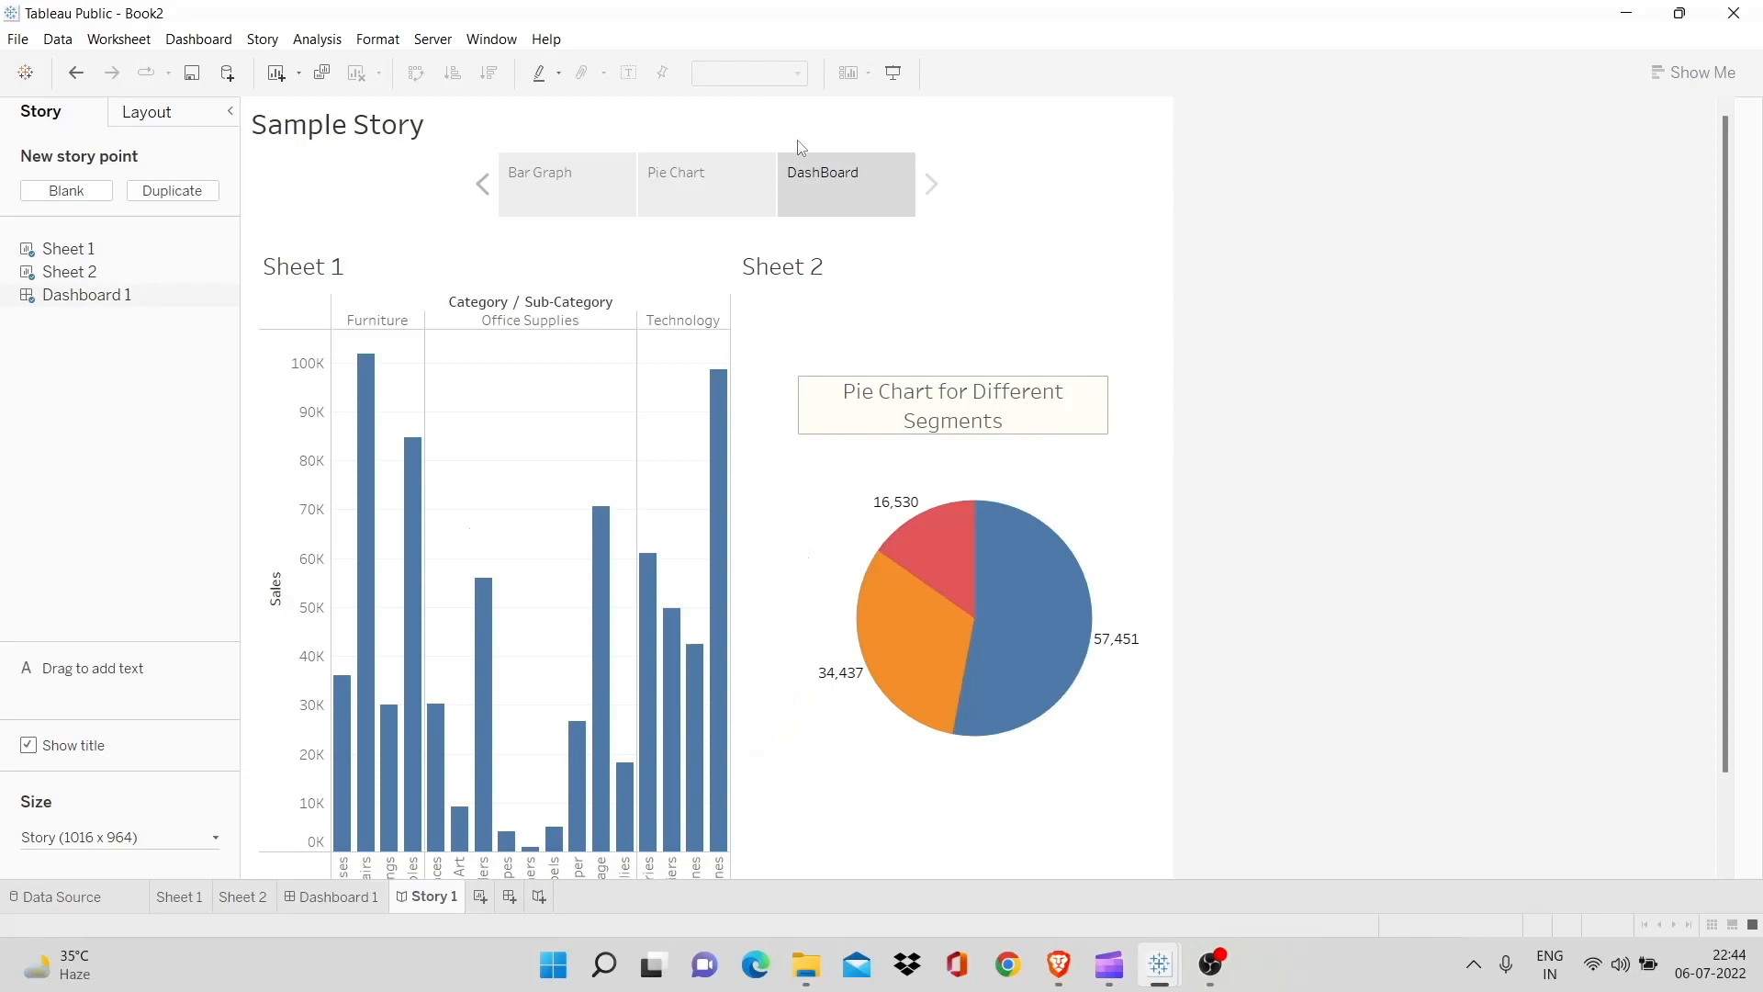
mouse_move(1199, 395)
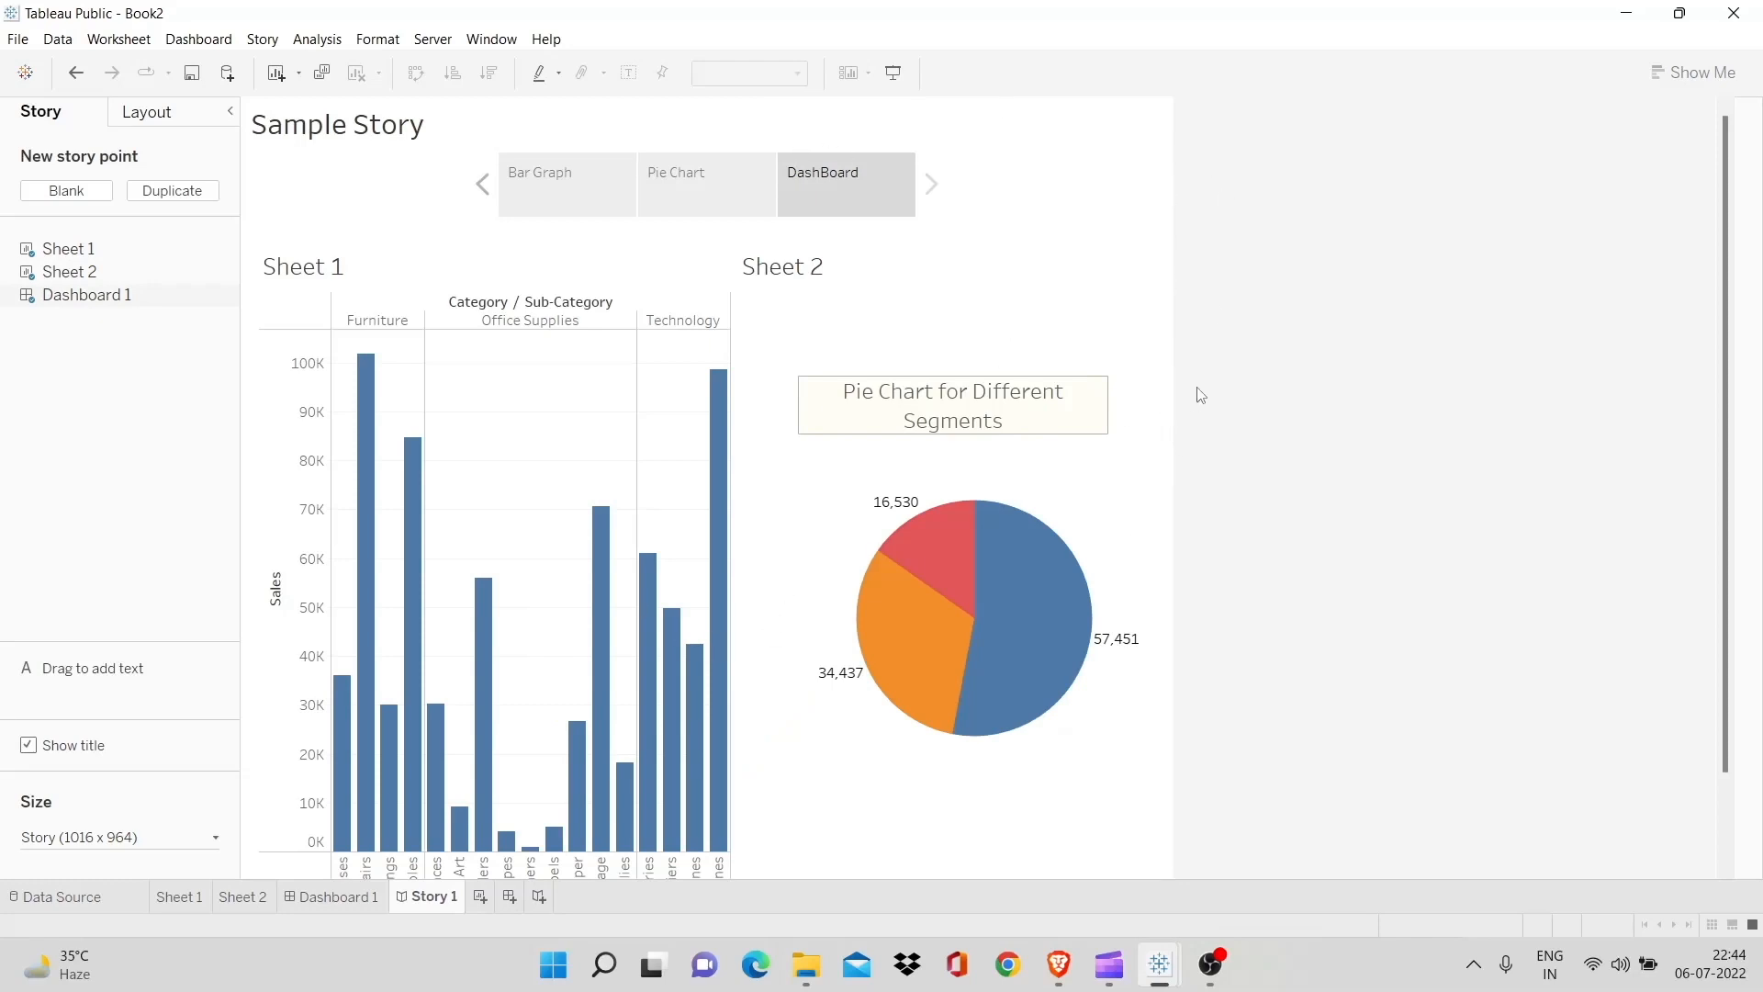
mouse_move(220, 871)
type("1316")
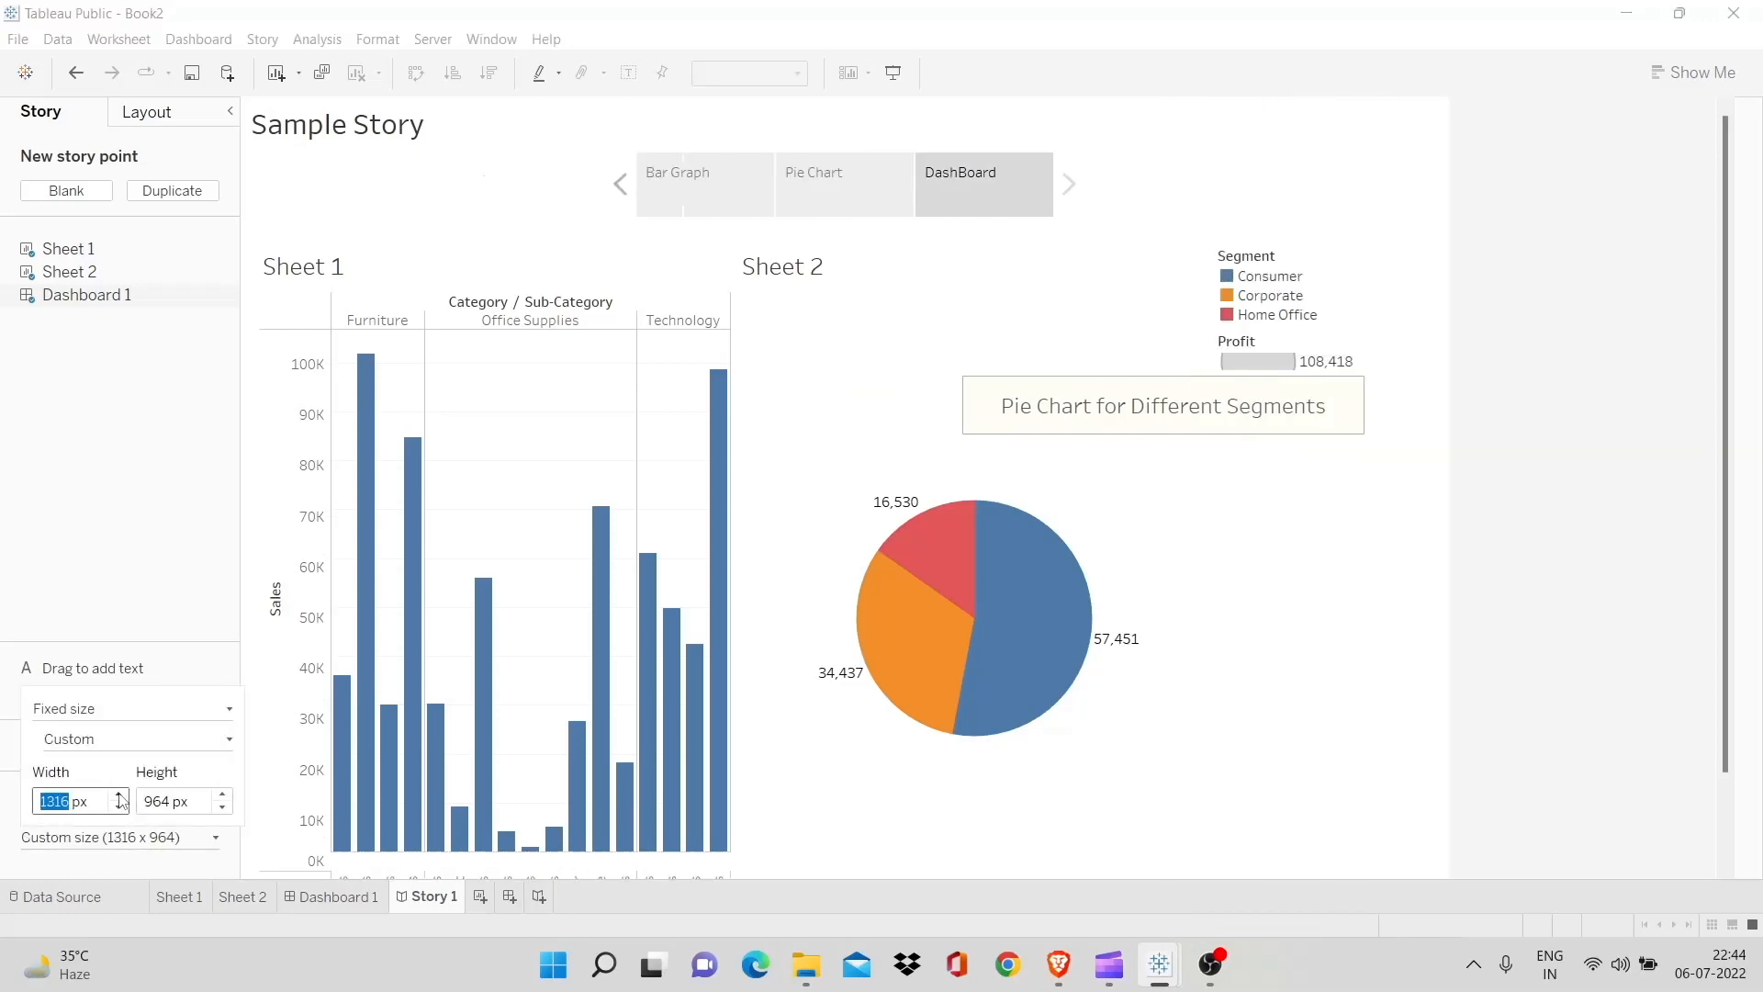
Apply a custom story size of 1316 by 964 pixels
left_click(1163, 406)
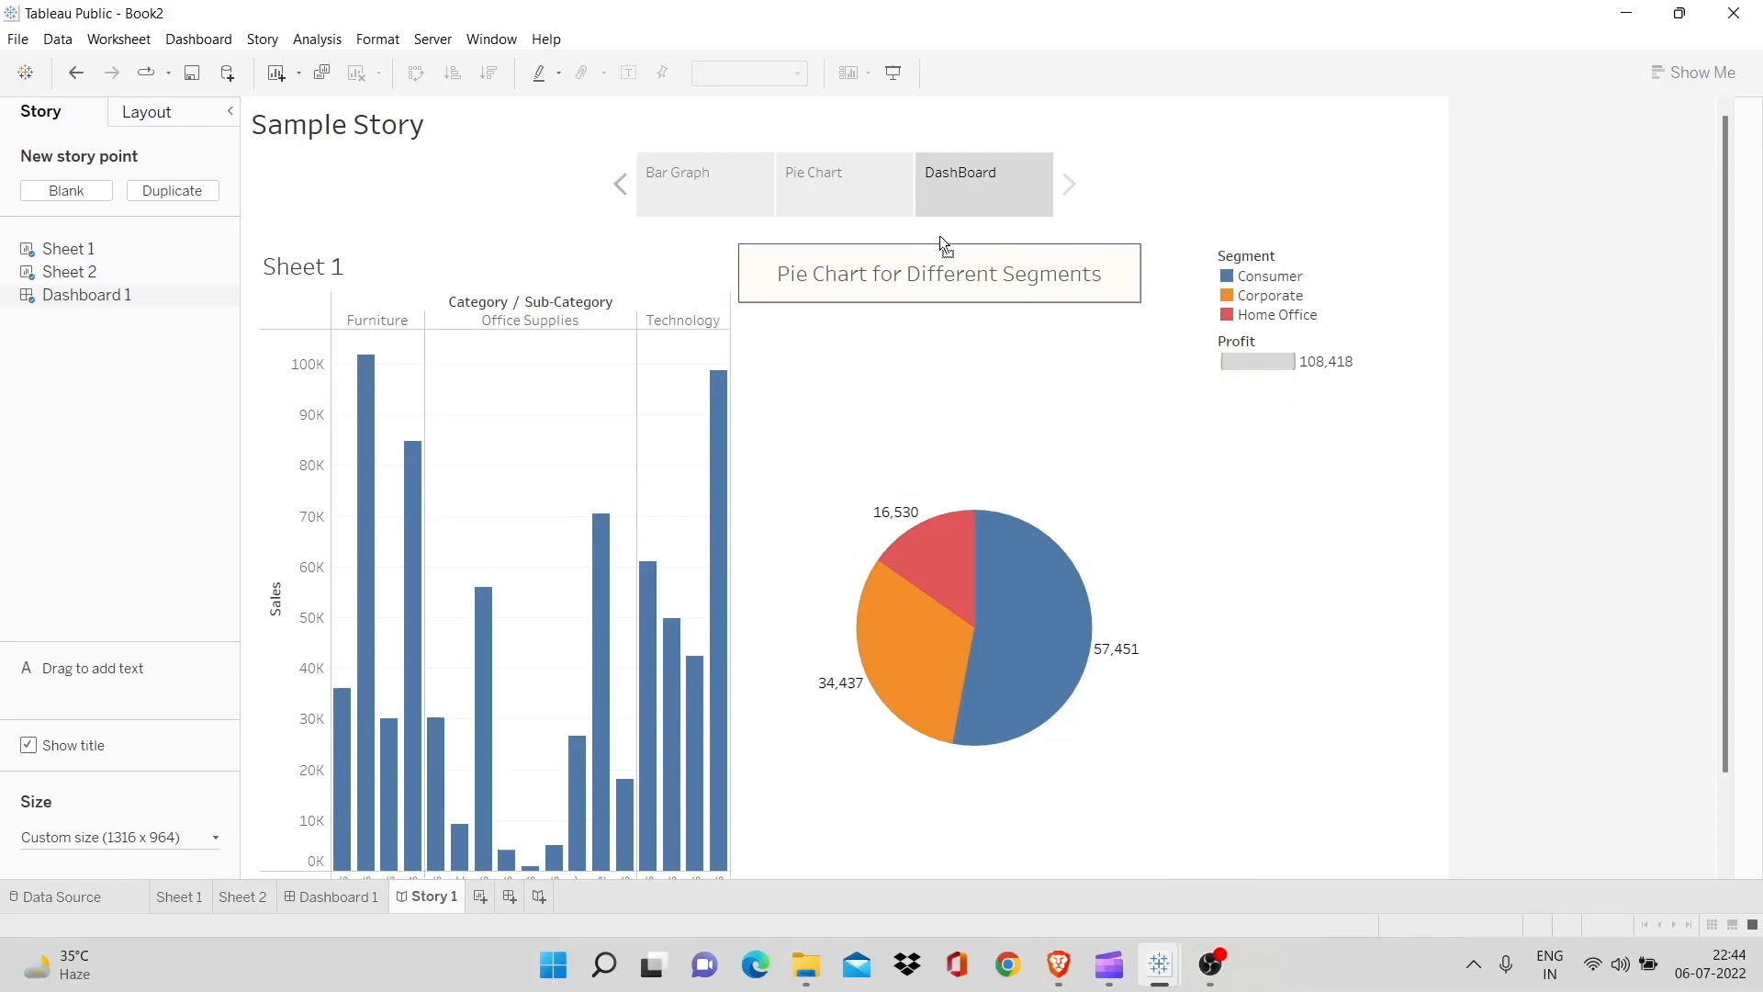
mouse_move(1022, 507)
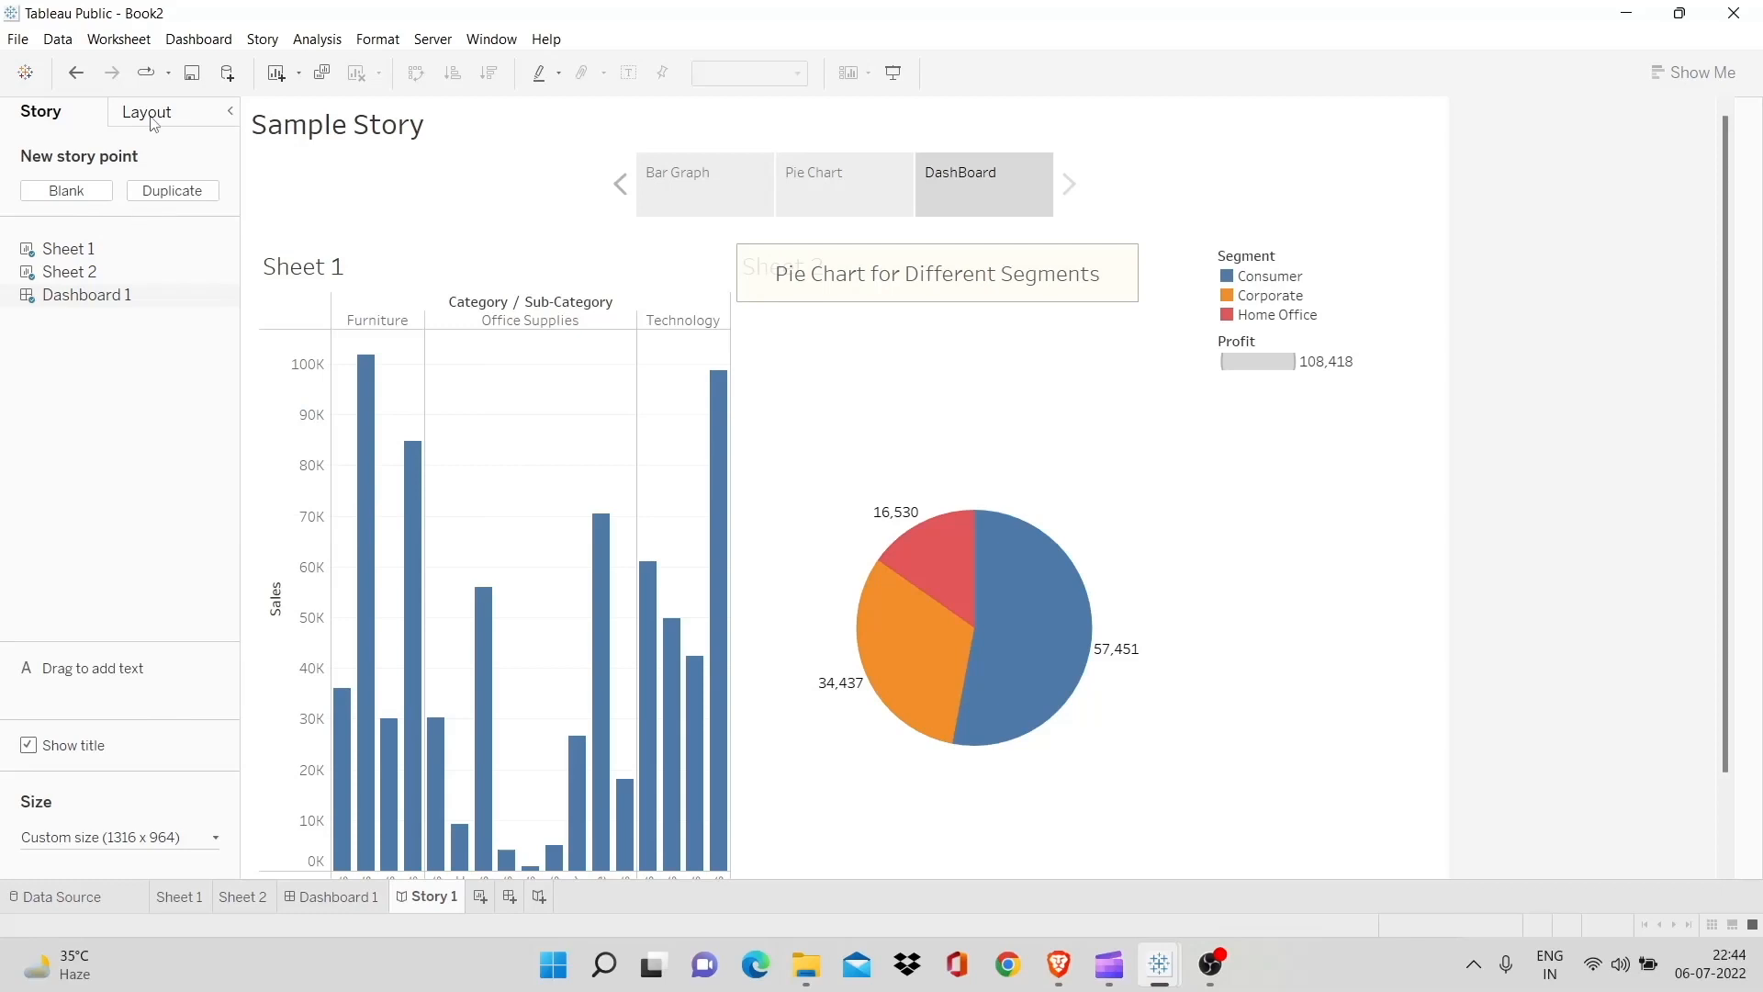
Try the numbers, dots and arrows-only navigator styles in the Layout pane
left_click(147, 112)
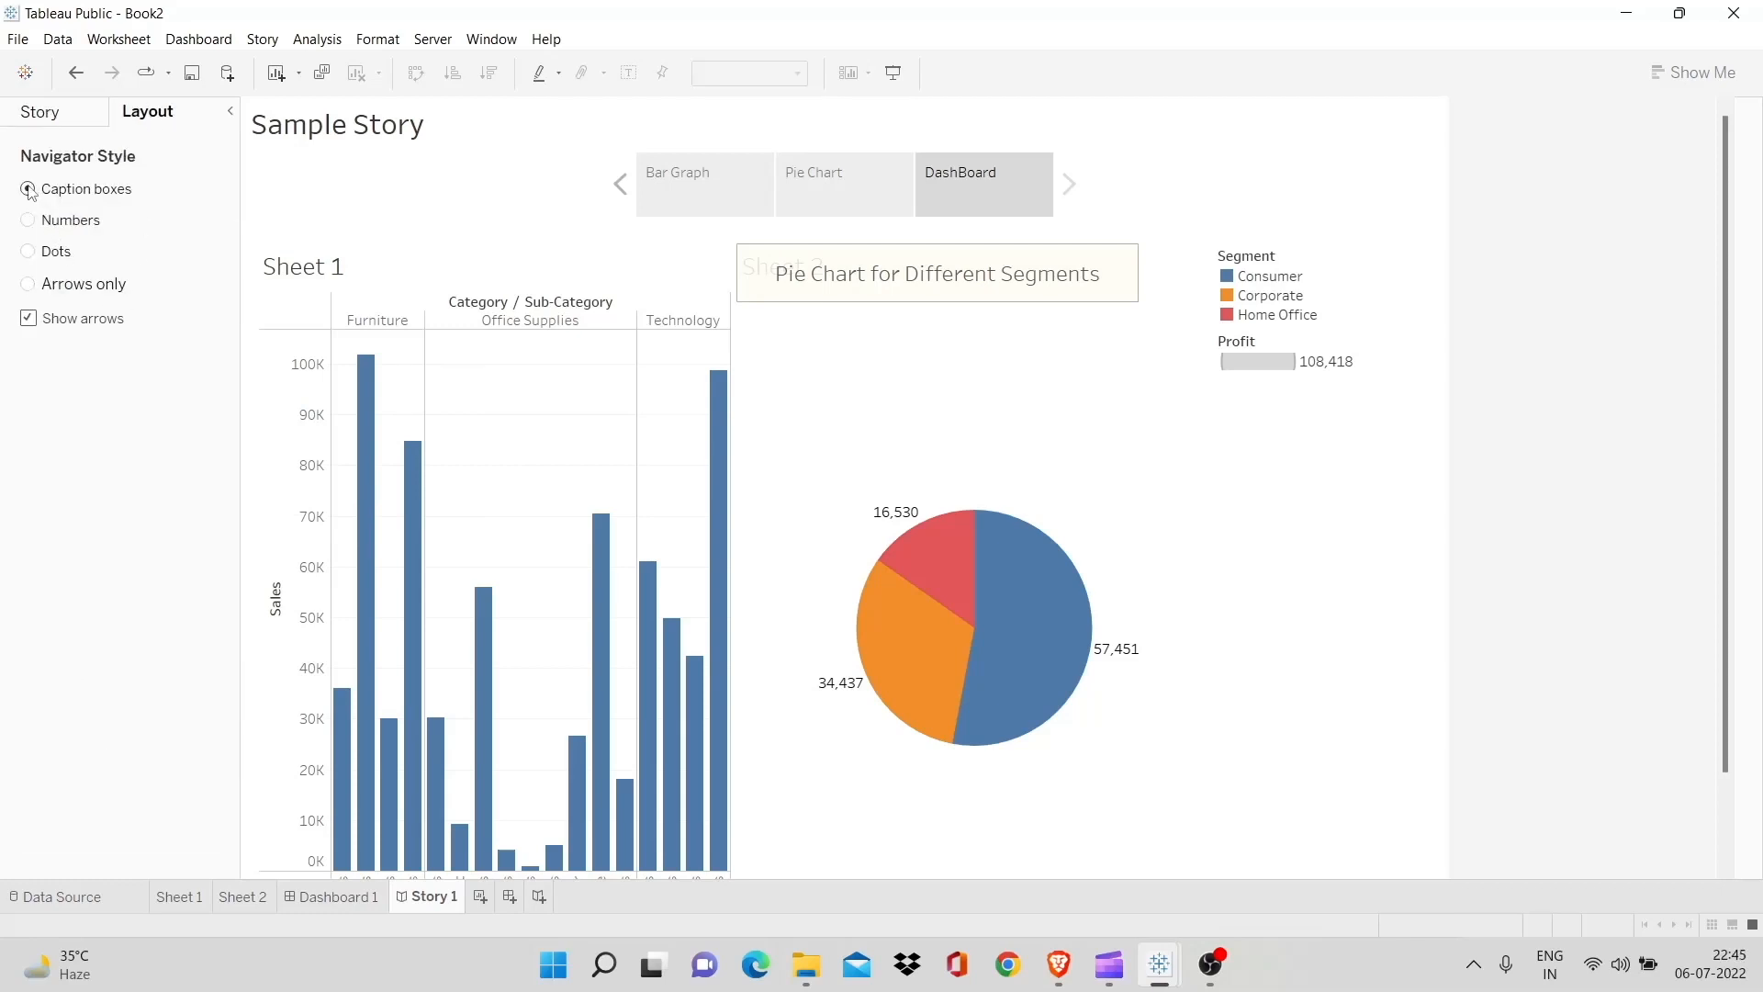
left_click(28, 218)
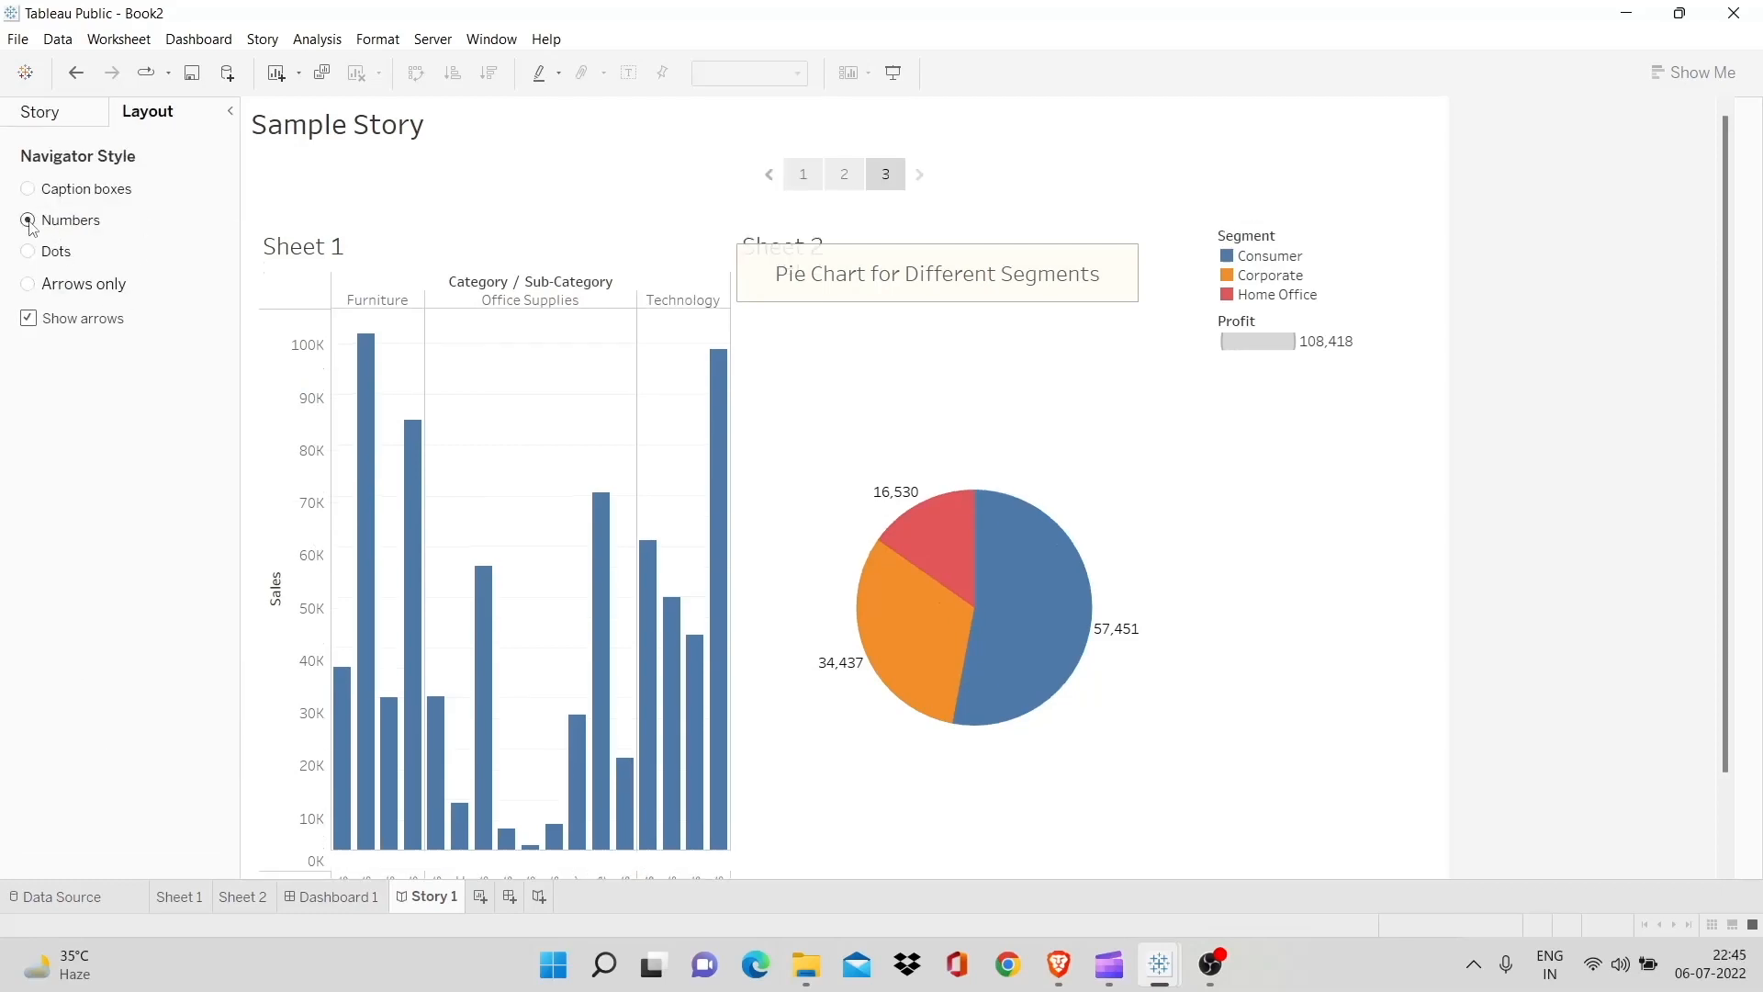
left_click(843, 173)
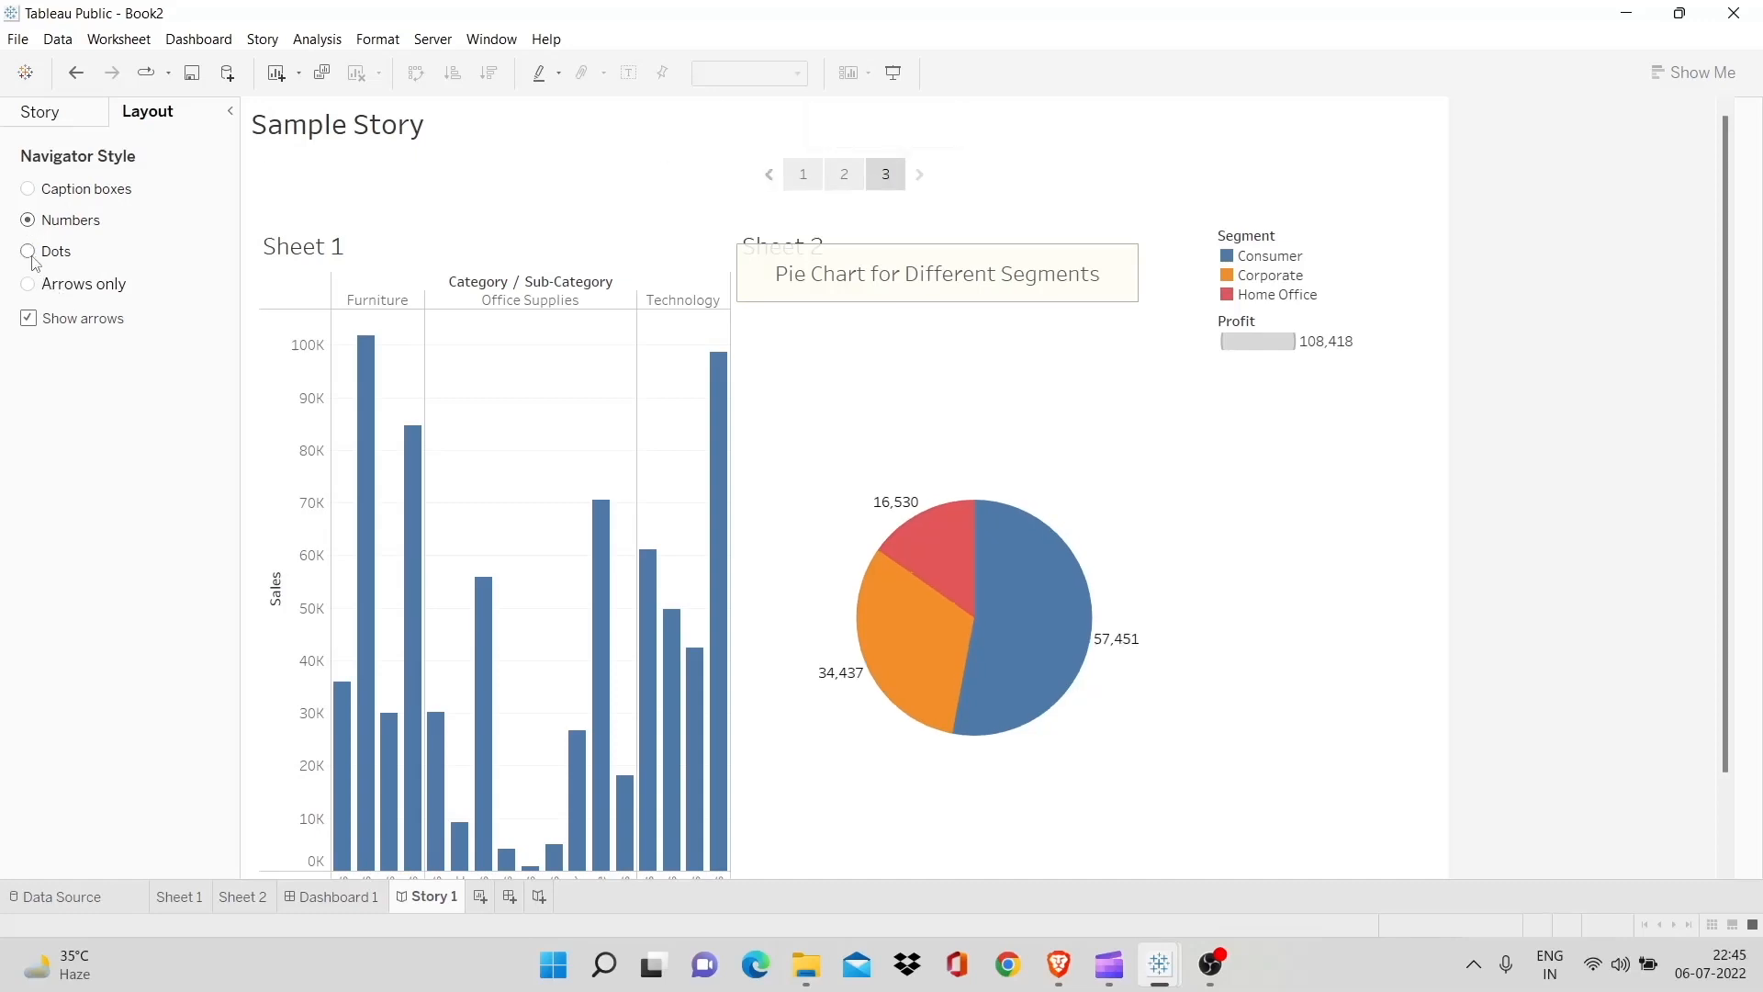
left_click(27, 252)
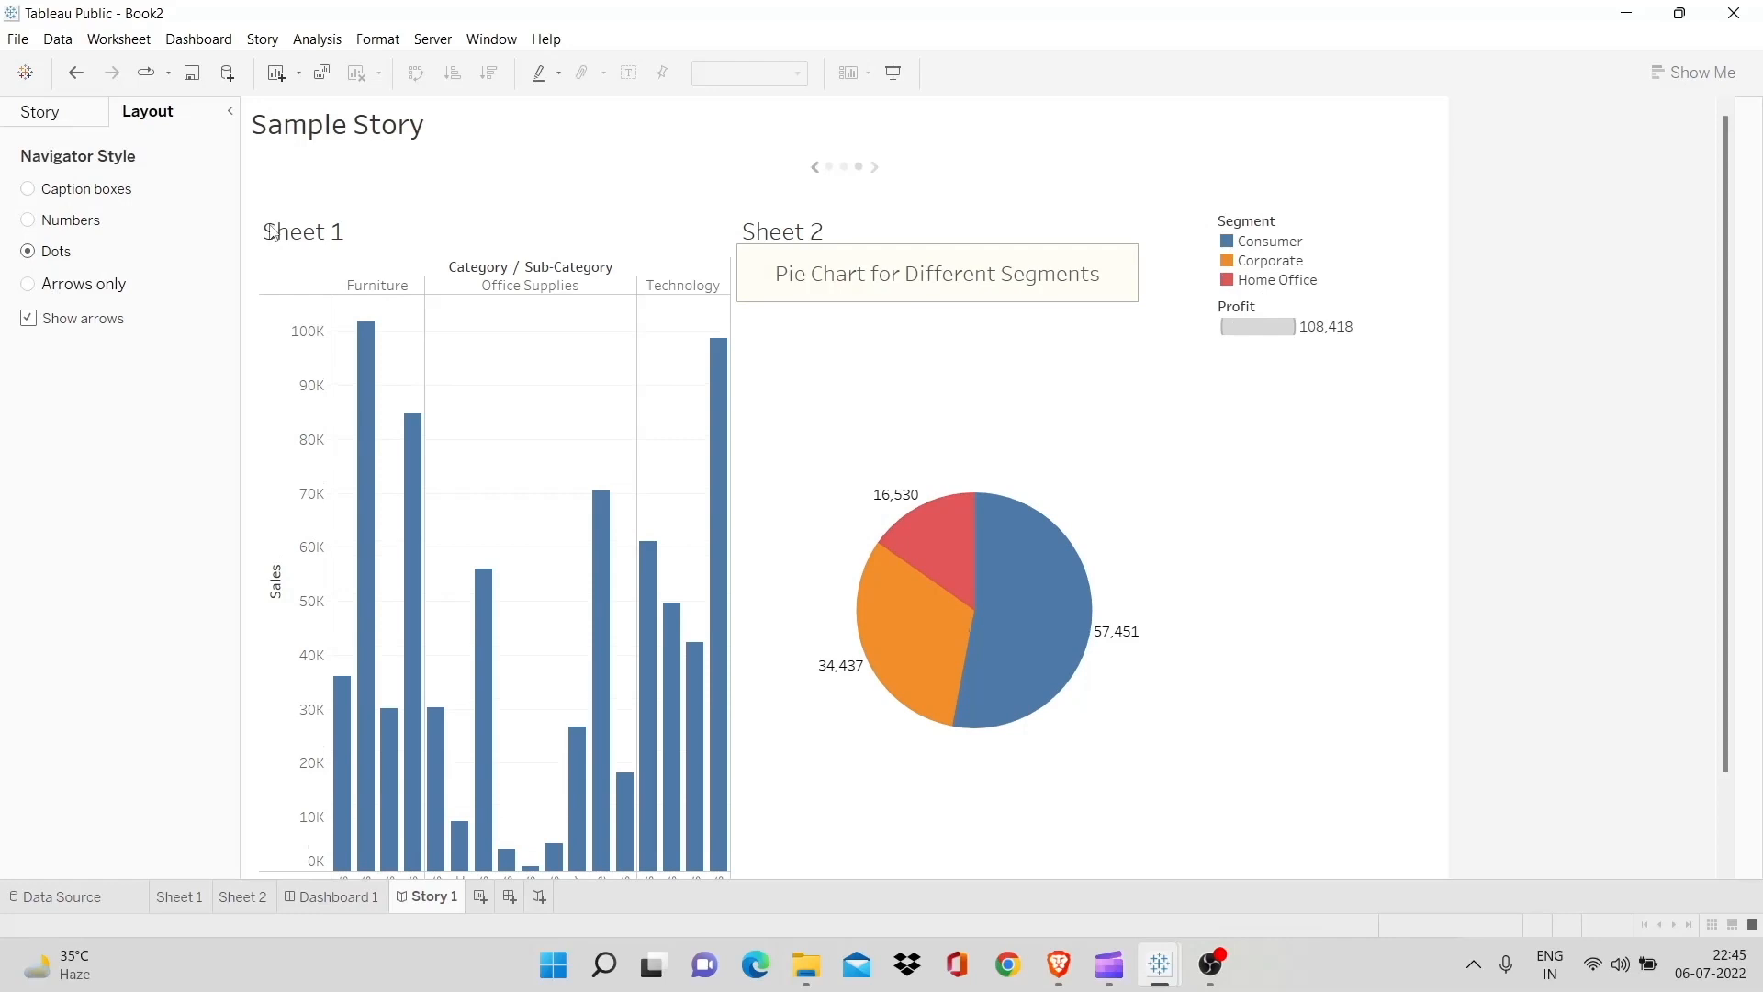
left_click(28, 283)
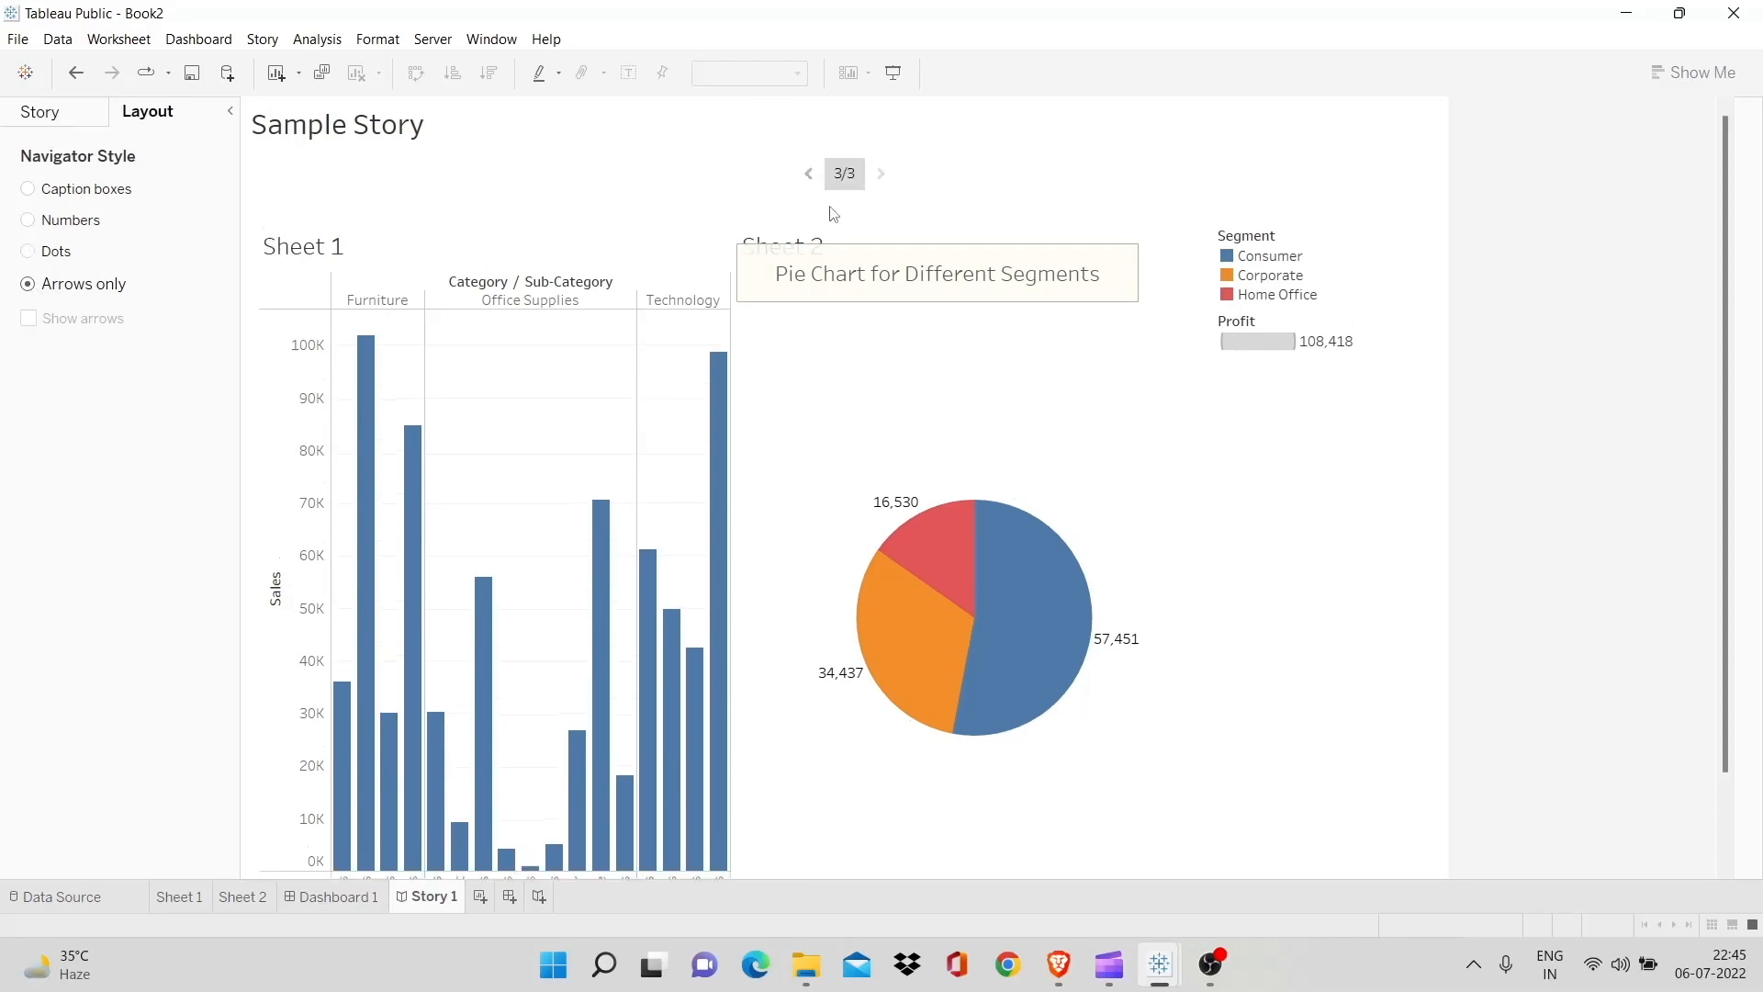
left_click(808, 173)
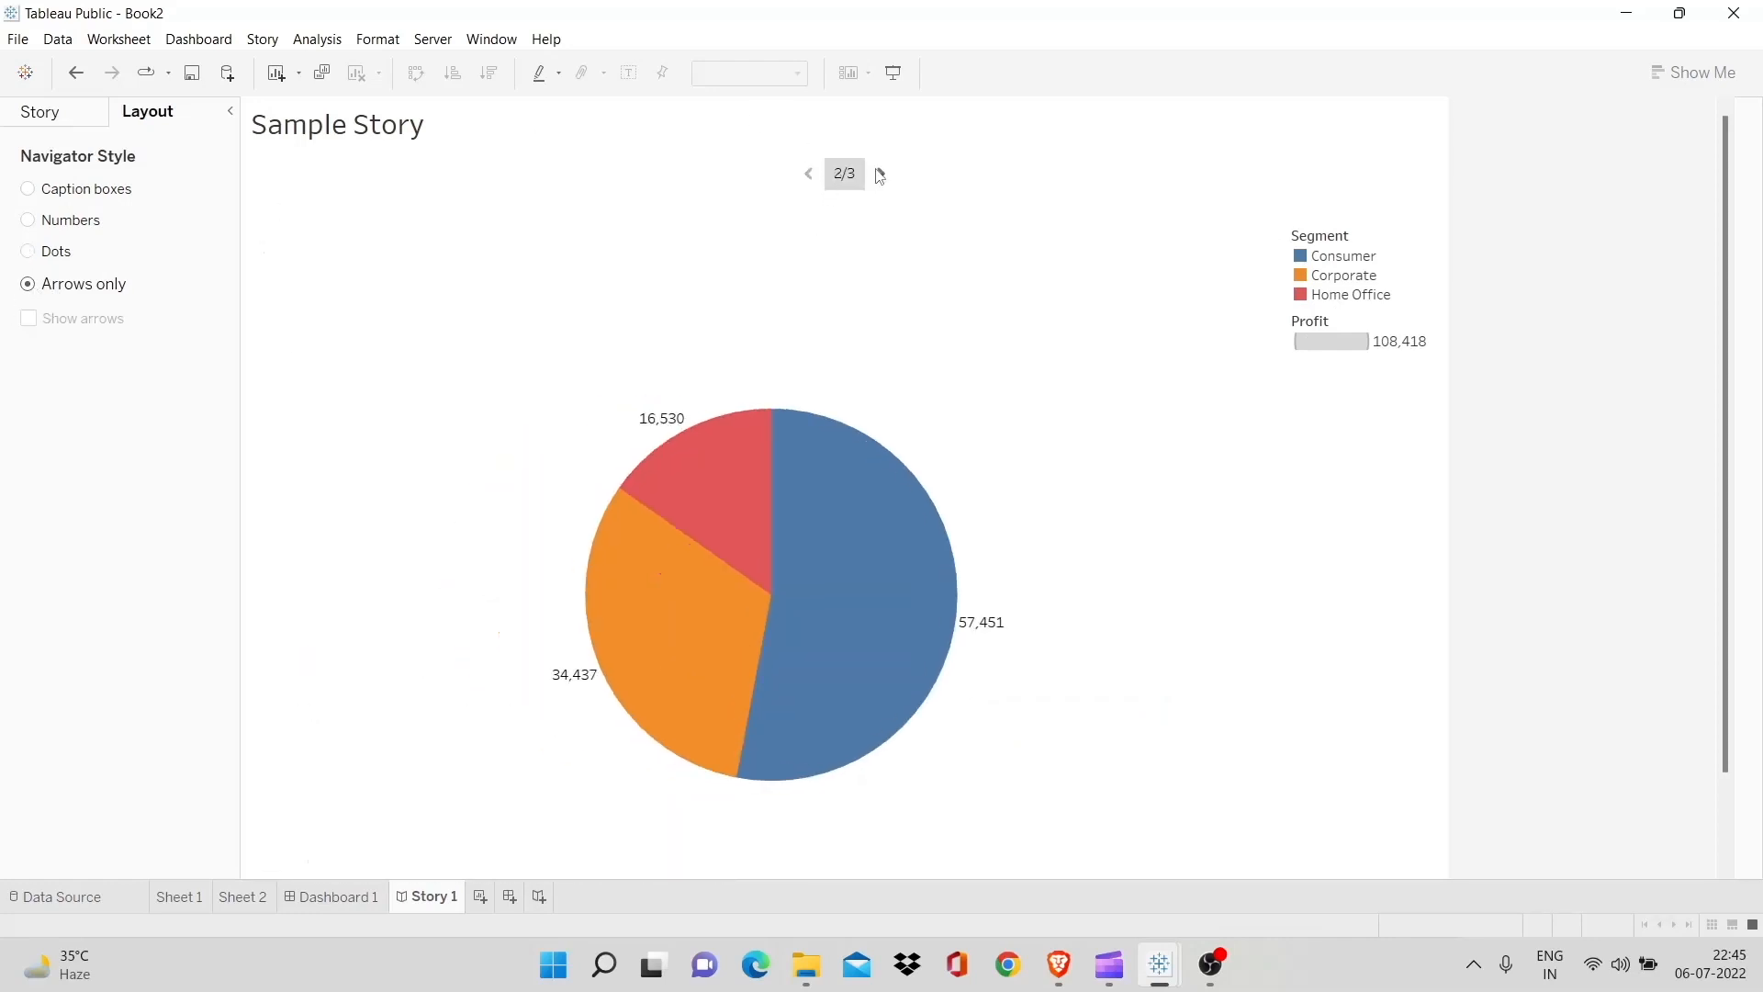
left_click(881, 173)
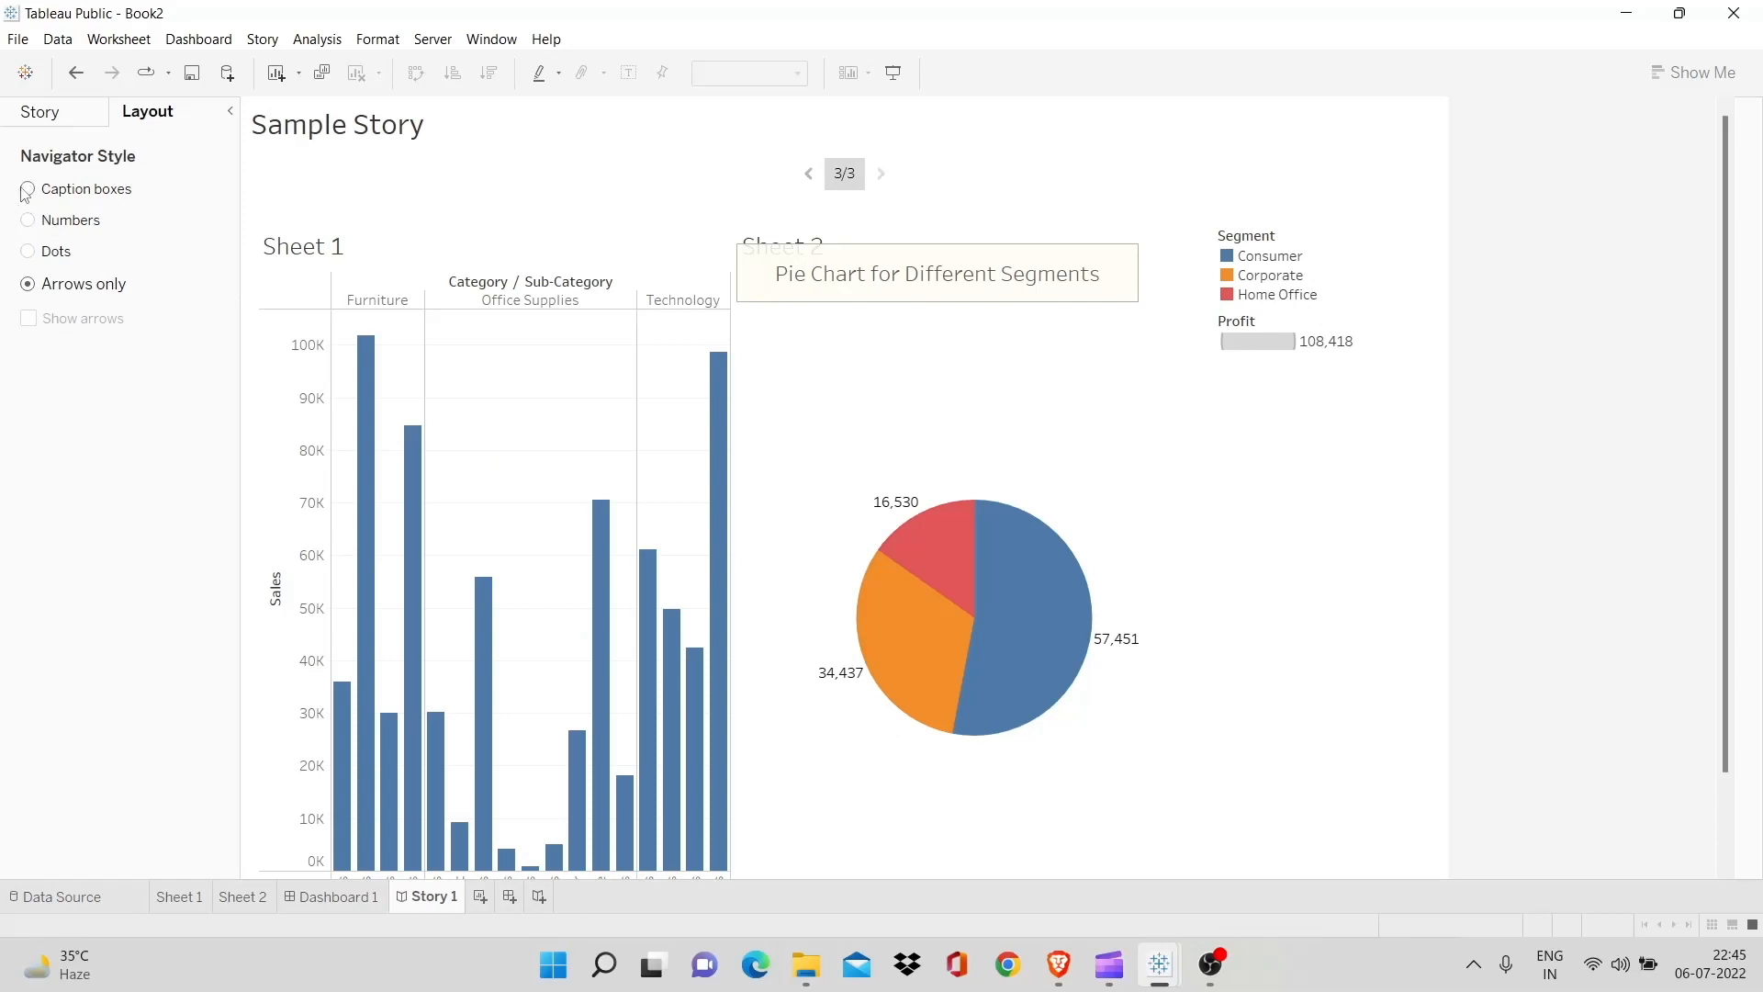
Settle on caption boxes with previous/next arrows shown beside them
left_click(27, 190)
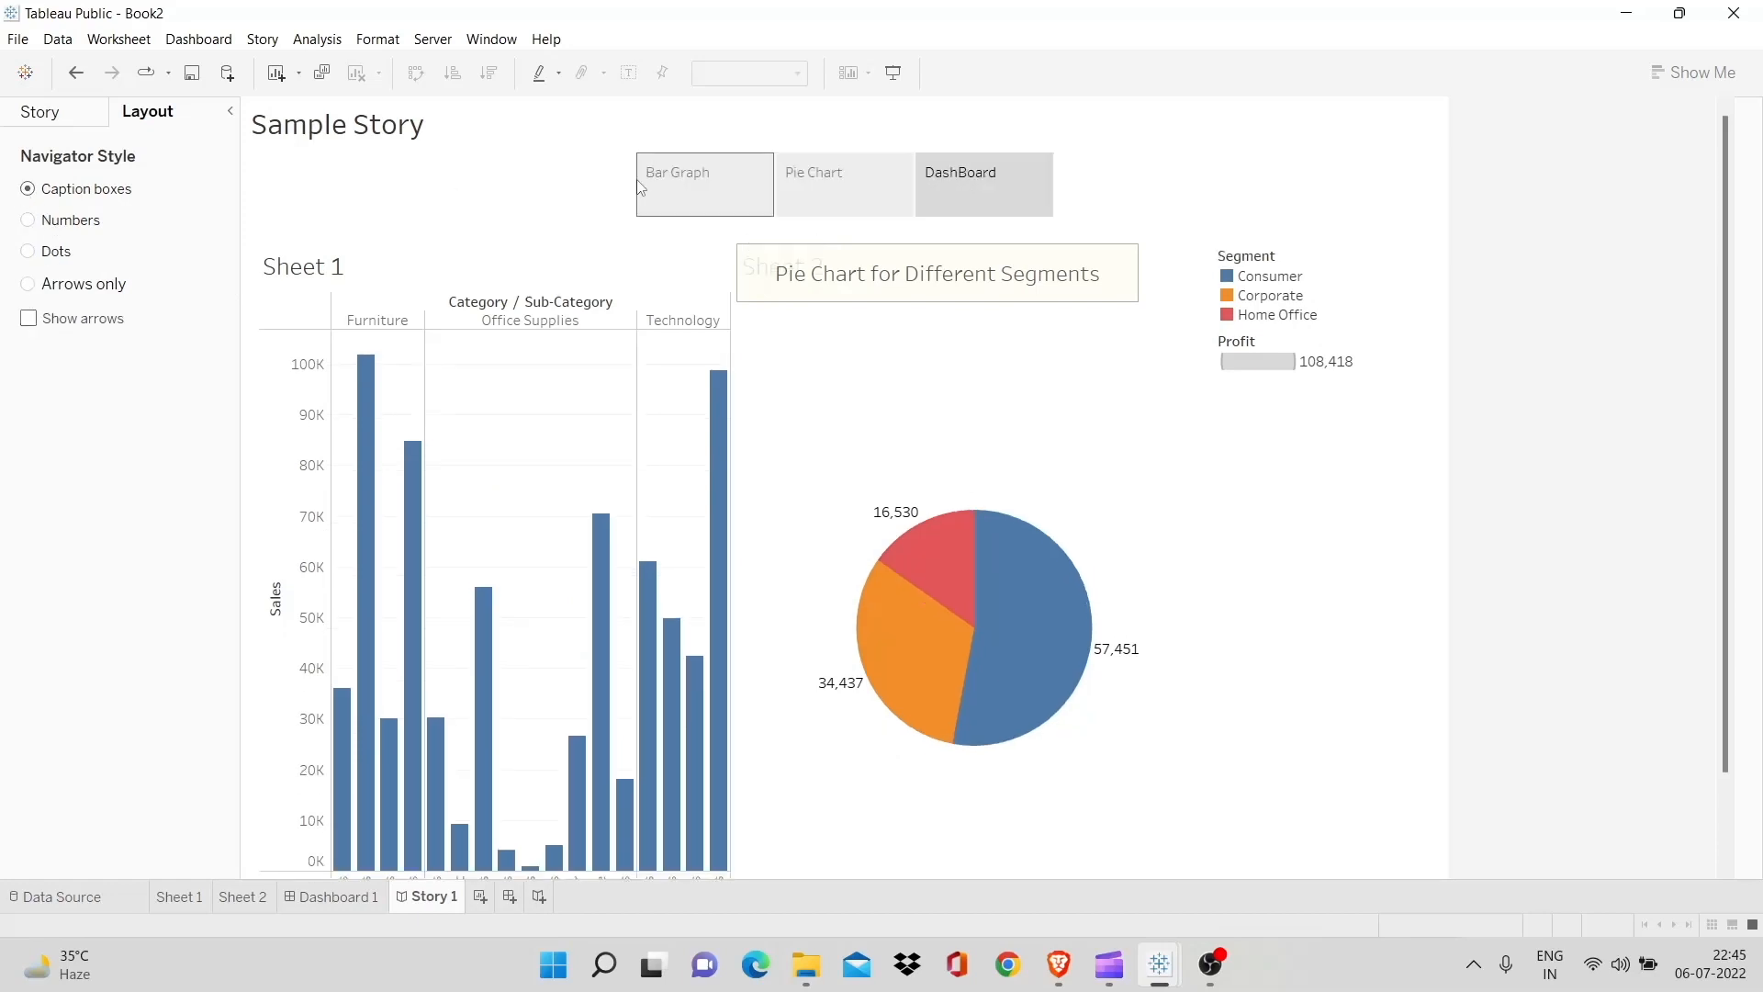
left_click(843, 184)
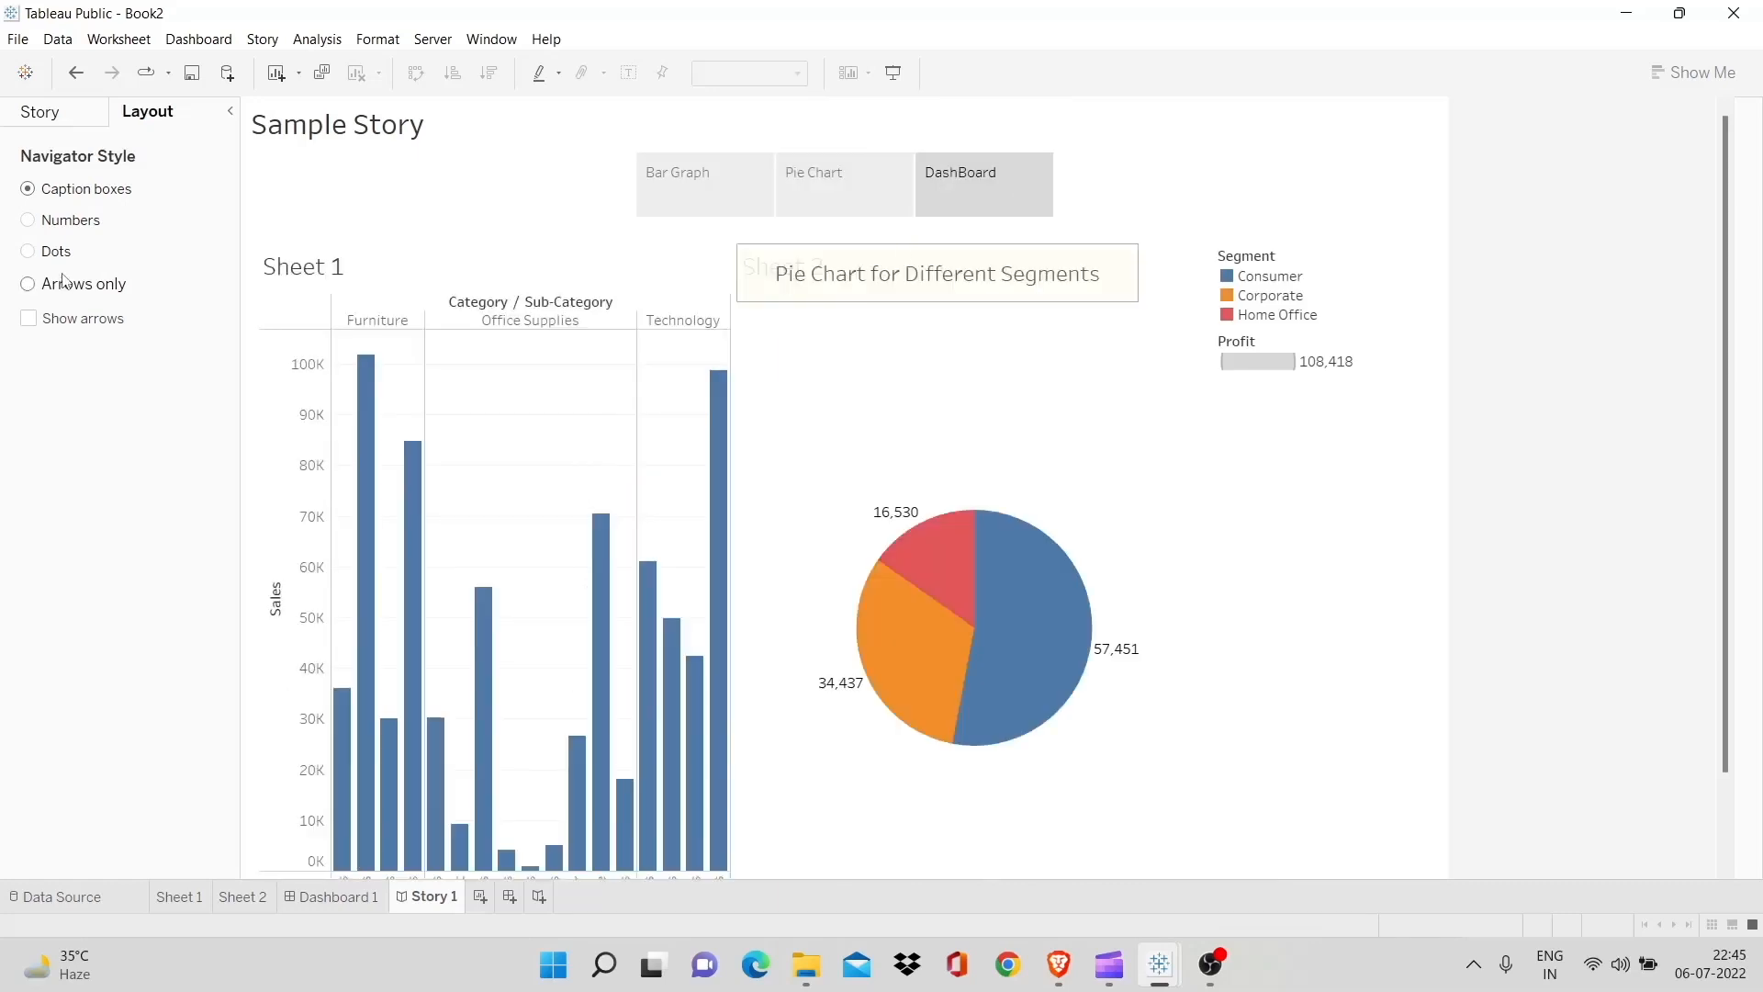
left_click(27, 318)
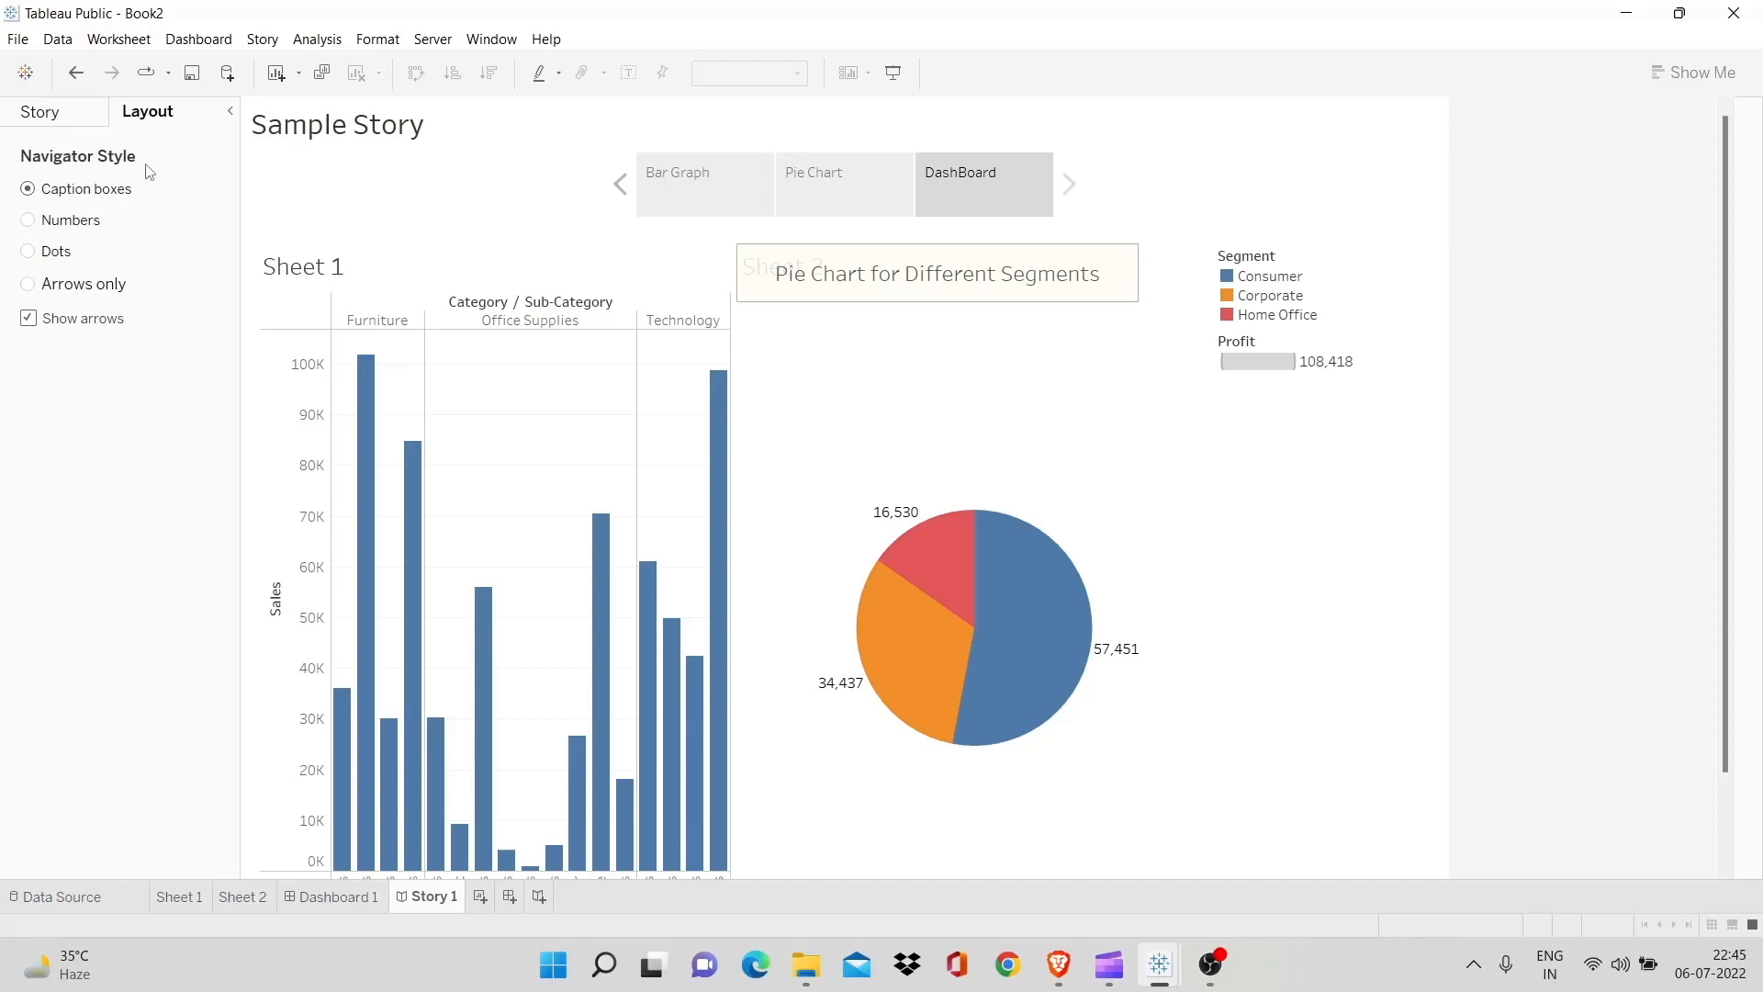
mouse_move(376, 39)
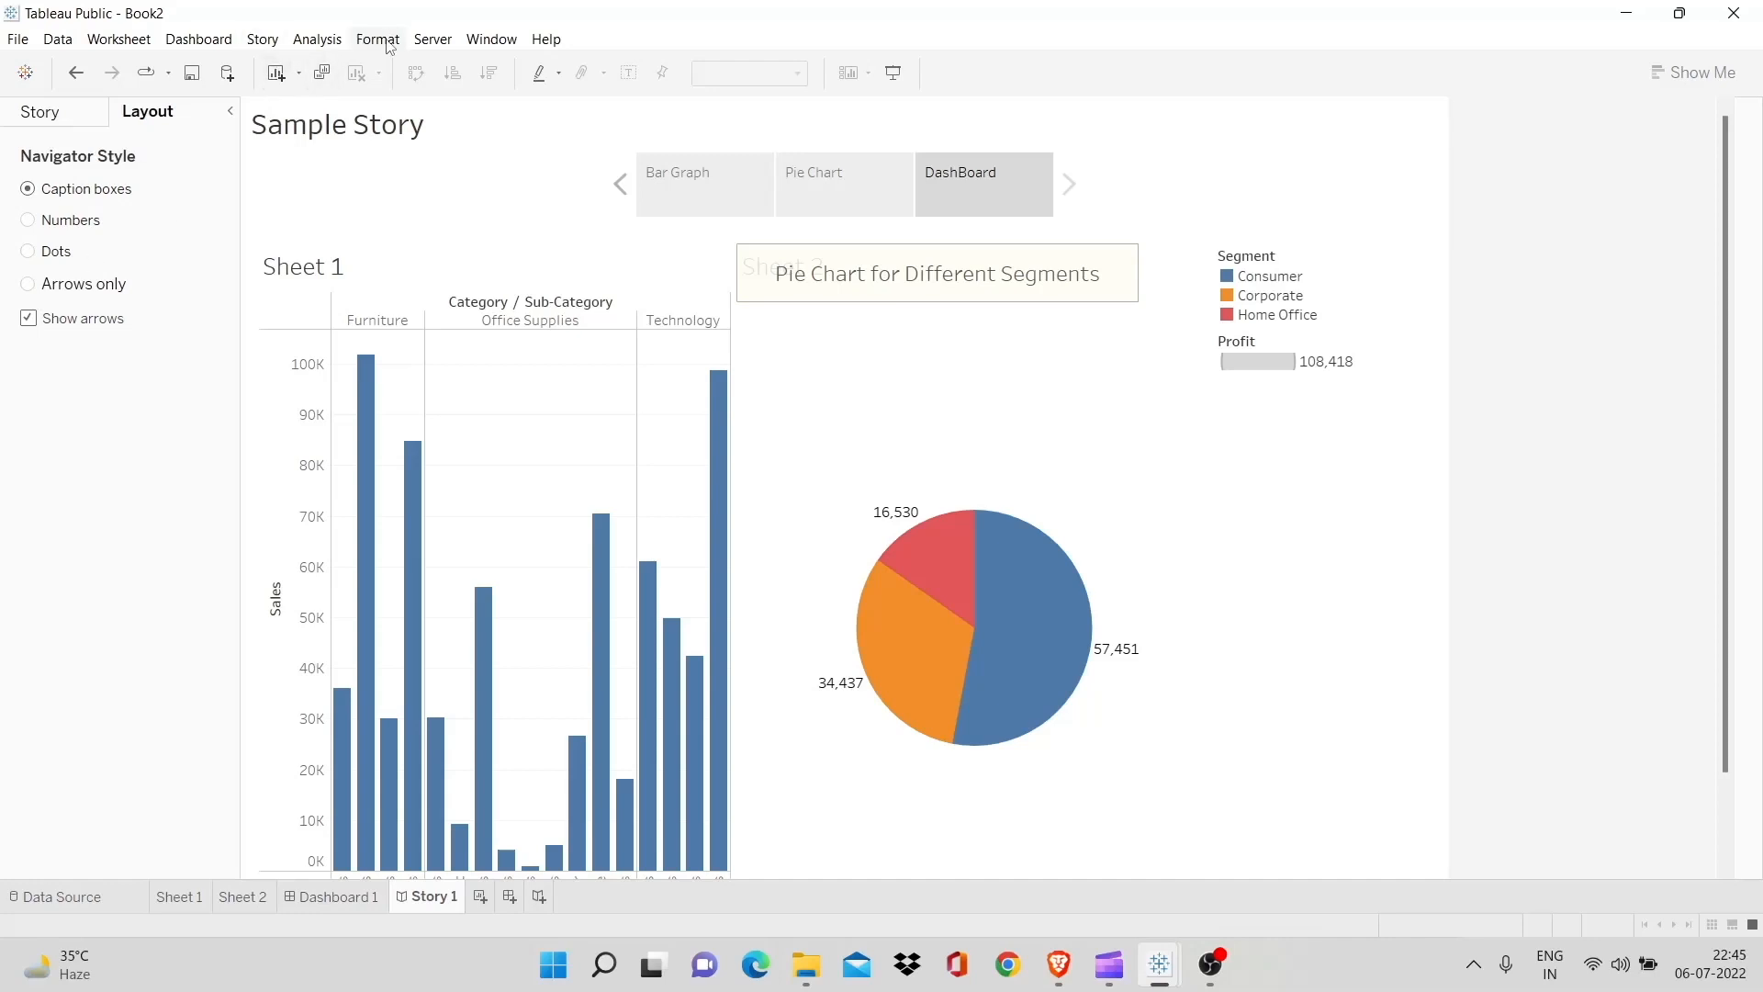
Shade the story background light lavender via Format > Story
left_click(377, 39)
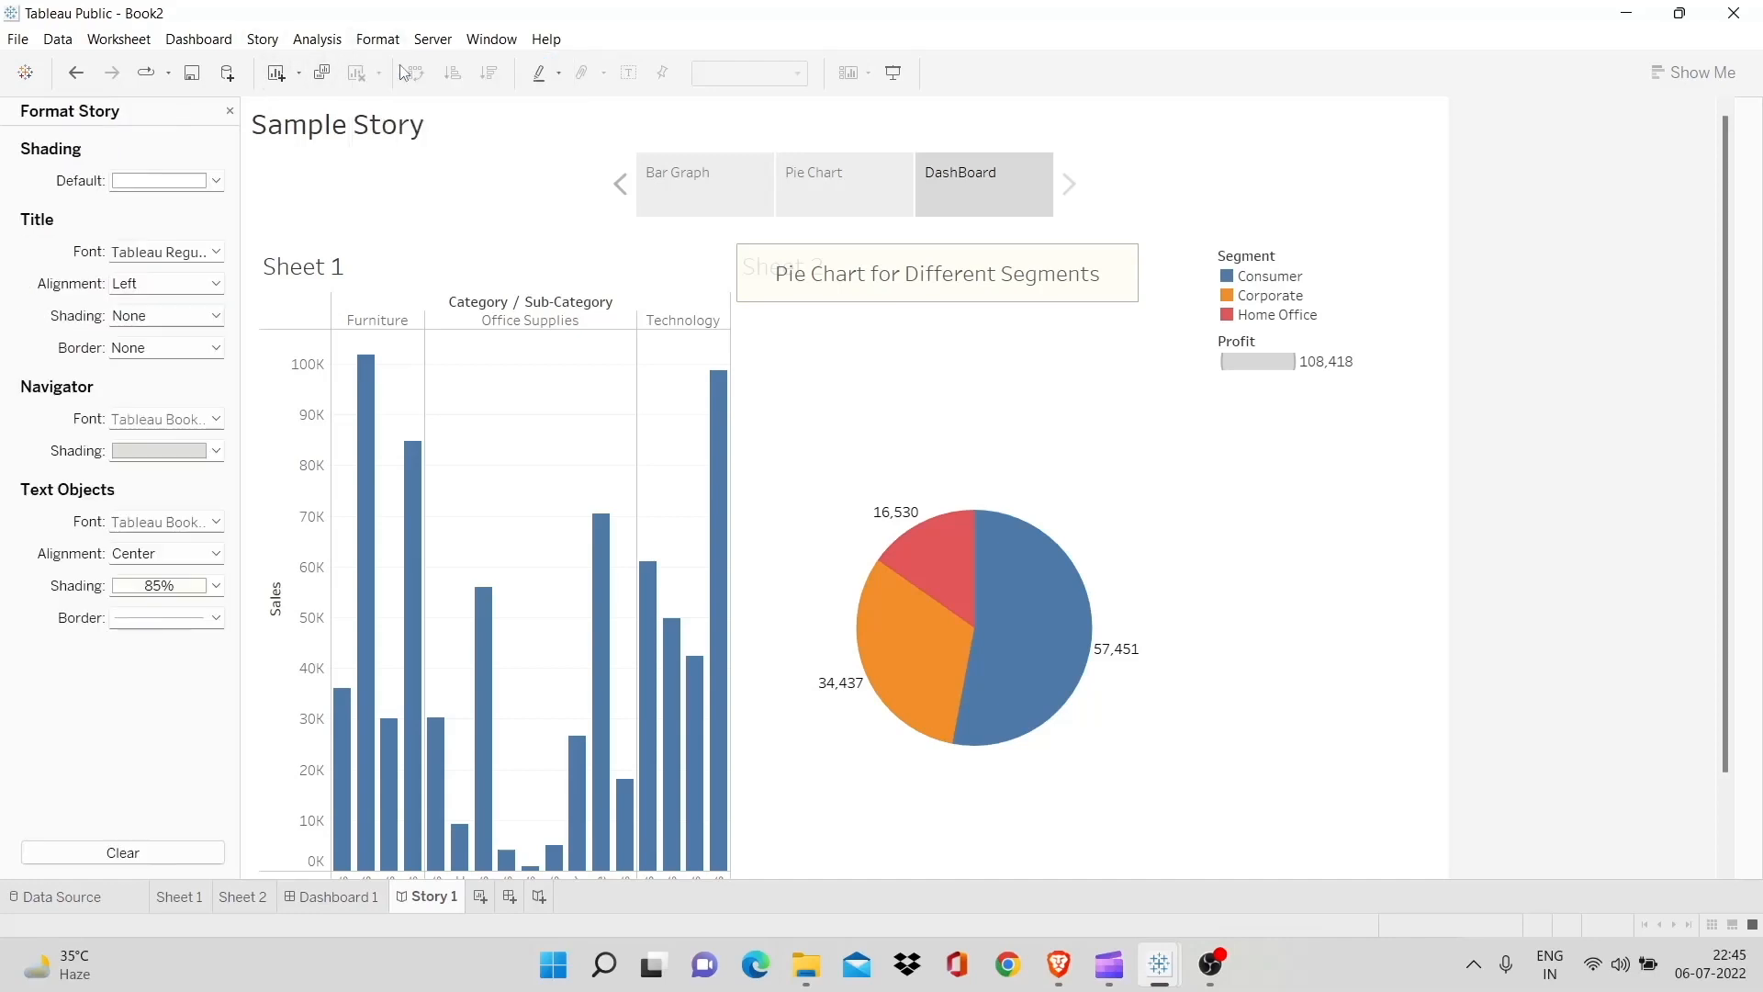
mouse_move(215, 180)
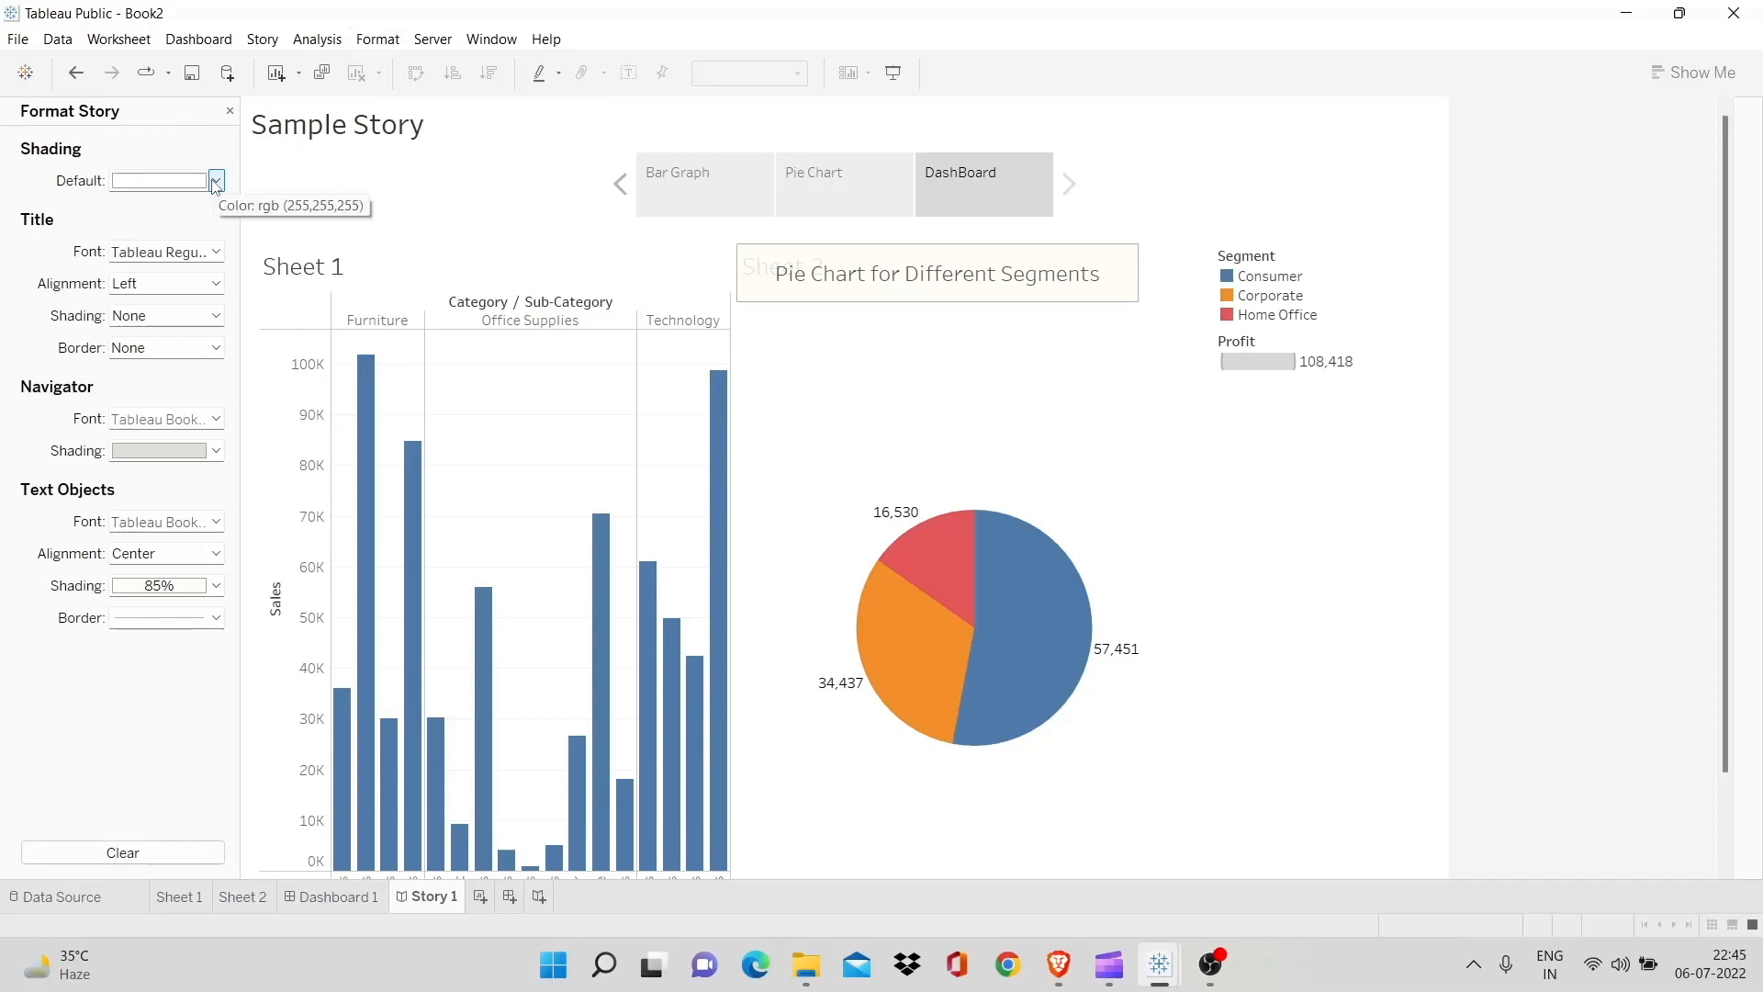
left_click(214, 180)
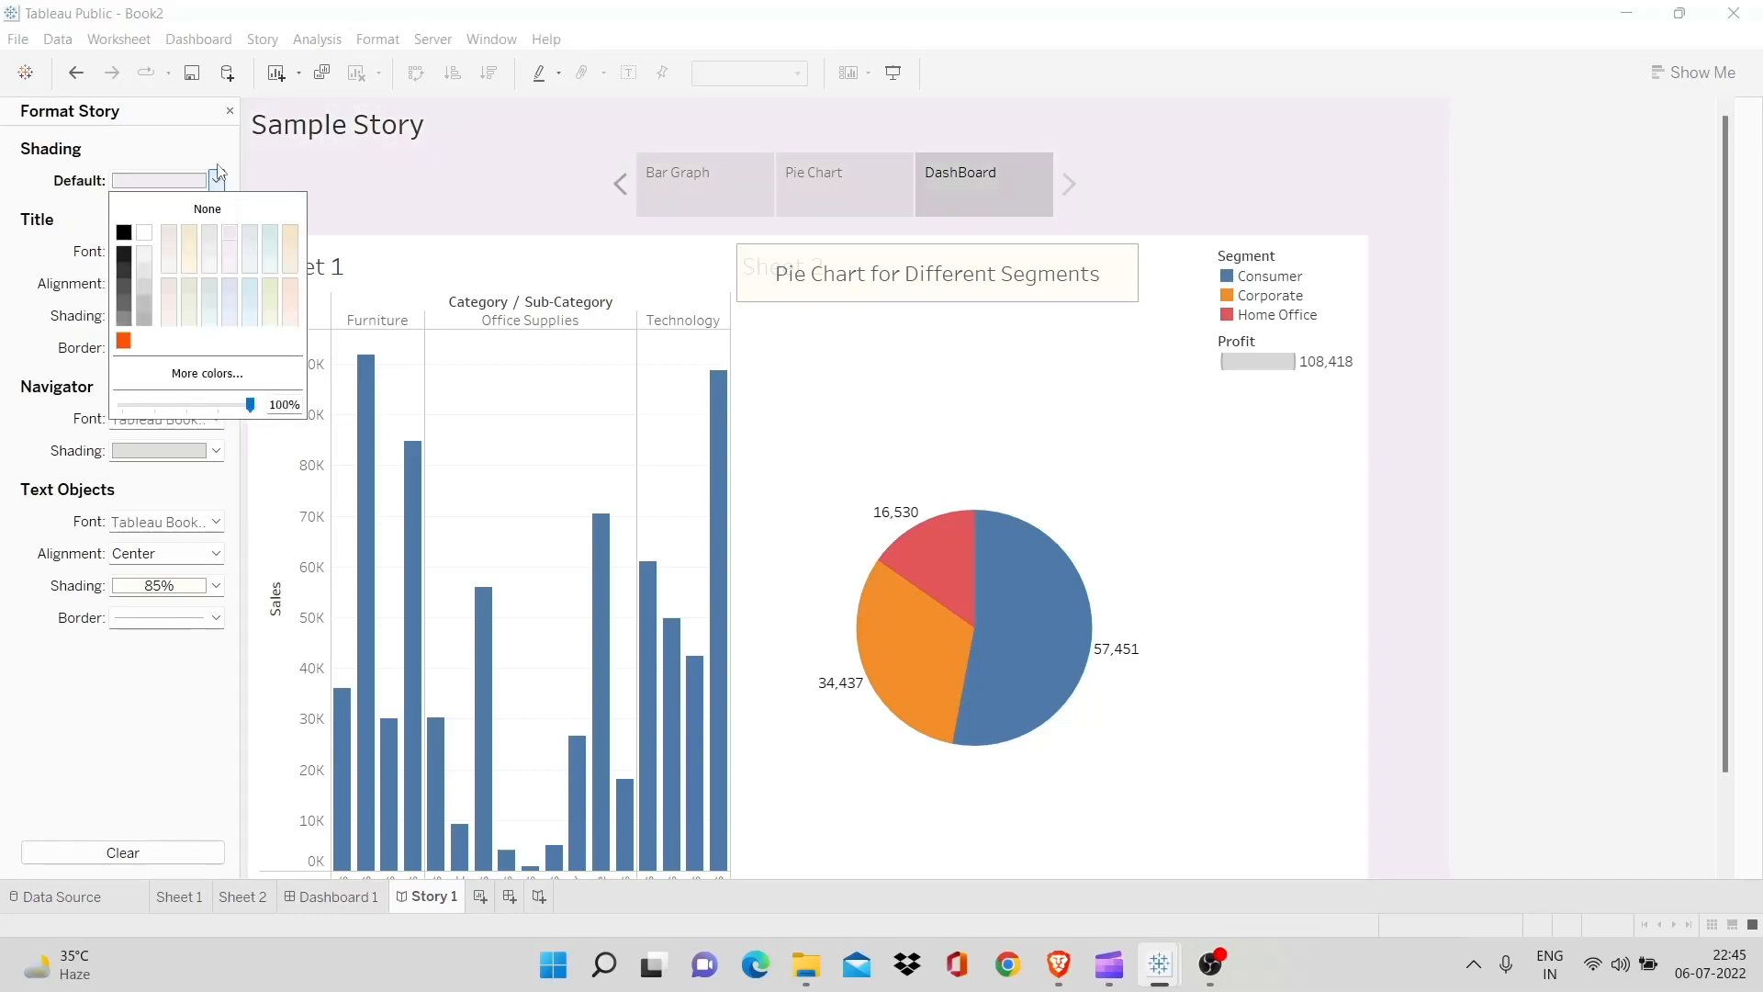
left_click(216, 252)
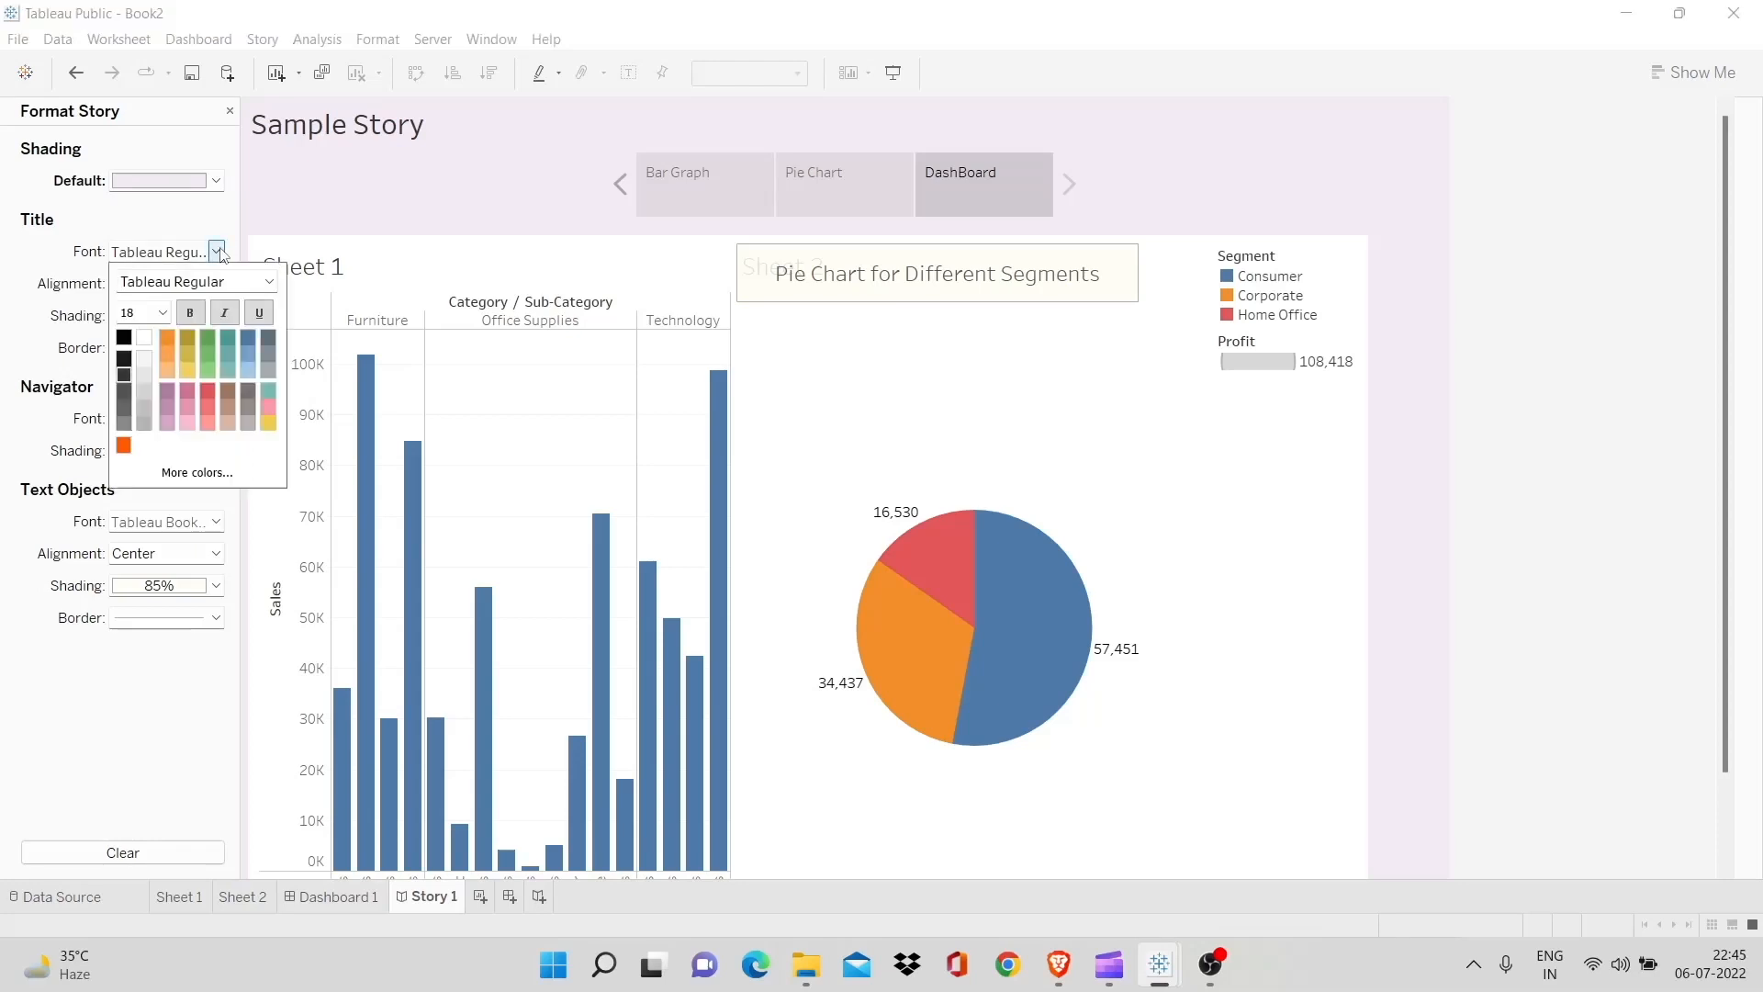
mouse_move(169, 359)
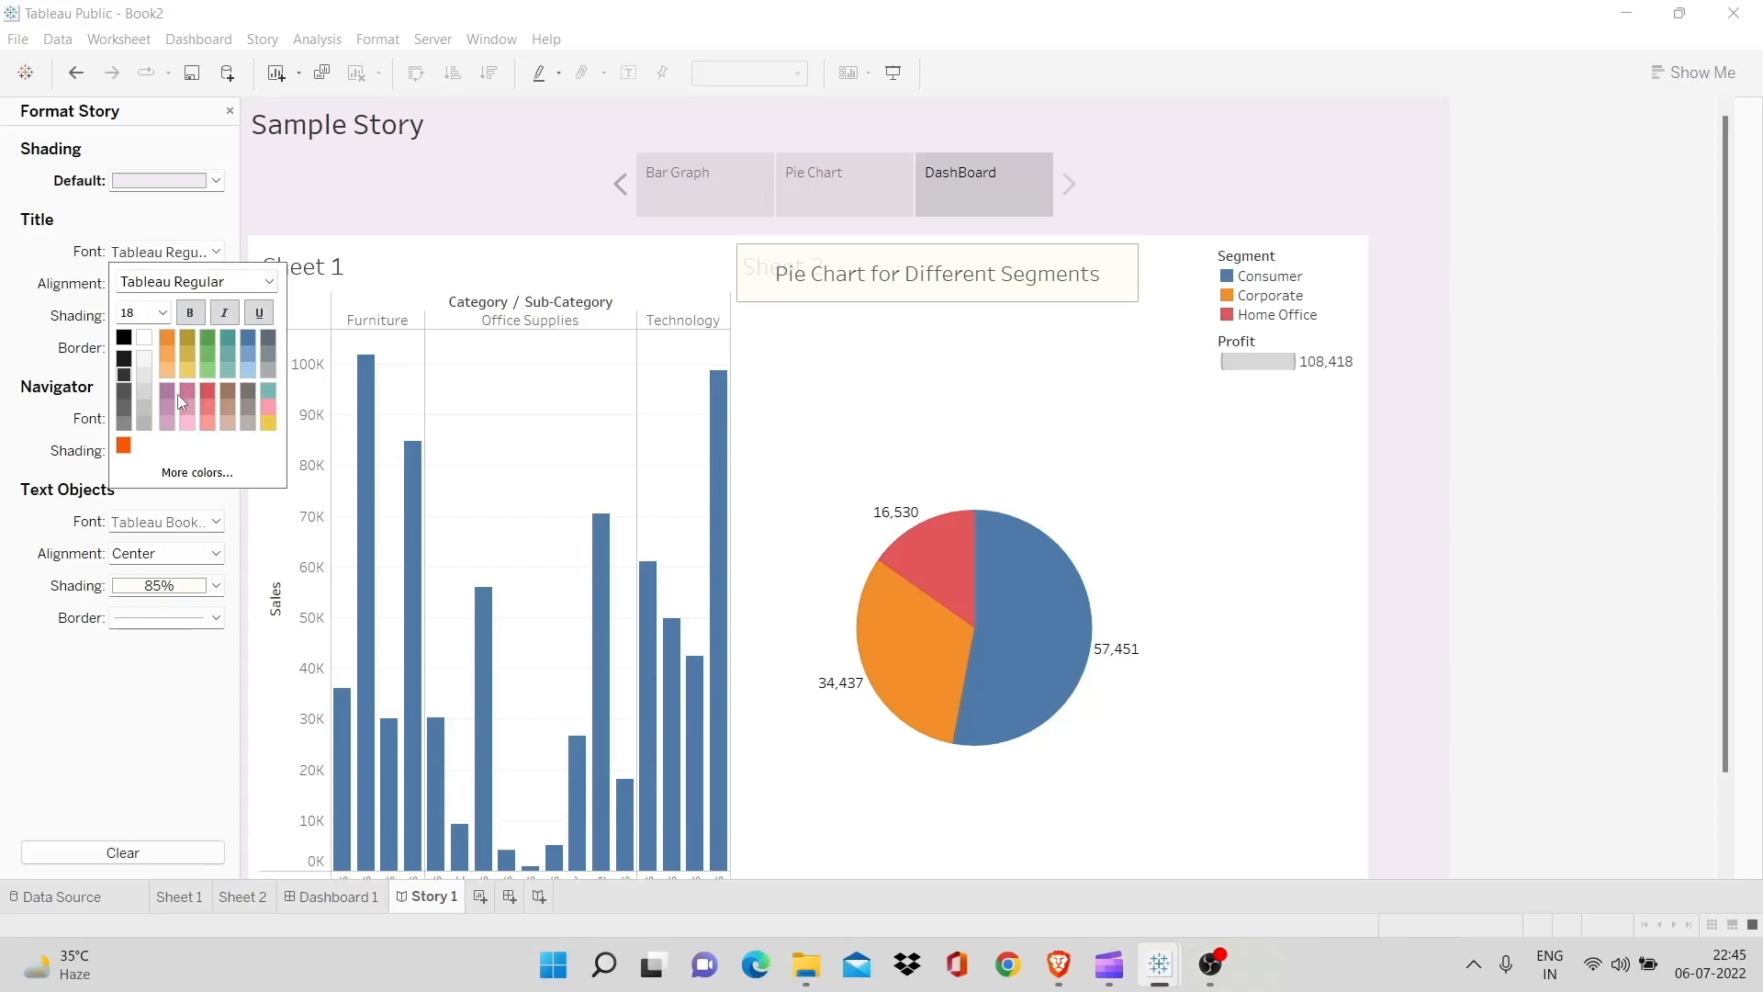
Center the story title and give it a light shading band
left_click(217, 283)
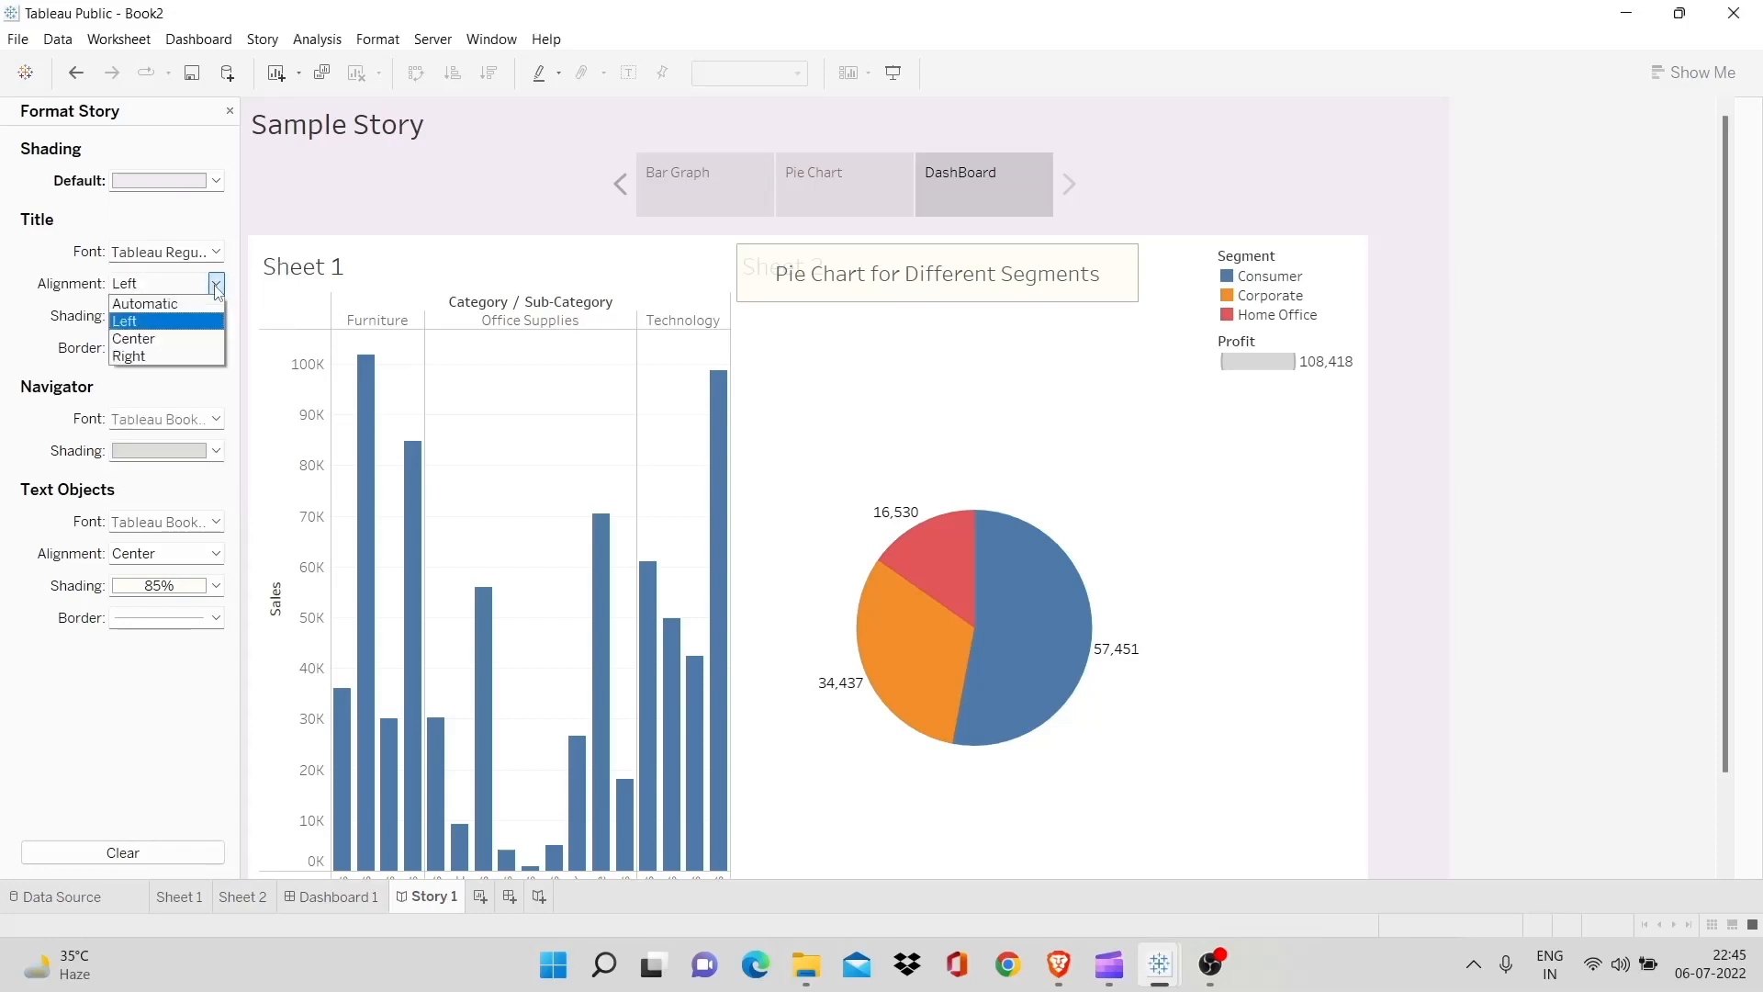
left_click(132, 338)
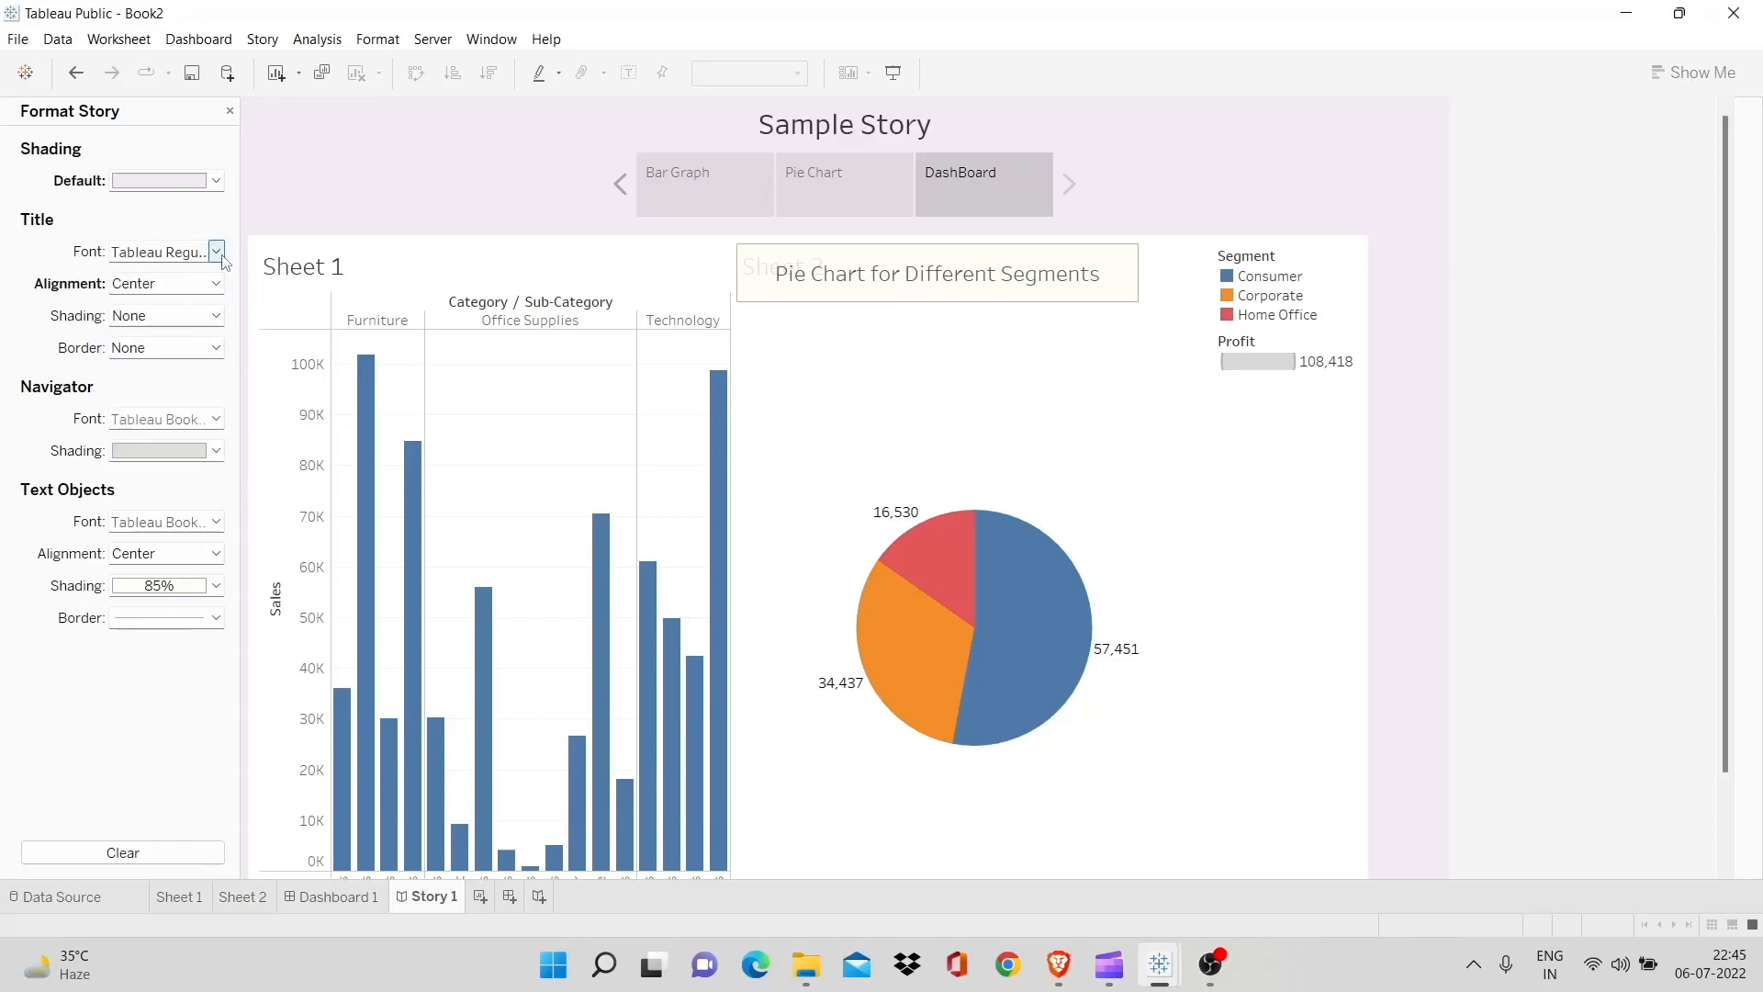
left_click(217, 252)
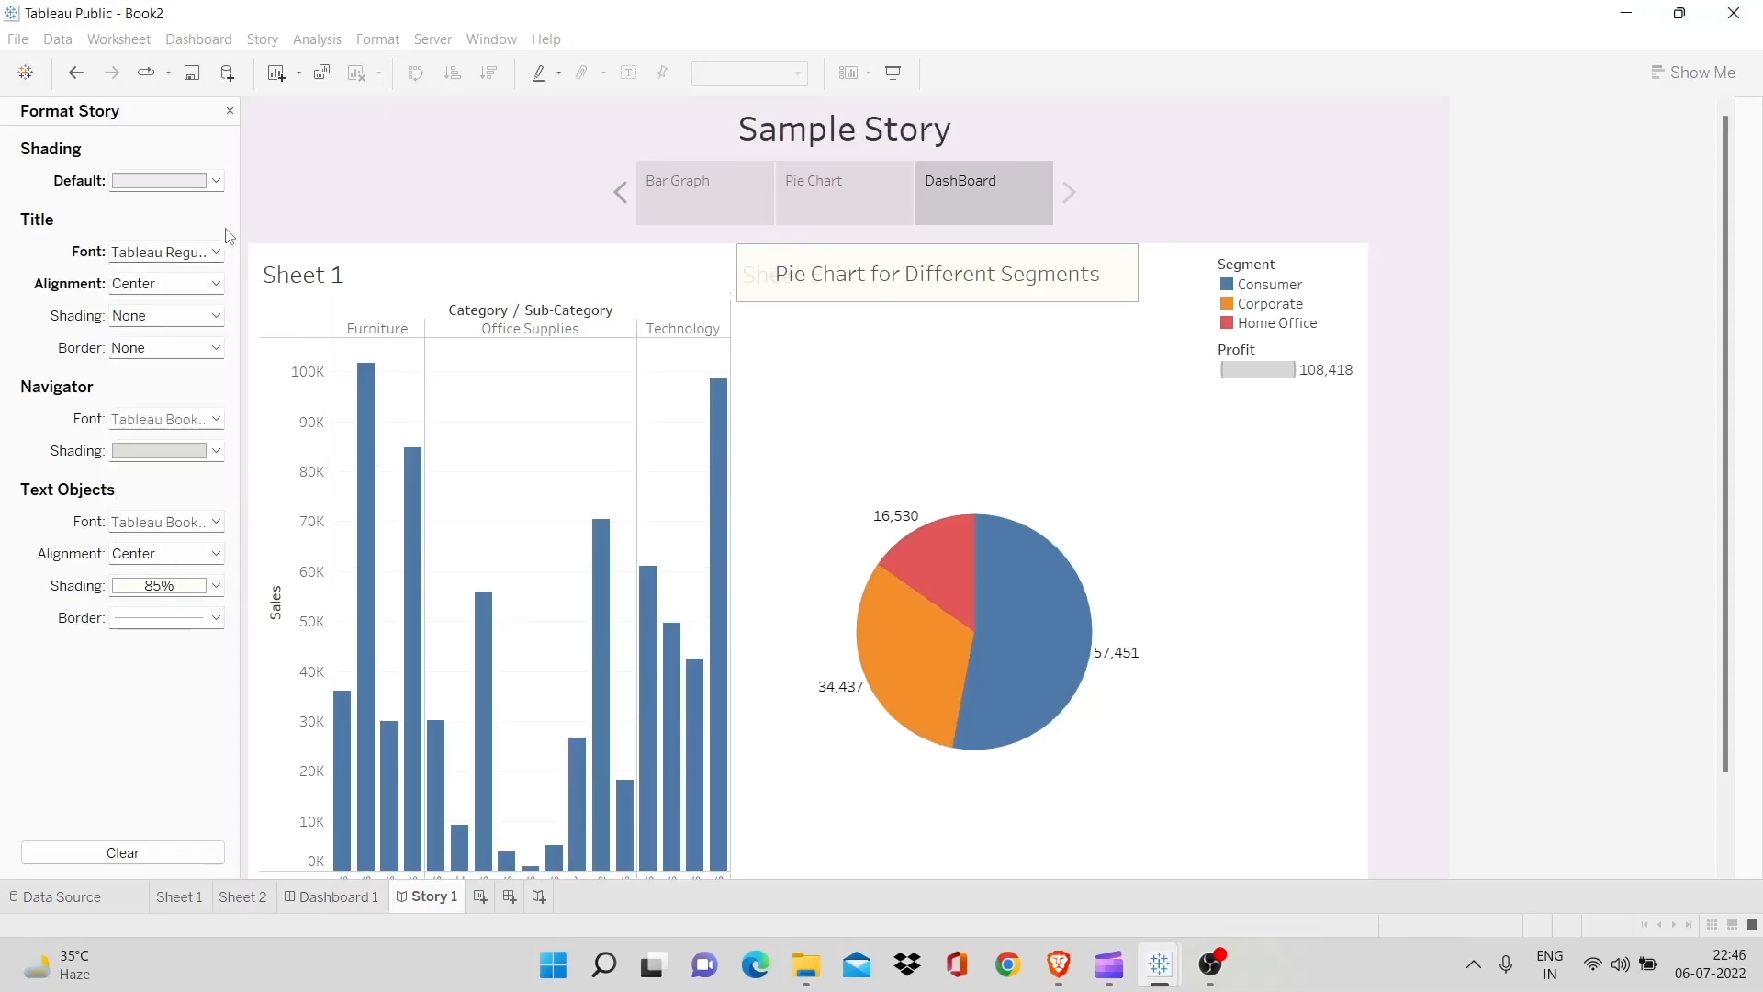
left_click(213, 314)
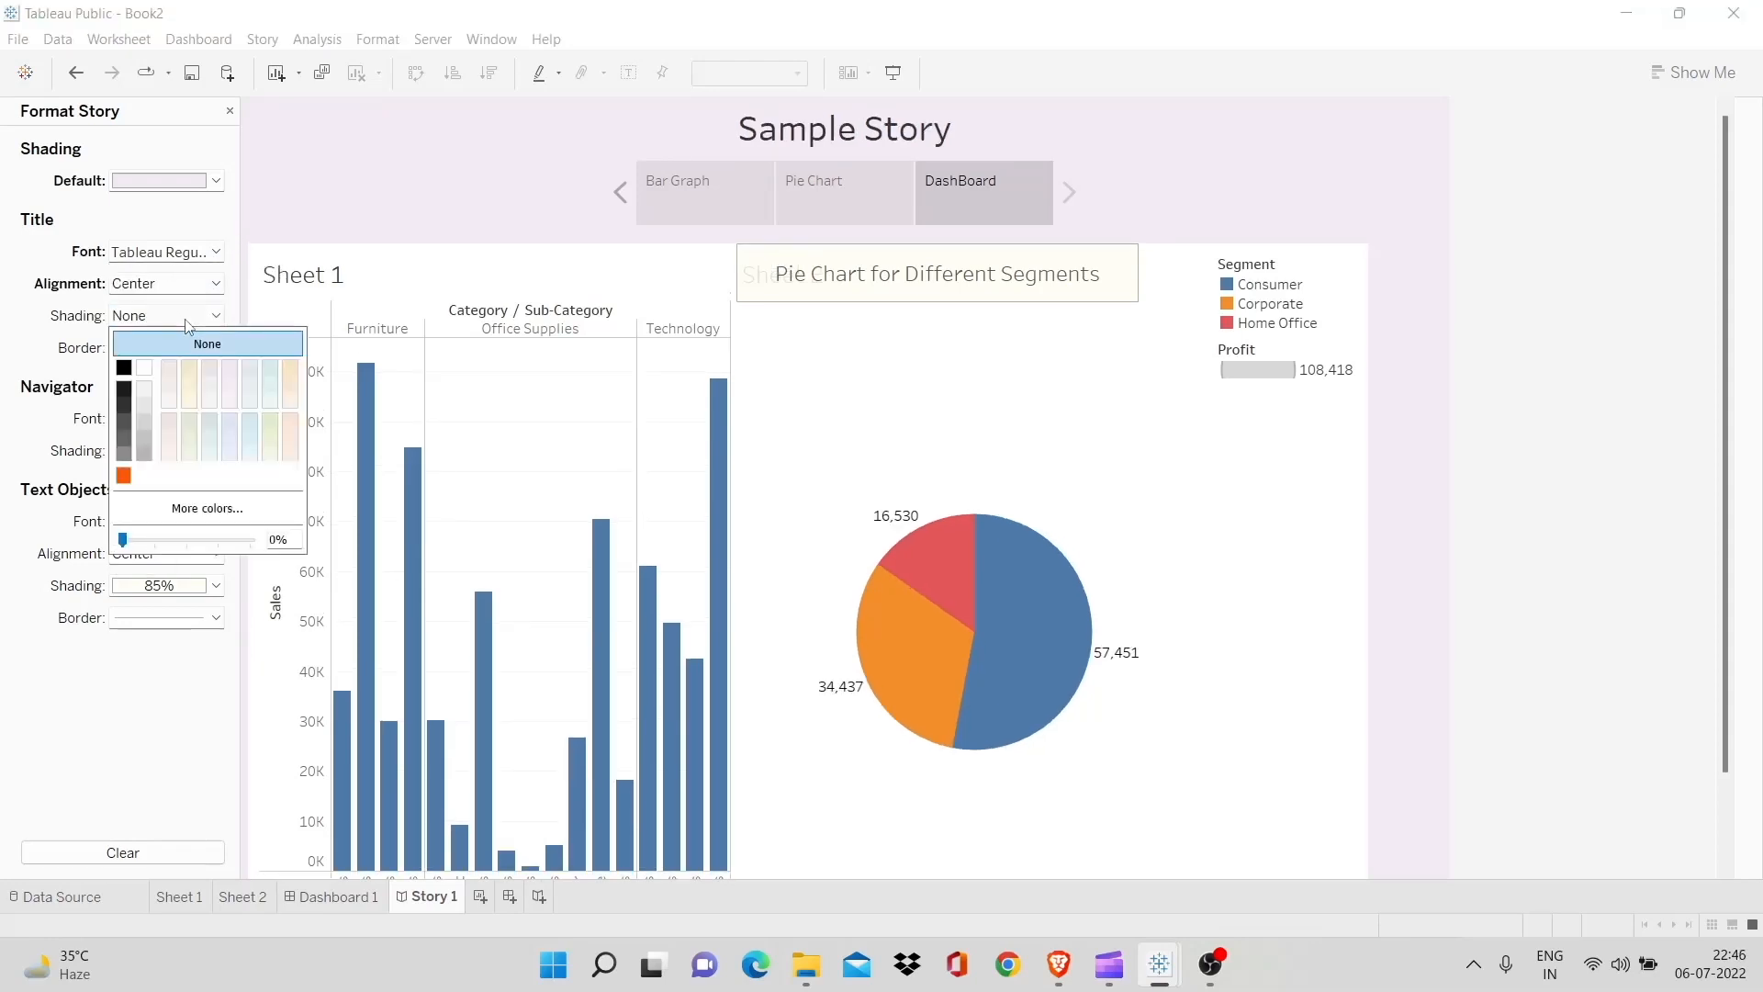
mouse_move(275, 419)
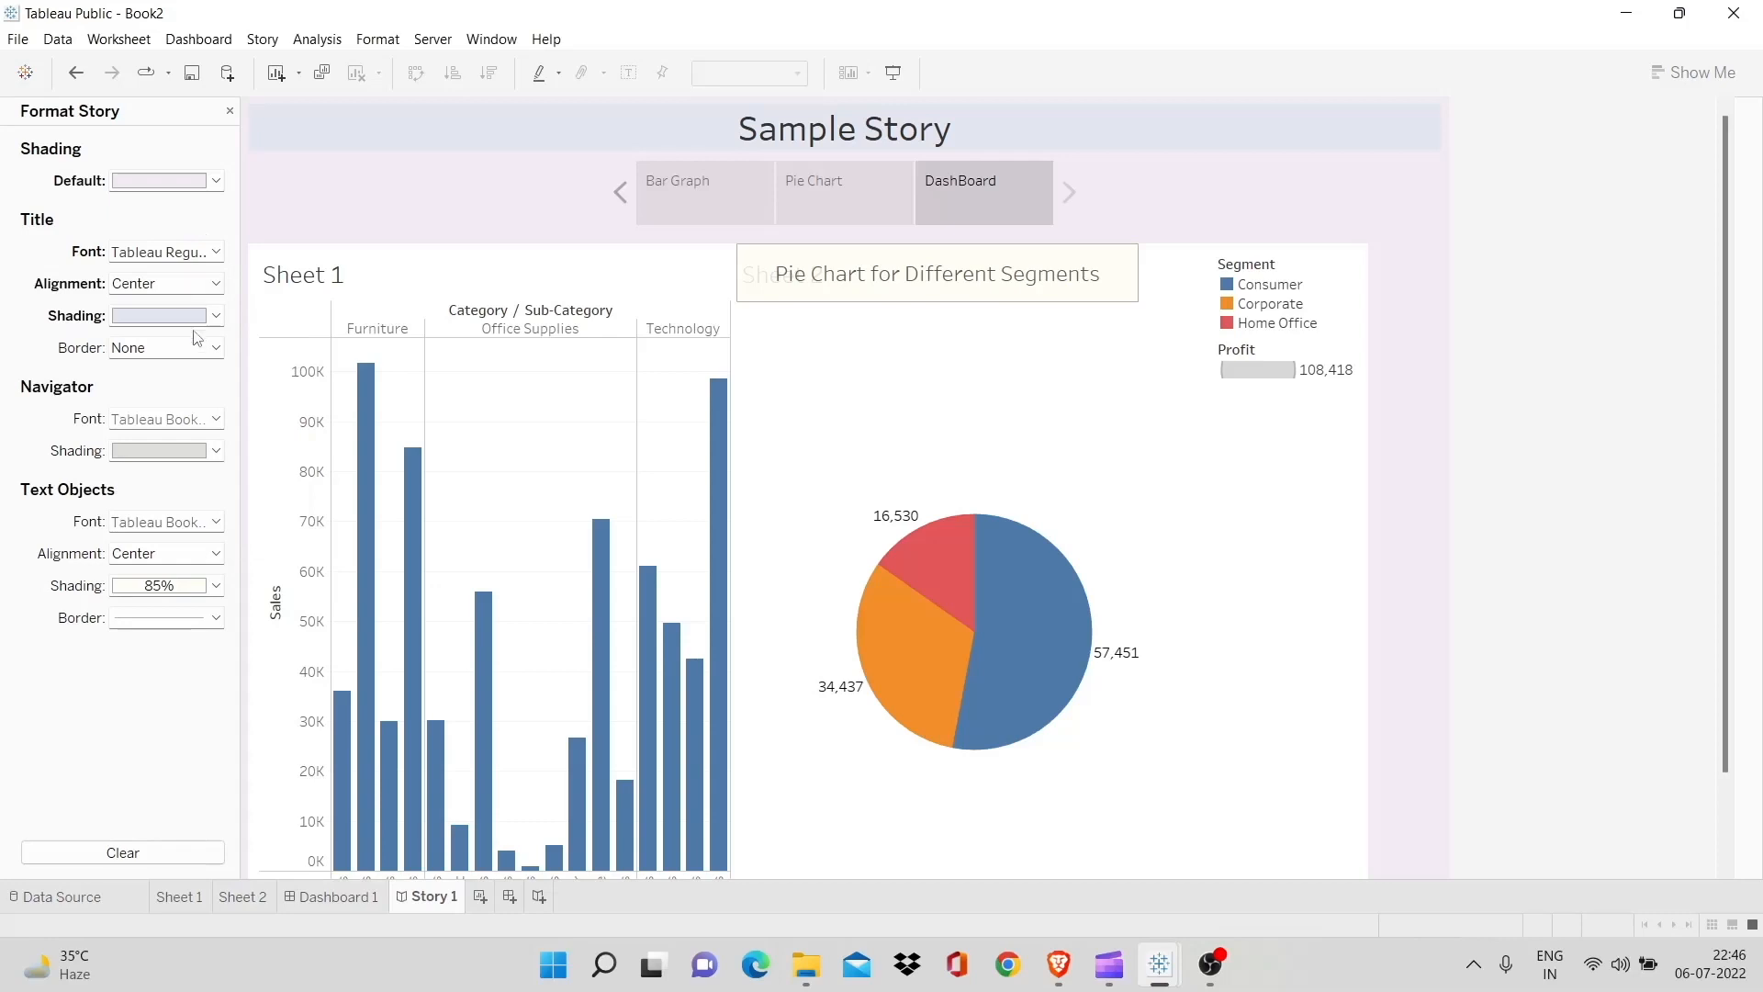
Give the story title a solid border and shade the navigator captions pink
left_click(213, 348)
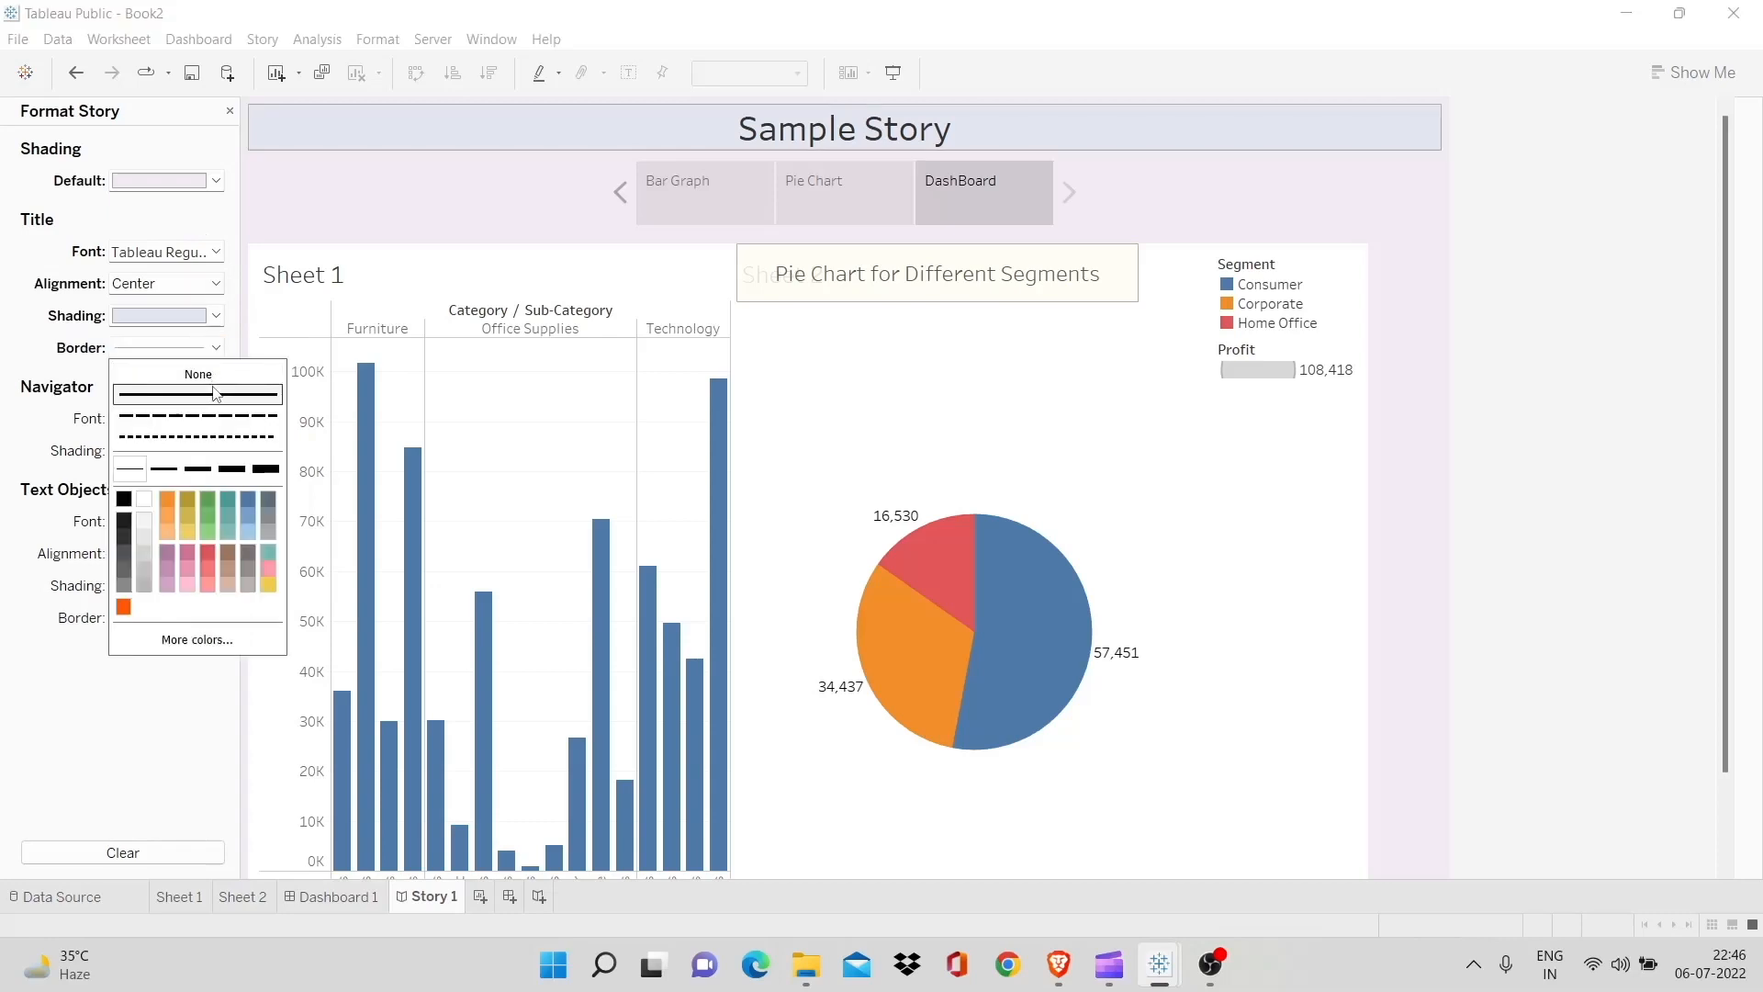
left_click(199, 382)
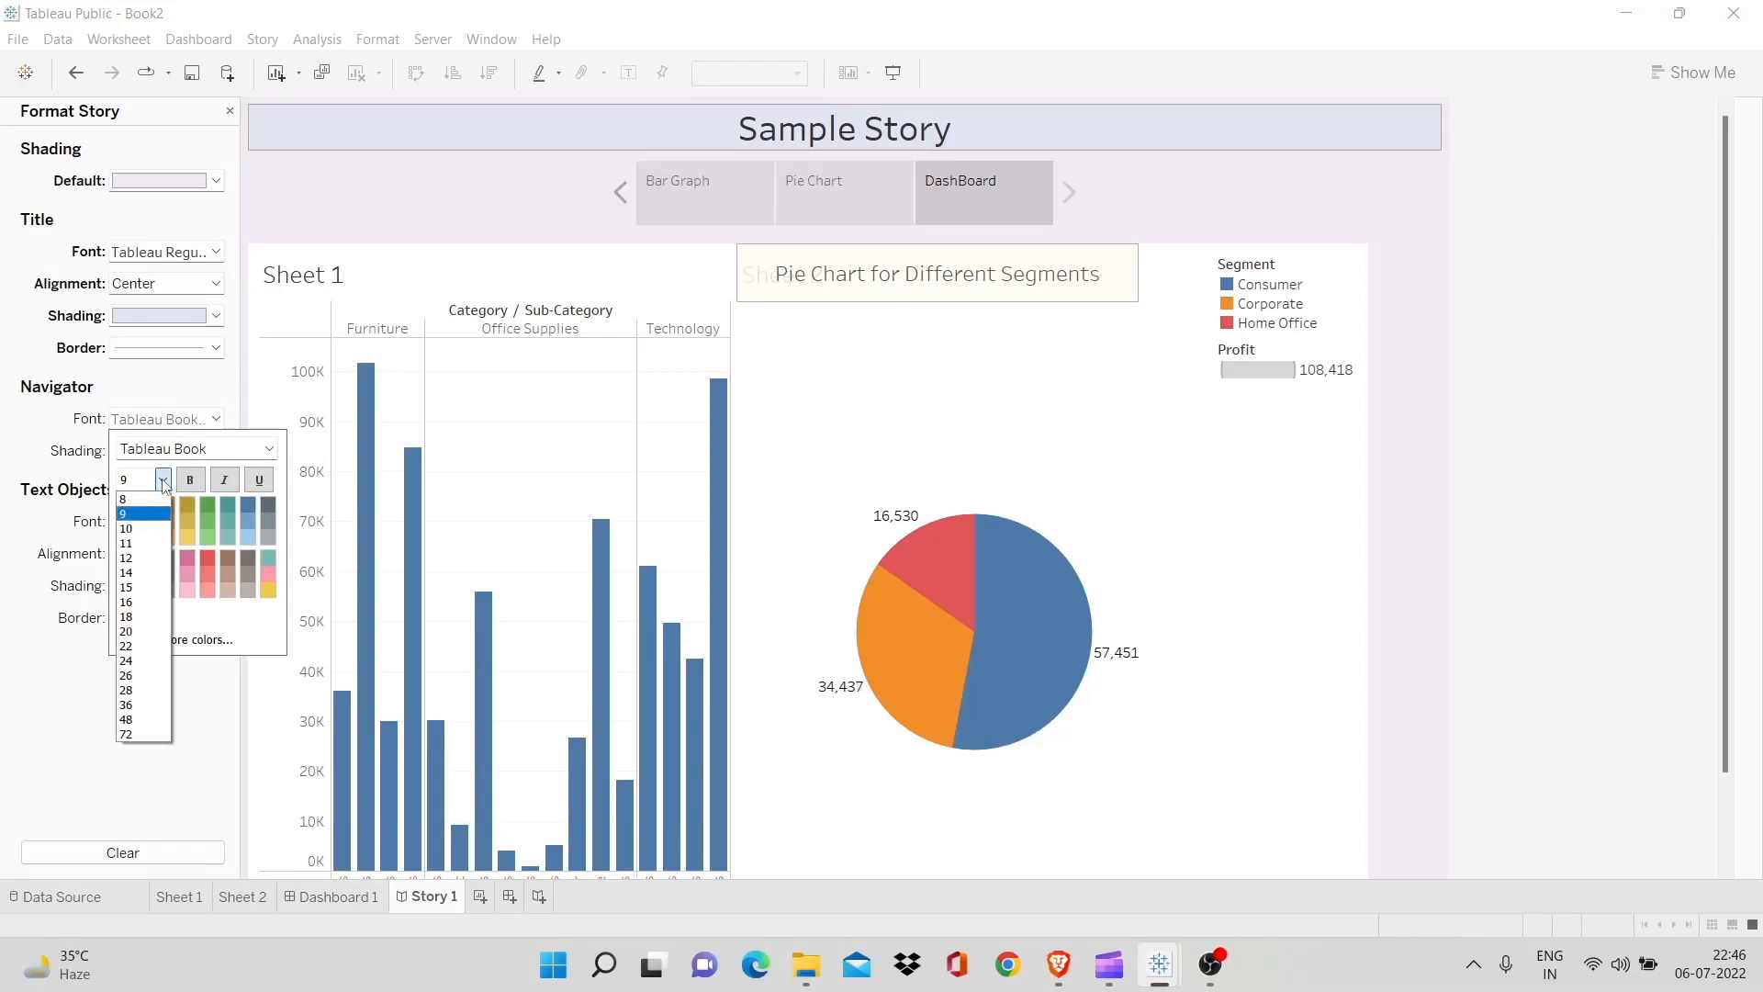
left_click(126, 527)
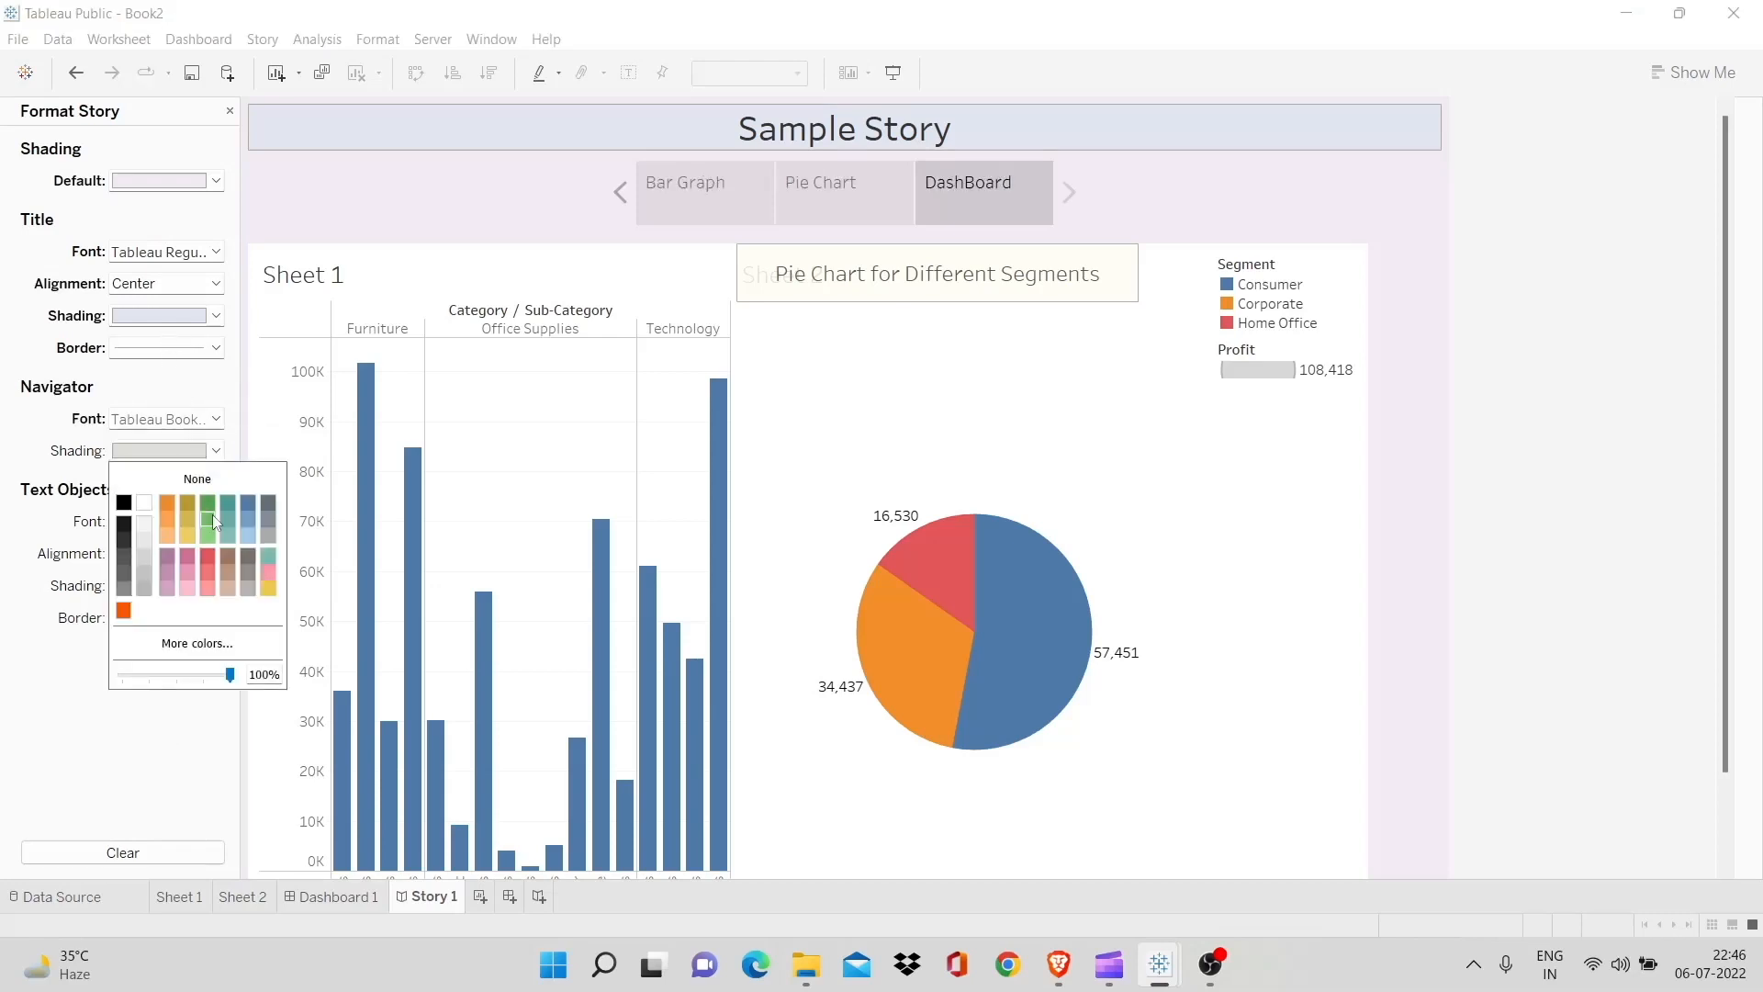
mouse_move(189, 568)
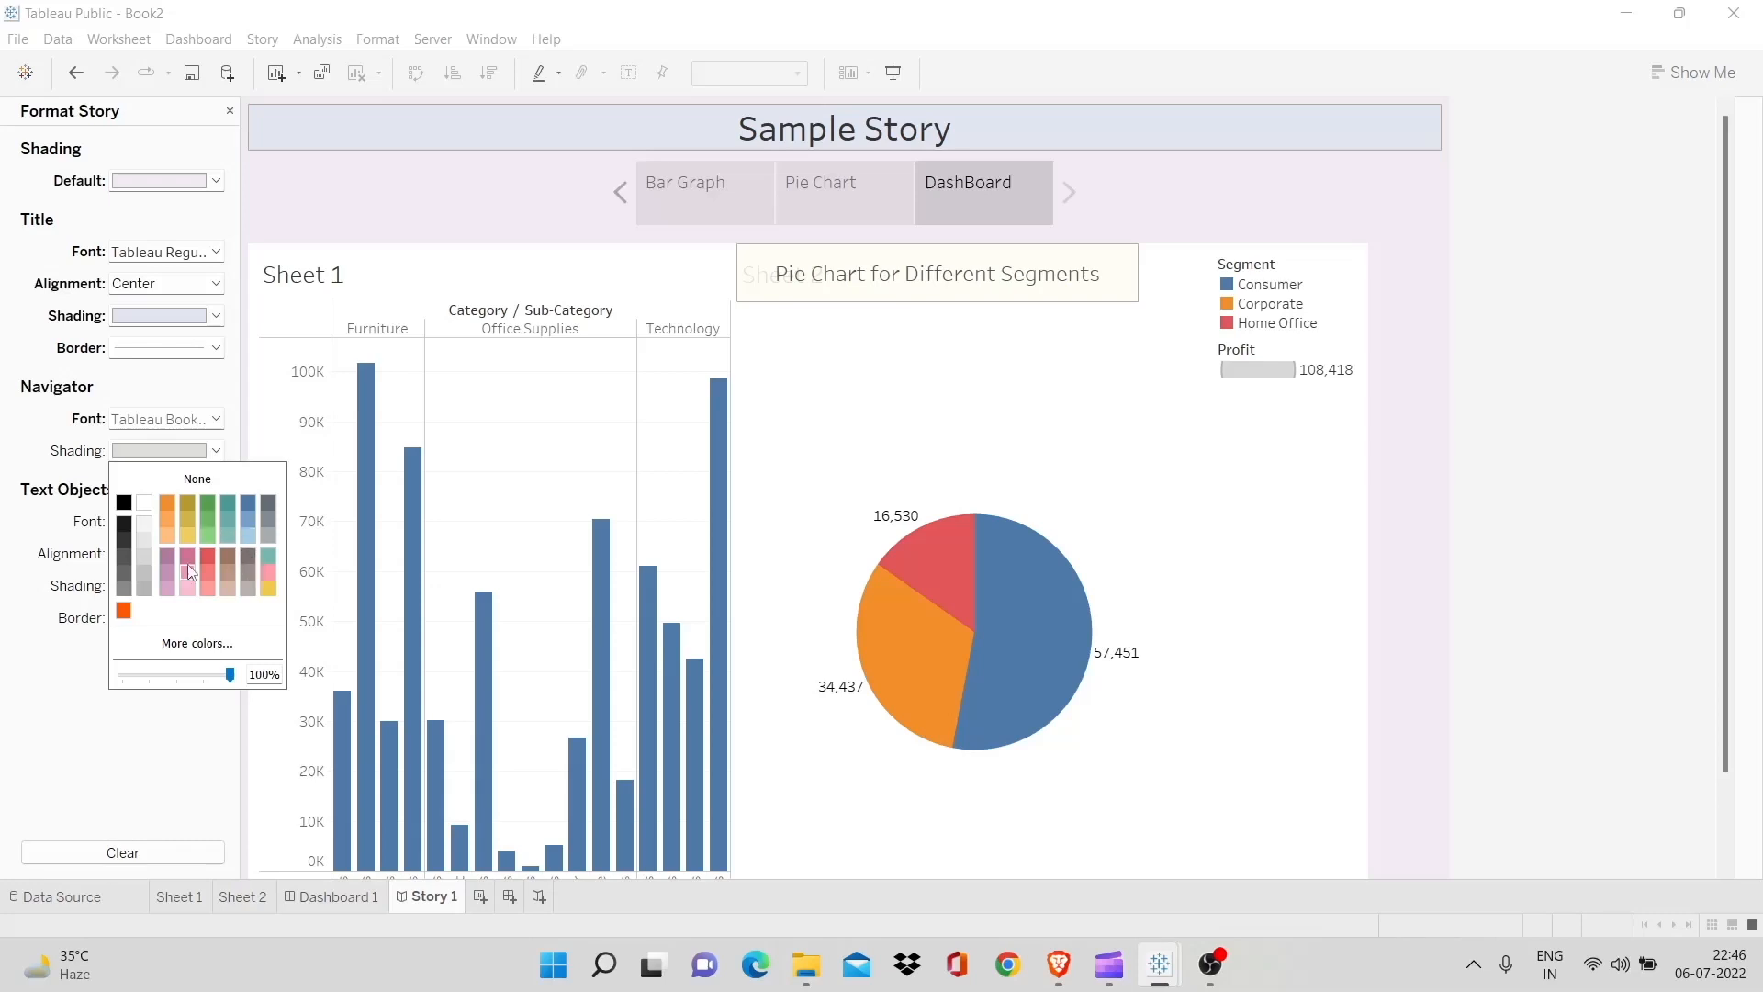
left_click(188, 557)
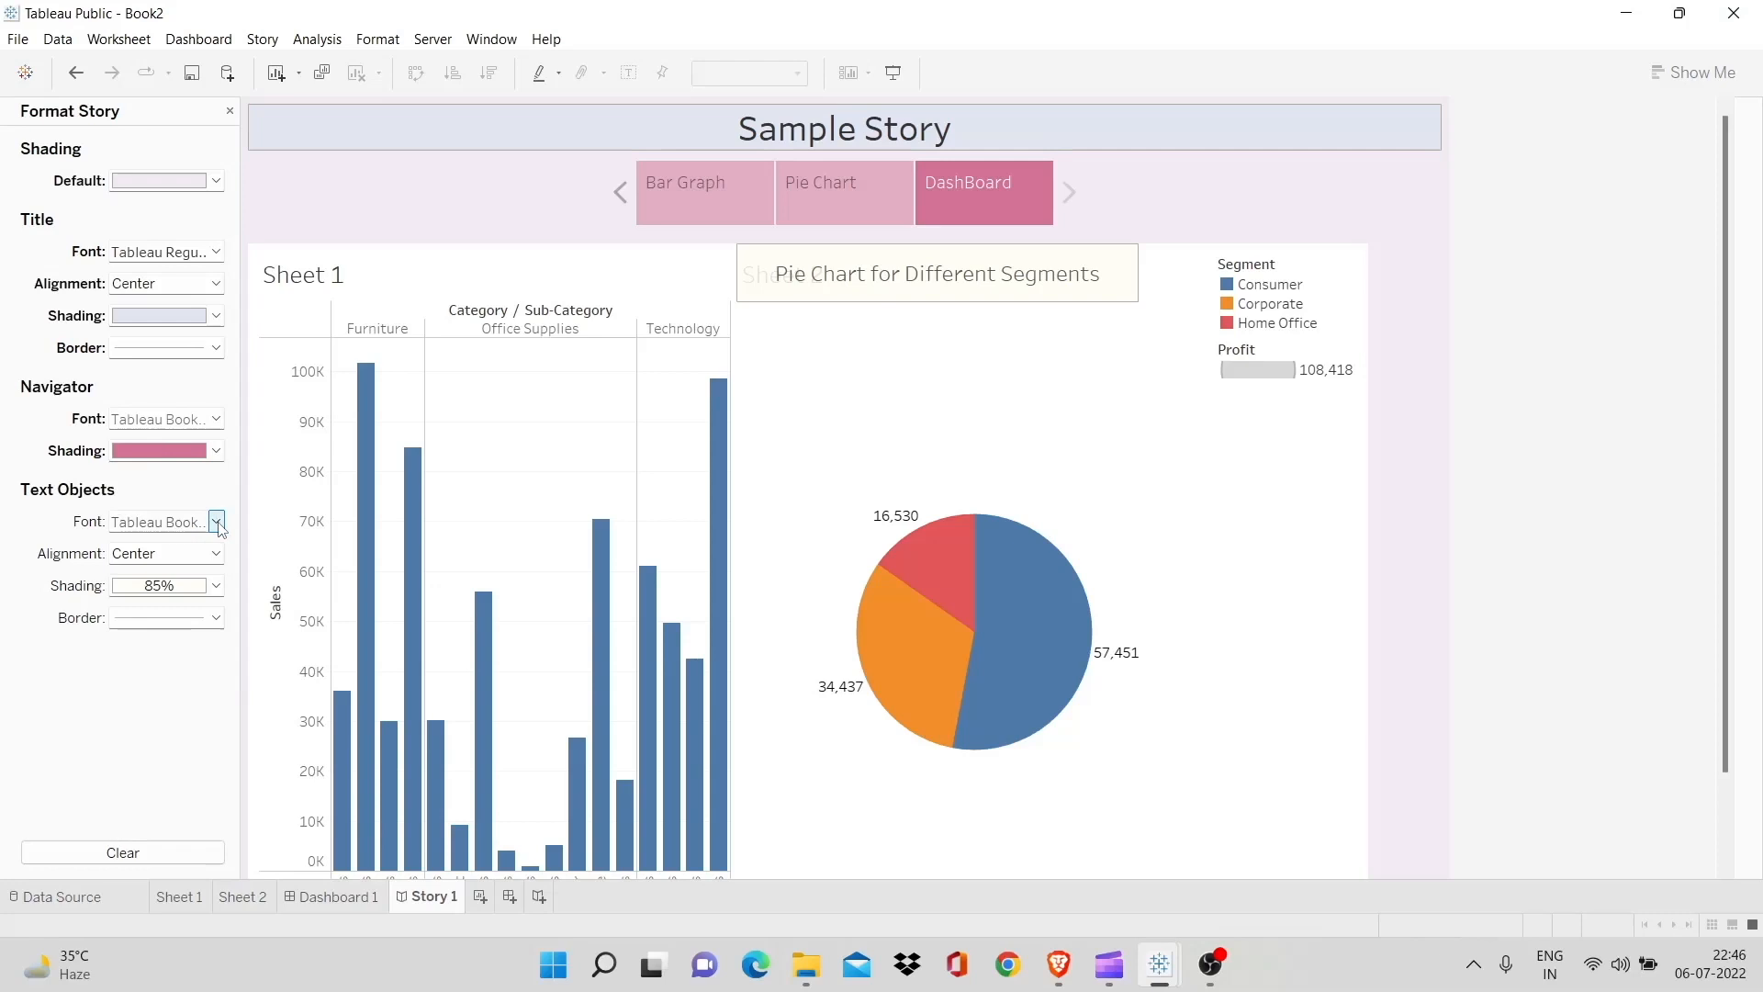
Shade the text object light grey-green
left_click(217, 522)
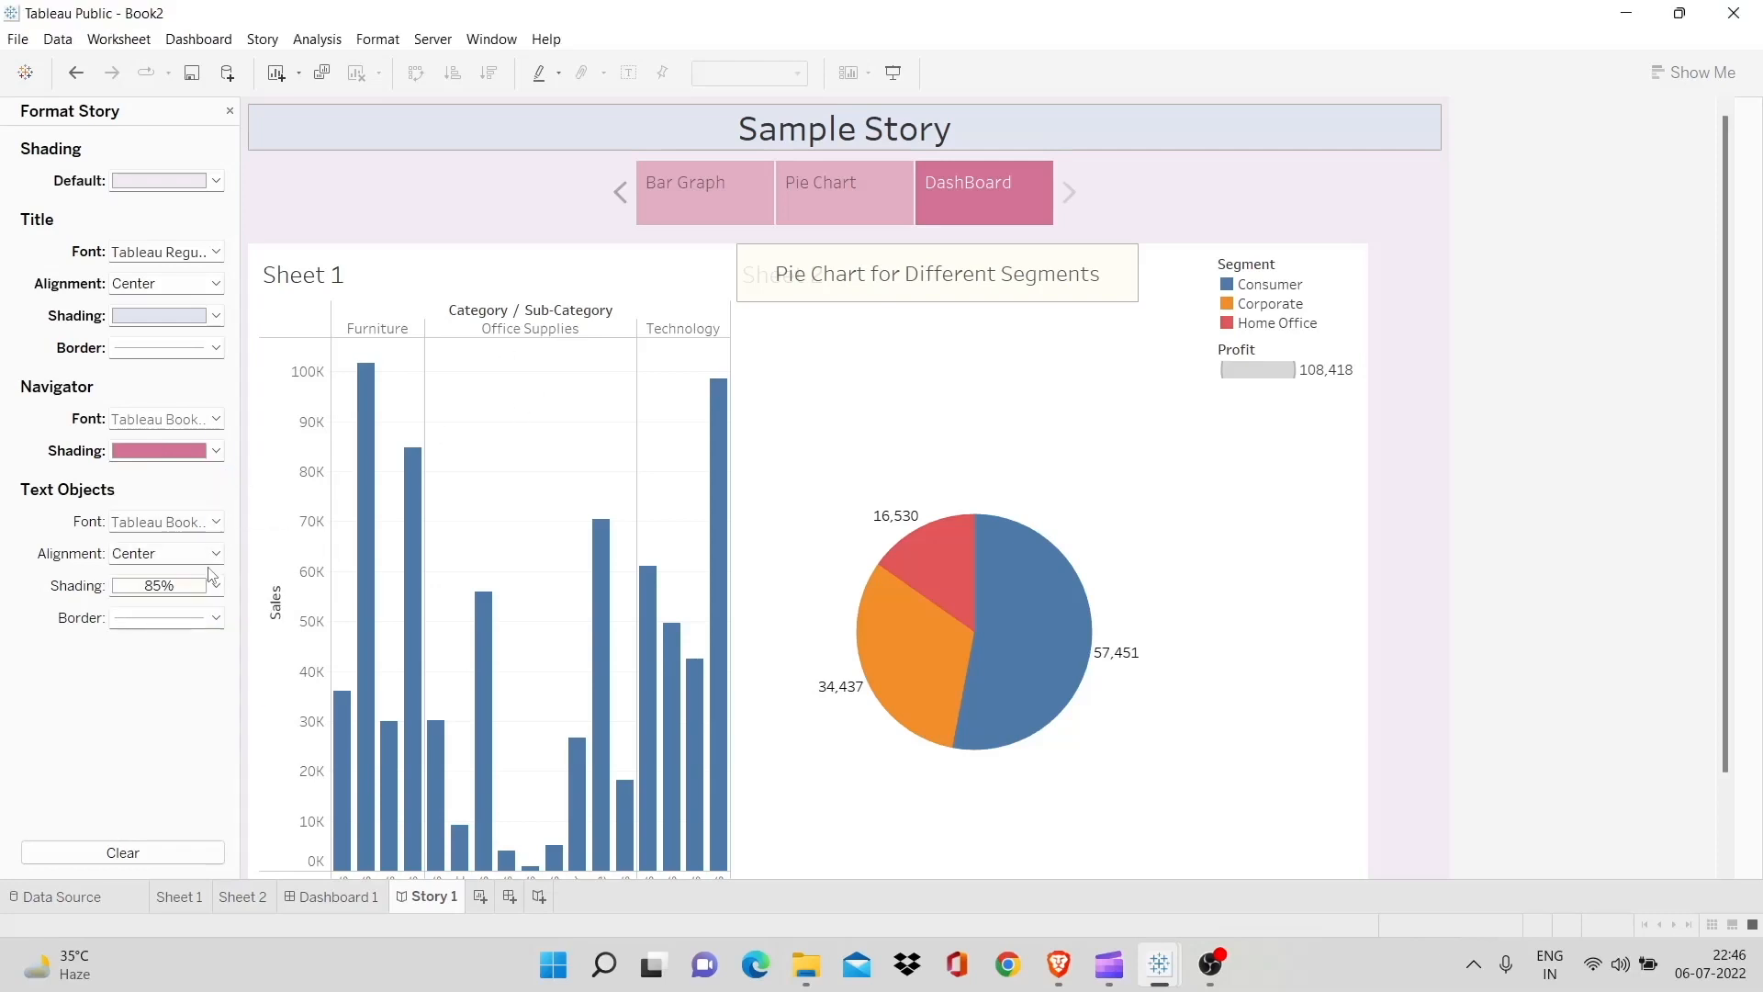
left_click(215, 585)
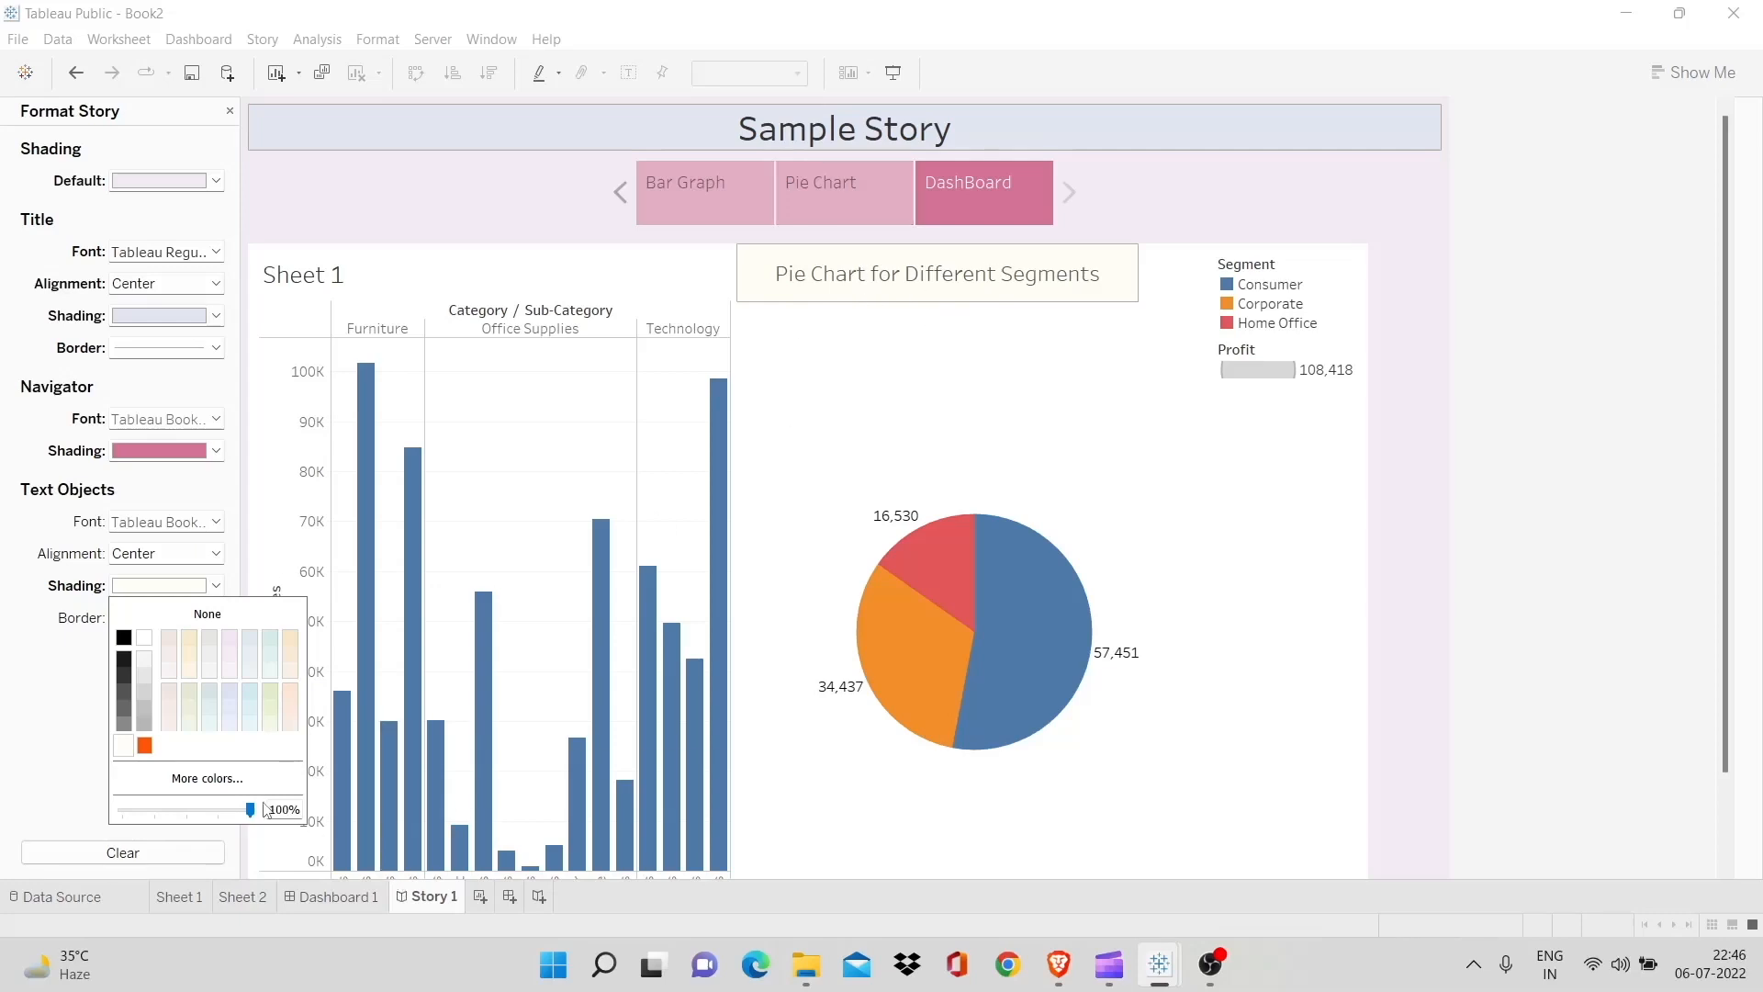
mouse_move(261, 663)
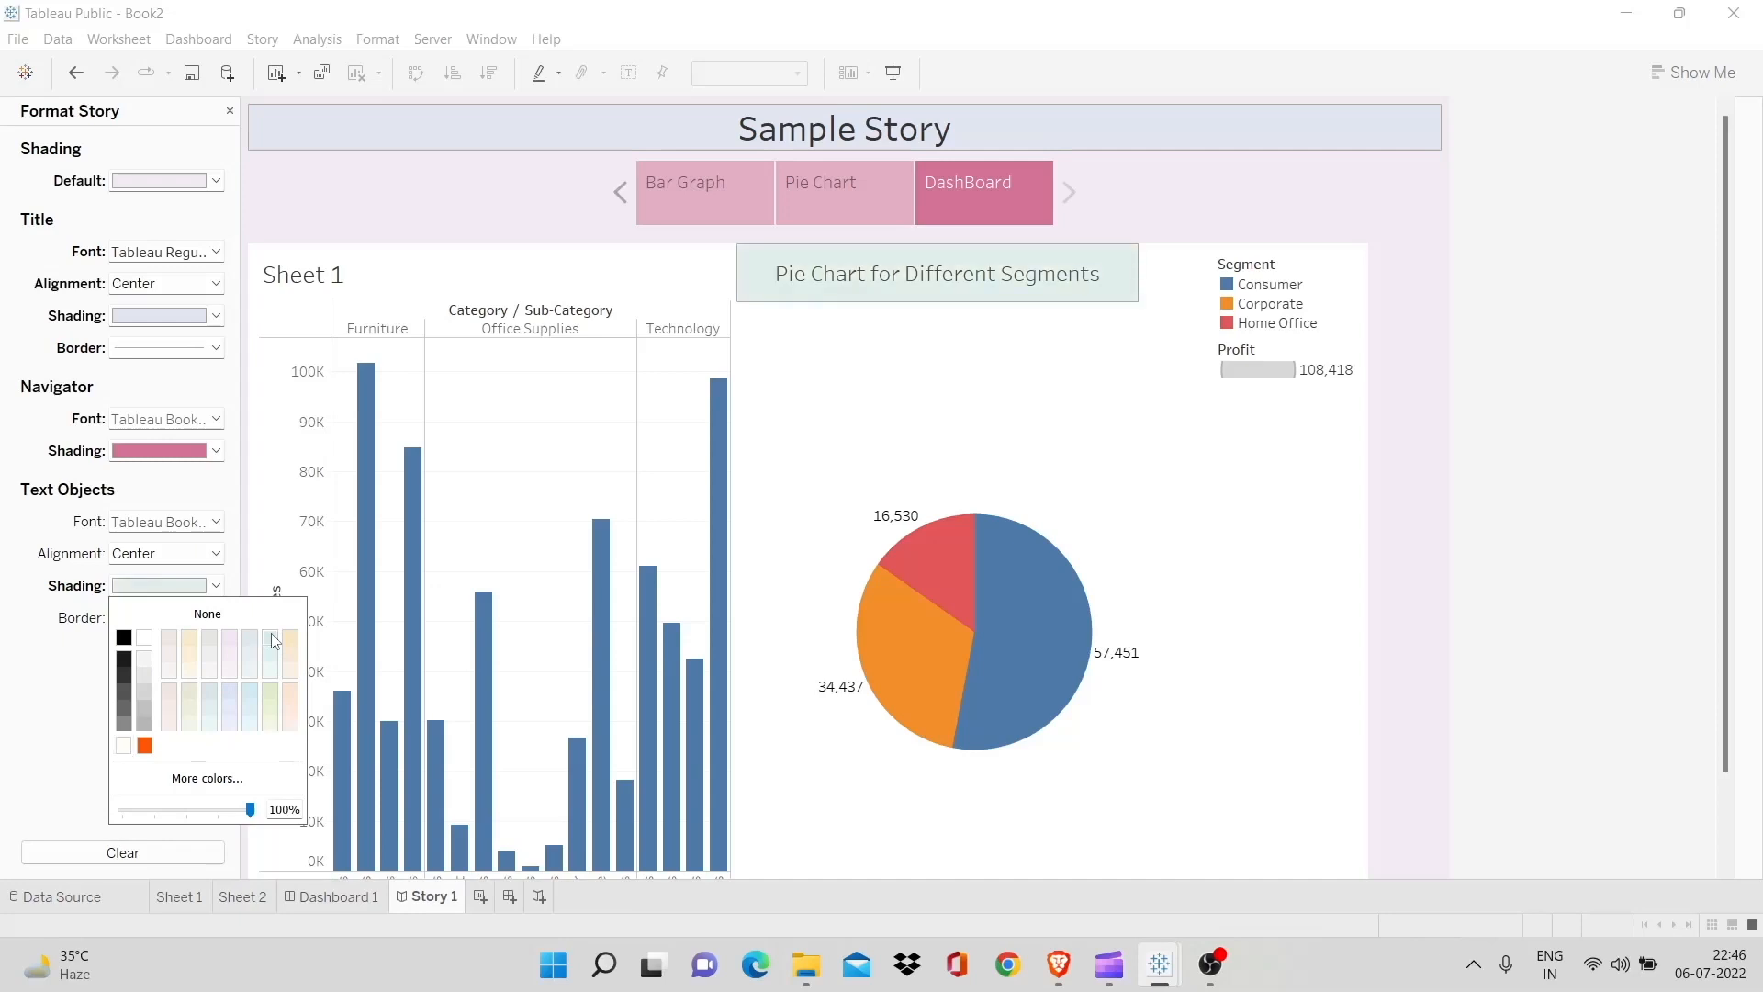
left_click(213, 619)
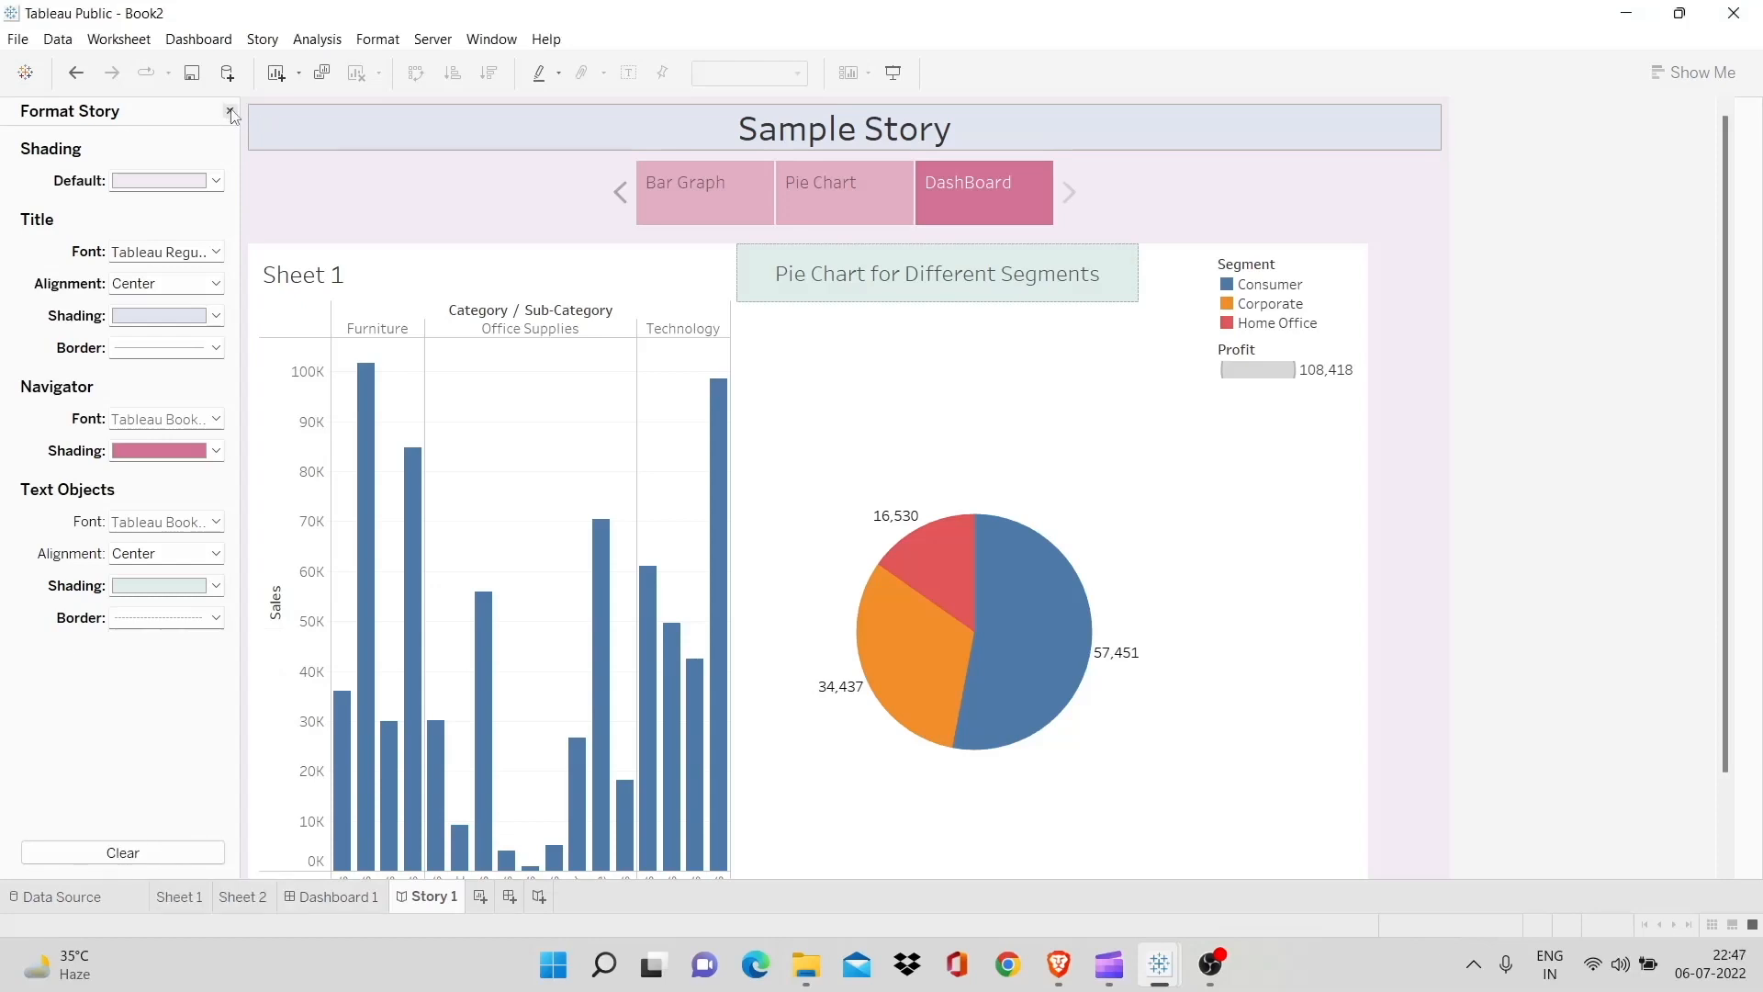
Leave Format Story for the Story pane, toggling Show title off and back on
left_click(147, 112)
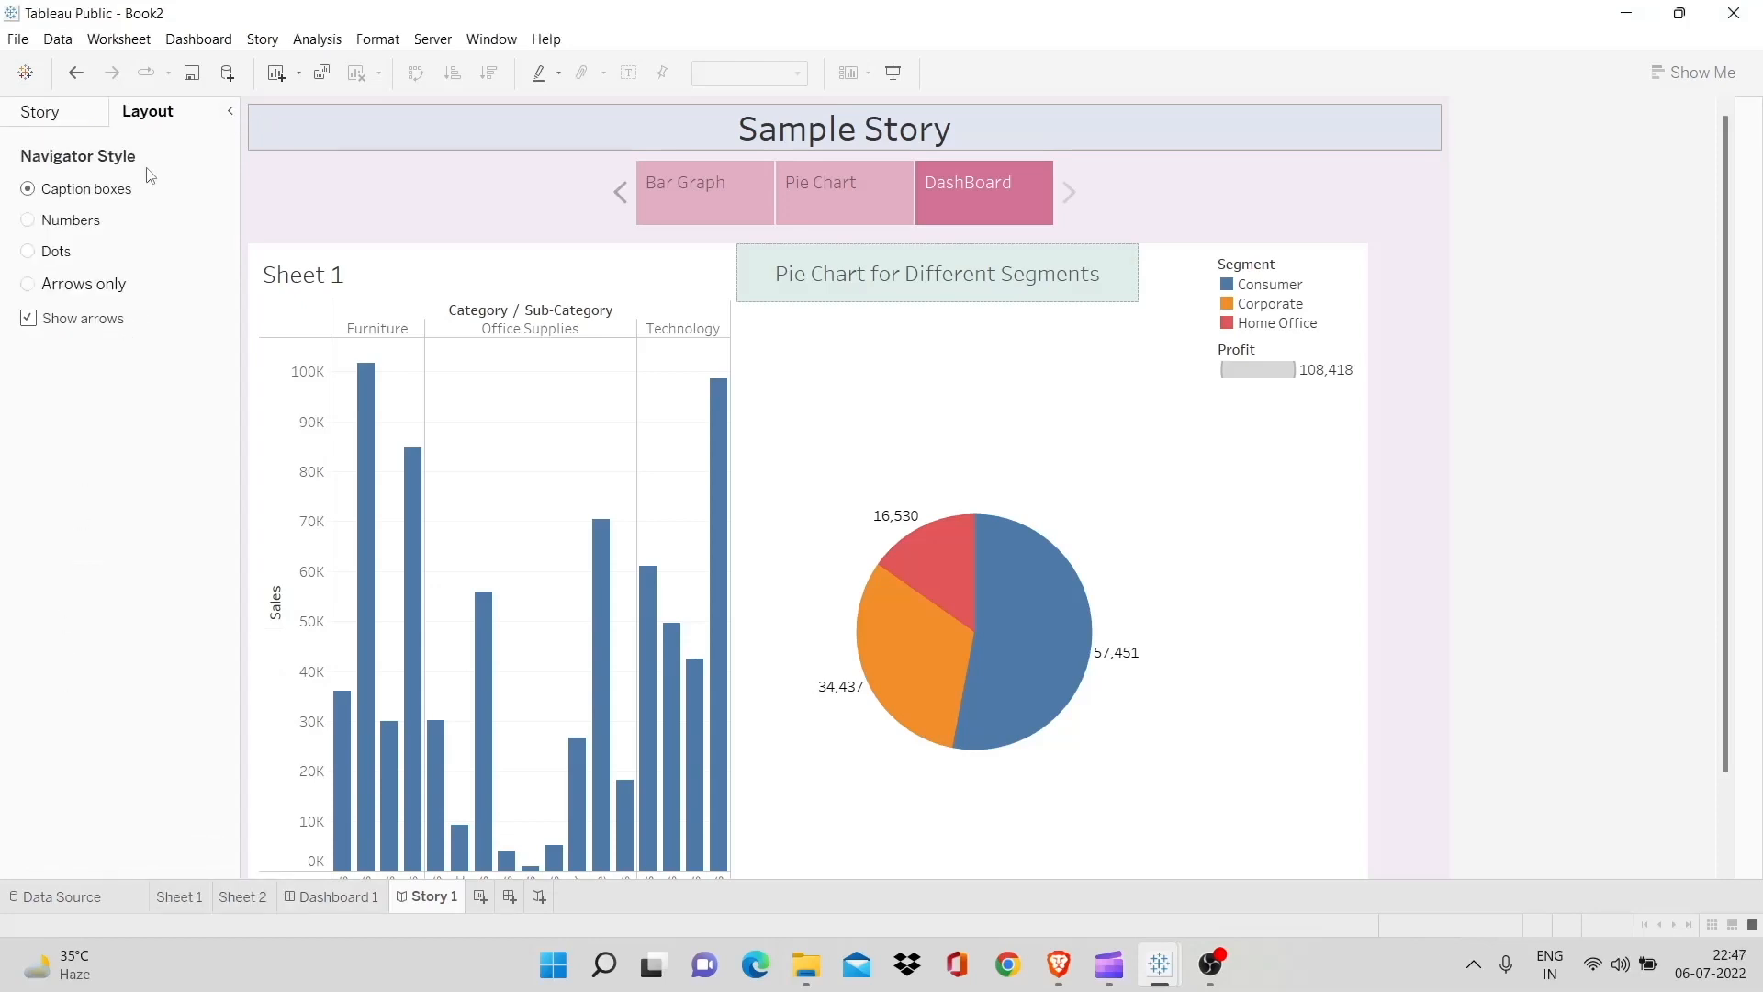
left_click(41, 111)
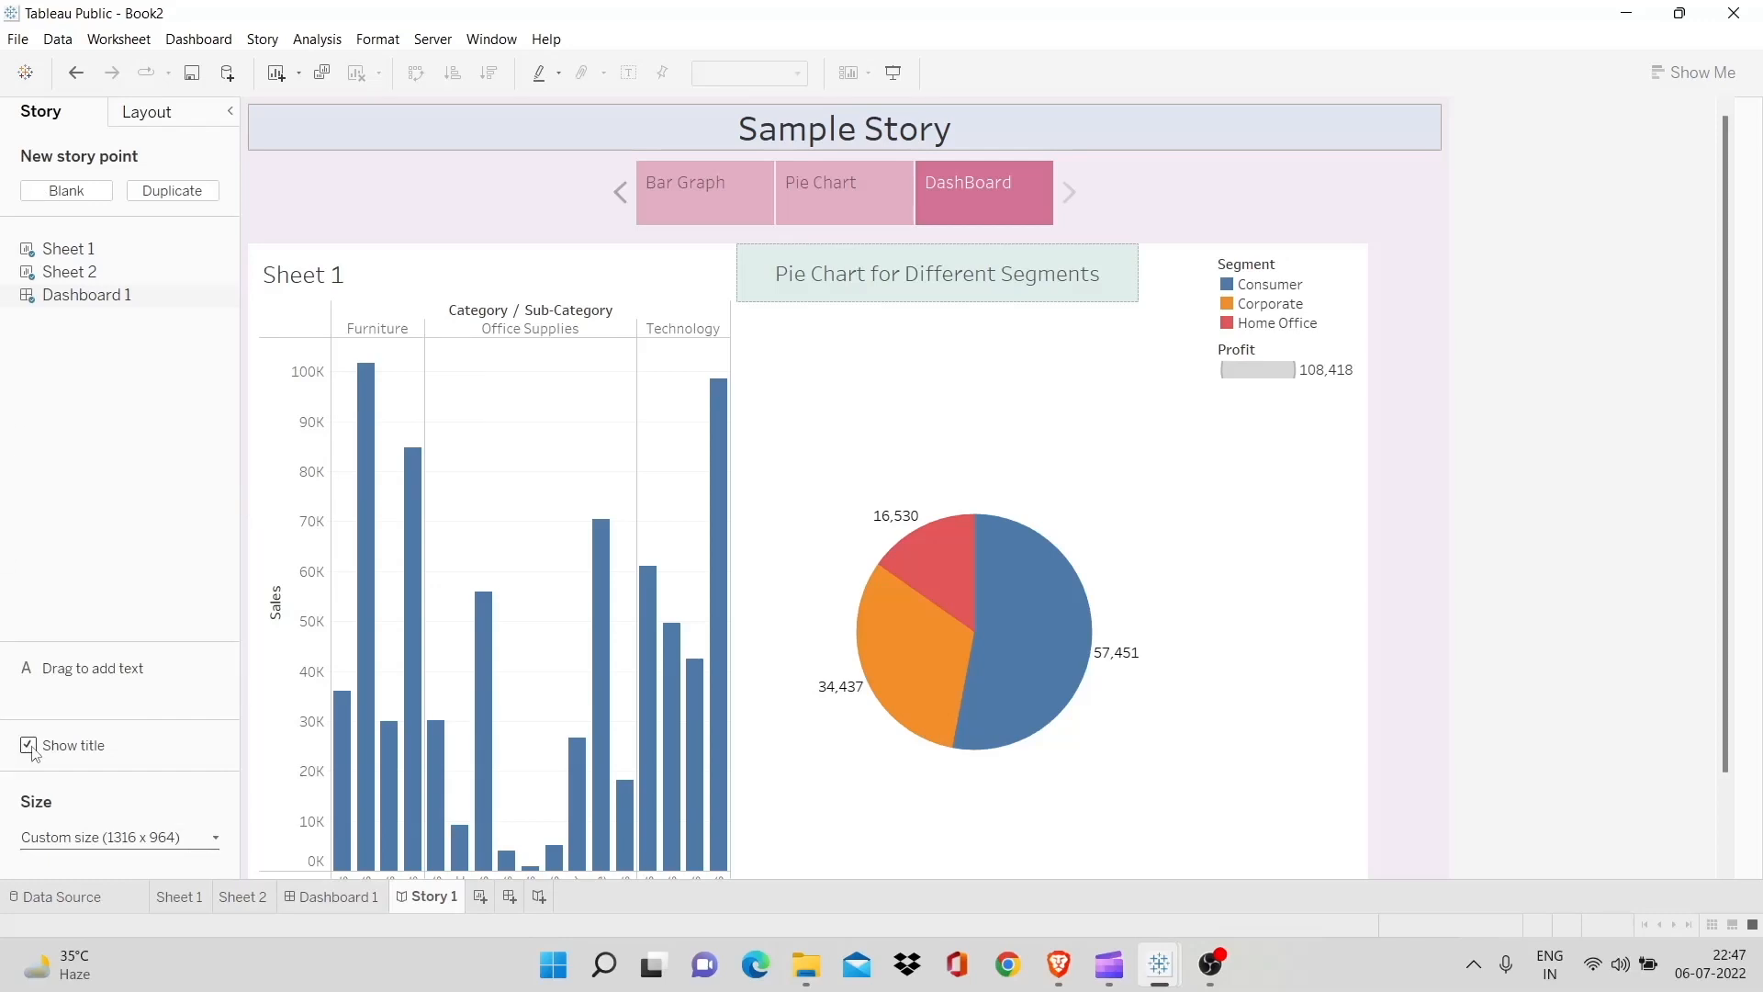
left_click(27, 743)
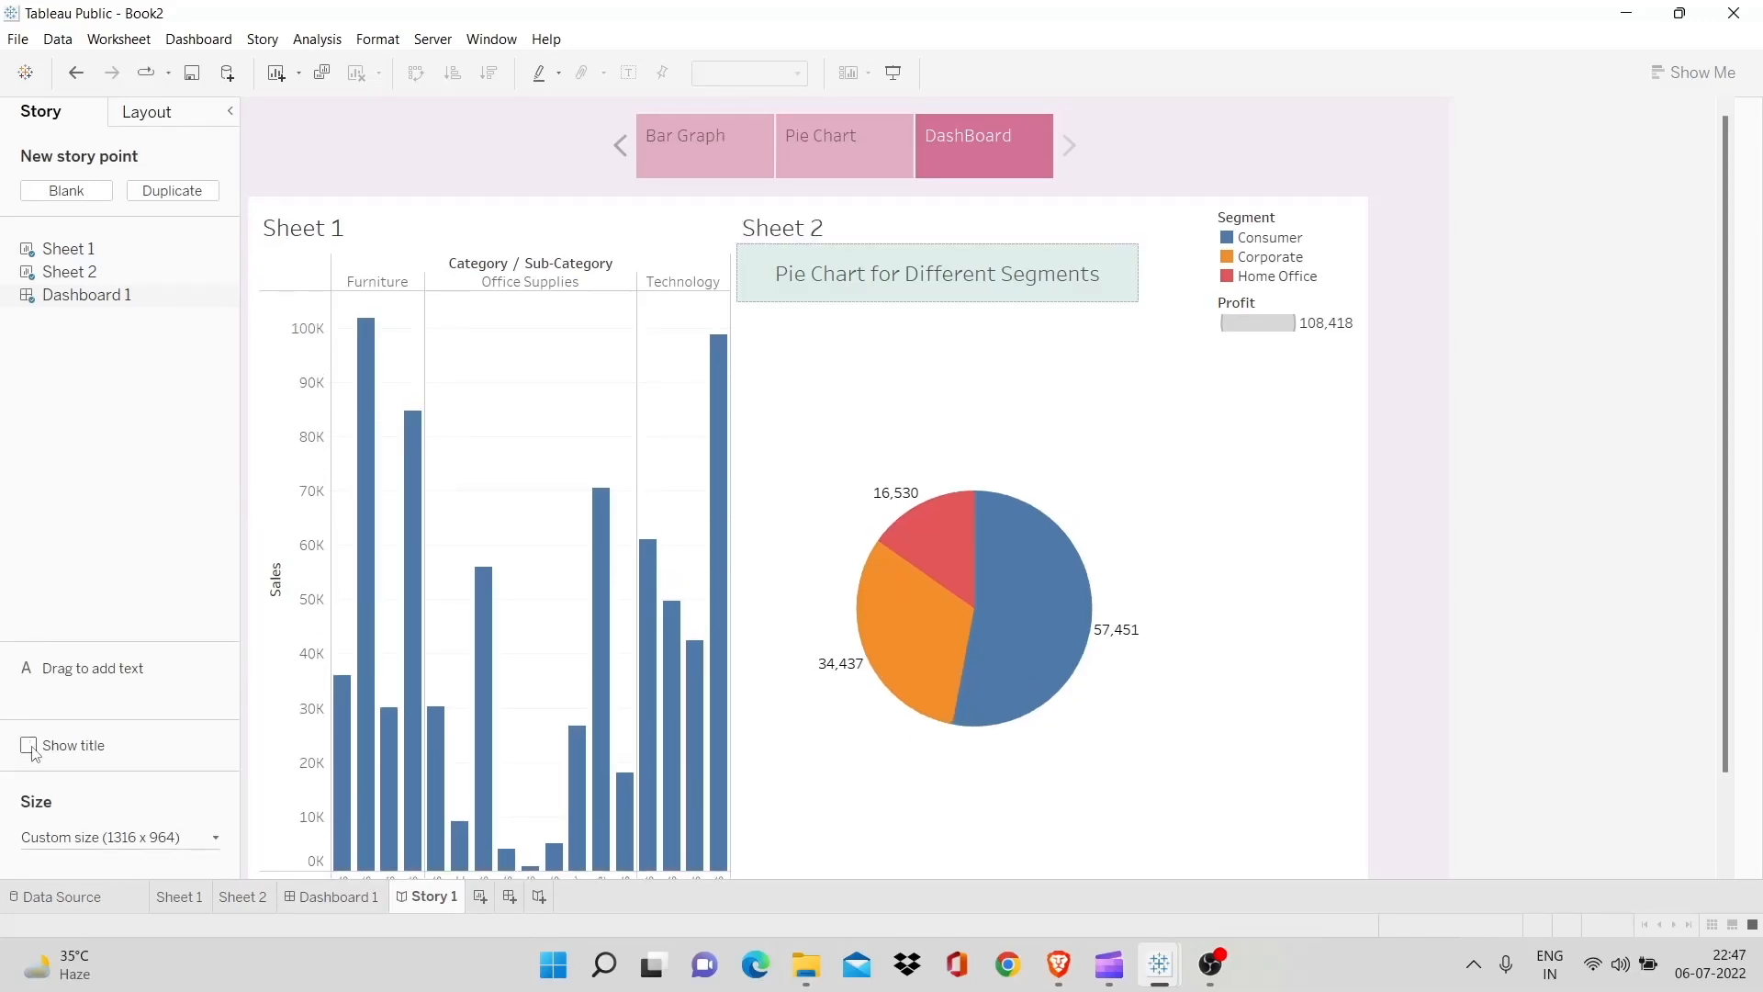
left_click(27, 744)
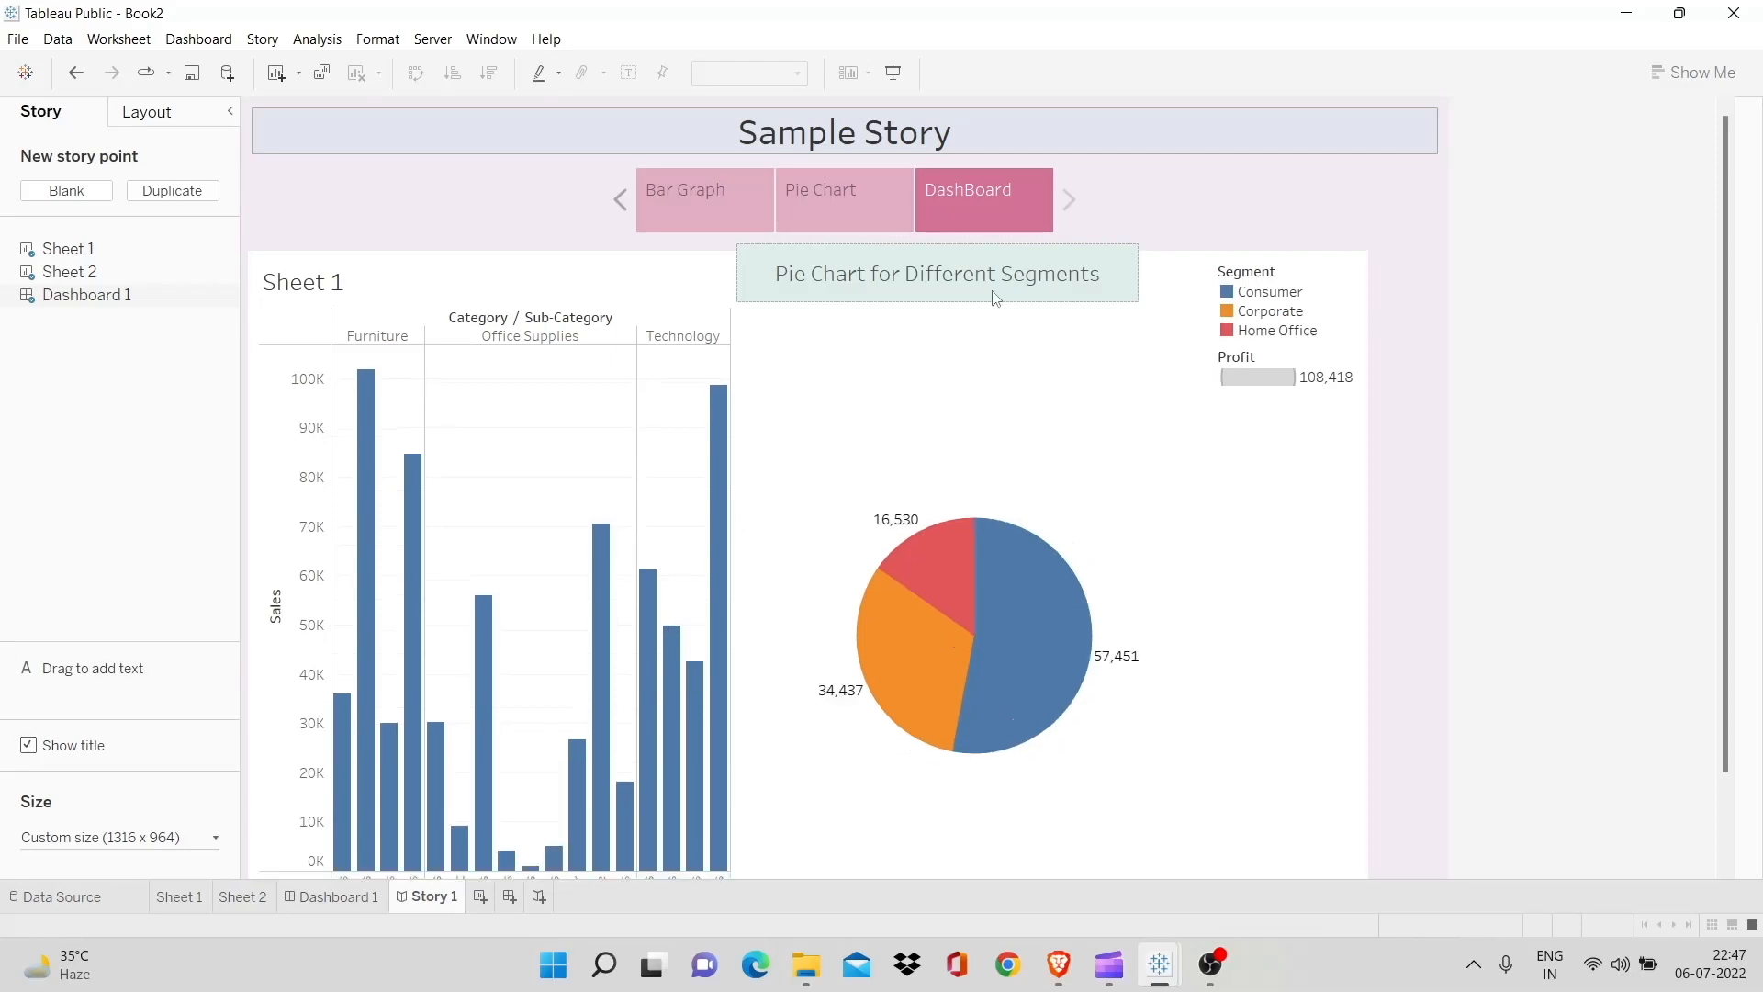
left_click(935, 273)
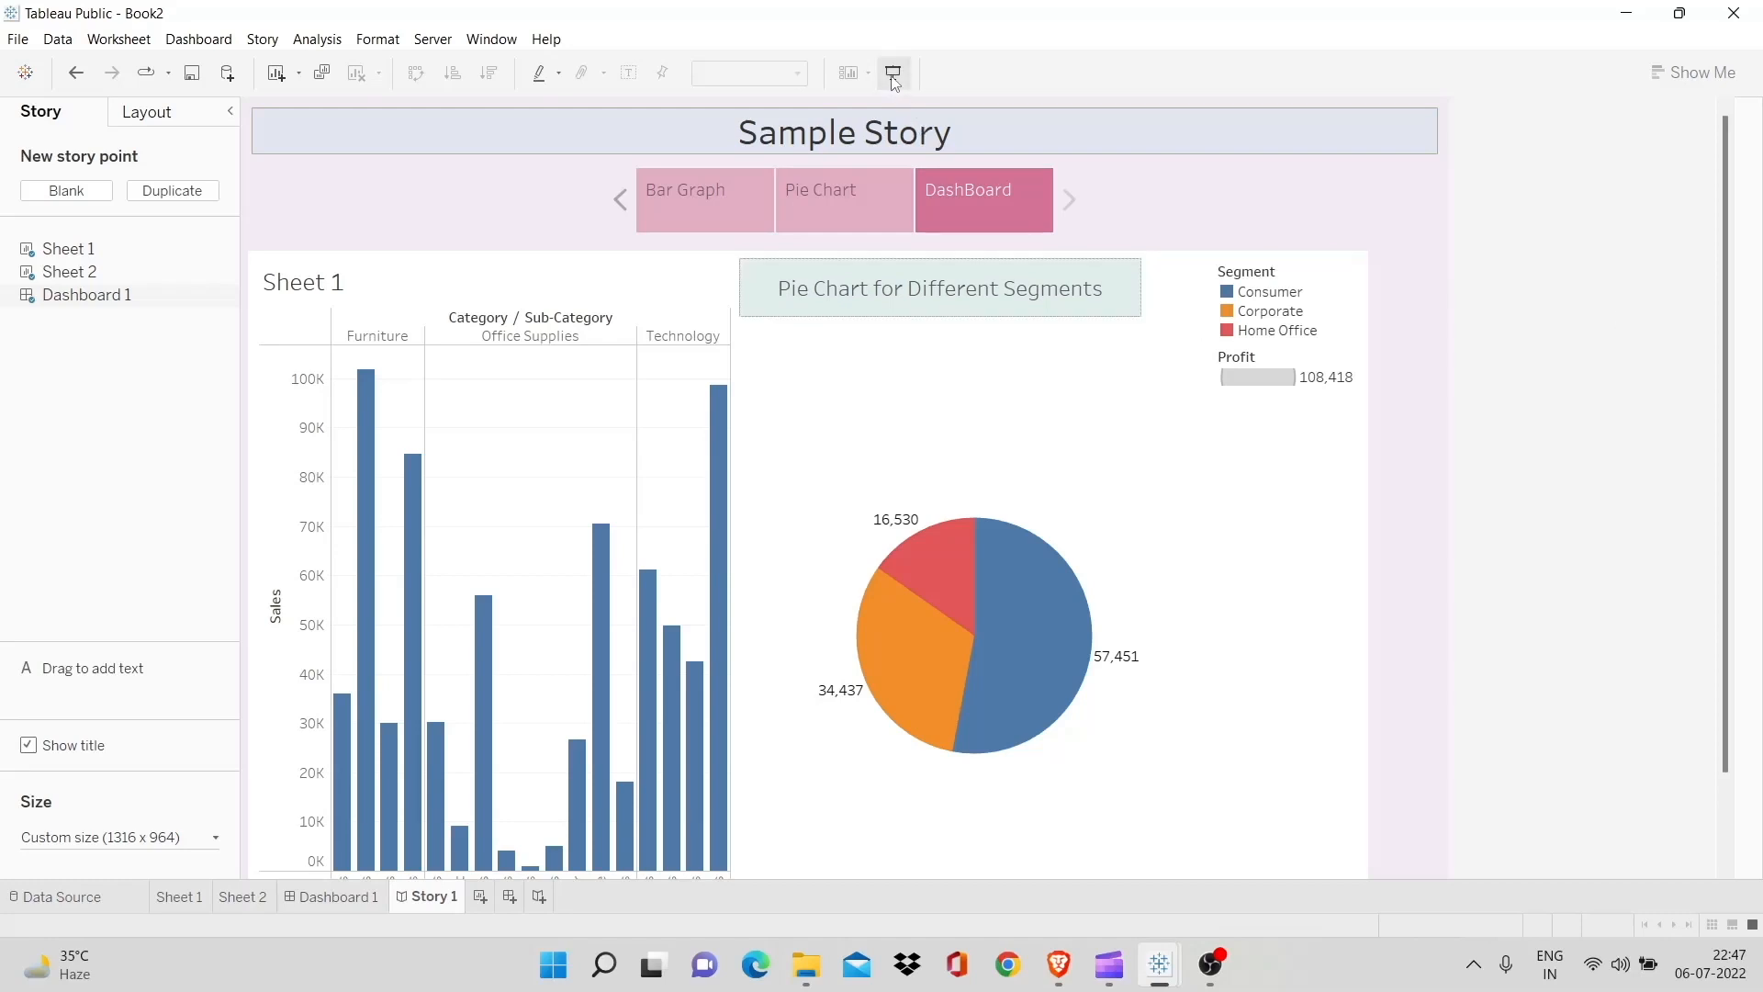
Play the story in presentation mode, viewing the Bar Graph point then DashBoard
left_click(893, 71)
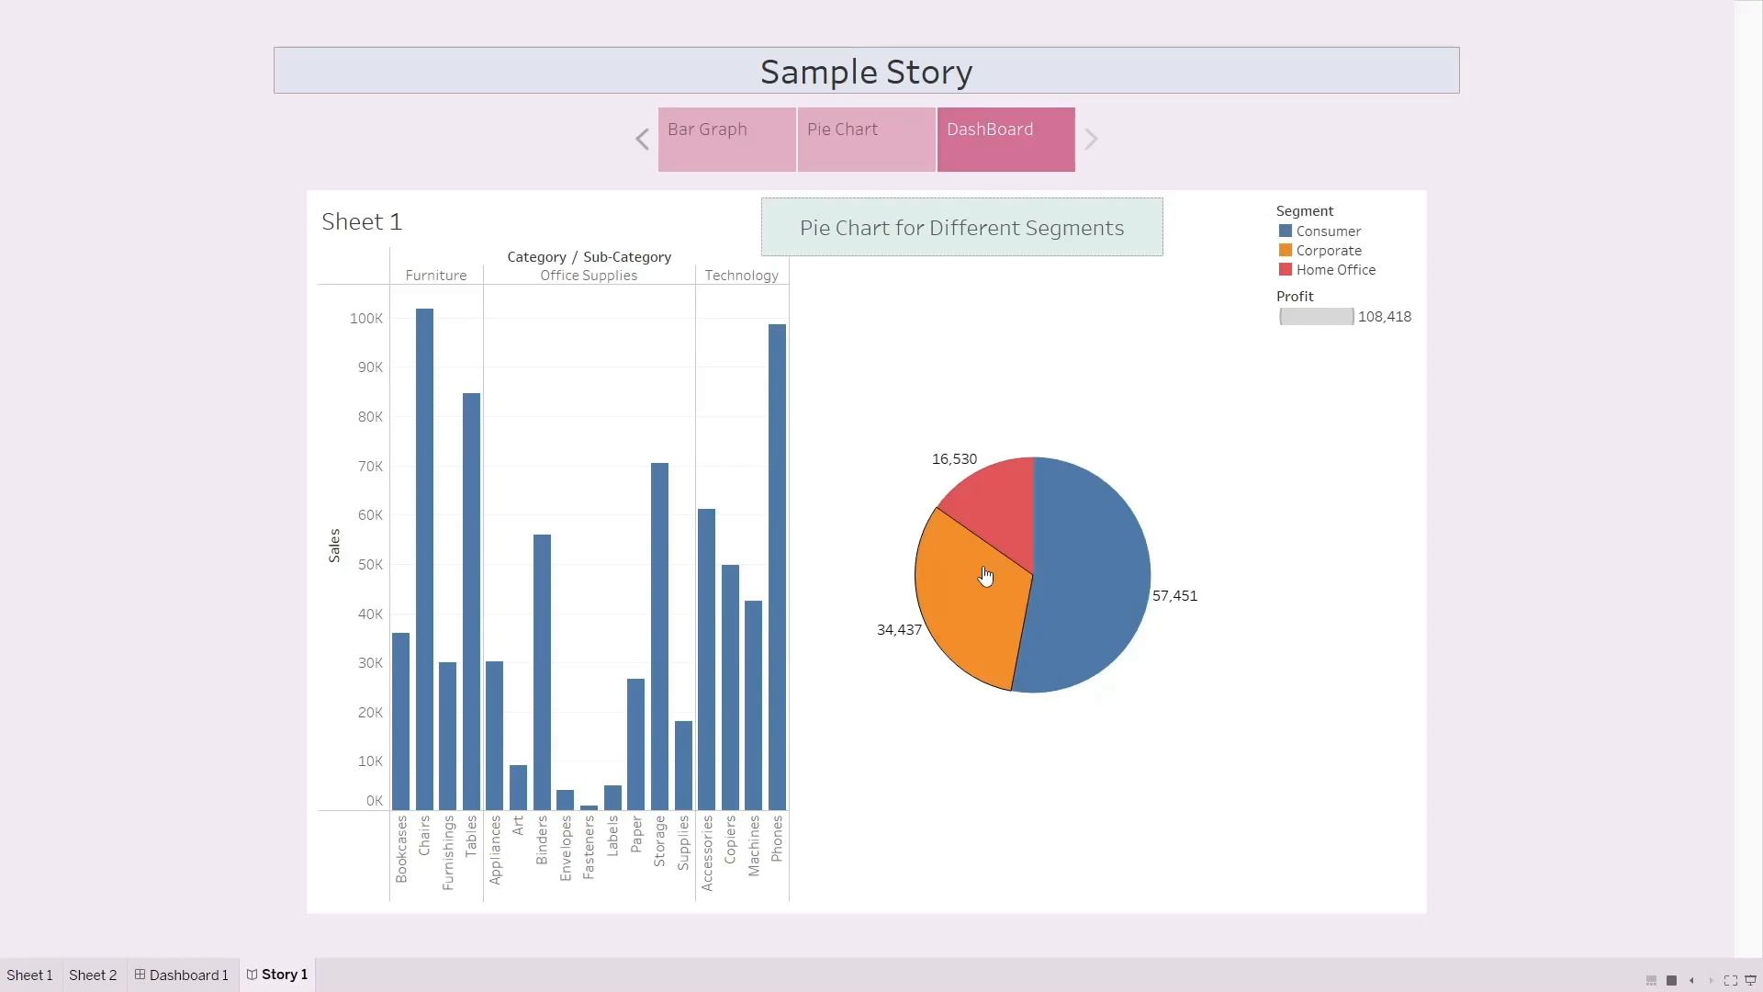
left_click(728, 138)
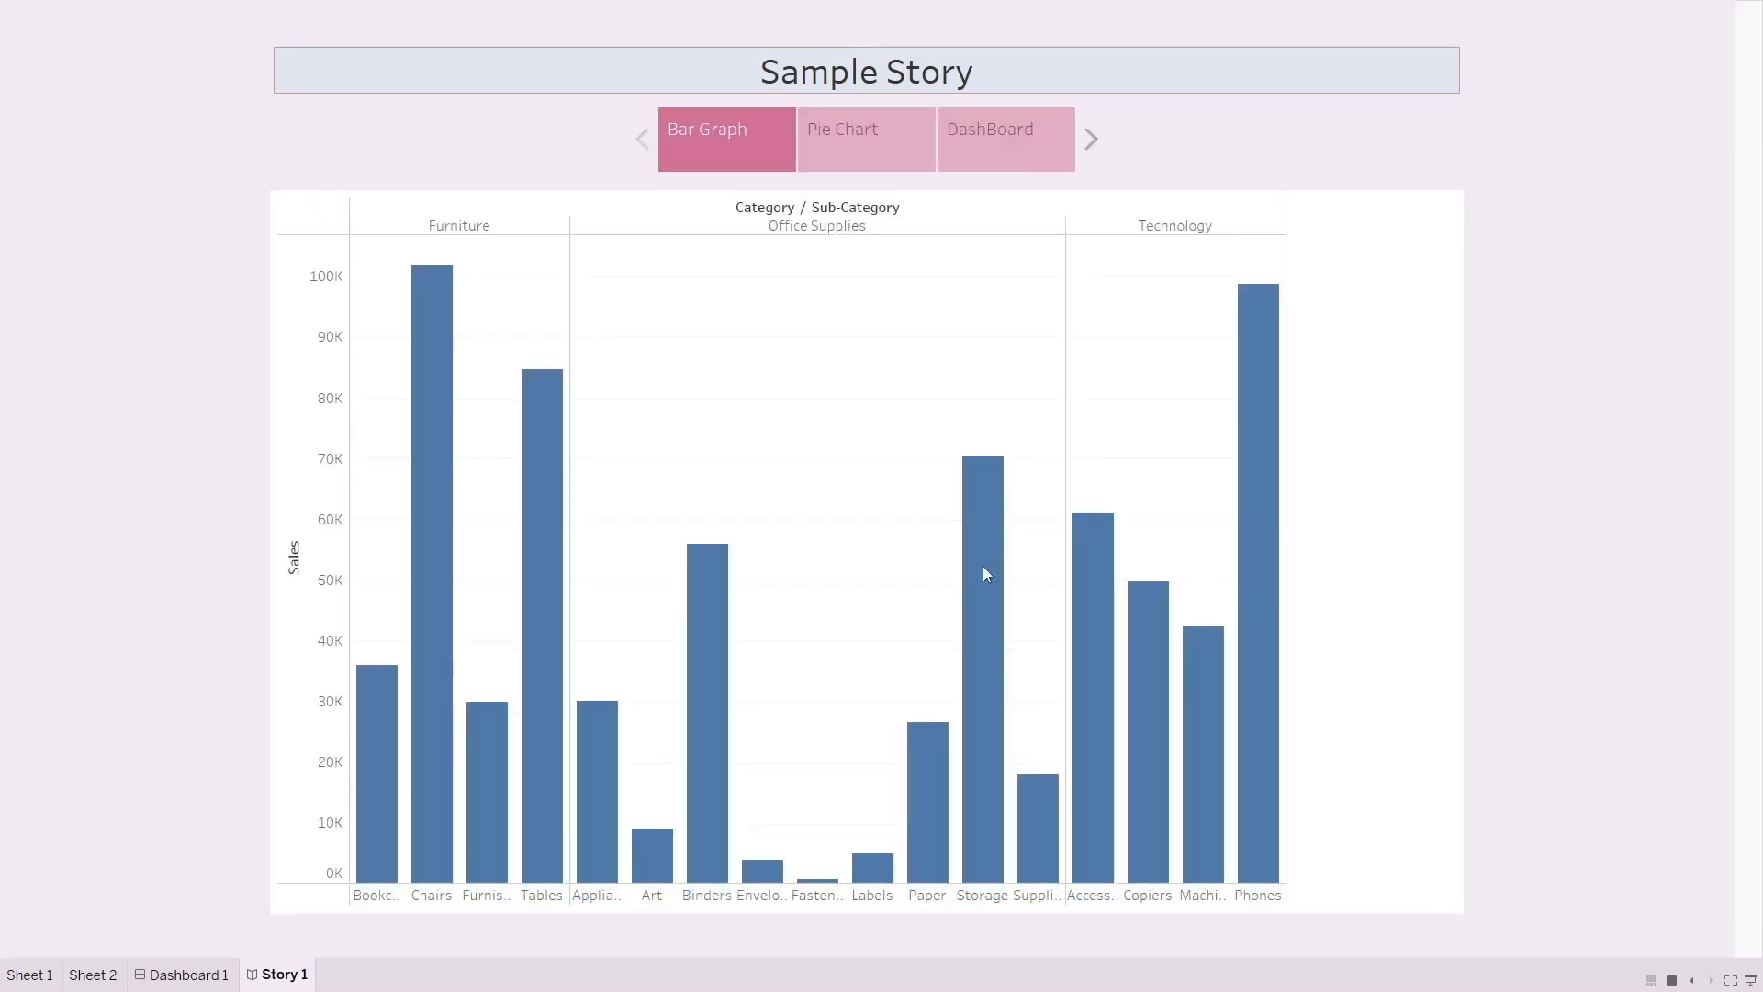
left_click(1004, 138)
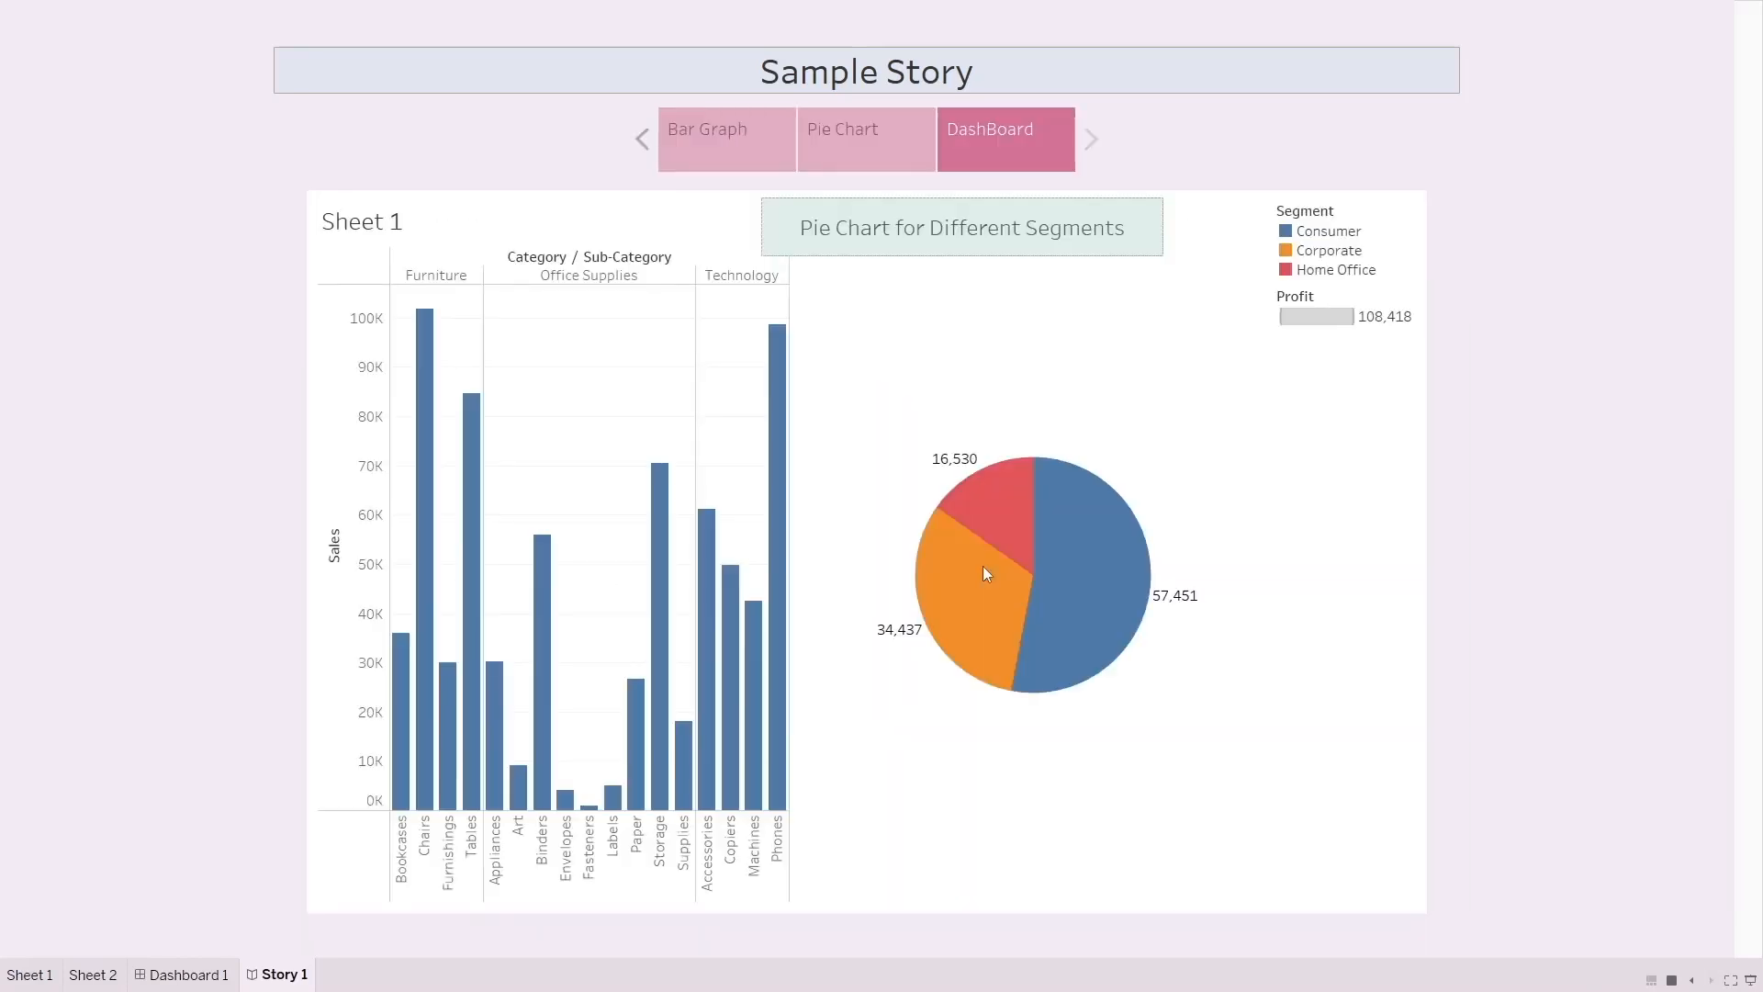